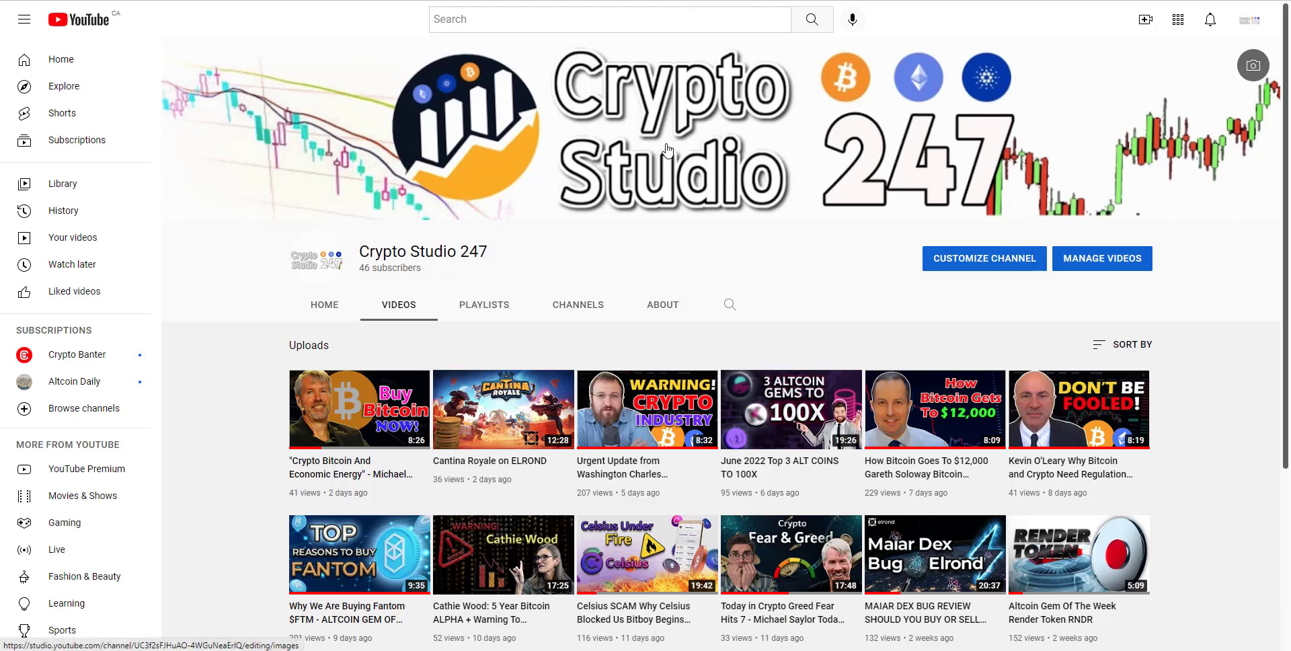
pyautogui.moveTo(674, 126)
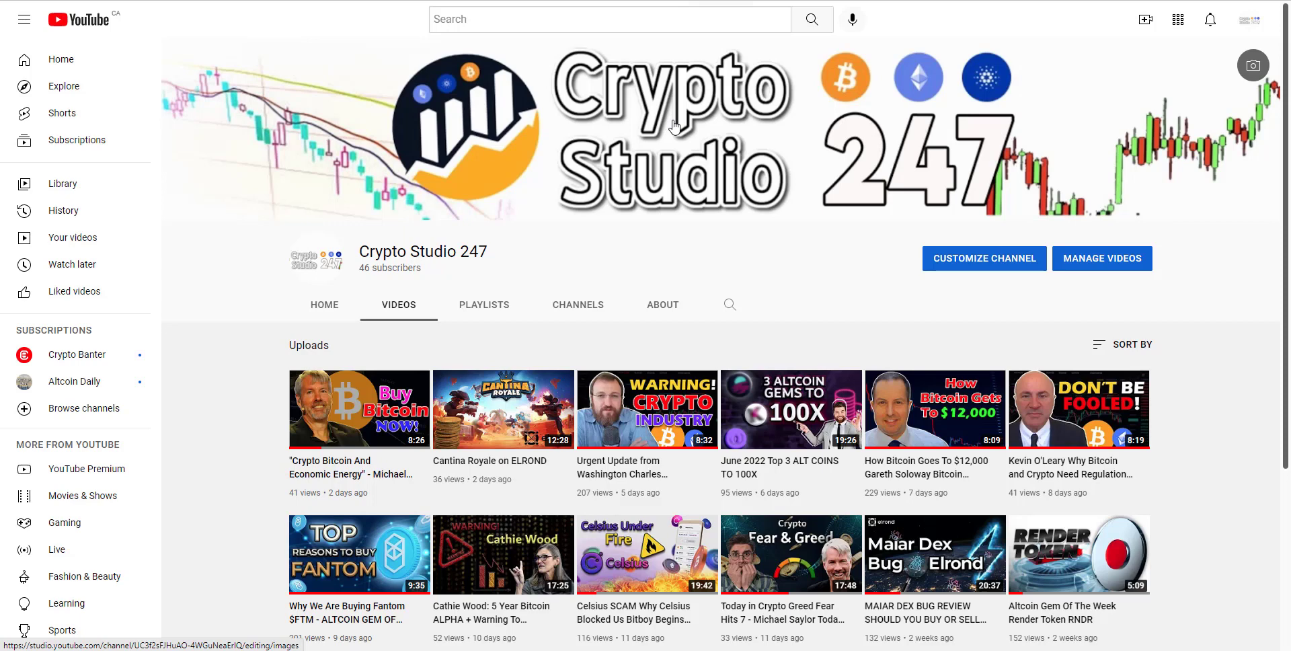
pyautogui.moveTo(626, 195)
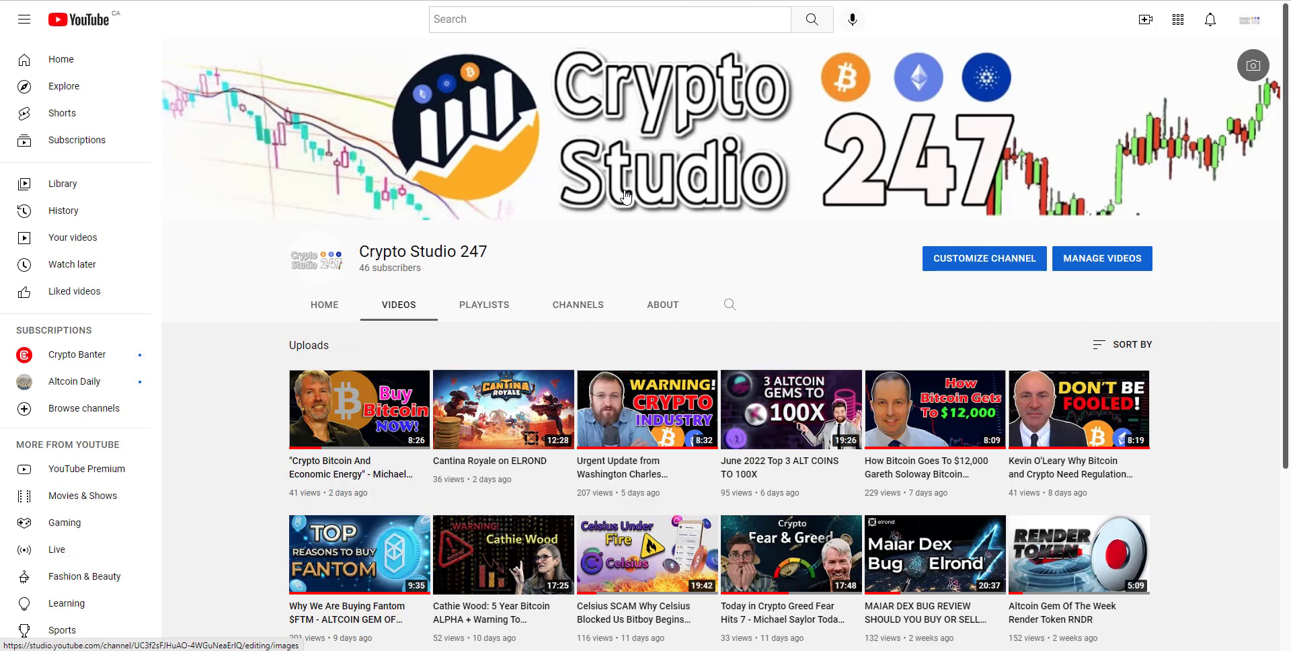
pyautogui.moveTo(626, 198)
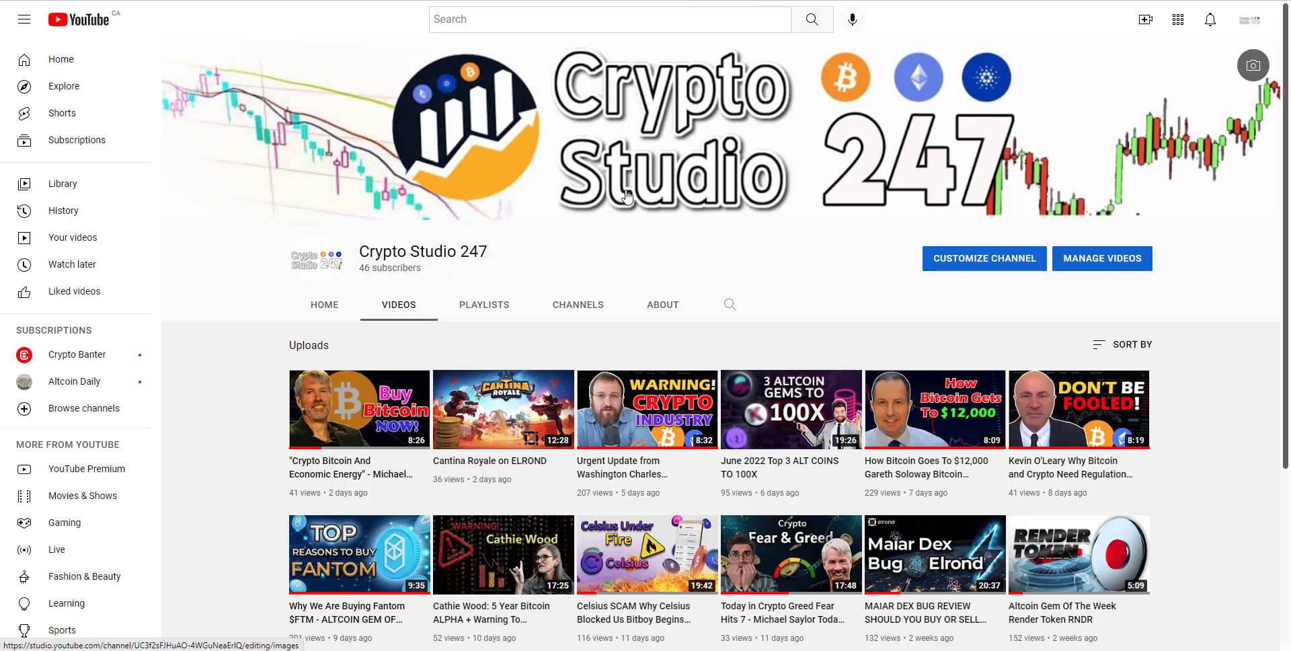
pyautogui.moveTo(416, 133)
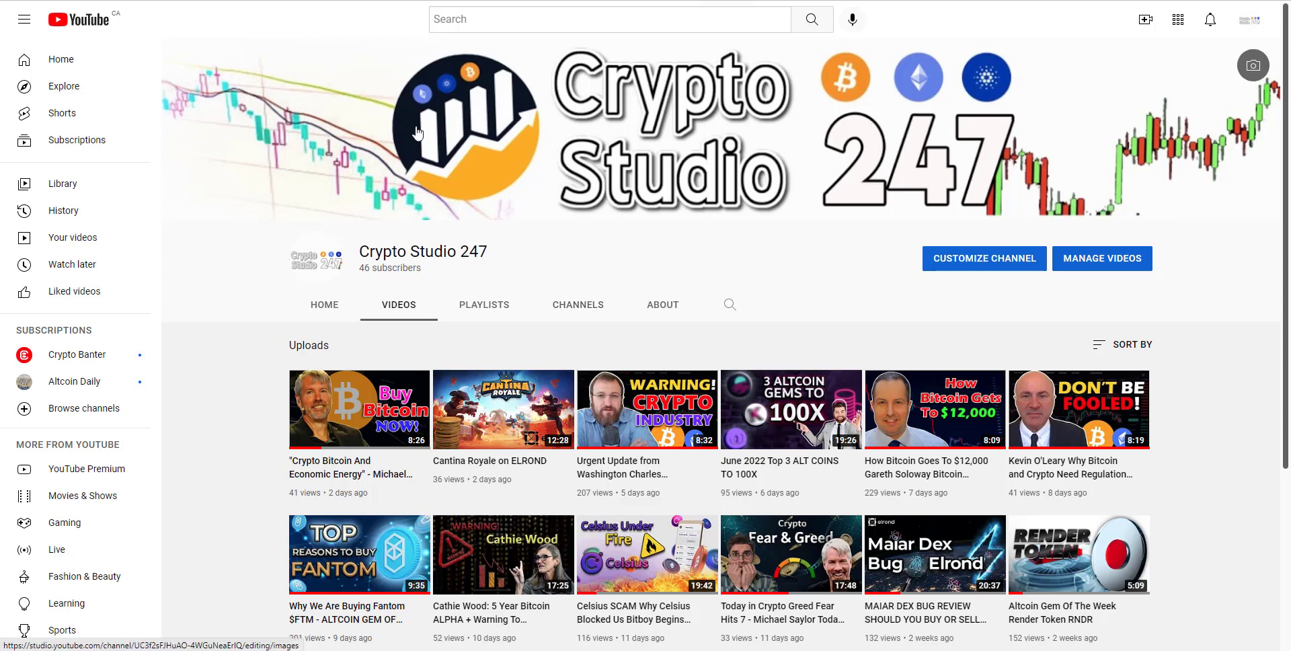
pyautogui.moveTo(473, 134)
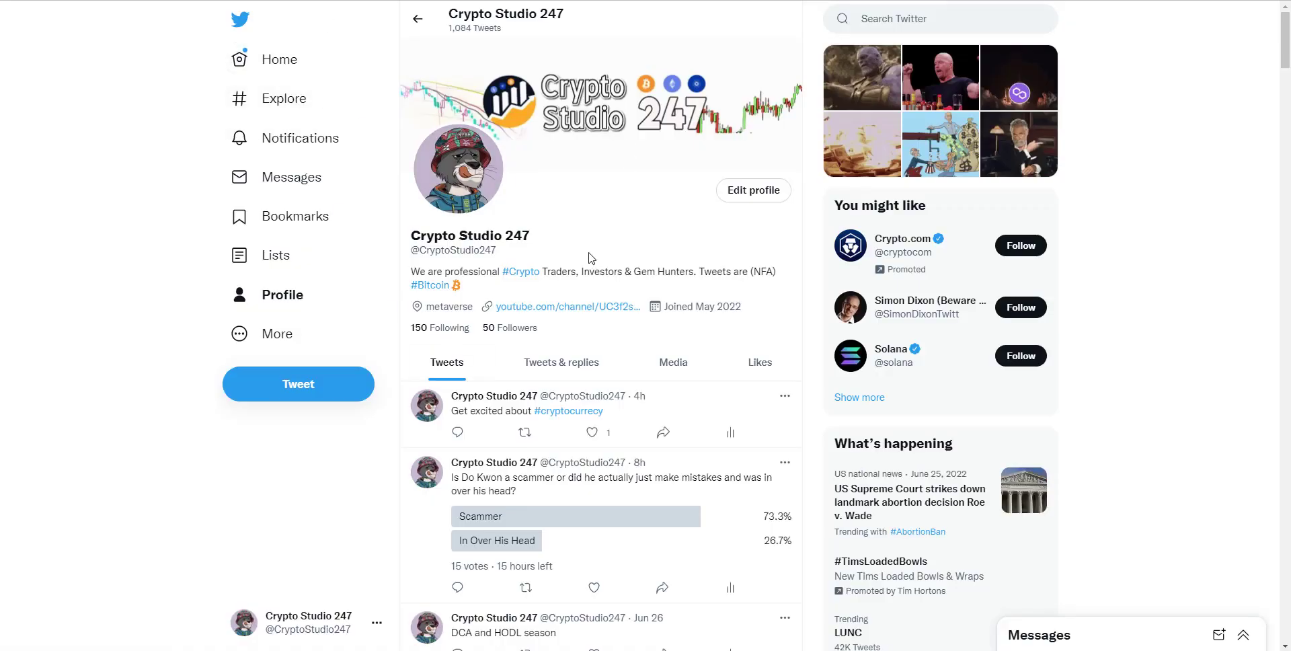
pyautogui.moveTo(571, 225)
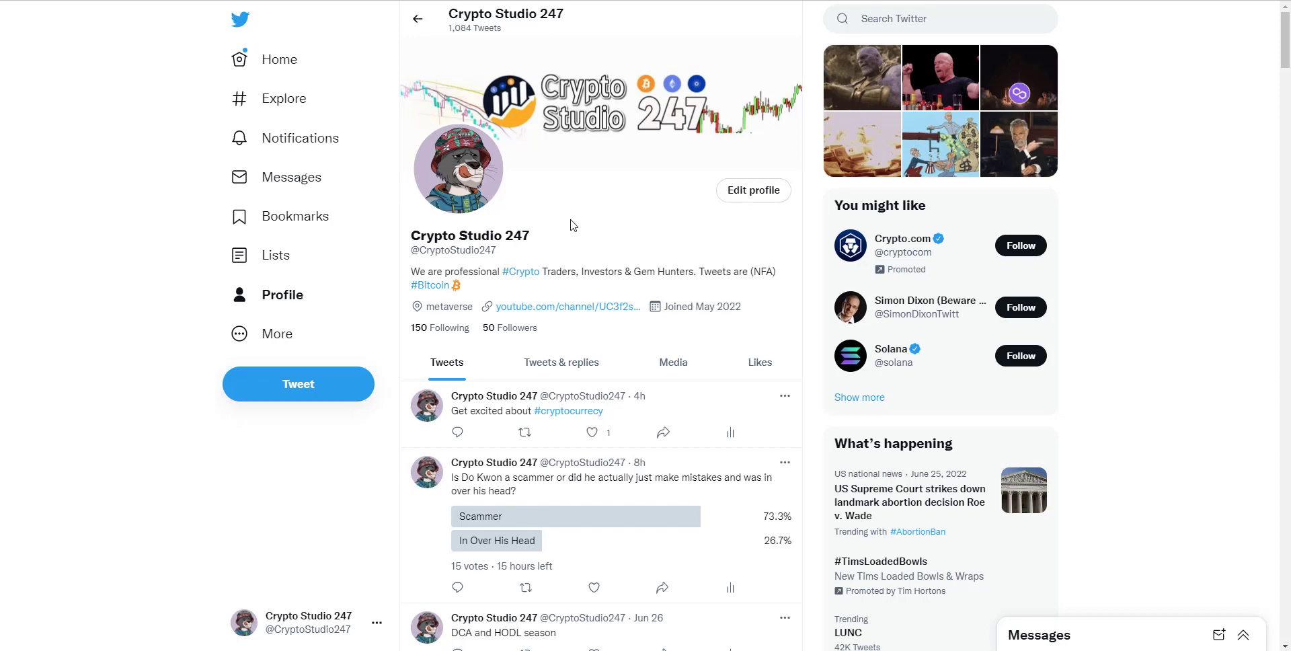
pyautogui.moveTo(535, 198)
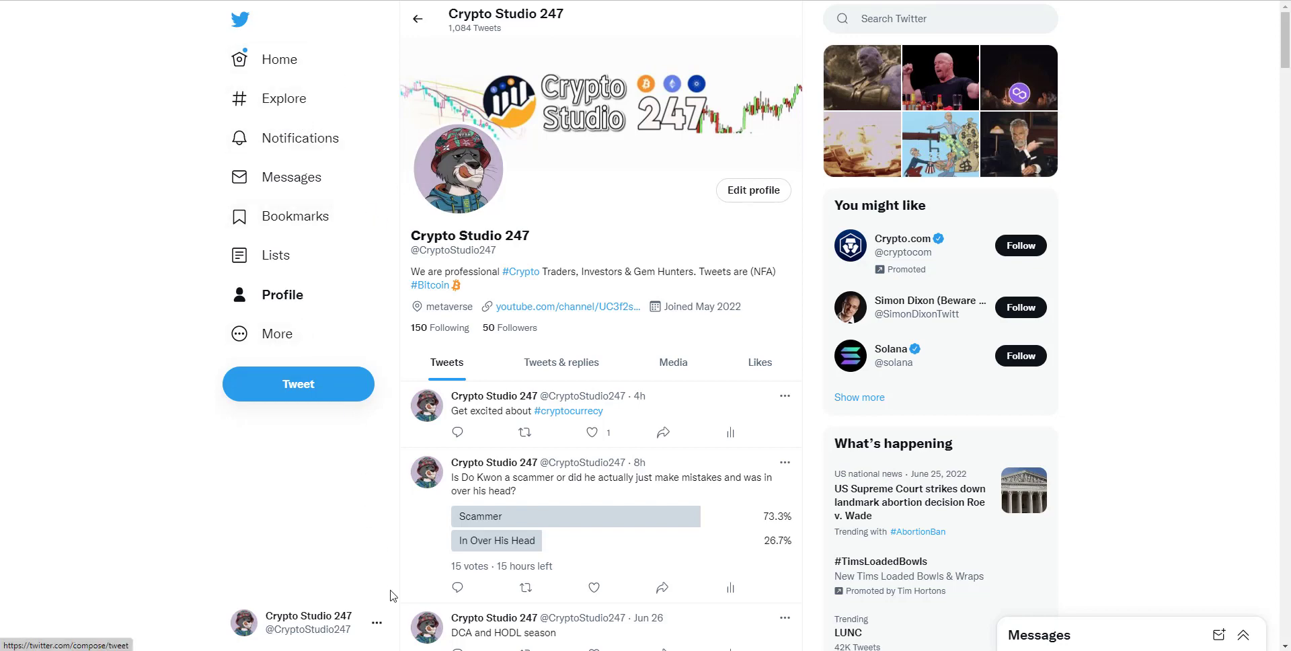
pyautogui.moveTo(336, 615)
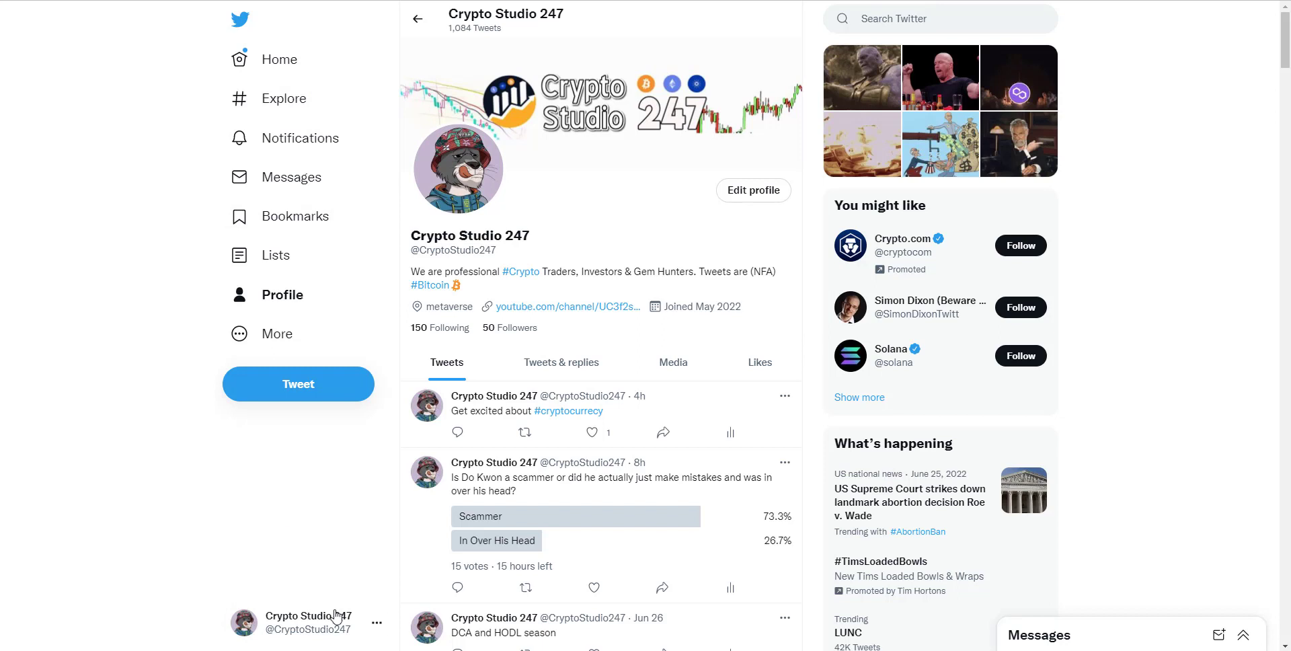
pyautogui.moveTo(108, 120)
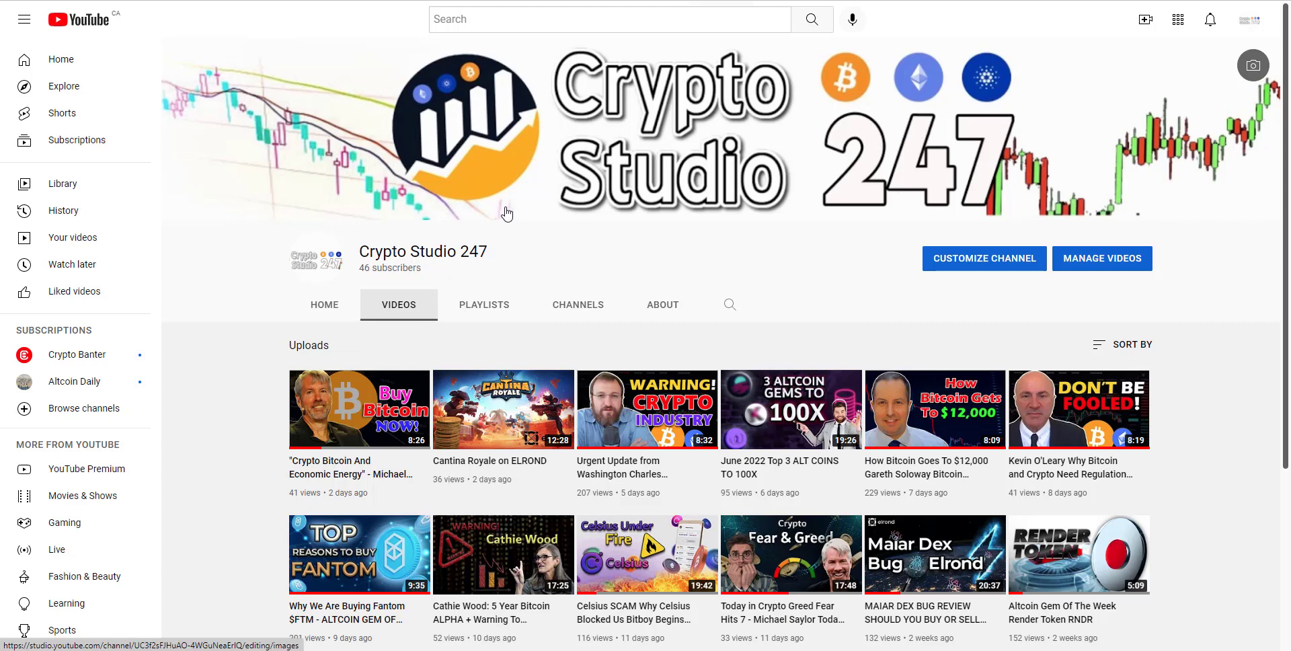
pyautogui.moveTo(505, 212)
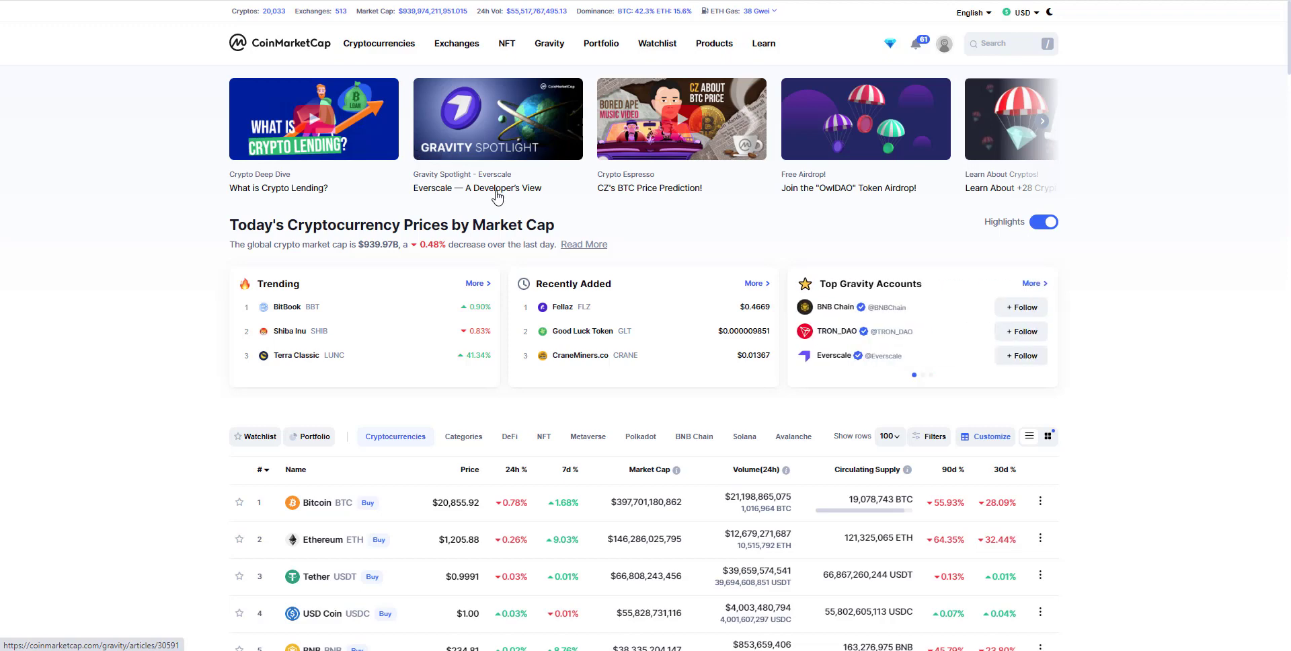
pyautogui.moveTo(404, 171)
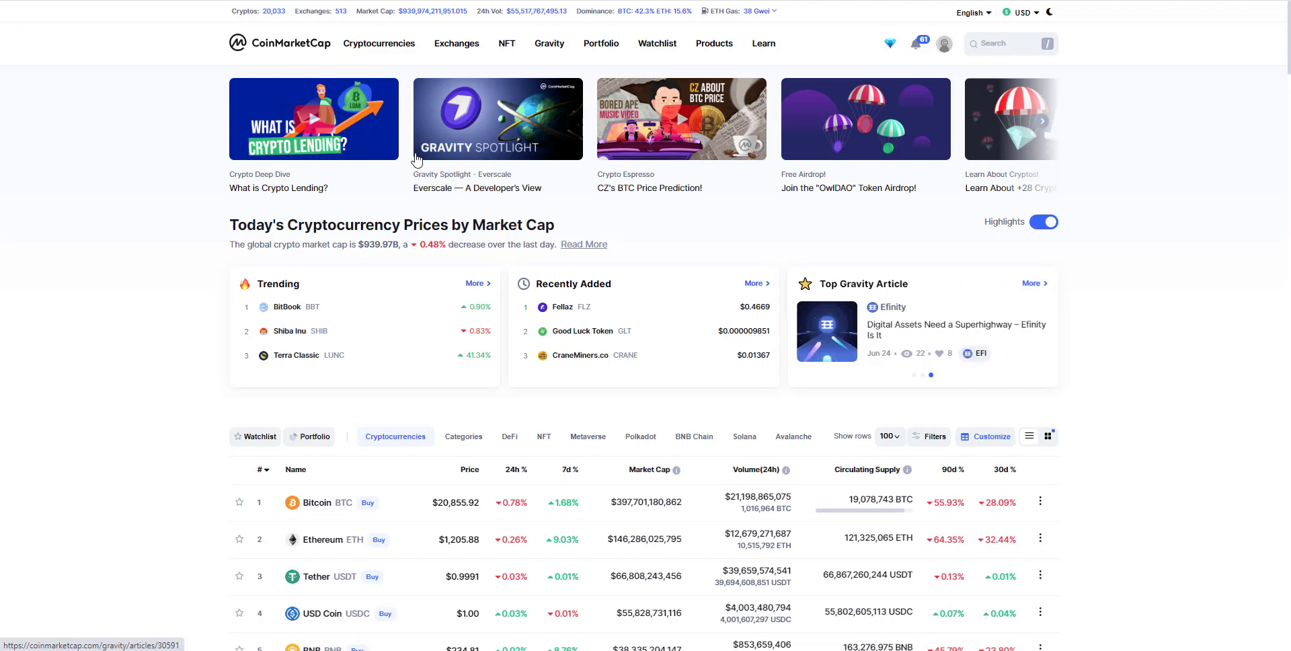
pyautogui.scroll(-3)
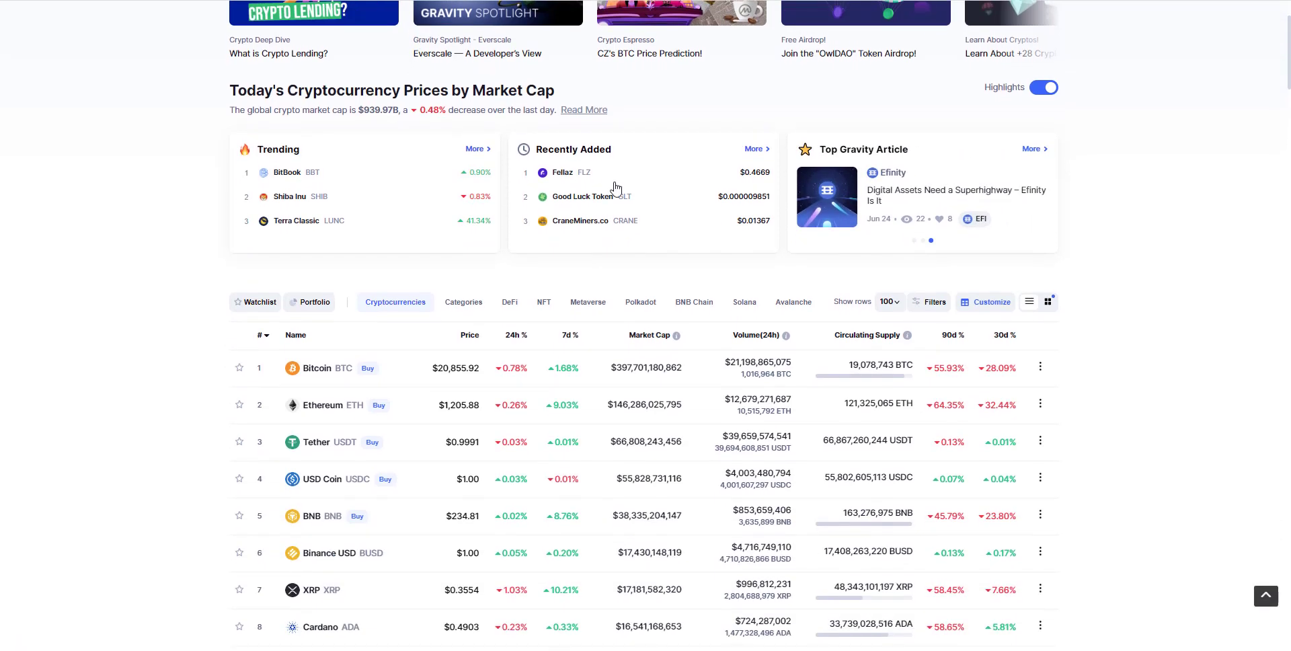
pyautogui.scroll(-3)
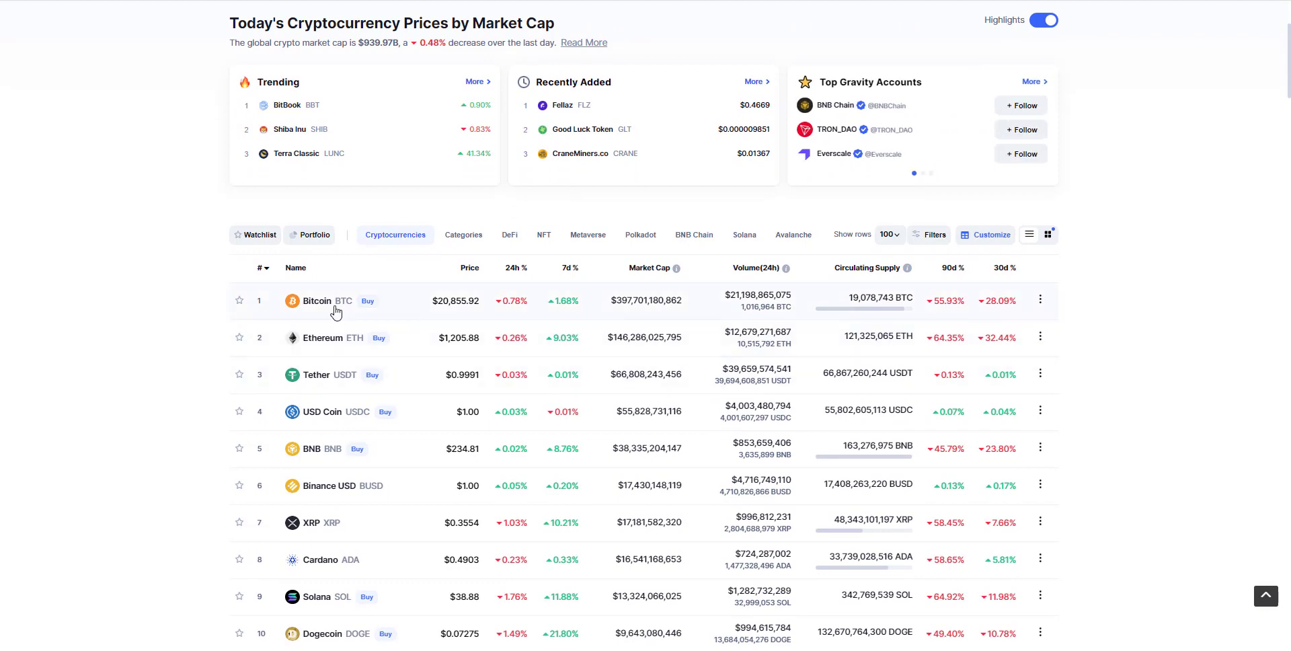
pyautogui.moveTo(447, 307)
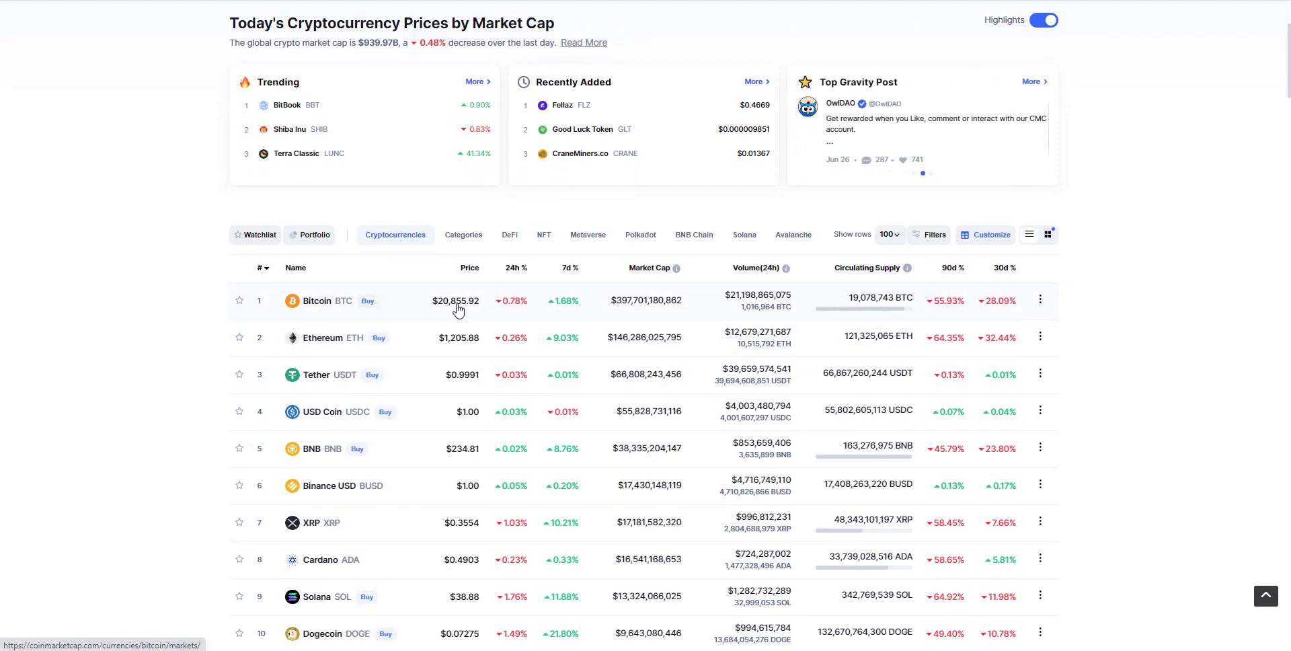
pyautogui.moveTo(471, 305)
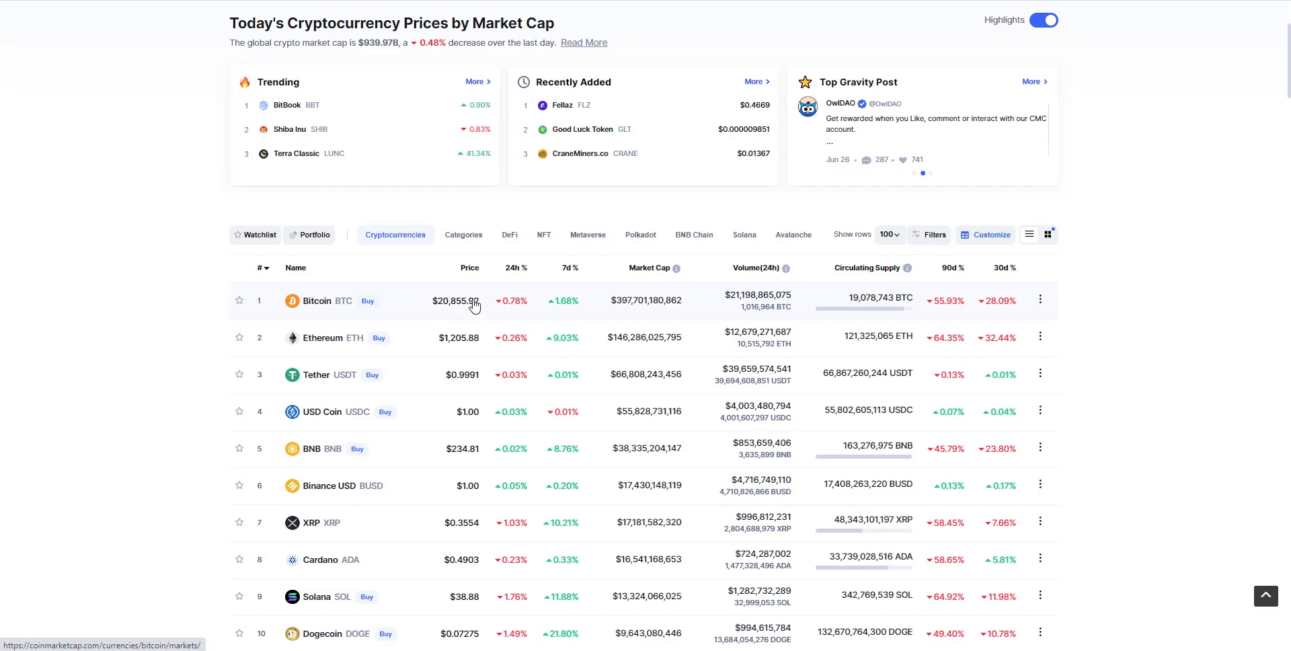
pyautogui.moveTo(878, 300)
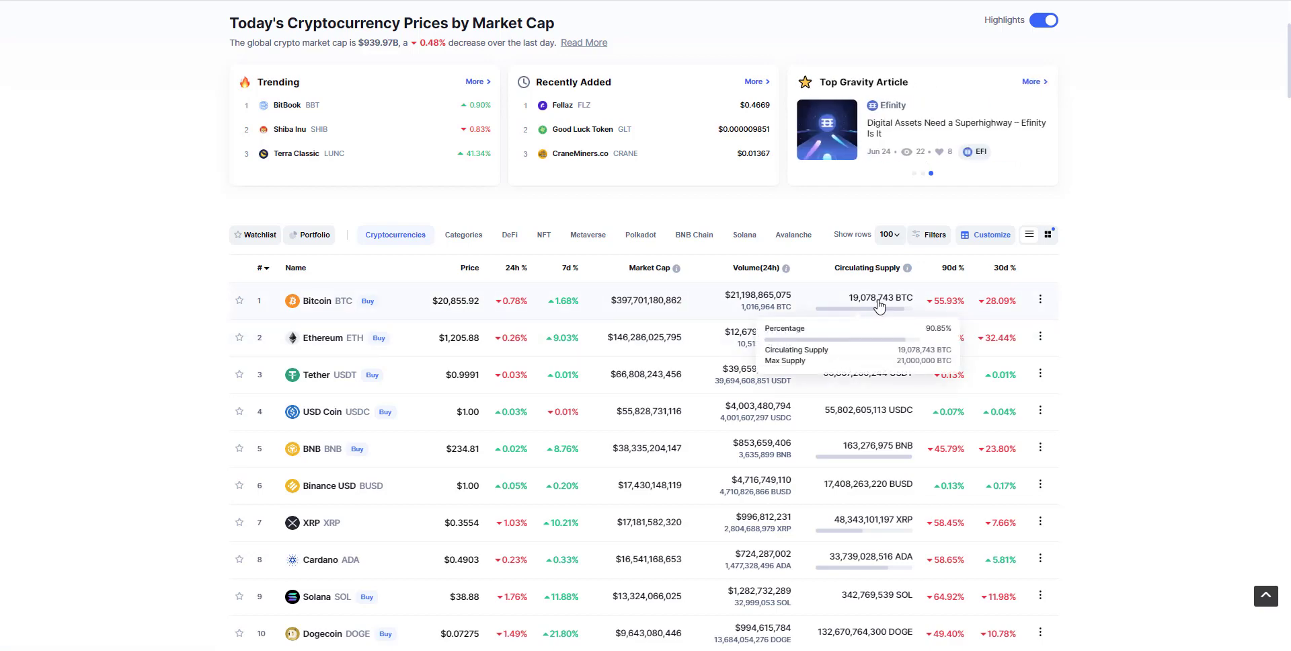
pyautogui.moveTo(872, 308)
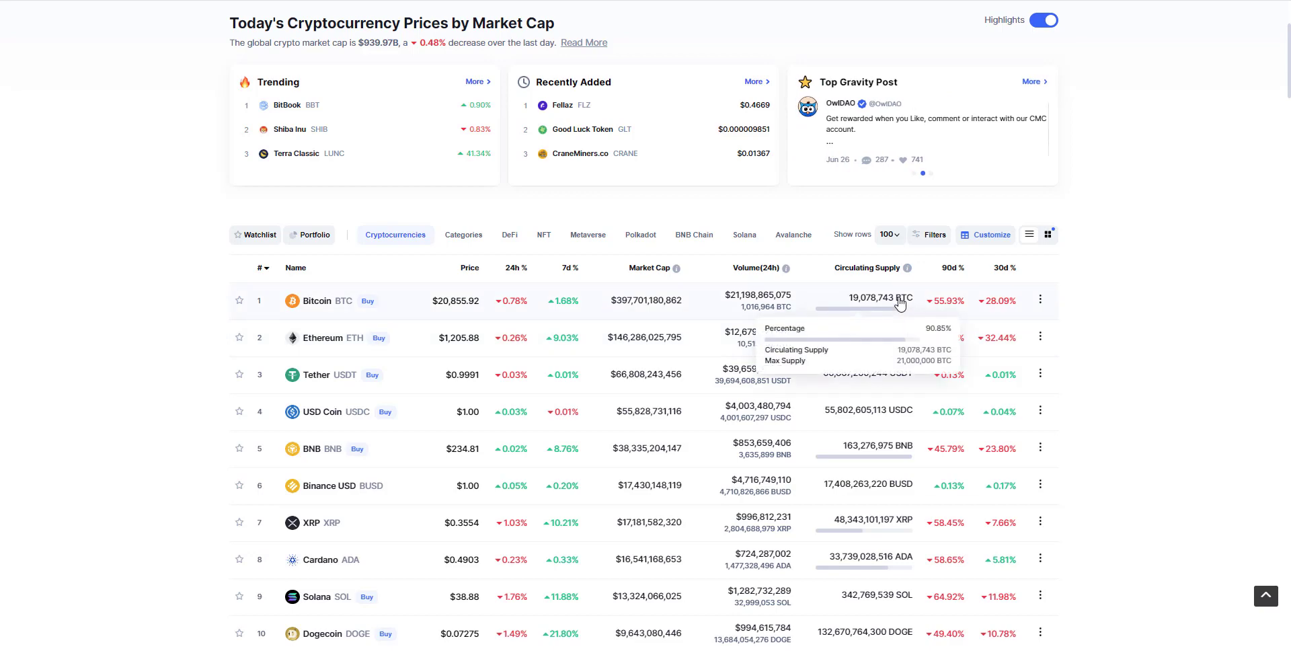
pyautogui.moveTo(517, 353)
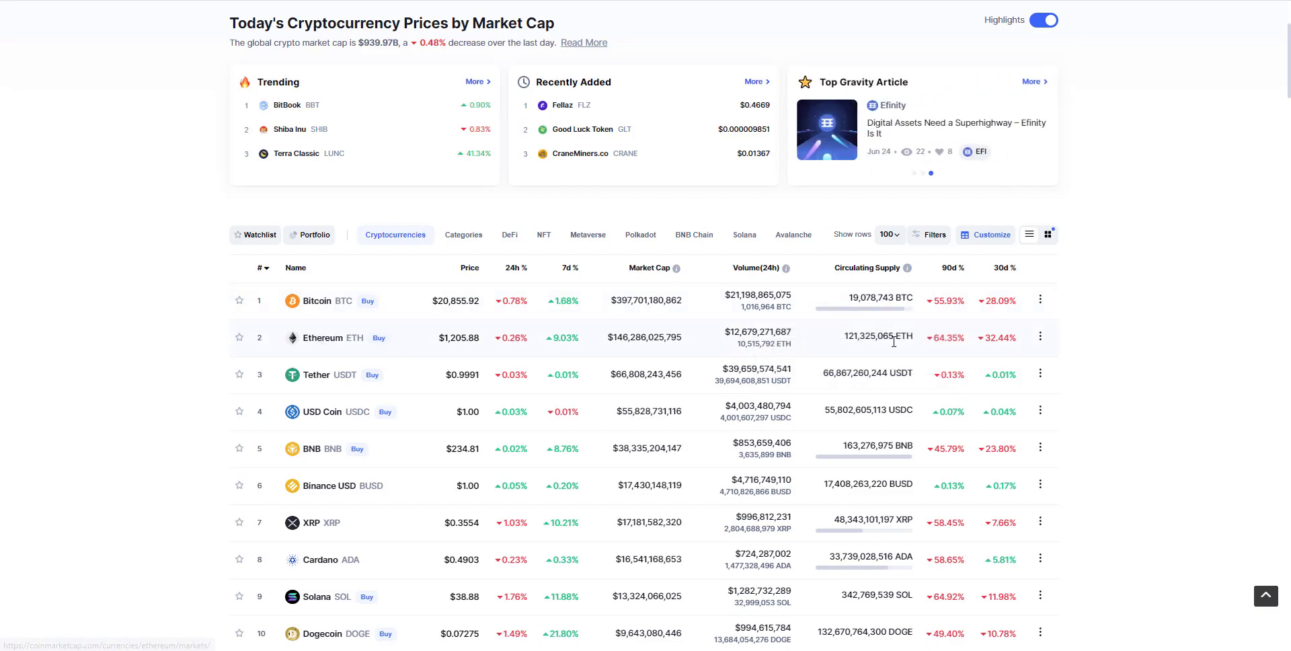
pyautogui.moveTo(448, 349)
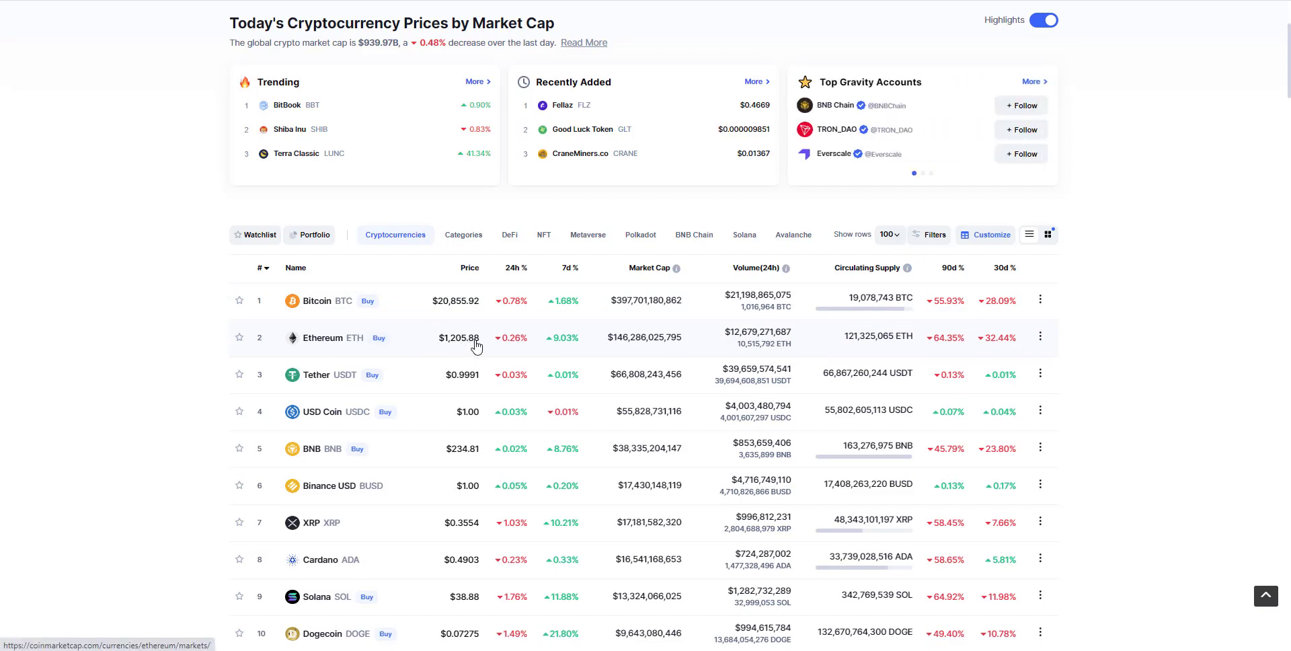
pyautogui.moveTo(856, 349)
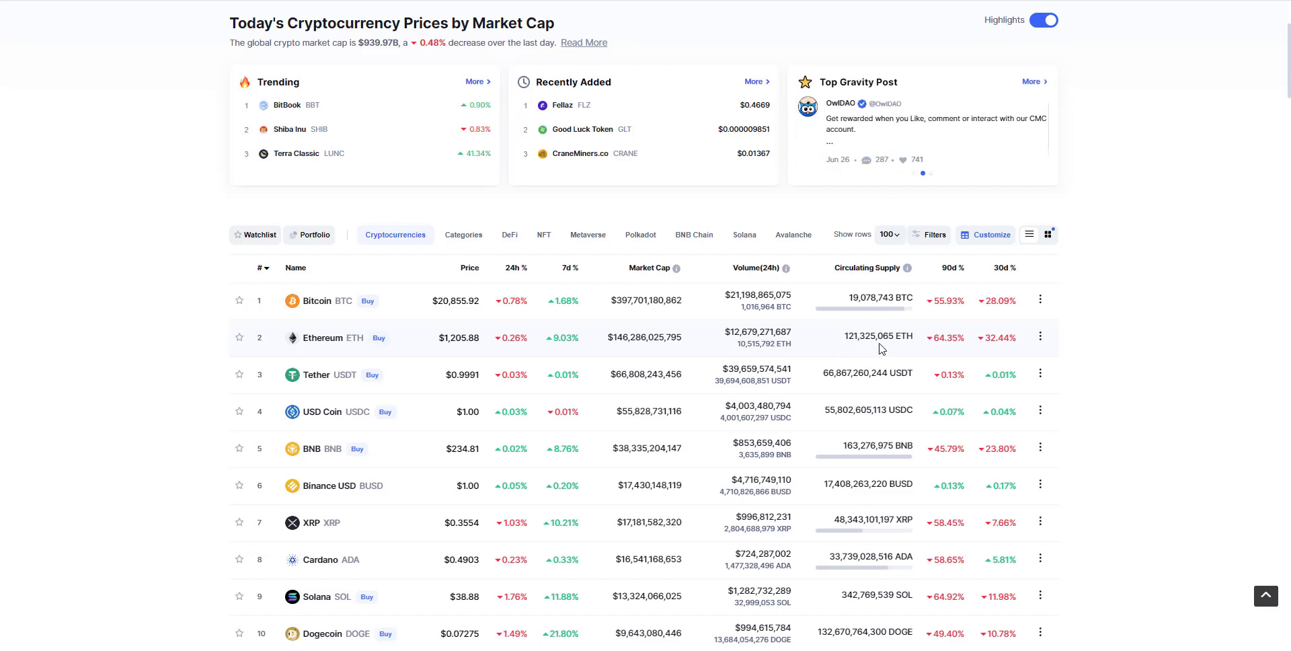
pyautogui.scroll(-3)
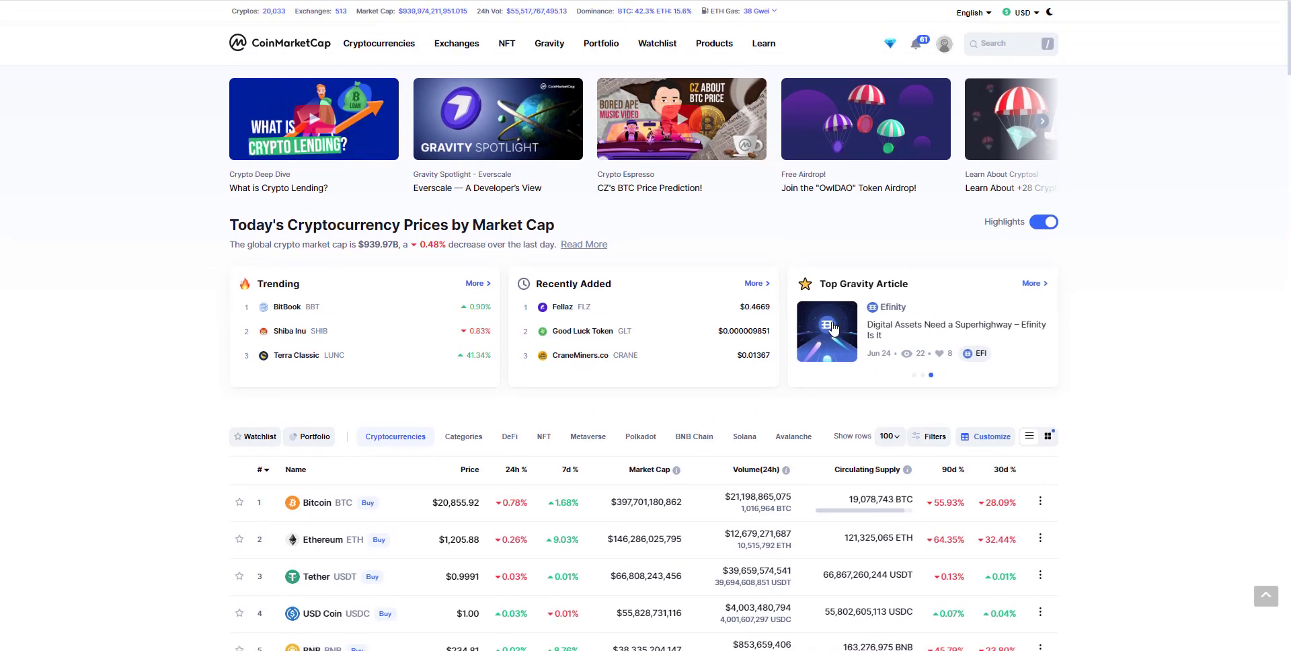
pyautogui.moveTo(458, 173)
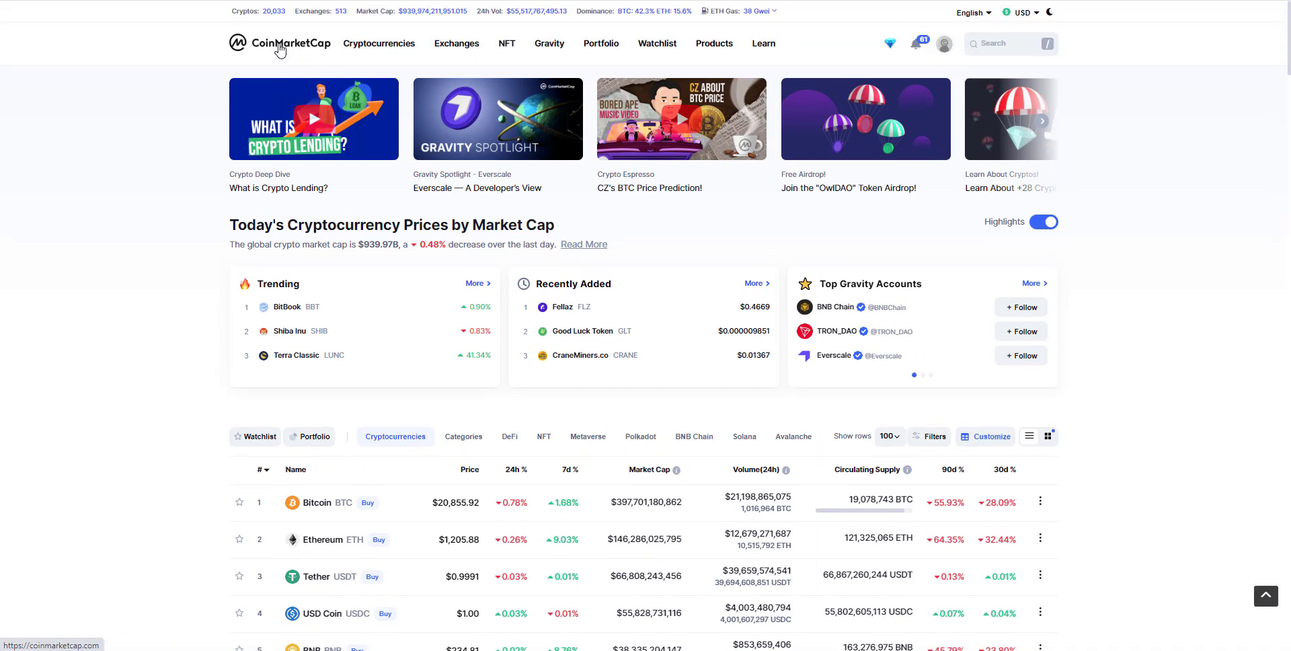
pyautogui.scroll(-3)
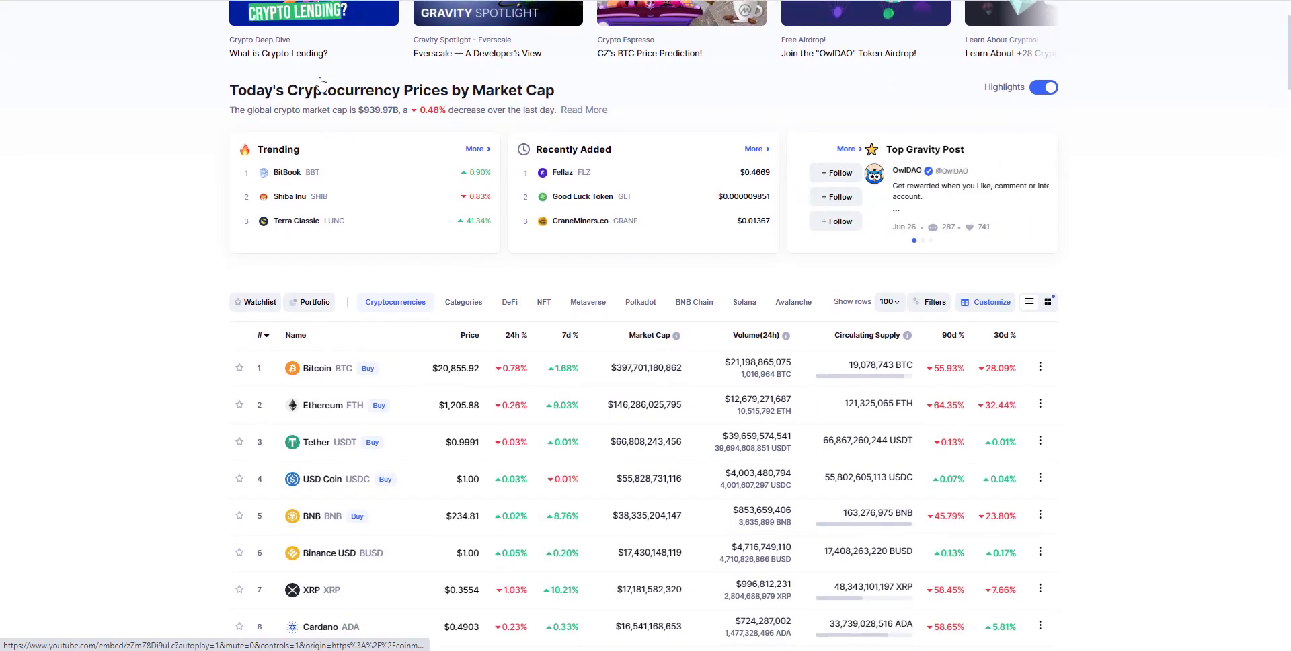
pyautogui.scroll(-3)
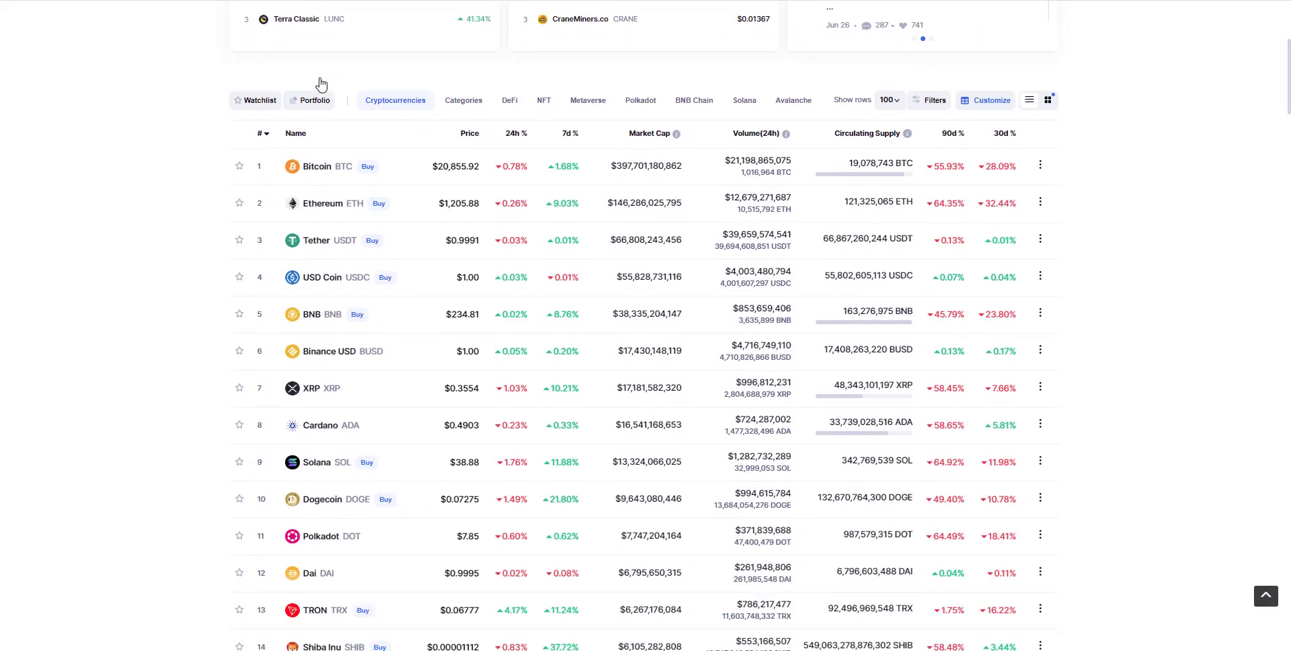
pyautogui.scroll(-3)
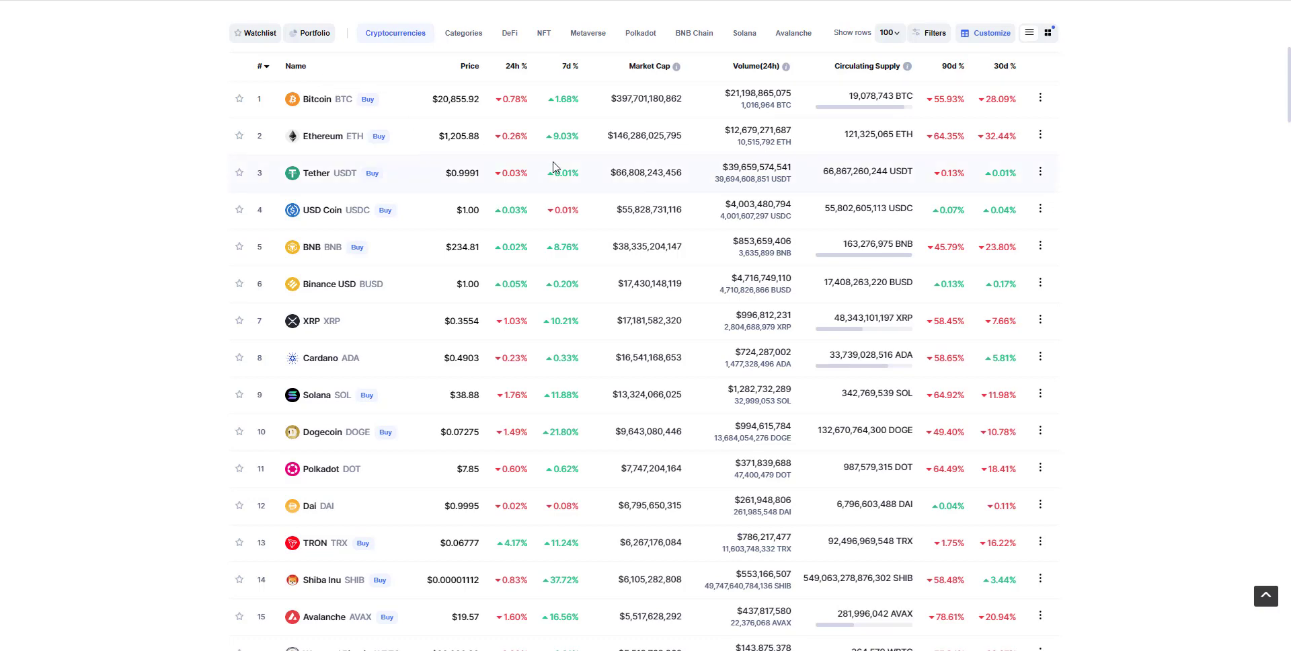
pyautogui.scroll(-3)
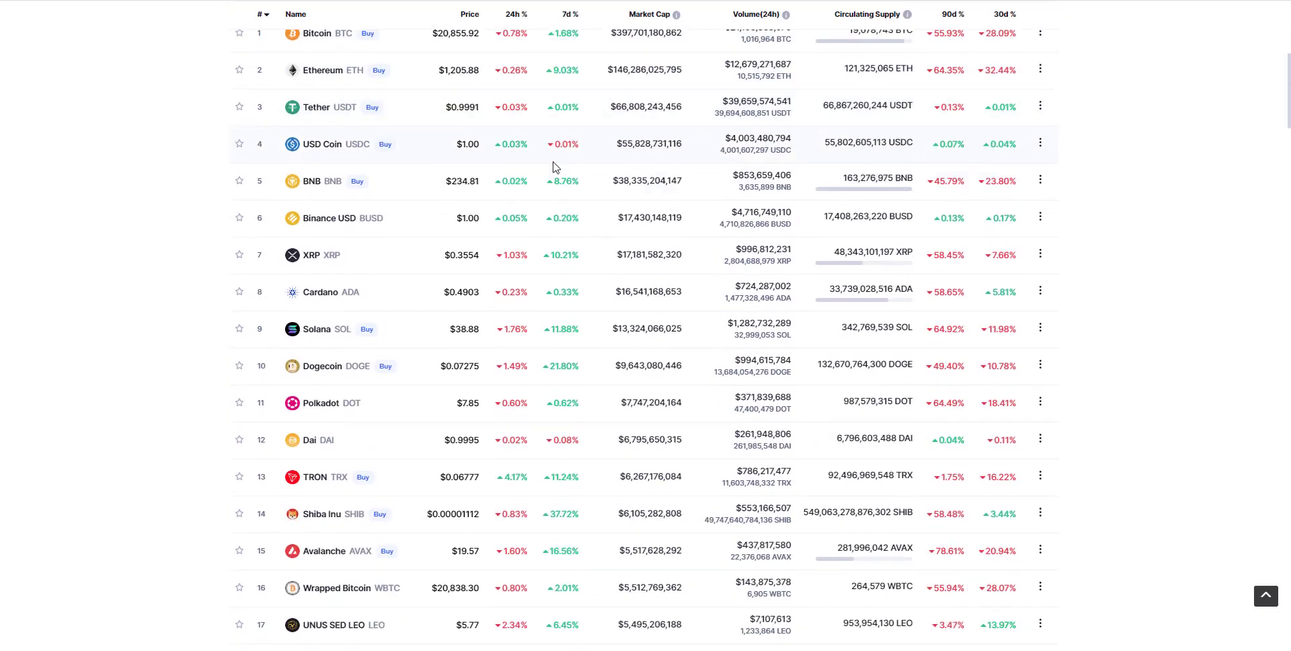
pyautogui.scroll(-3)
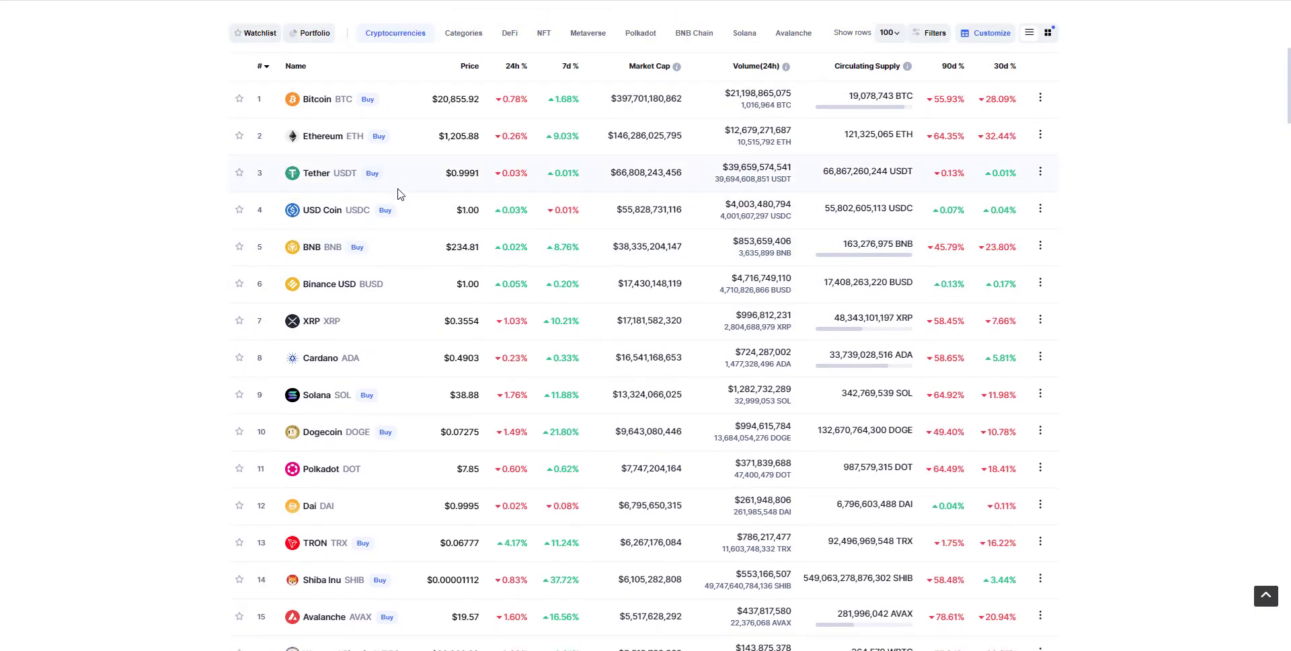
pyautogui.moveTo(403, 195)
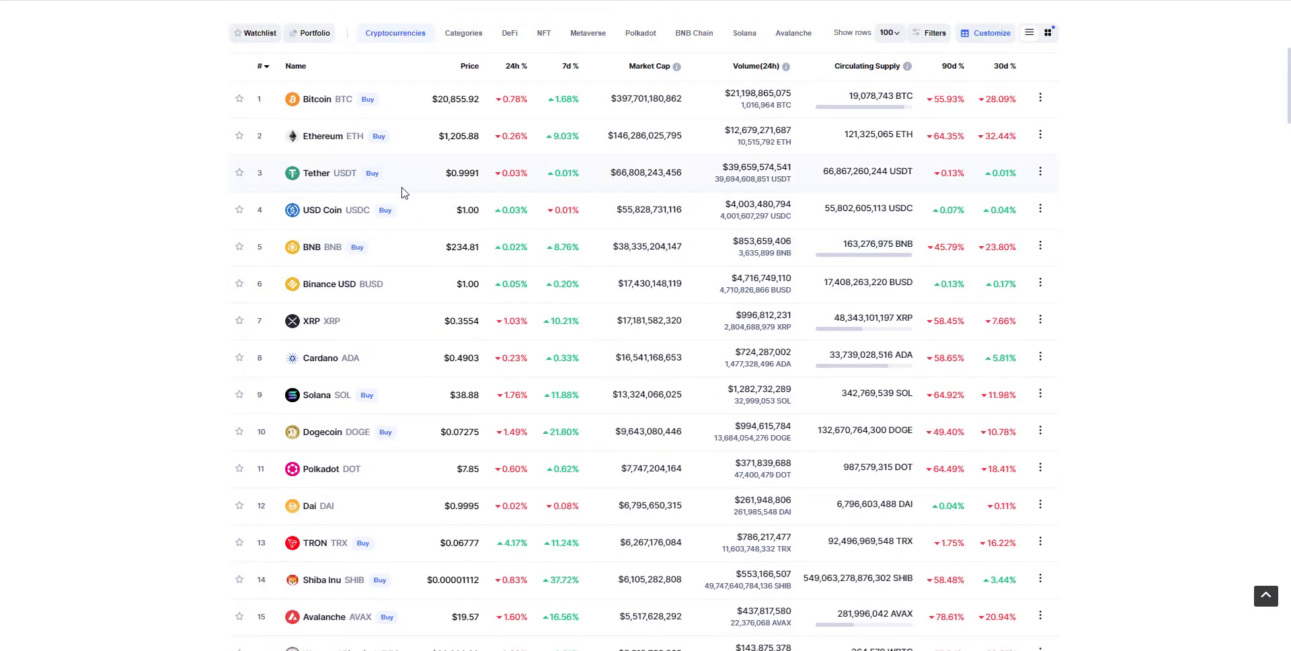
pyautogui.moveTo(427, 246)
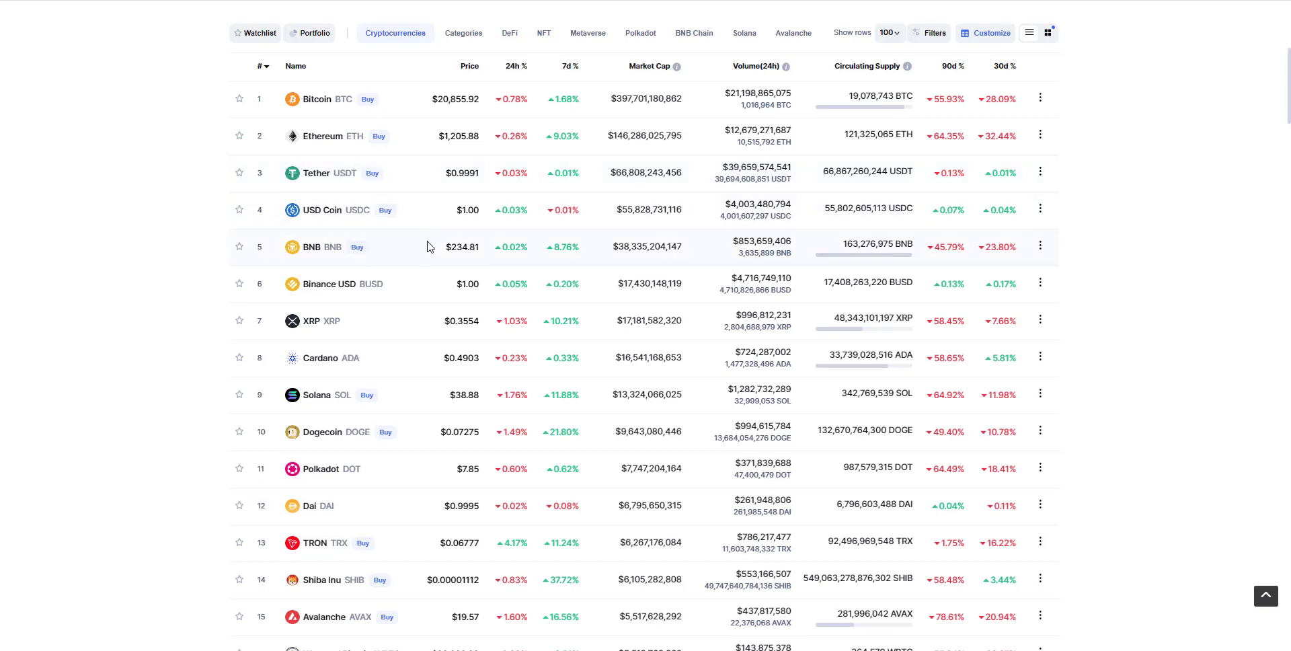
pyautogui.moveTo(364, 220)
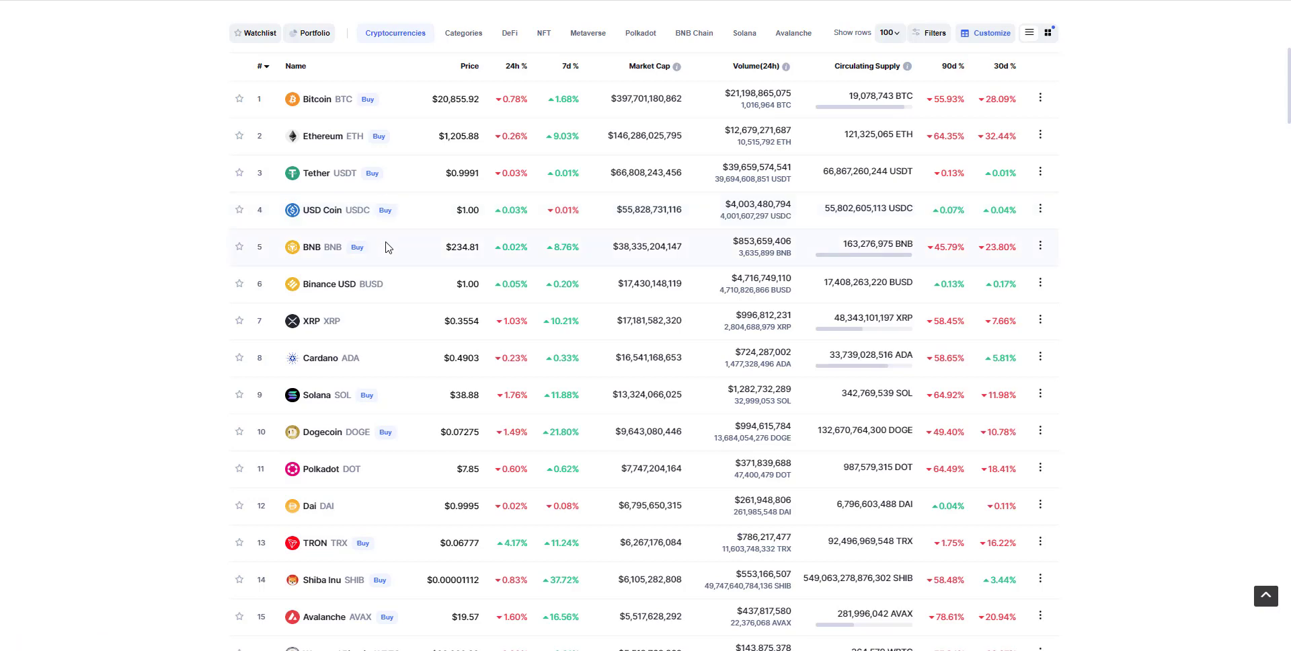
pyautogui.scroll(-3)
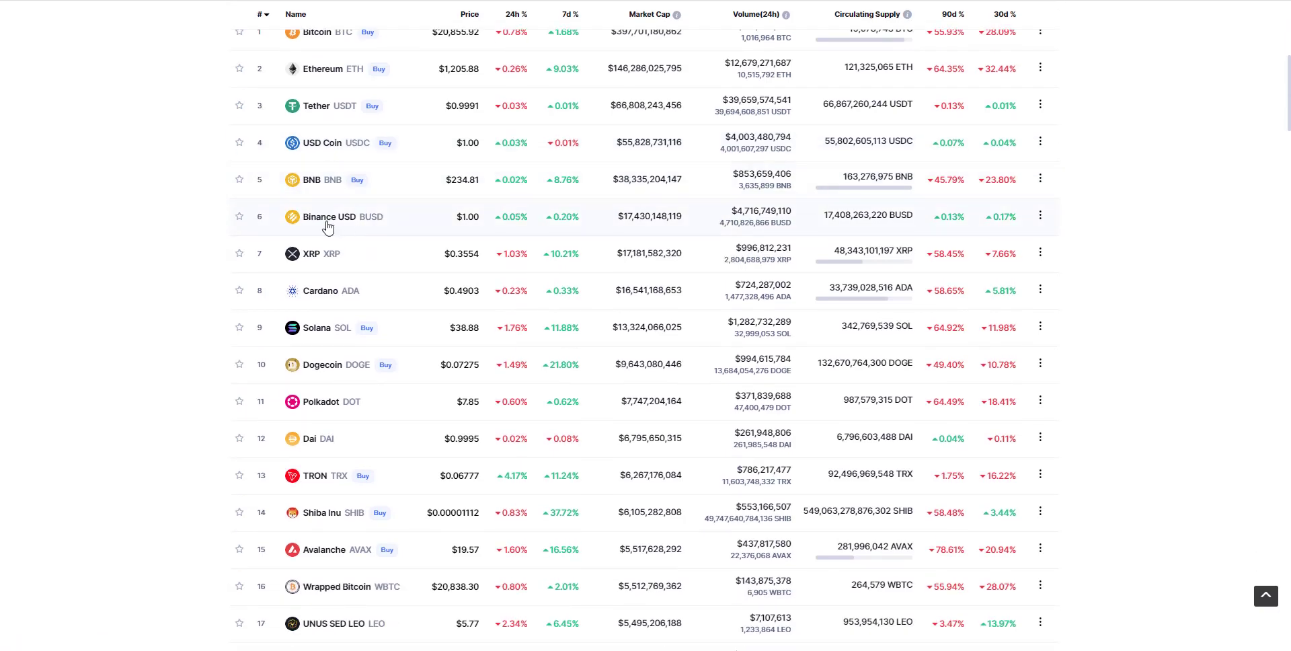
pyautogui.moveTo(320, 265)
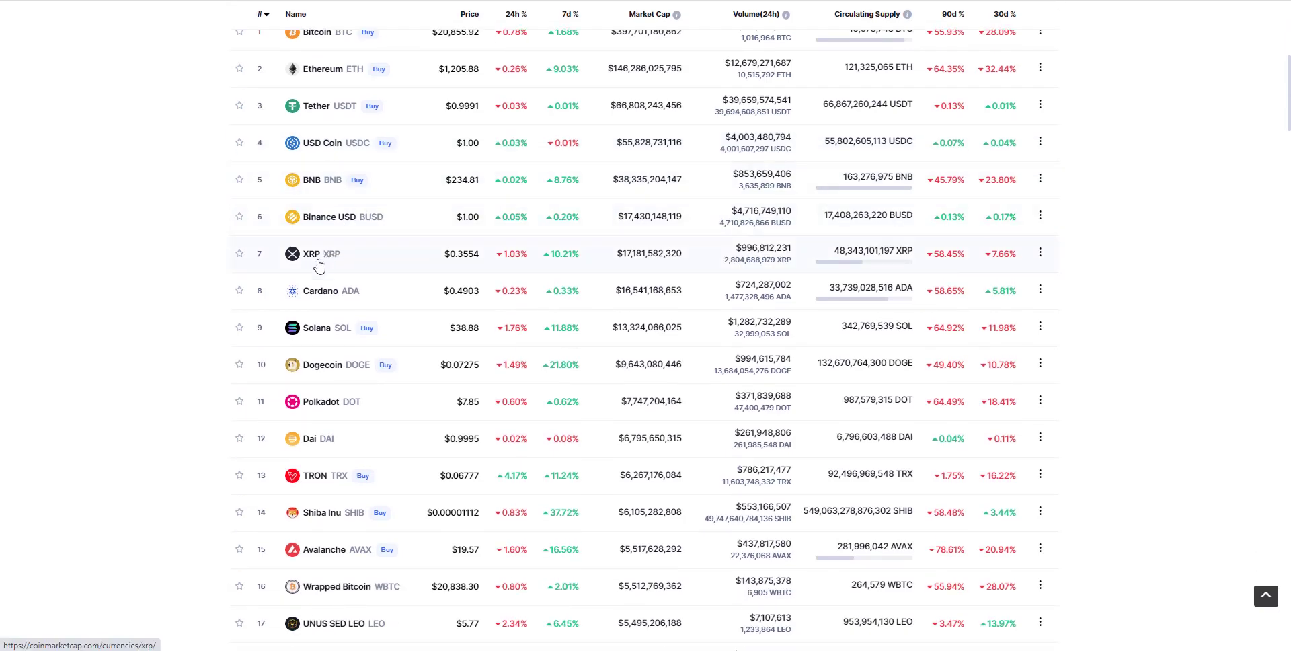
pyautogui.moveTo(324, 333)
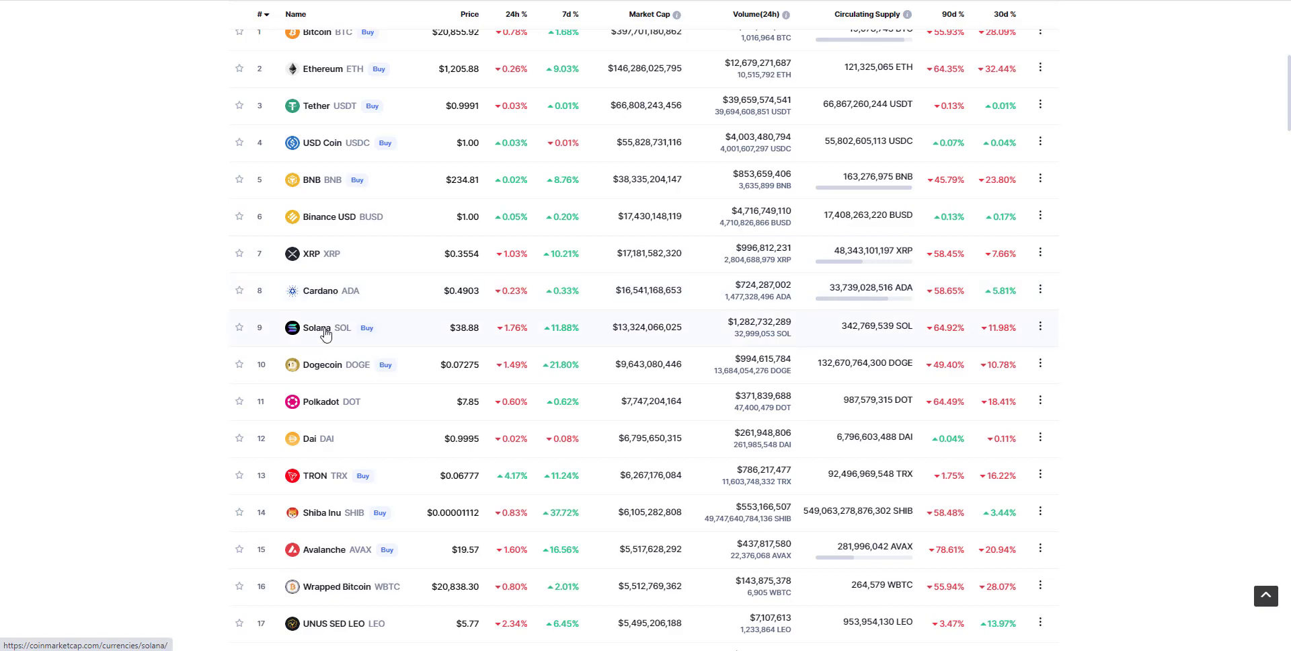
pyautogui.moveTo(322, 415)
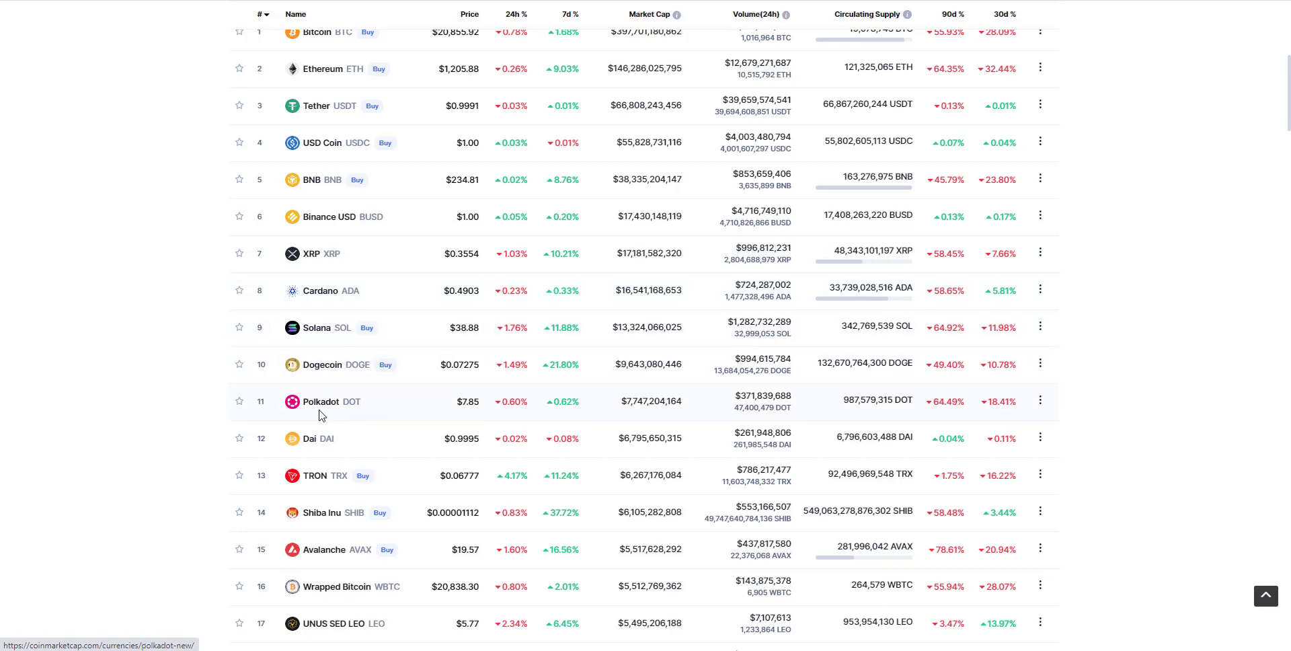
pyautogui.scroll(-3)
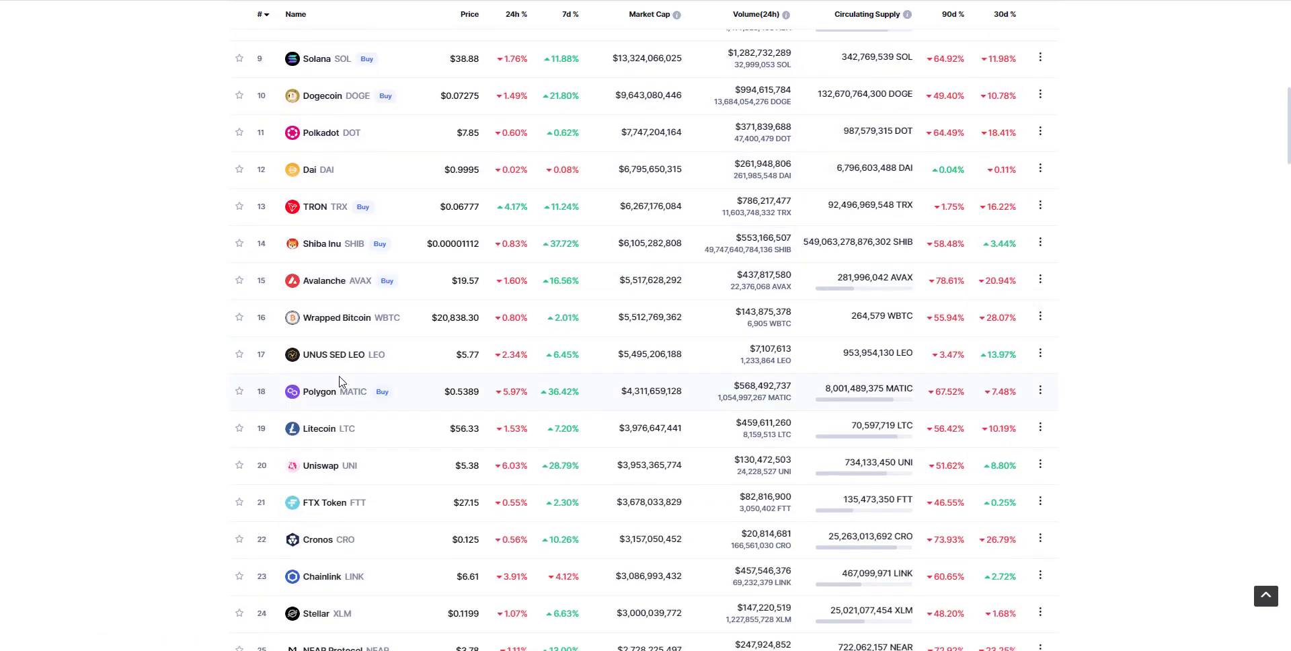
pyautogui.scroll(-3)
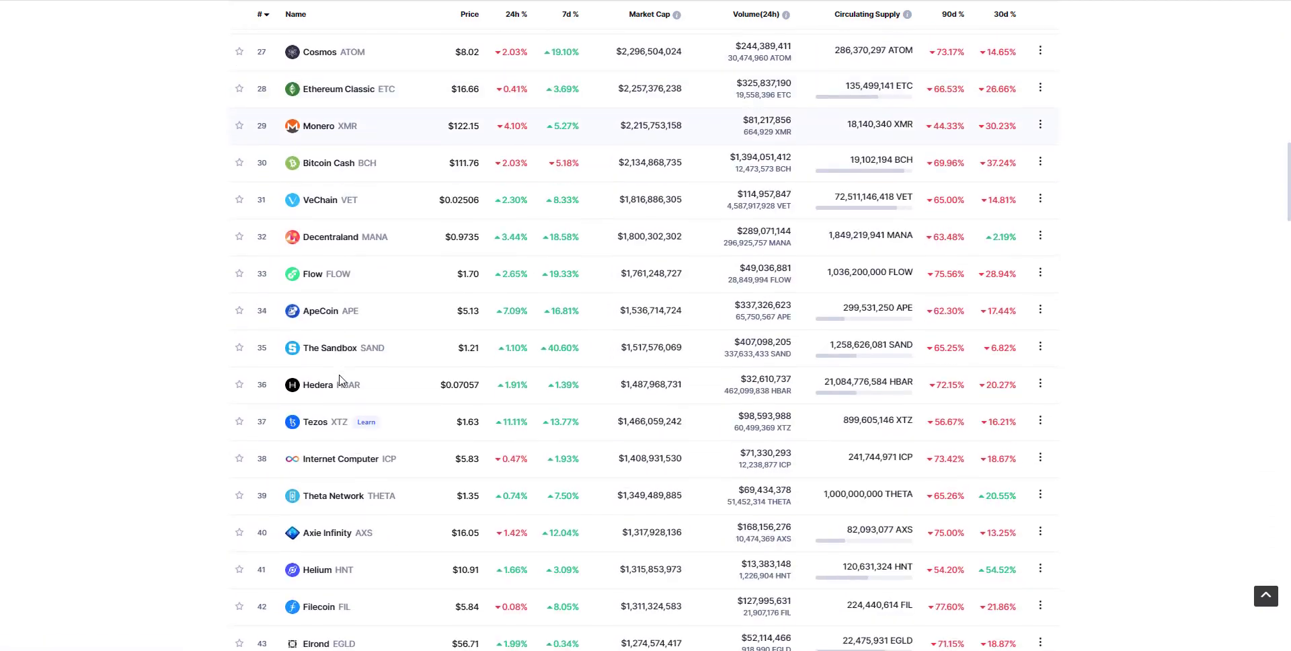
pyautogui.scroll(-3)
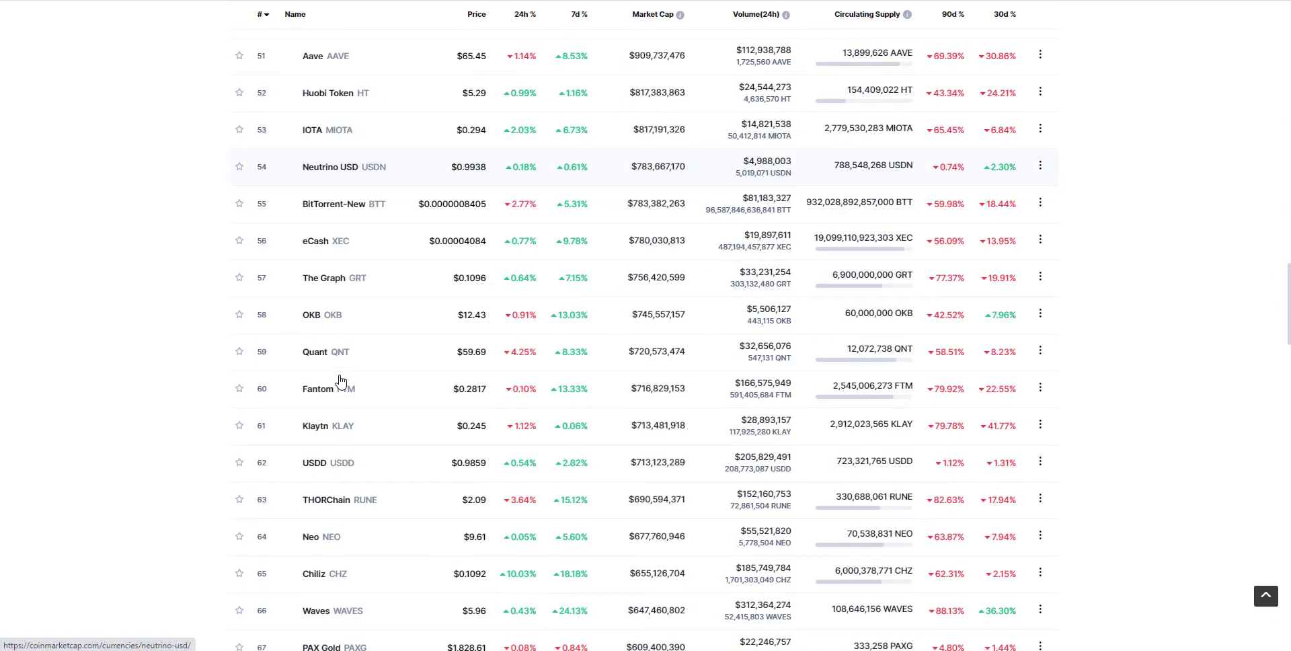
pyautogui.scroll(-3)
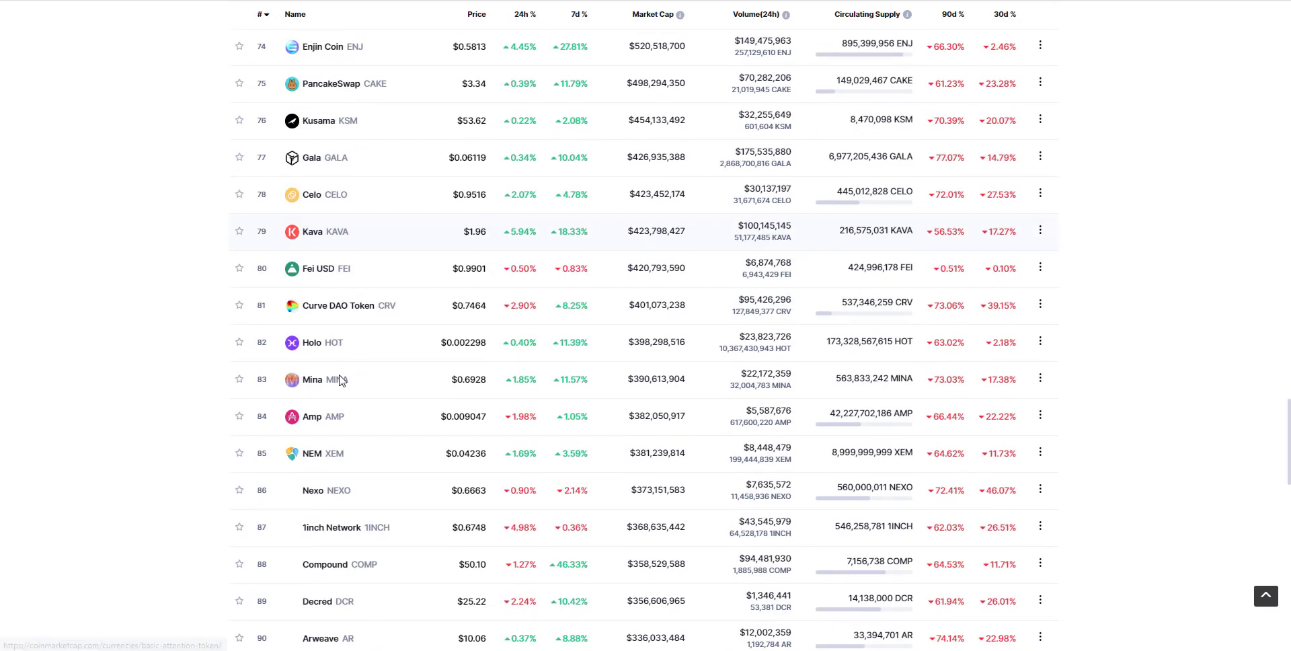
pyautogui.scroll(-3)
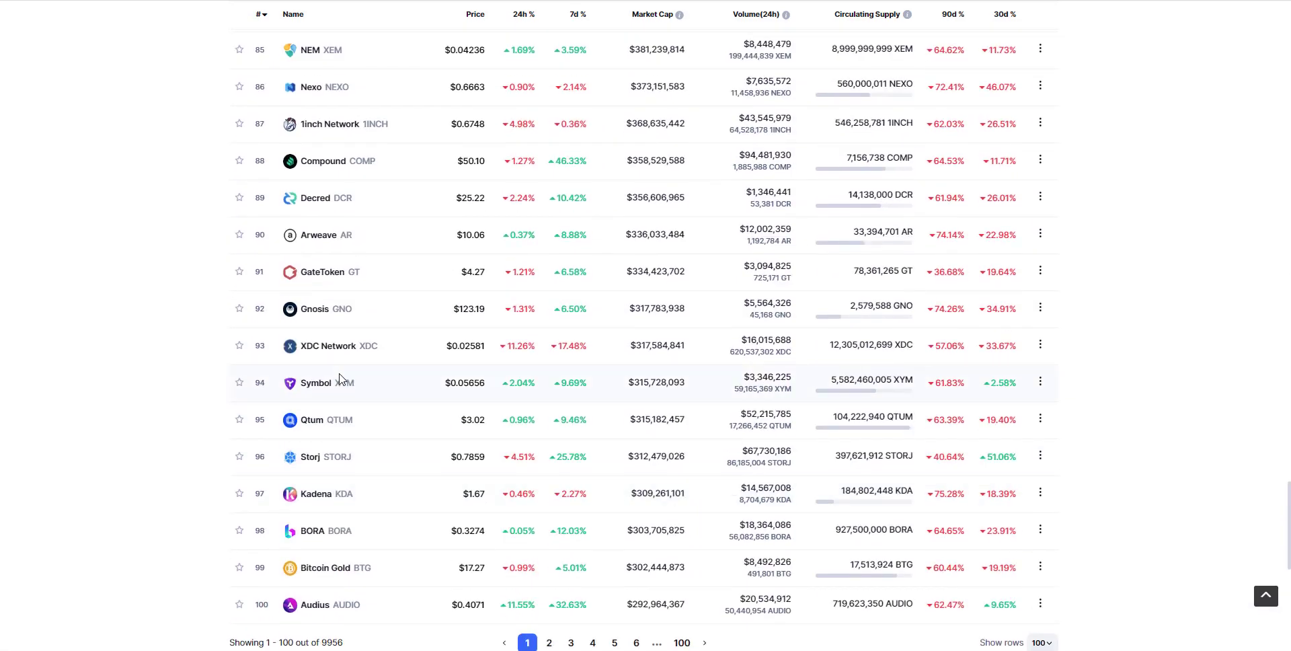
pyautogui.scroll(-3)
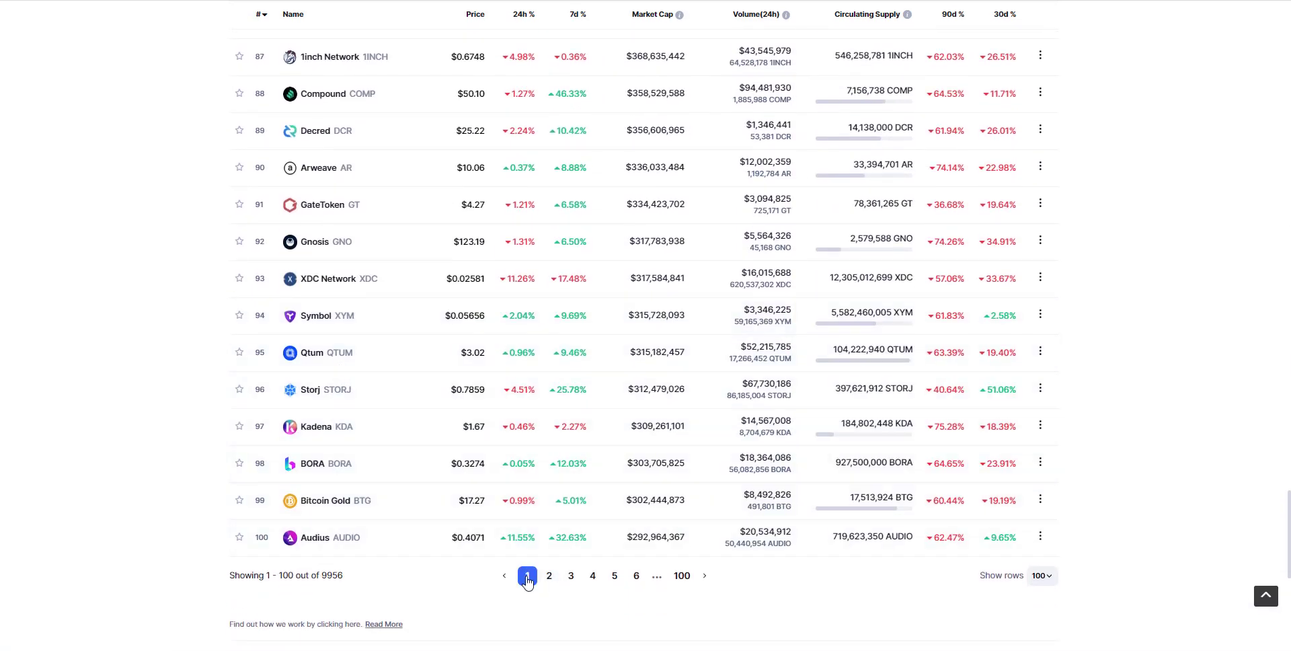
pyautogui.moveTo(698, 467)
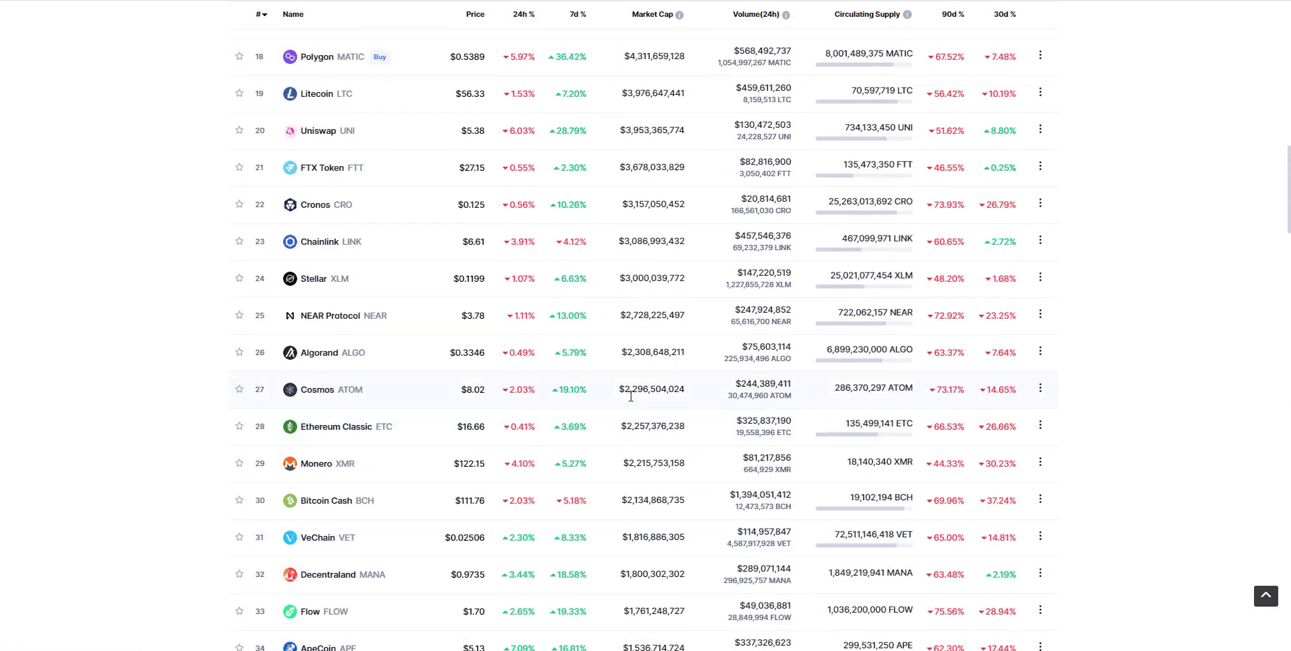
pyautogui.scroll(3)
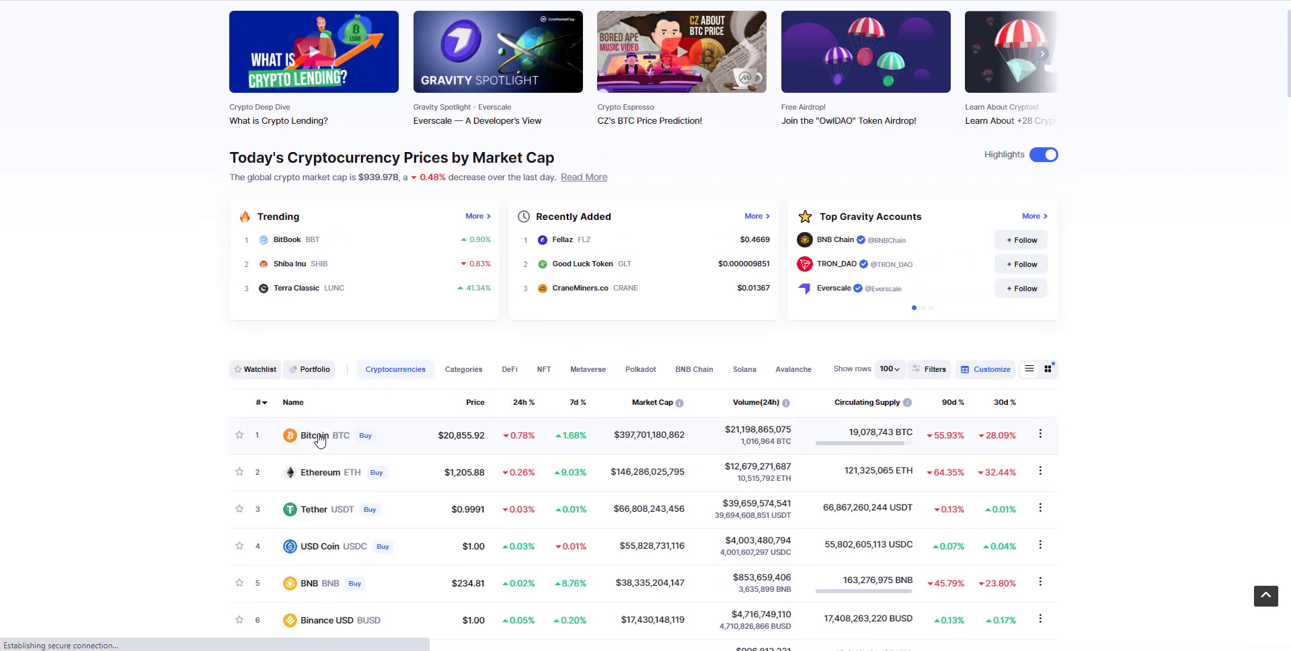
# Step: Open Bitcoin's coin page from the Name column of the homepage price table
pyautogui.click(315, 435)
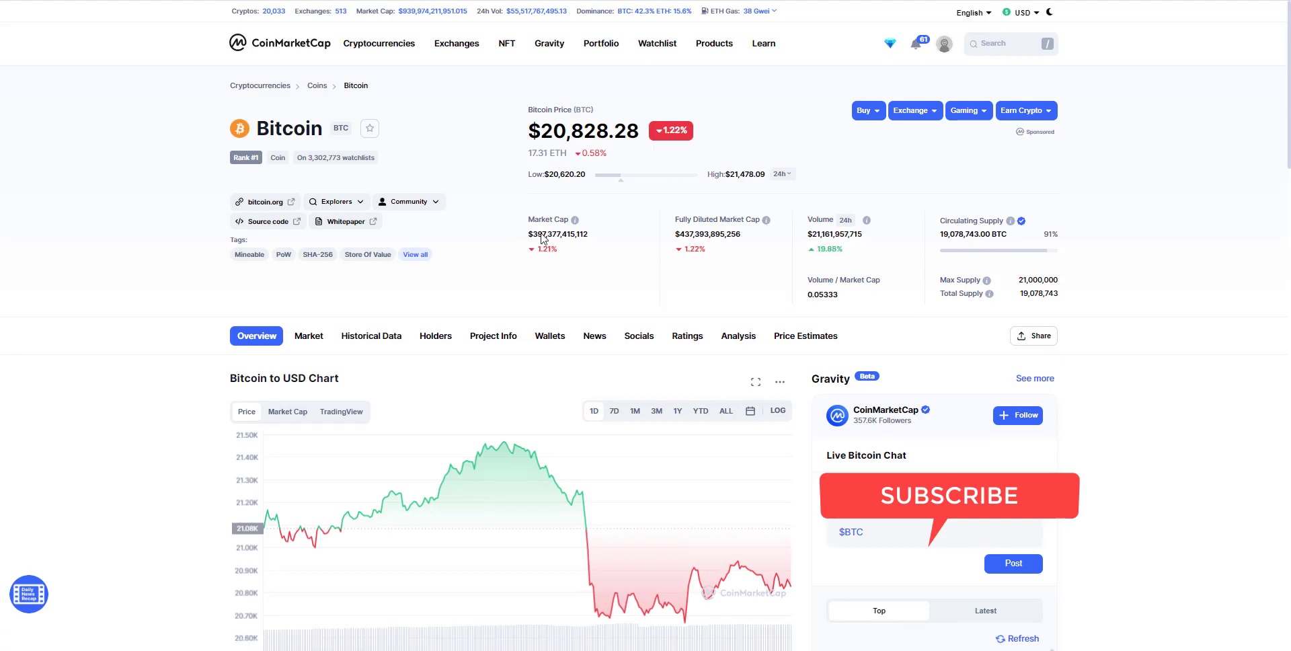
pyautogui.moveTo(597, 181)
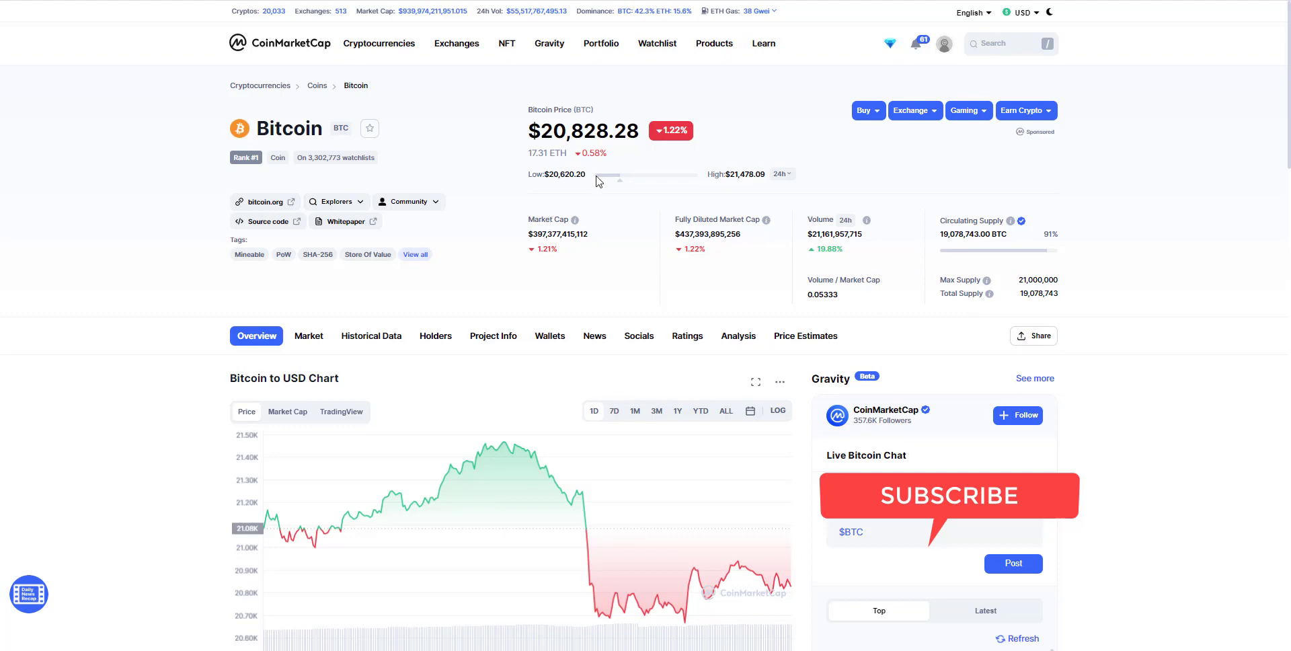
pyautogui.moveTo(577, 121)
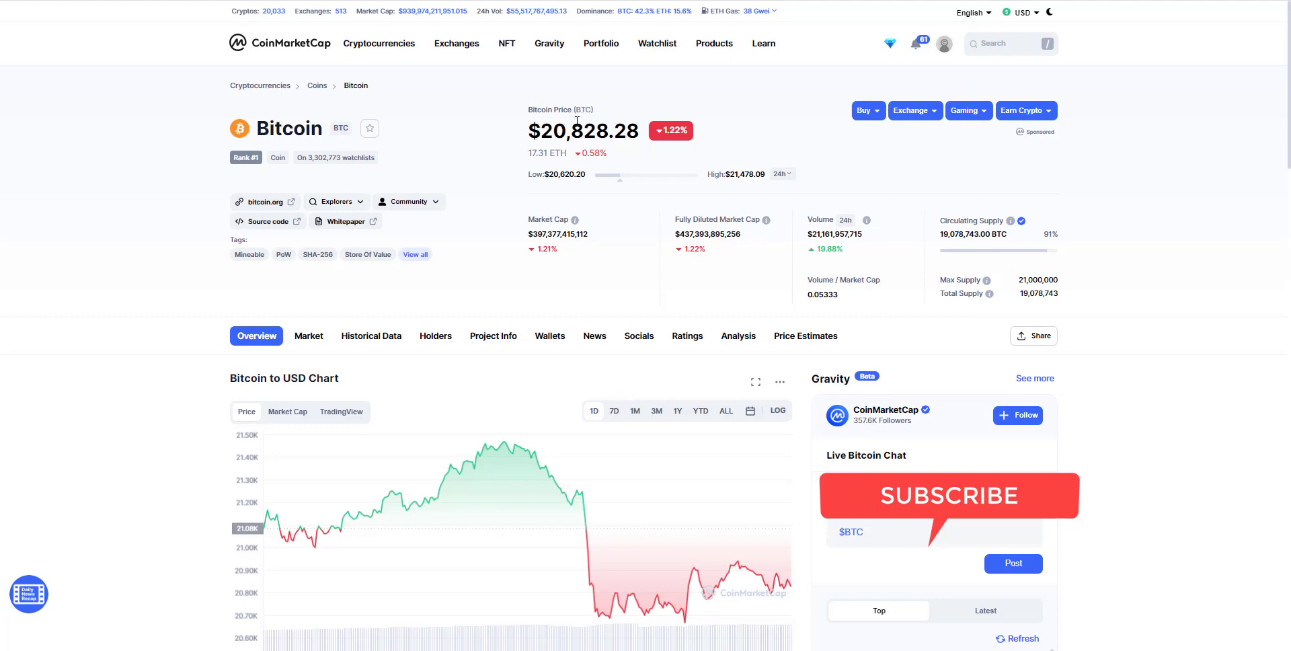
pyautogui.moveTo(1020, 277)
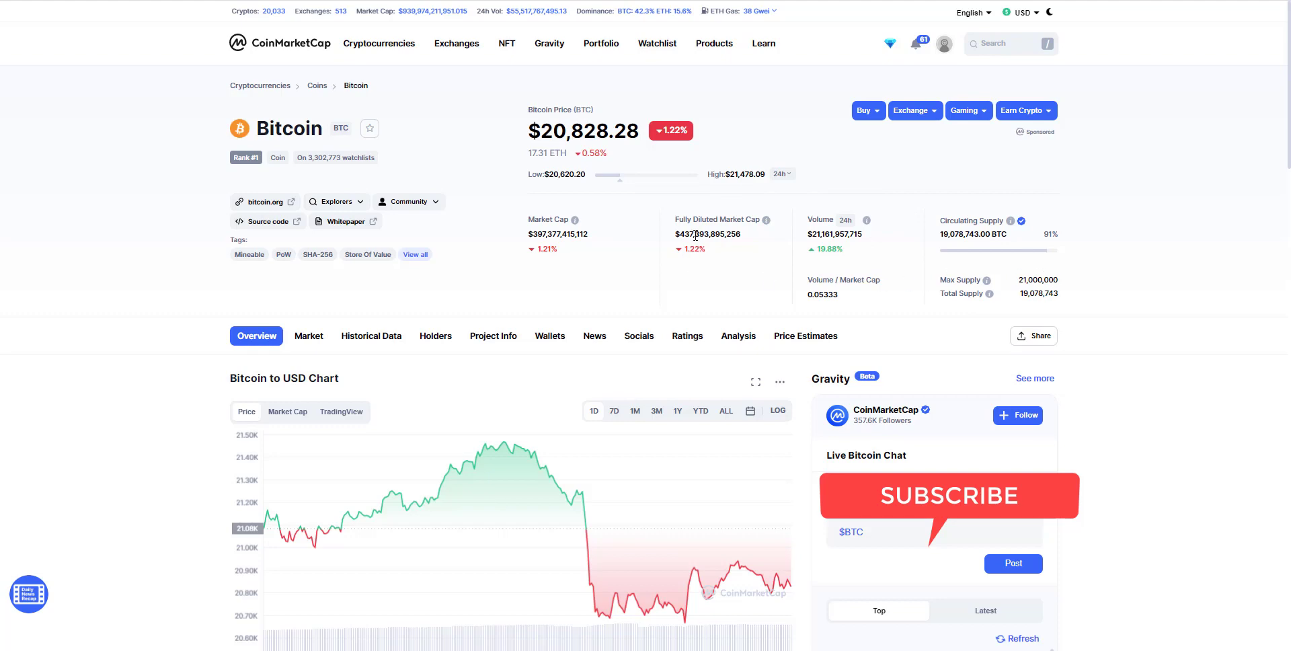
pyautogui.moveTo(729, 222)
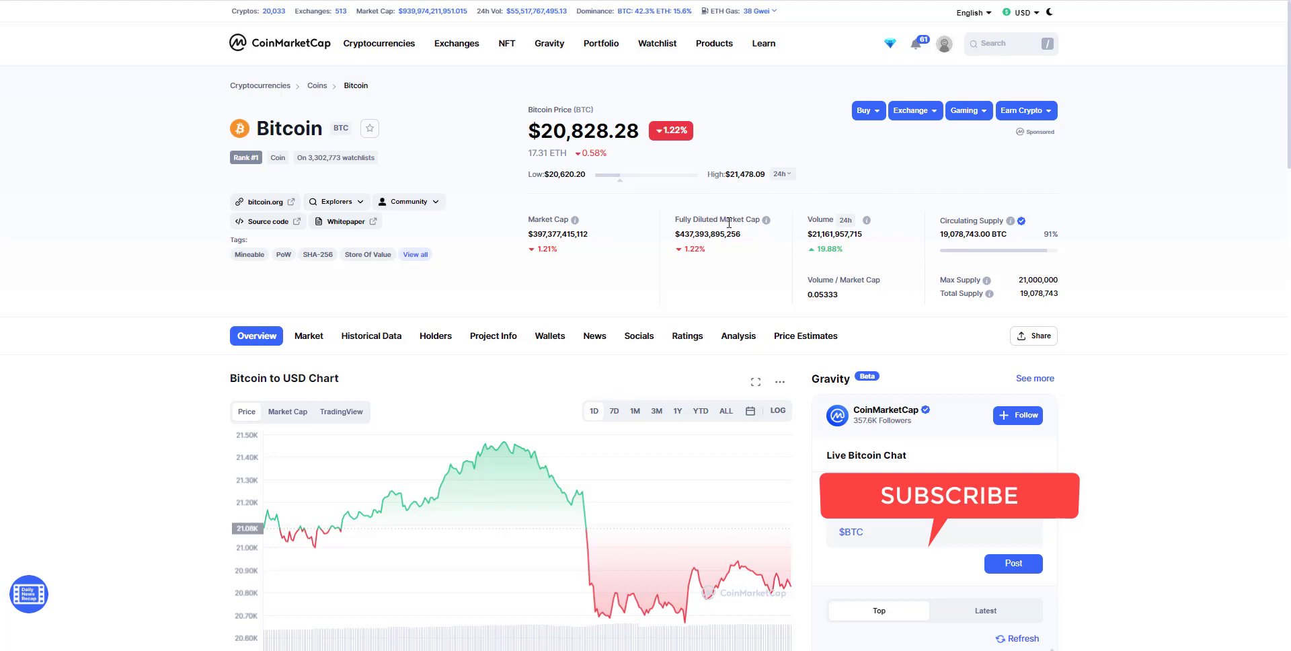
pyautogui.moveTo(408, 201)
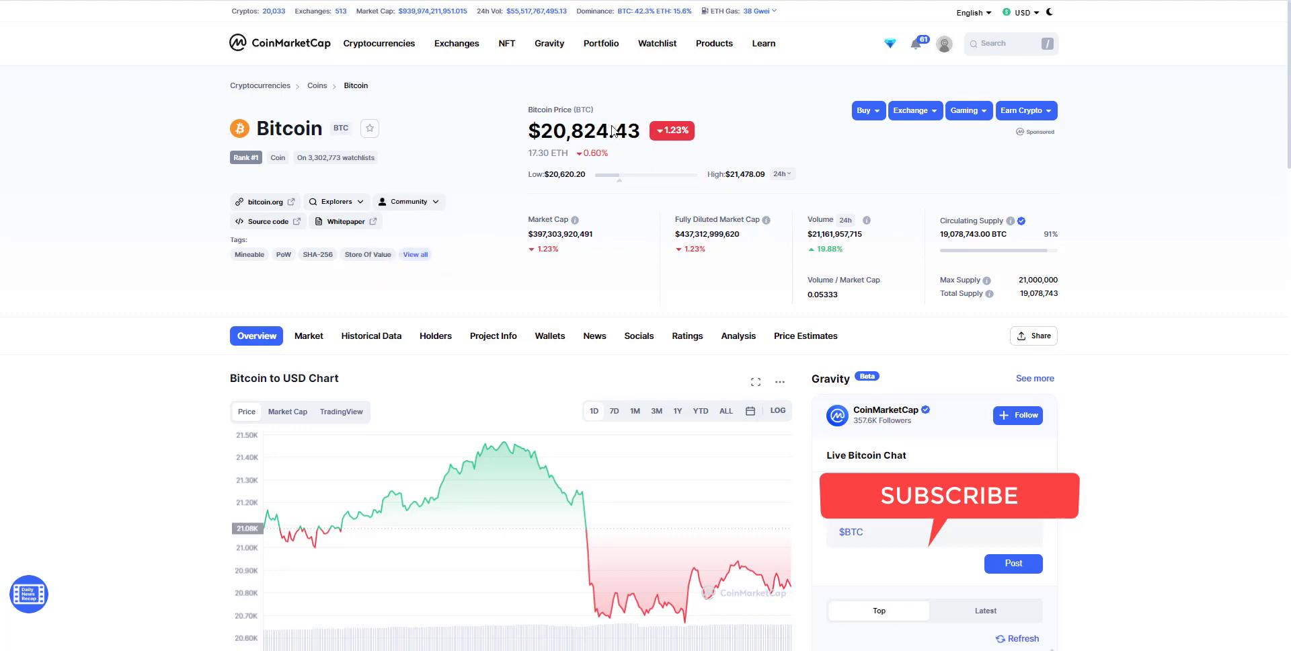
pyautogui.moveTo(565, 142)
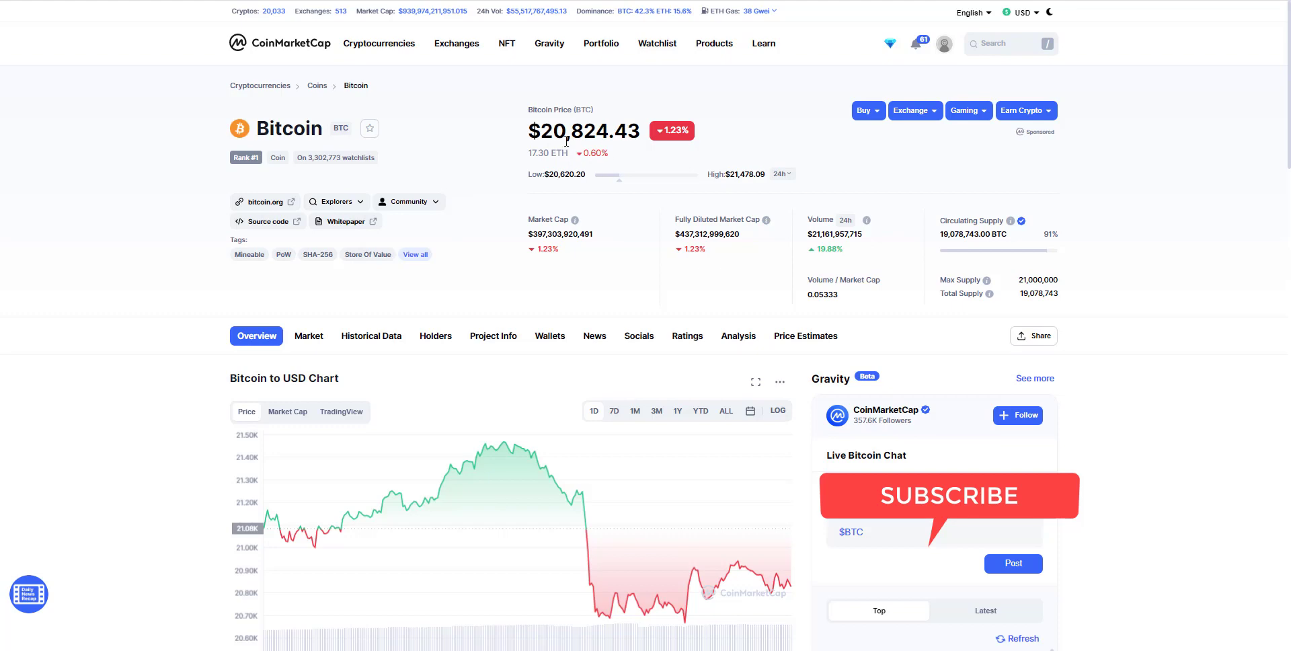
pyautogui.moveTo(485, 164)
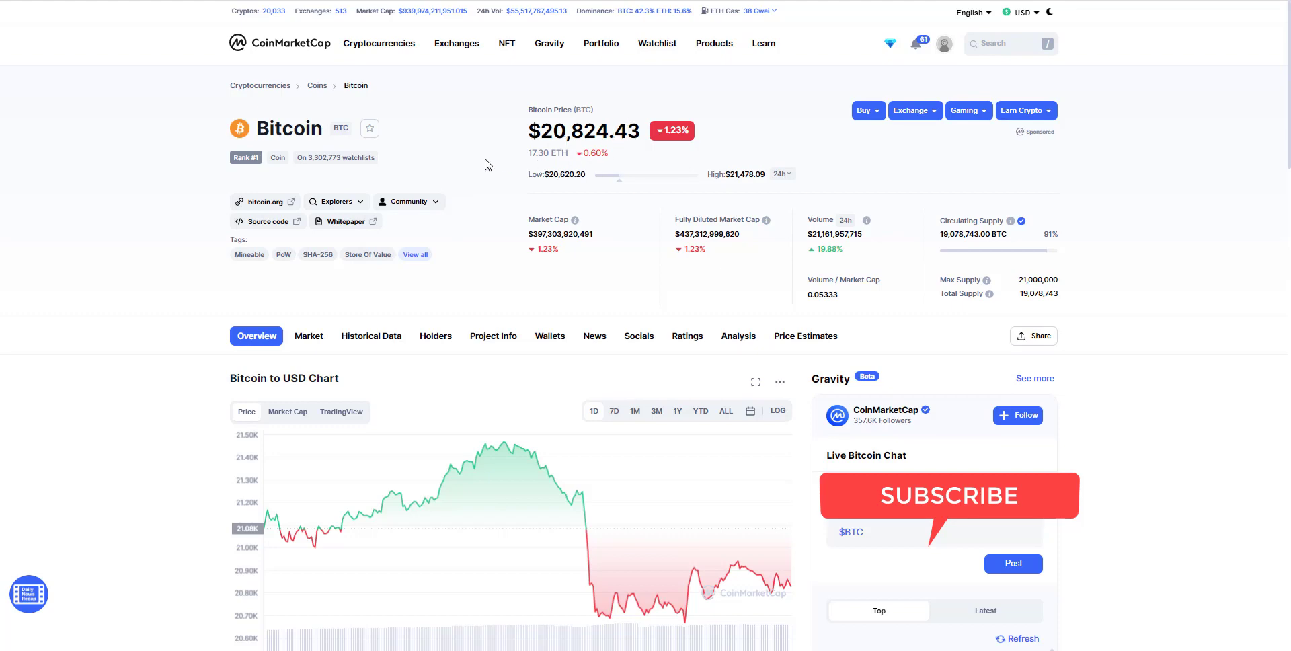
# Step: Expand Bitcoin's Explorers and Community dropdowns, revealing bitcointalk.org and reddit.com links
pyautogui.scroll(-3)
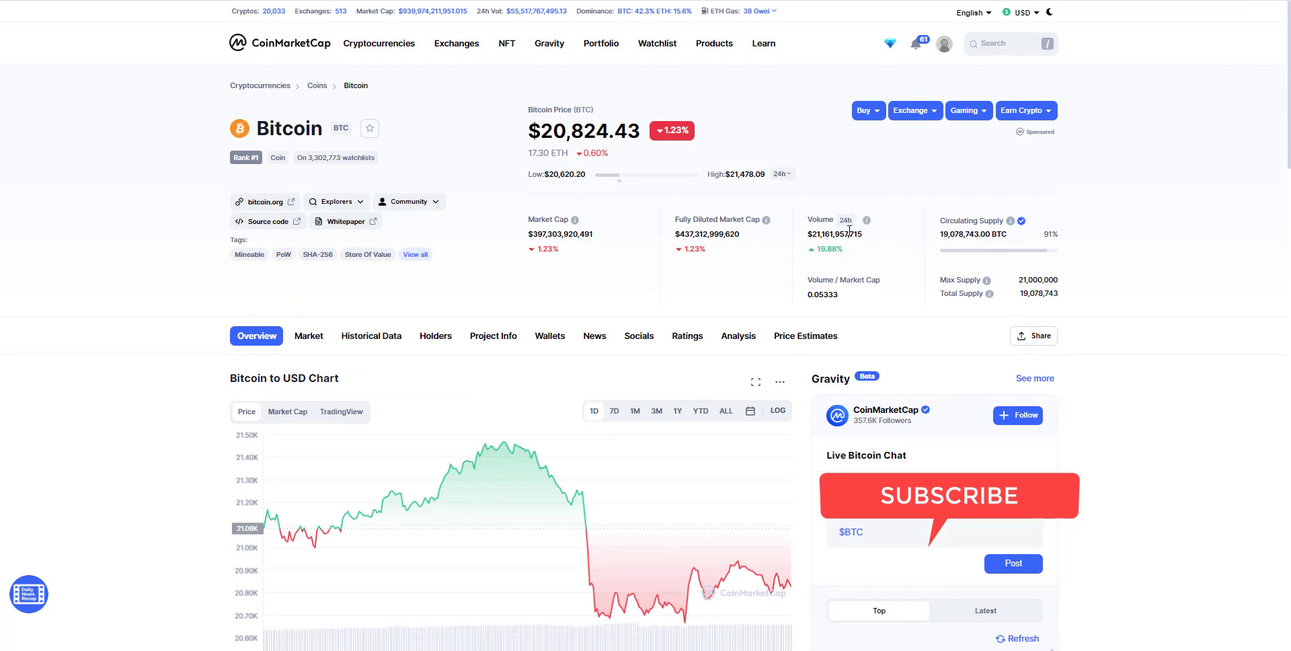
pyautogui.moveTo(844, 253)
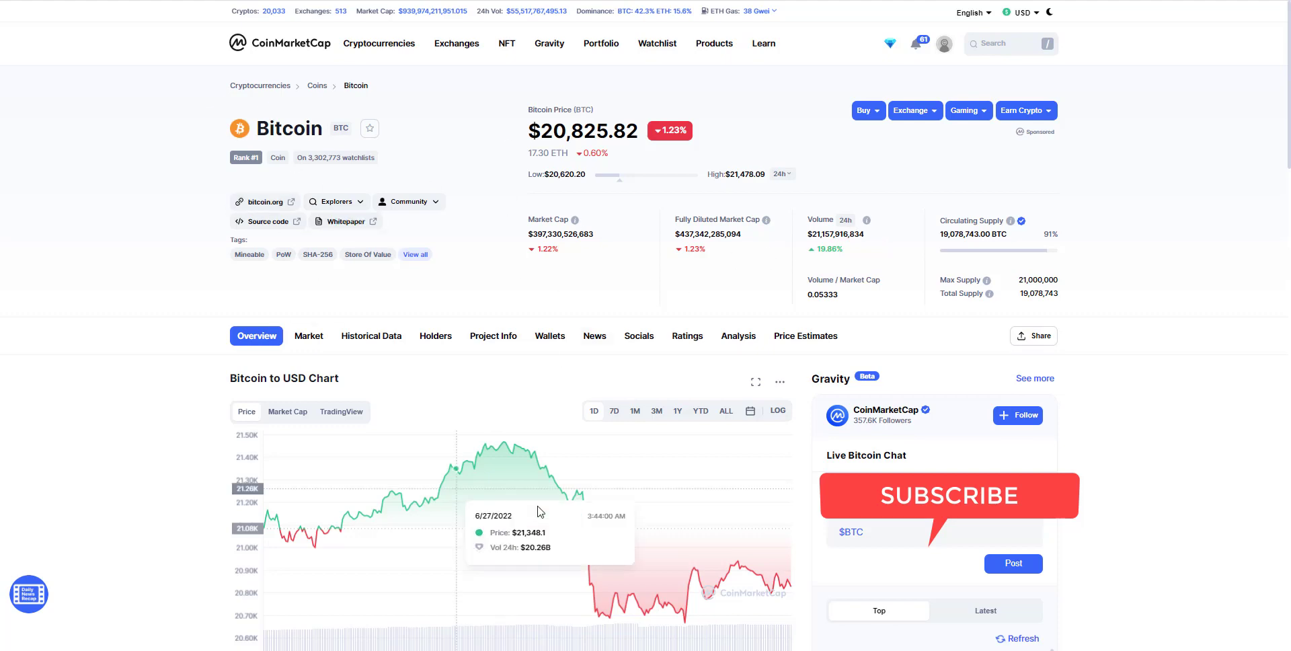
pyautogui.moveTo(263, 201)
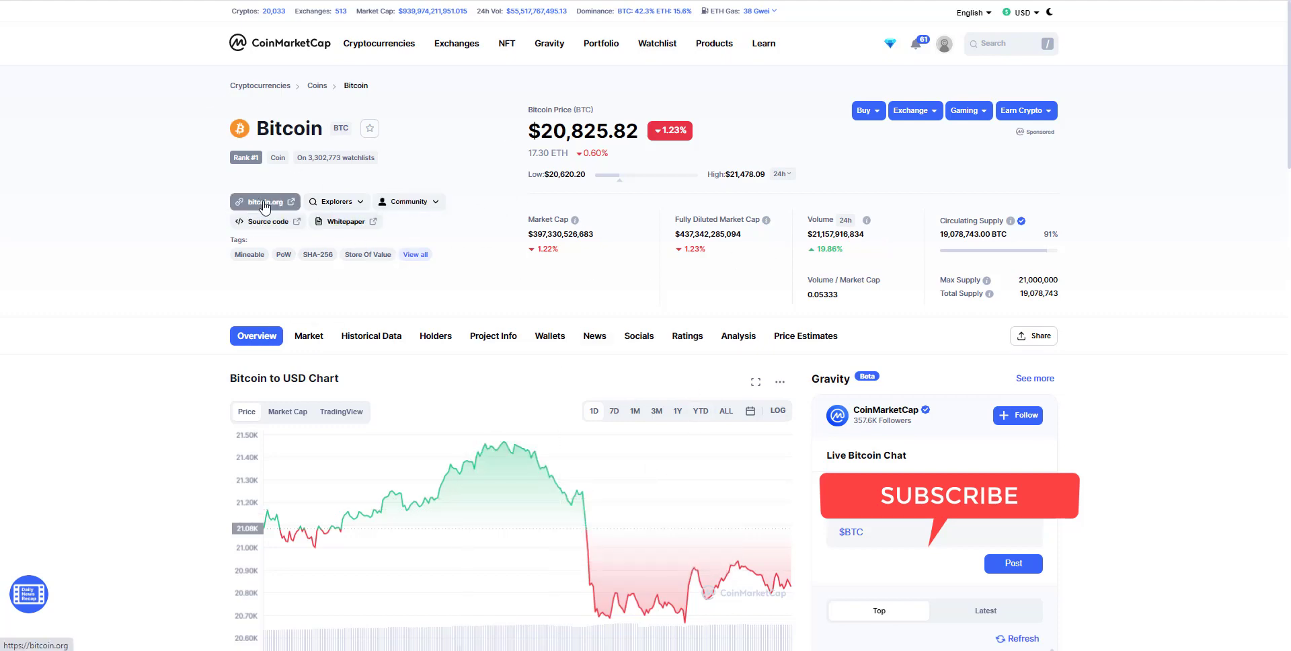
pyautogui.moveTo(323, 195)
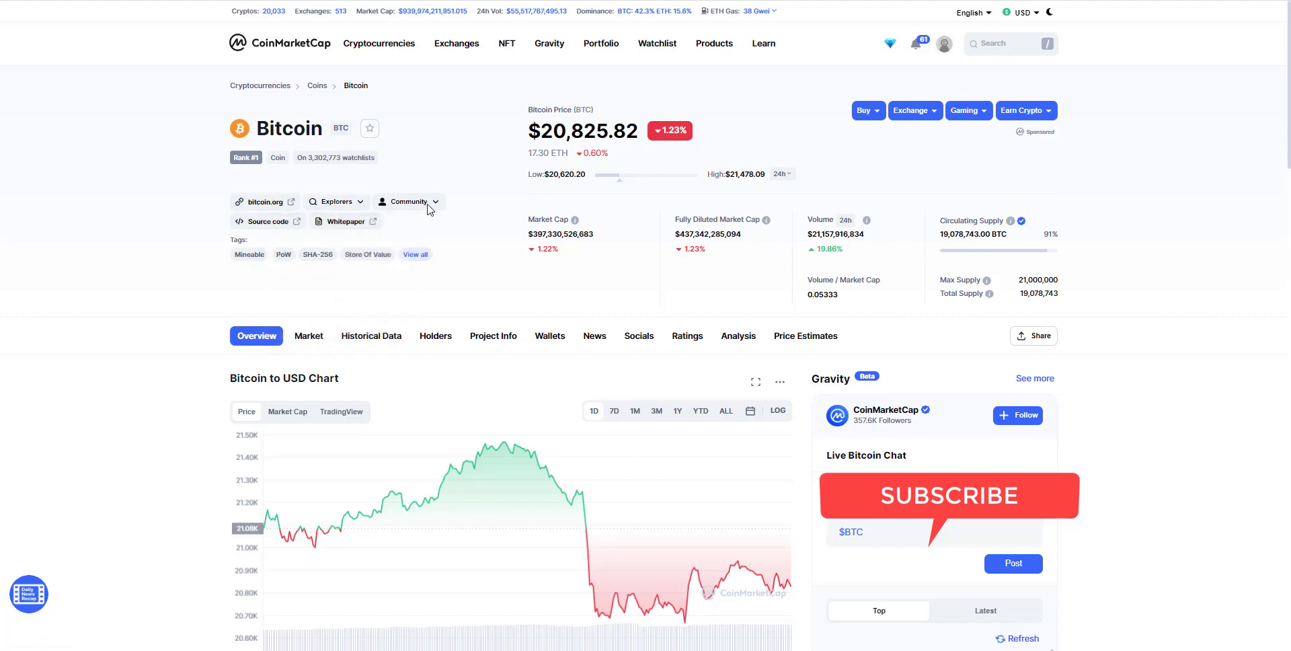
pyautogui.click(334, 201)
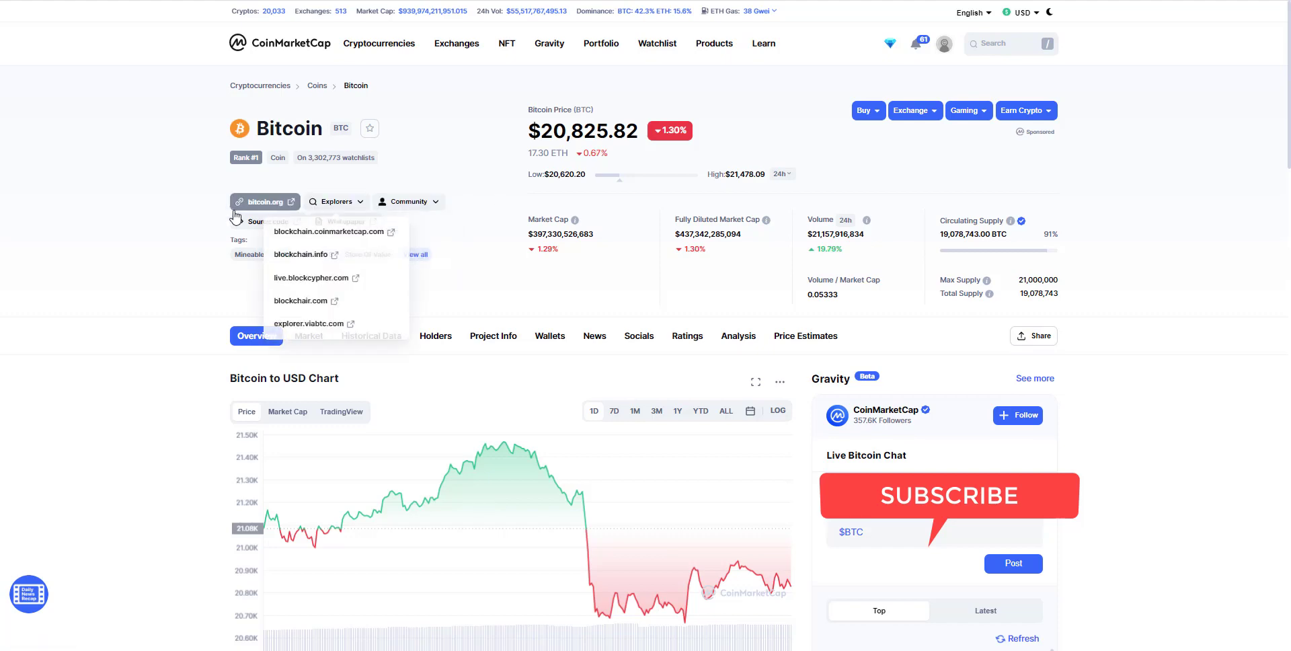
pyautogui.click(409, 201)
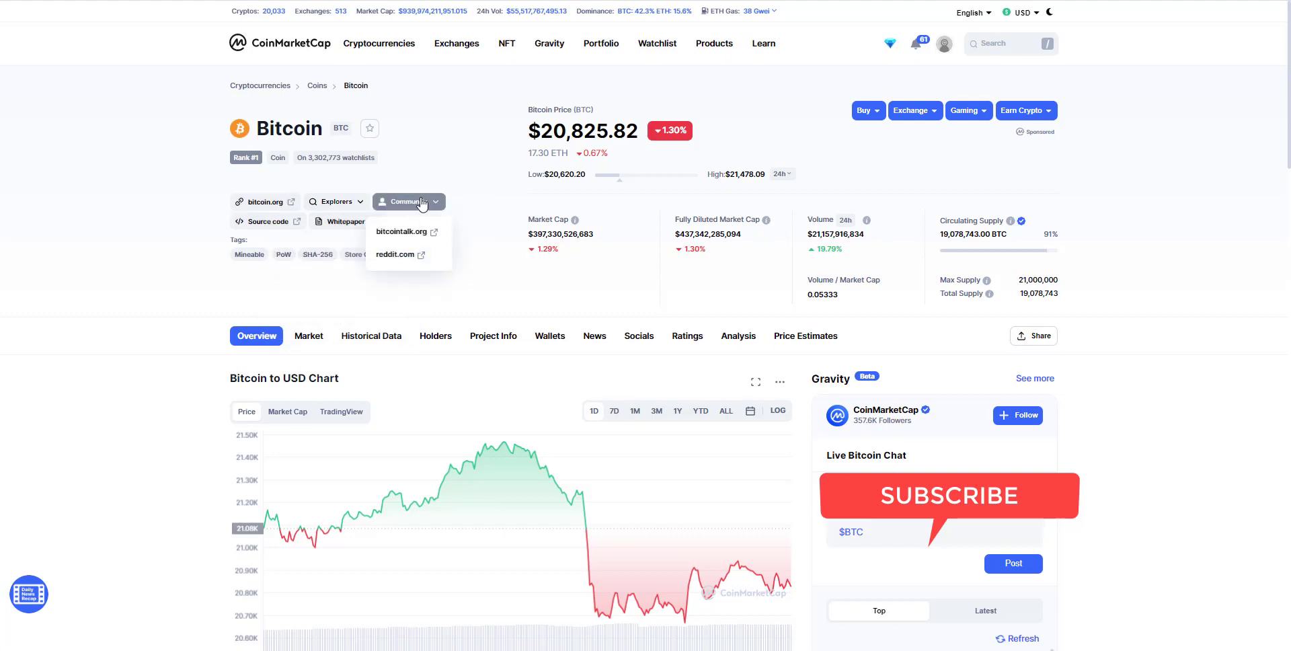
pyautogui.moveTo(423, 206)
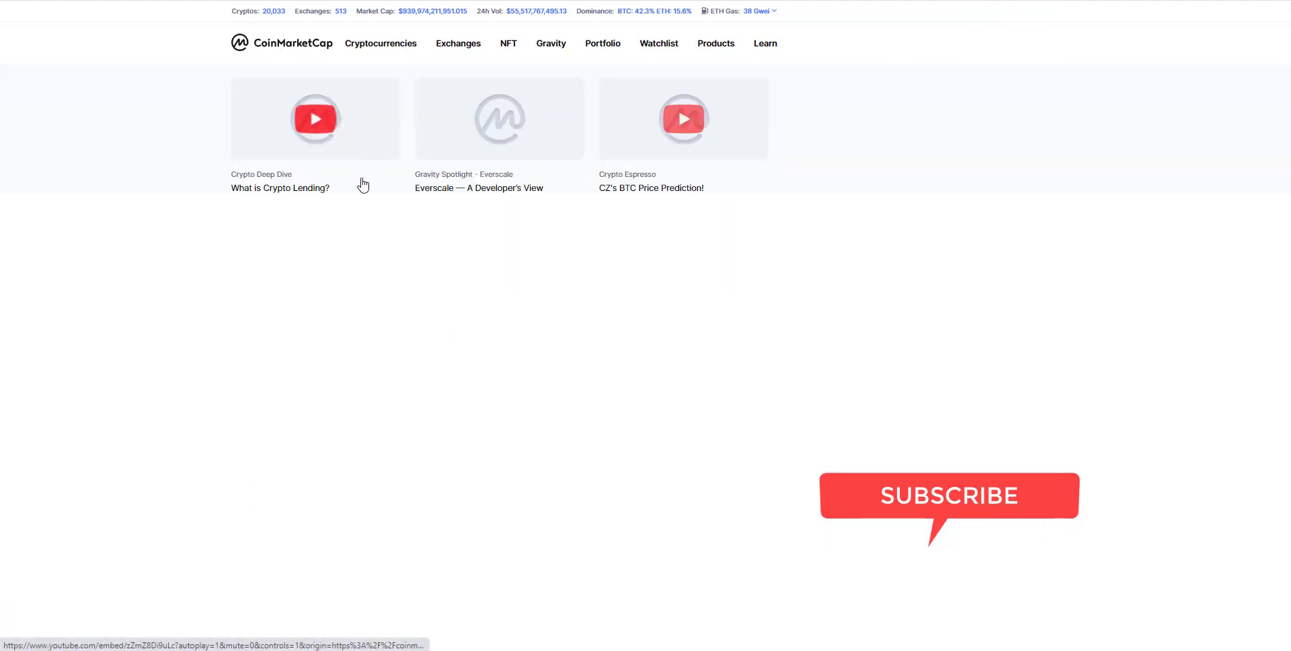
# Step: Open BNB's coin page at $234.73, then return to the homepage price table
pyautogui.scroll(-3)
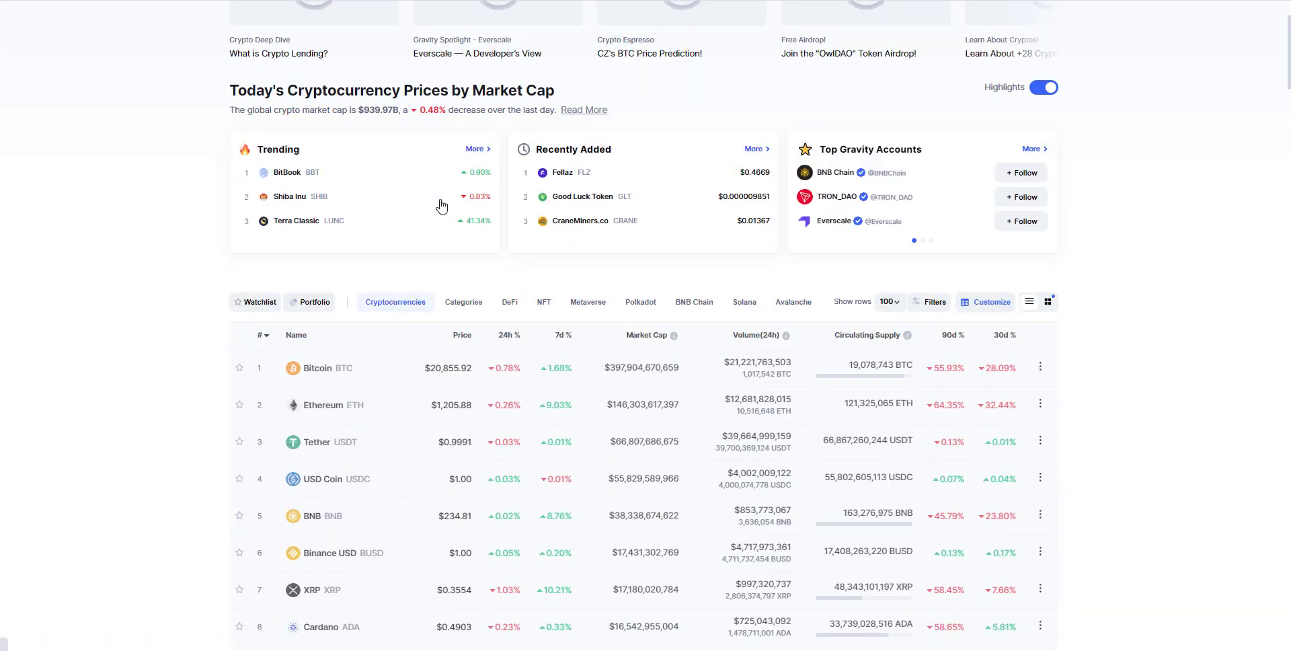
pyautogui.scroll(-3)
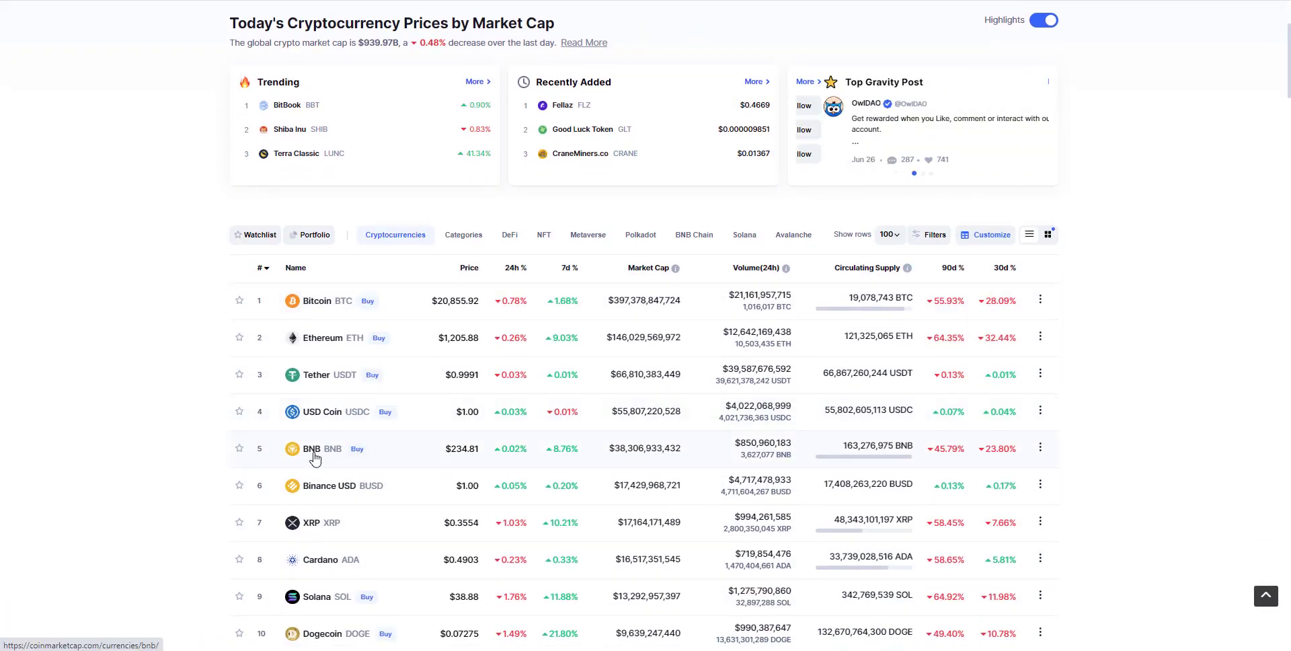
pyautogui.click(311, 448)
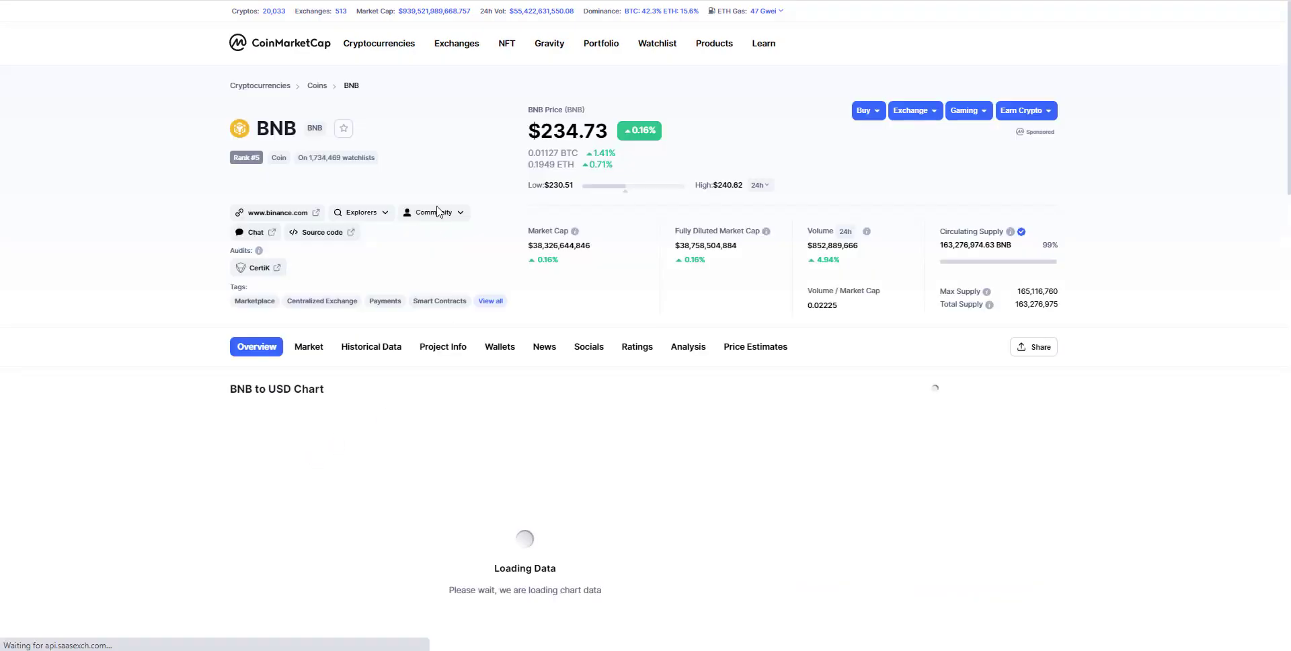
pyautogui.click(433, 213)
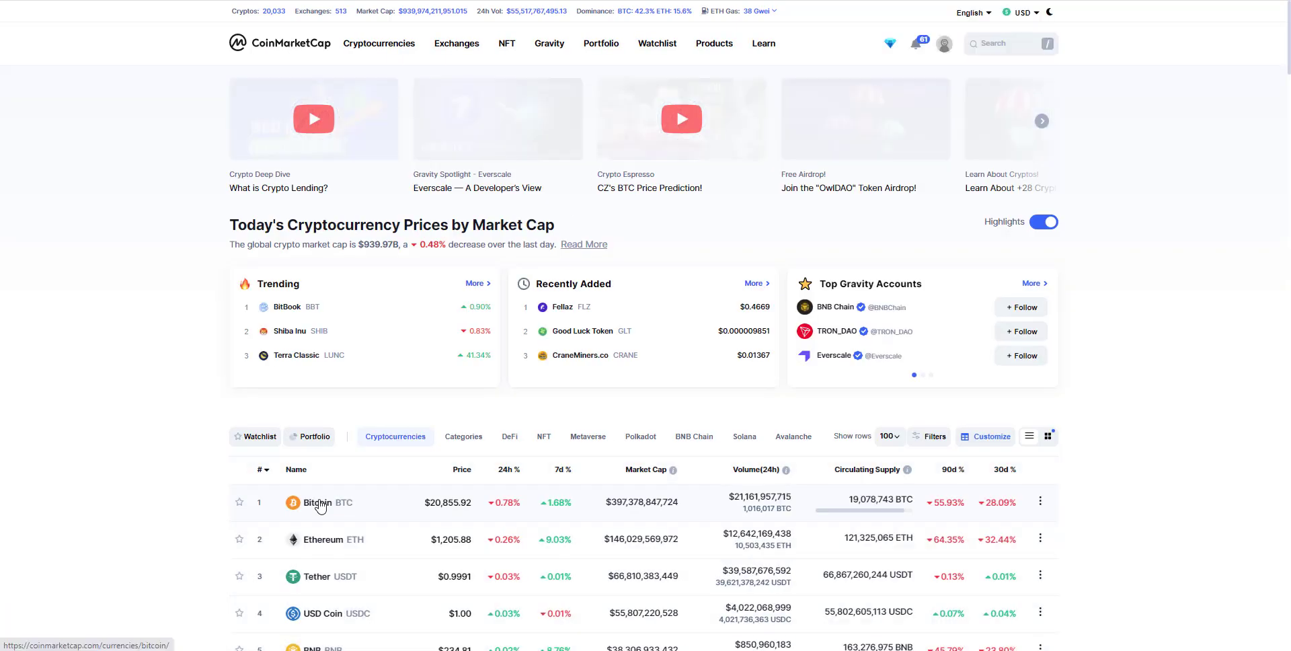
# Step: Open Bitcoin's page and set its price chart to 3M after trying 1Y
pyautogui.click(316, 501)
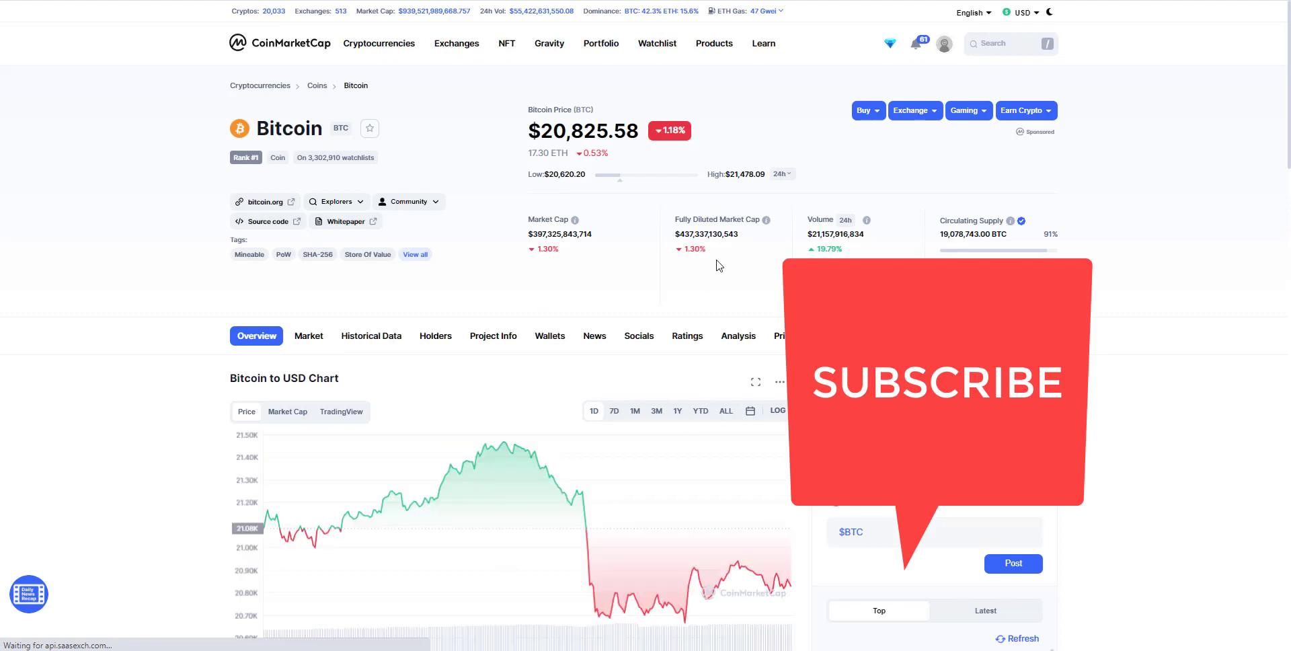
pyautogui.scroll(-3)
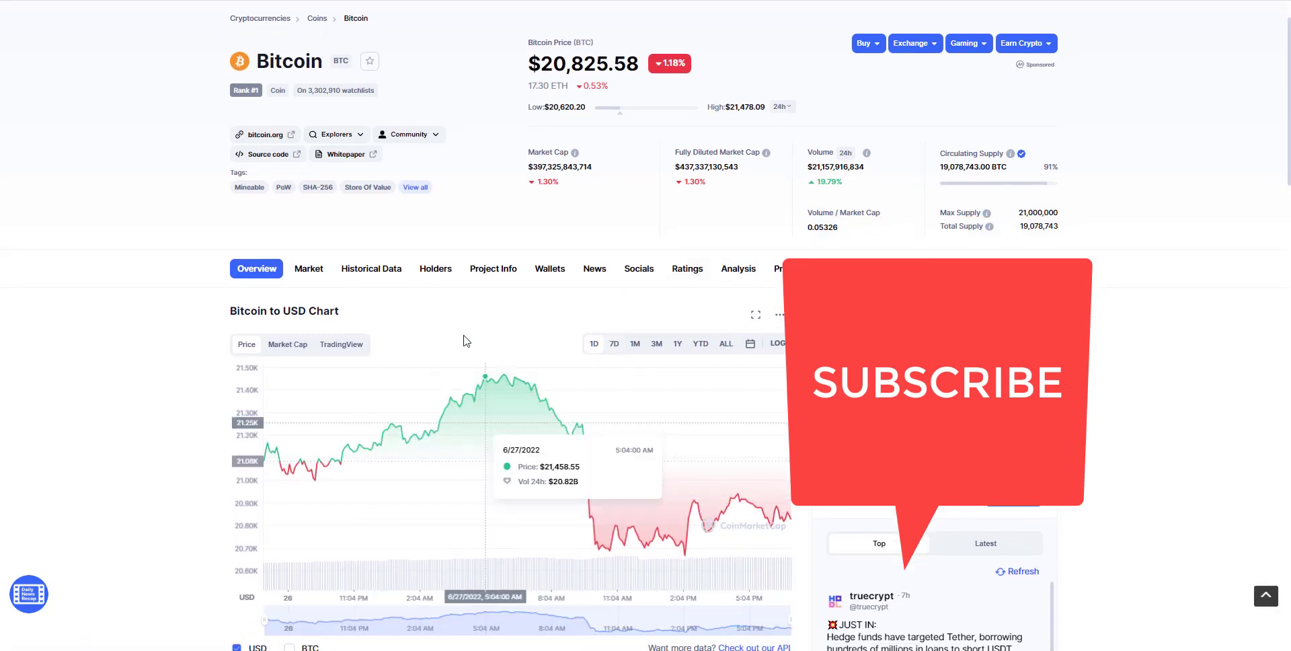
pyautogui.scroll(-3)
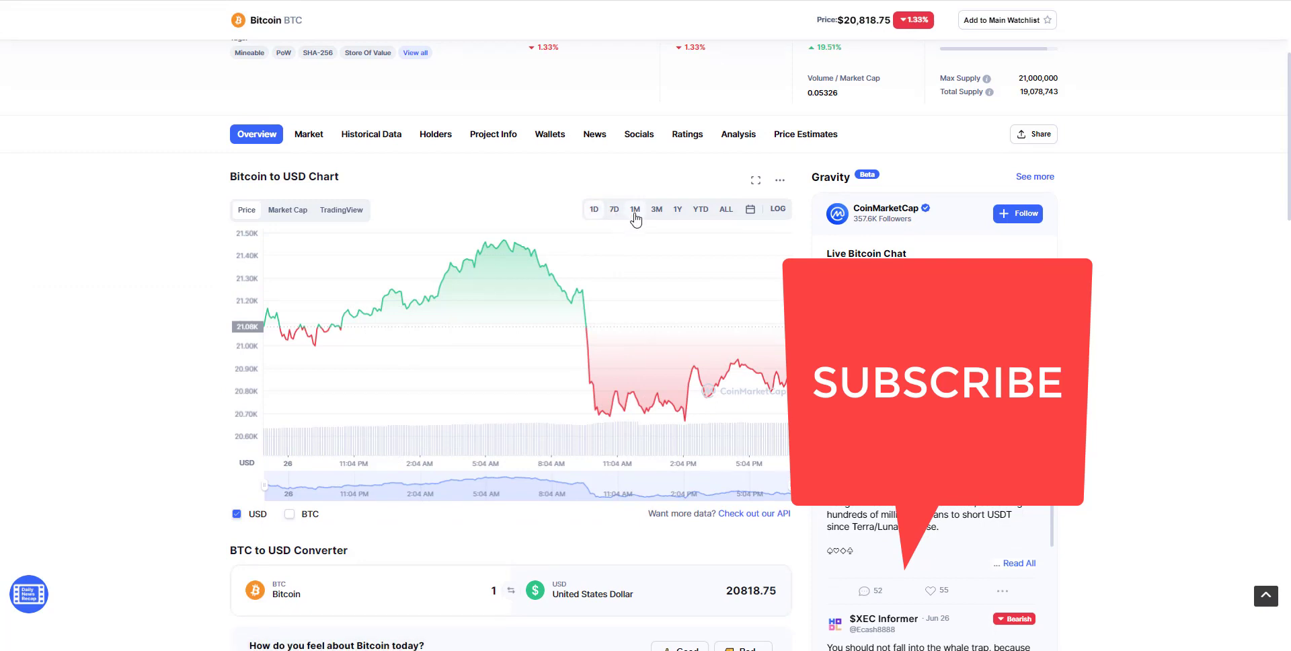
pyautogui.moveTo(692, 222)
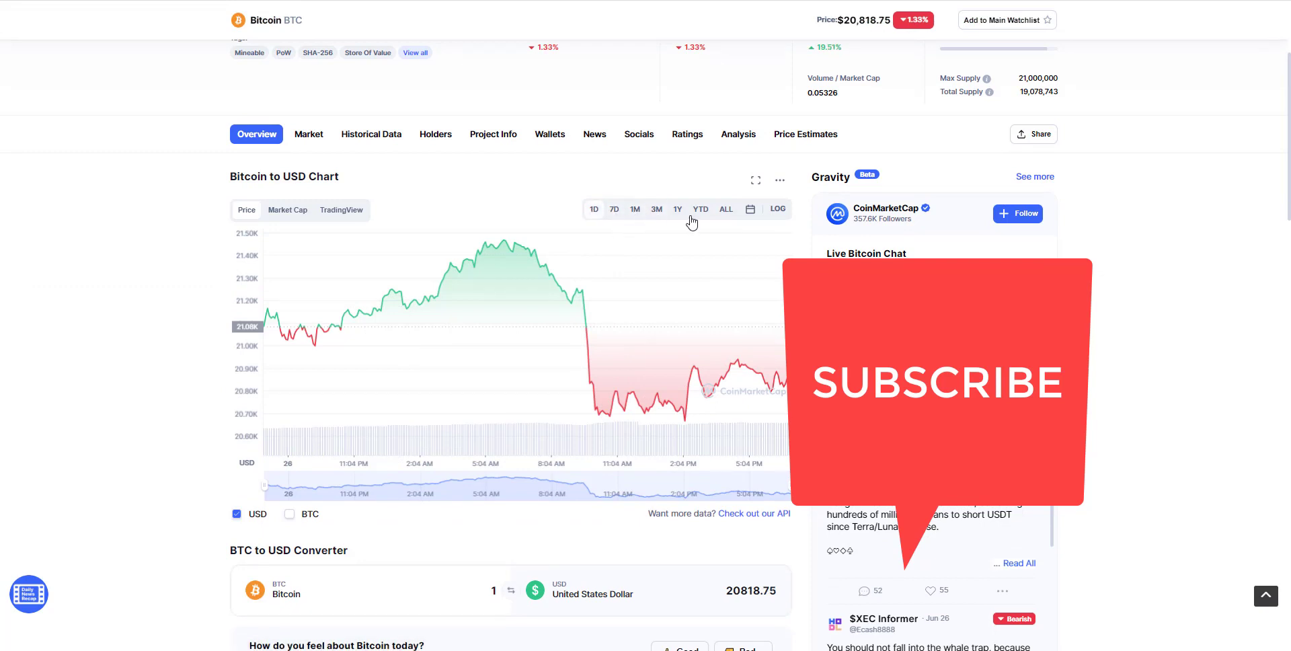
pyautogui.moveTo(699, 217)
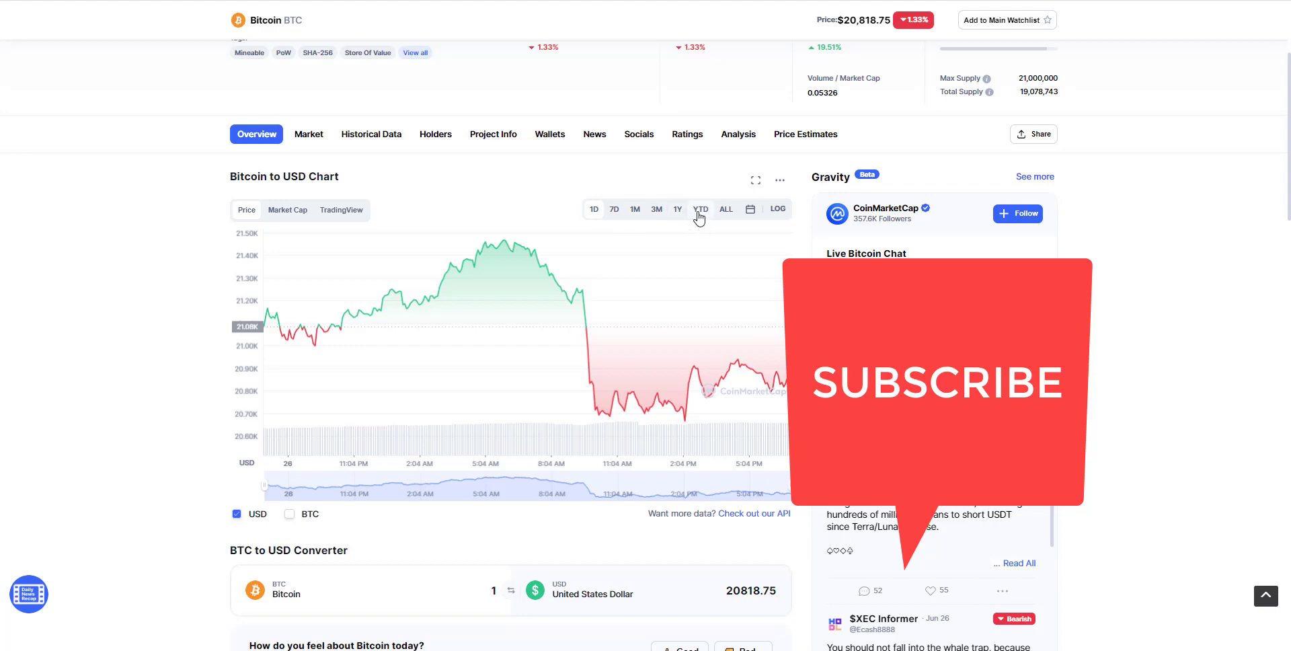
pyautogui.moveTo(679, 214)
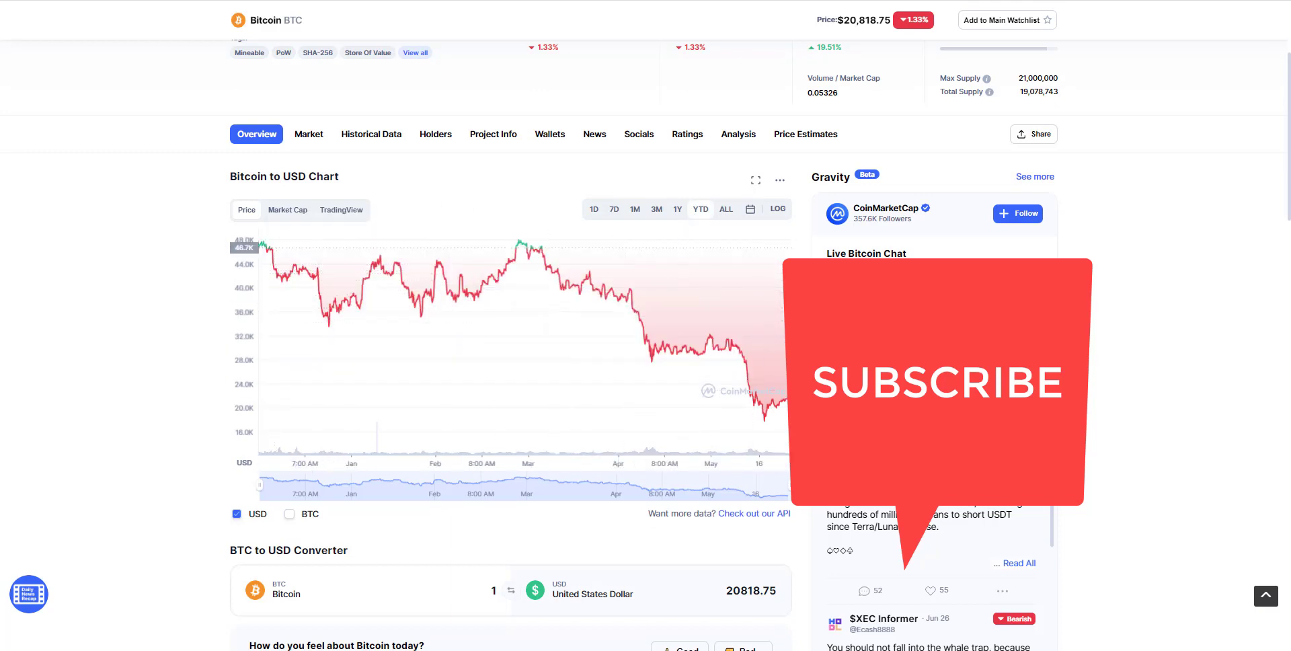
pyautogui.click(677, 209)
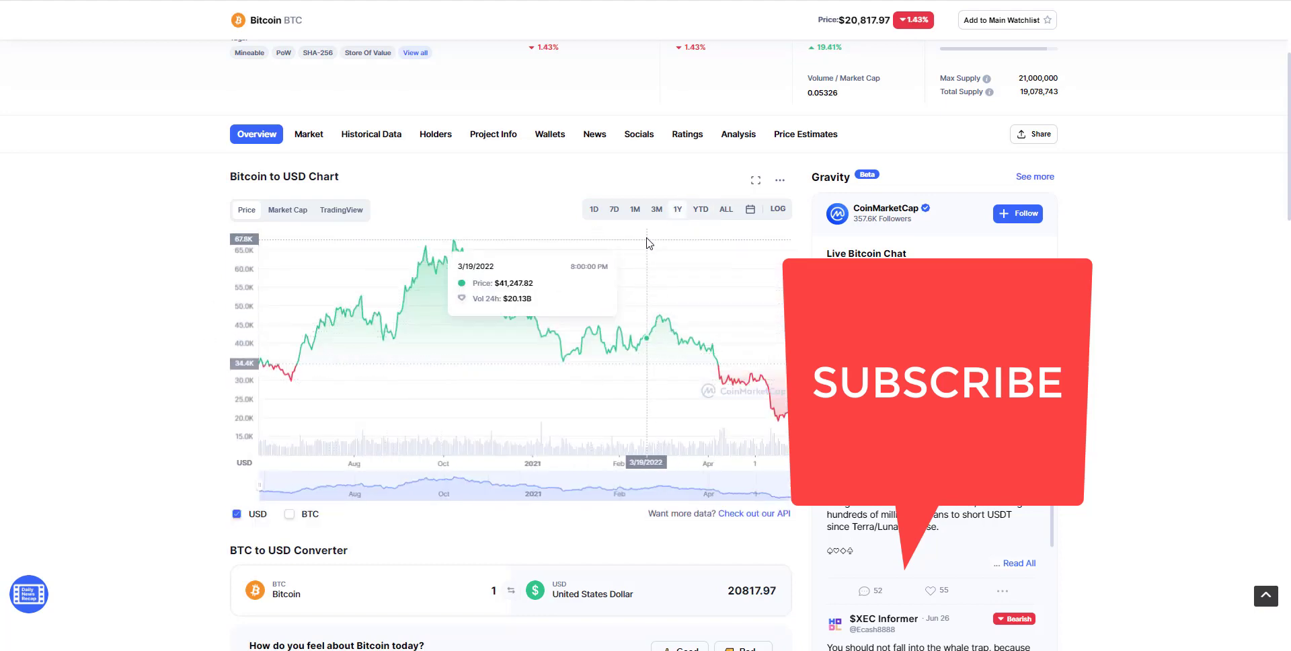
pyautogui.click(656, 208)
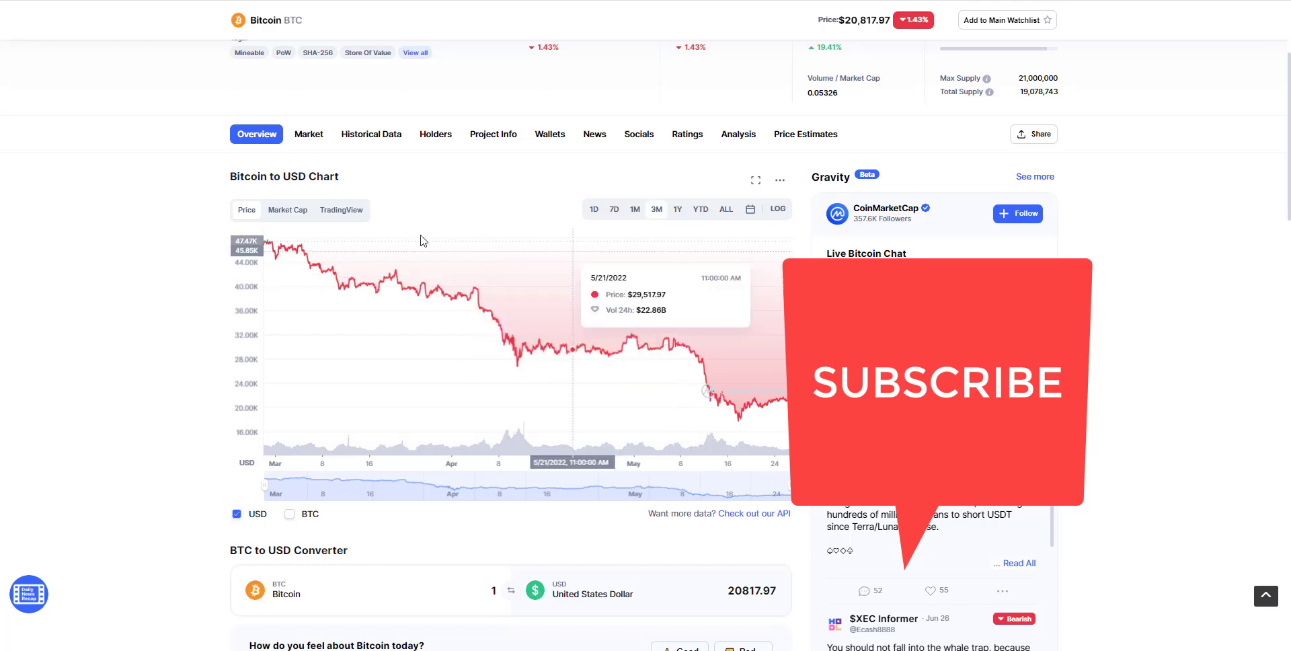
pyautogui.moveTo(560, 244)
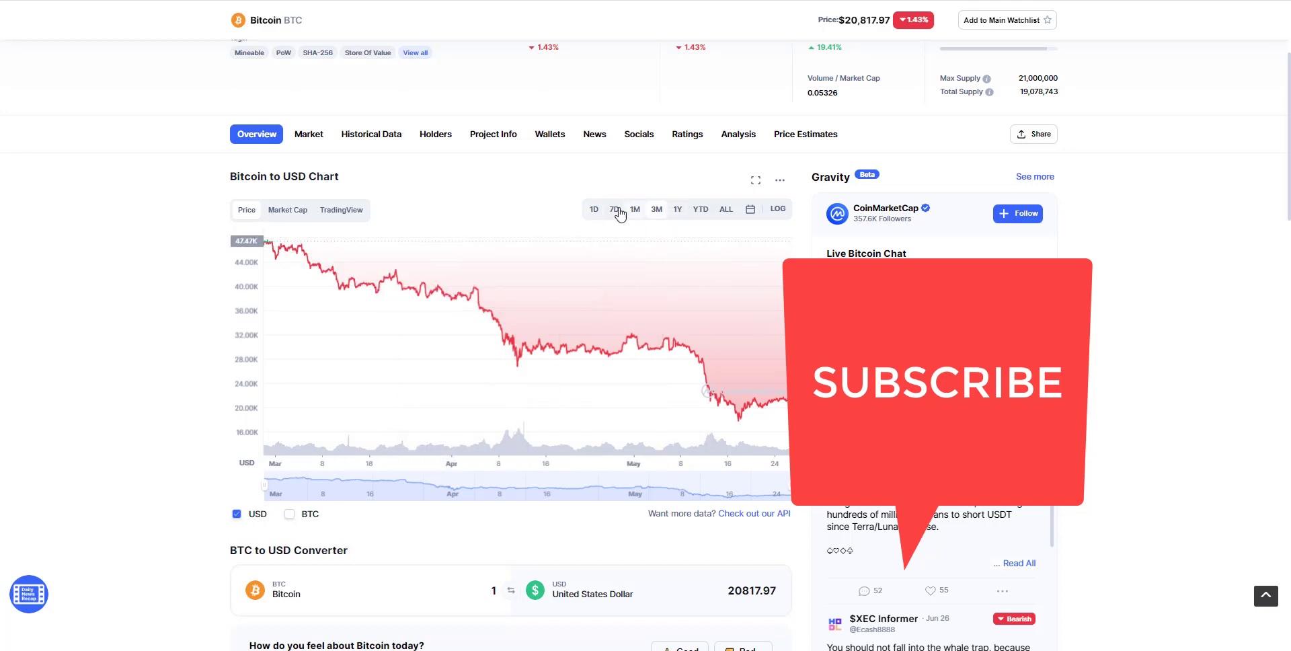
pyautogui.moveTo(689, 224)
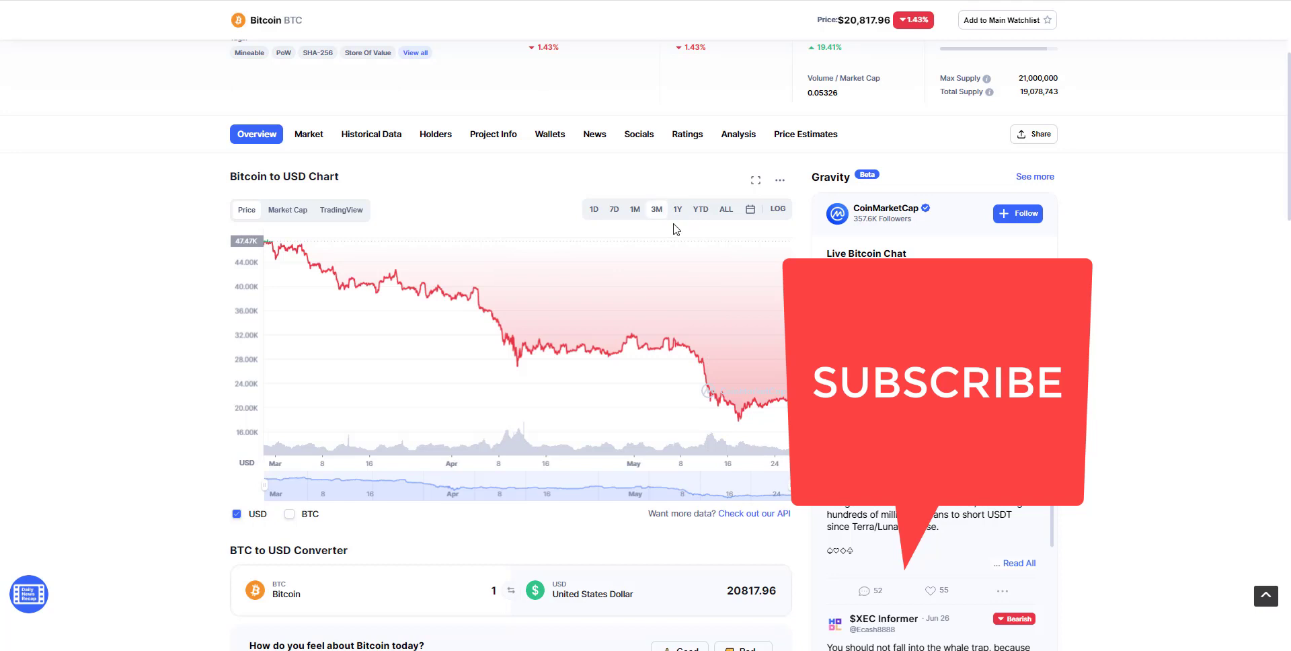
pyautogui.moveTo(646, 343)
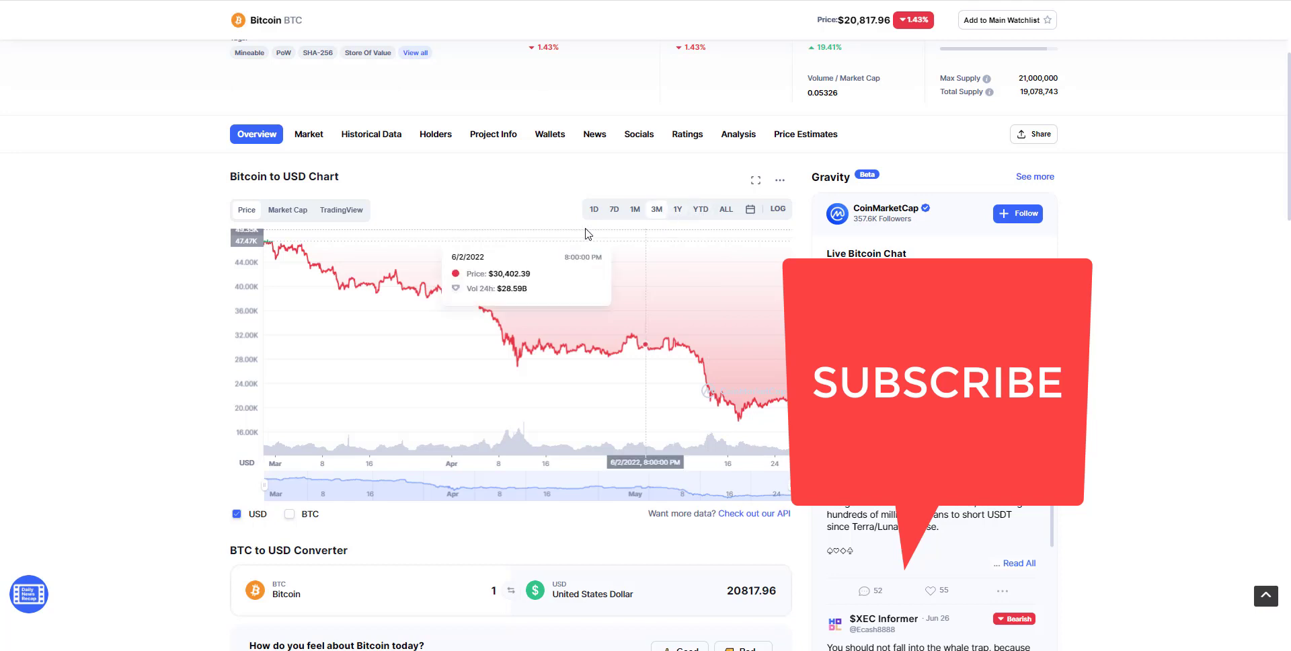
# Step: Switch Bitcoin's chart to the Market Cap tab and scroll back to the top
pyautogui.click(289, 210)
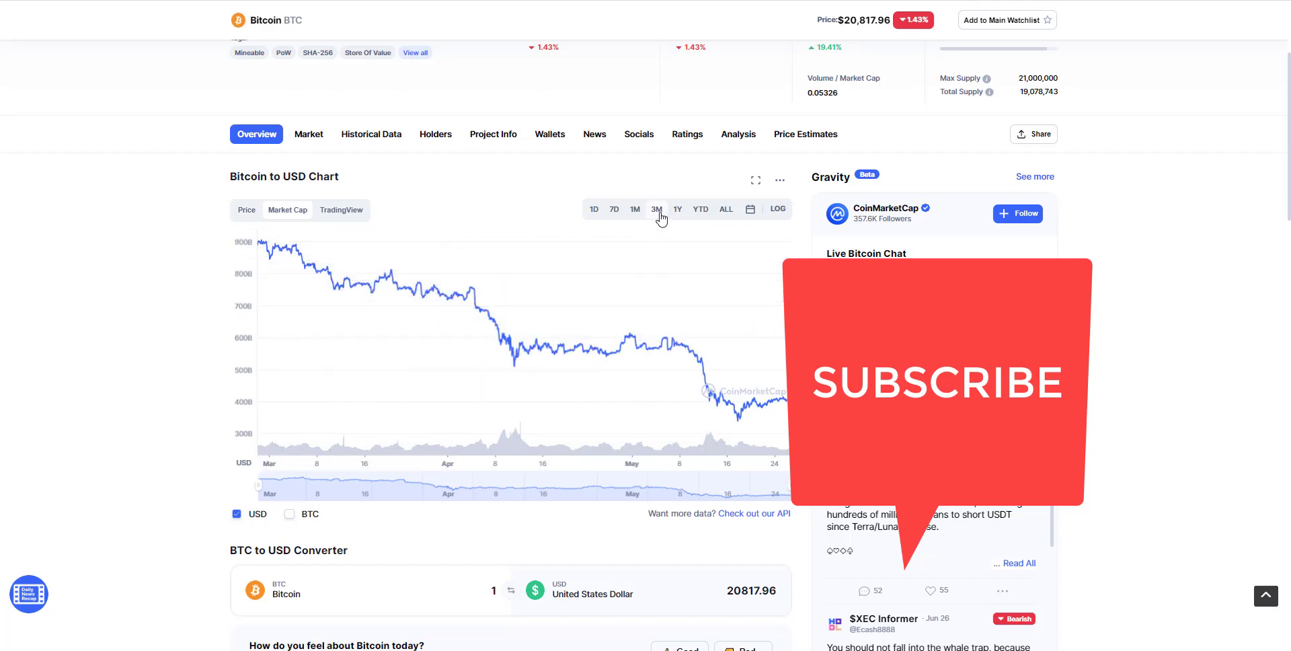
pyautogui.moveTo(289, 265)
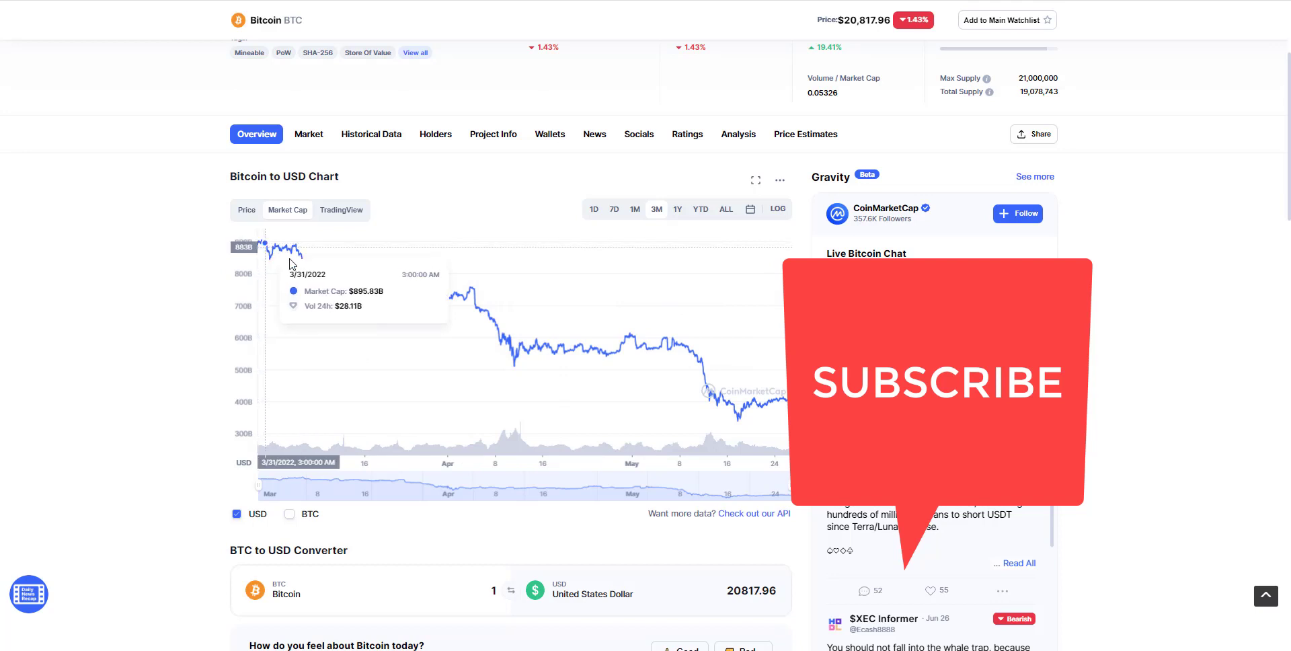
pyautogui.moveTo(752, 419)
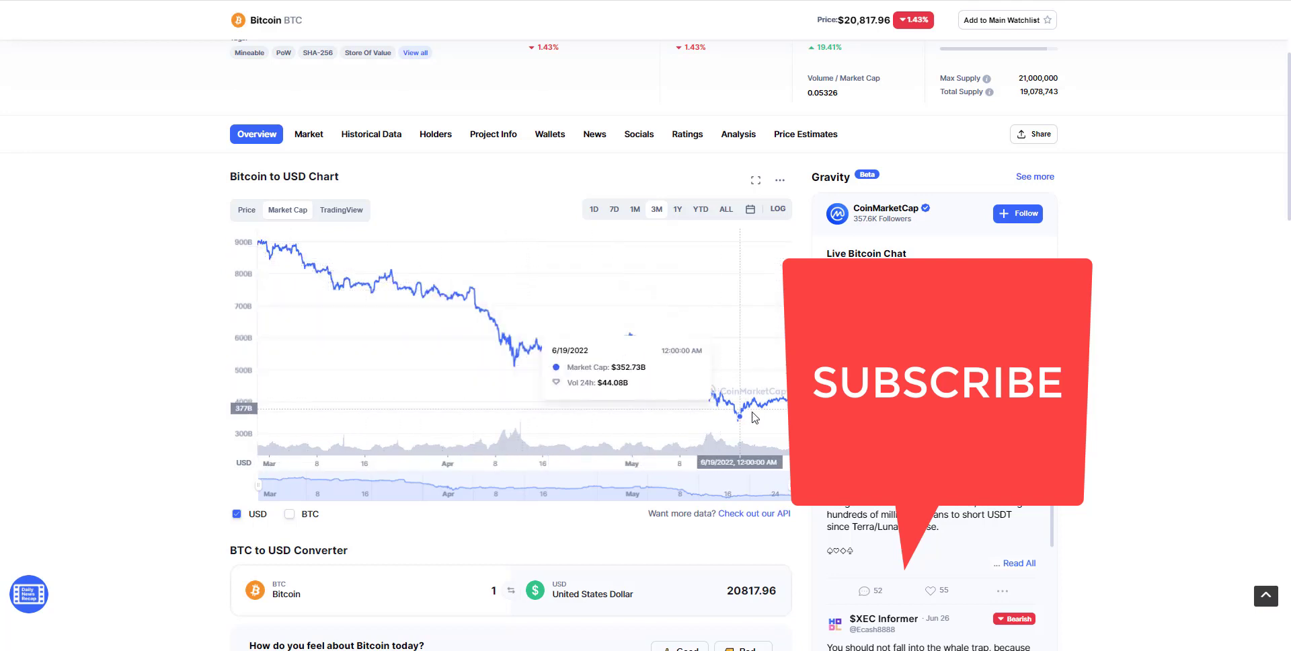
pyautogui.moveTo(461, 229)
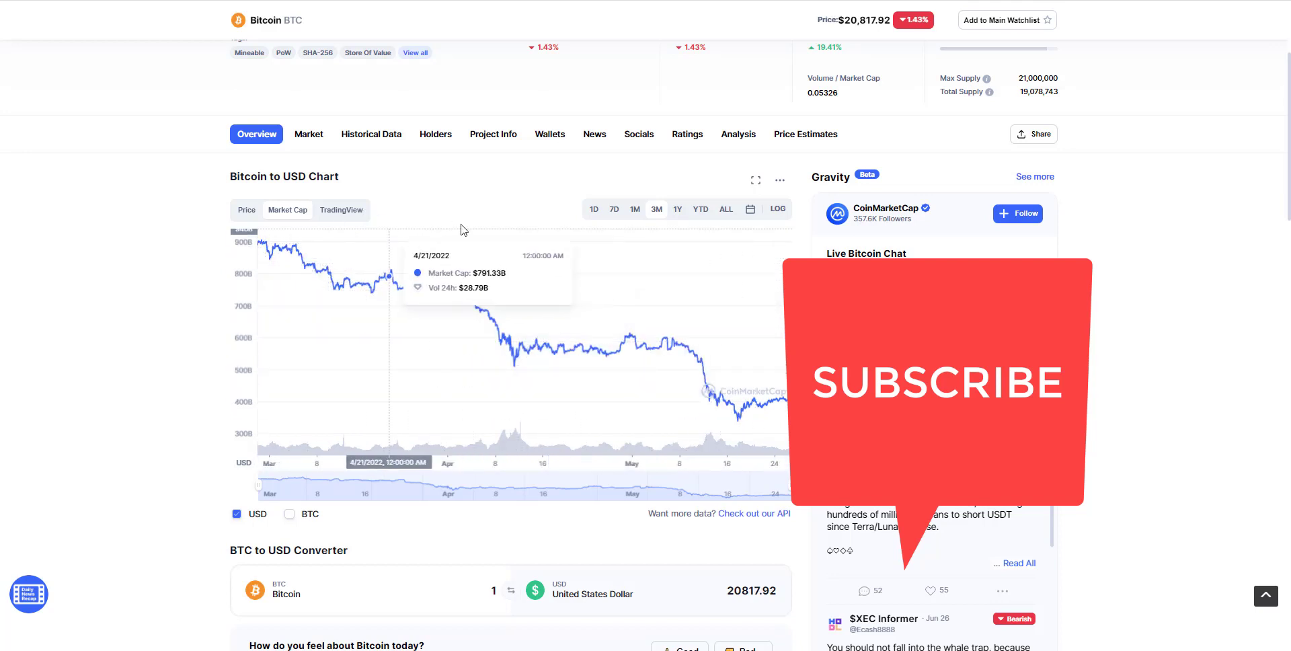
pyautogui.moveTo(732, 343)
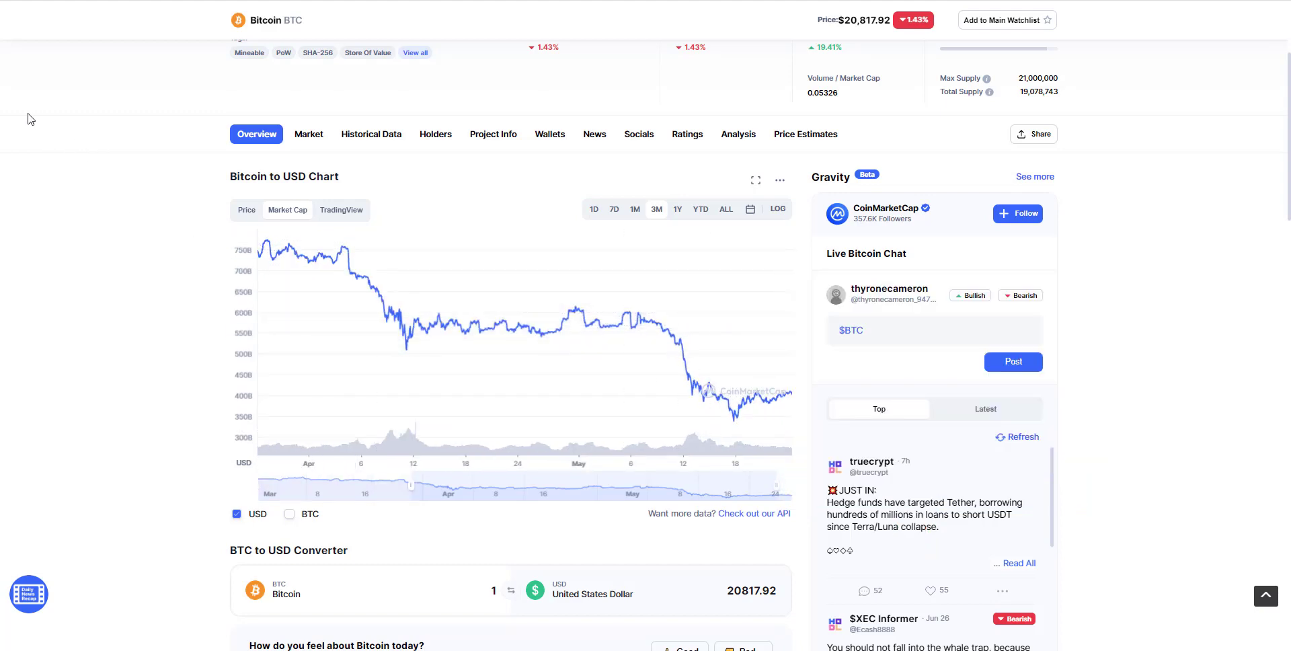
pyautogui.scroll(3)
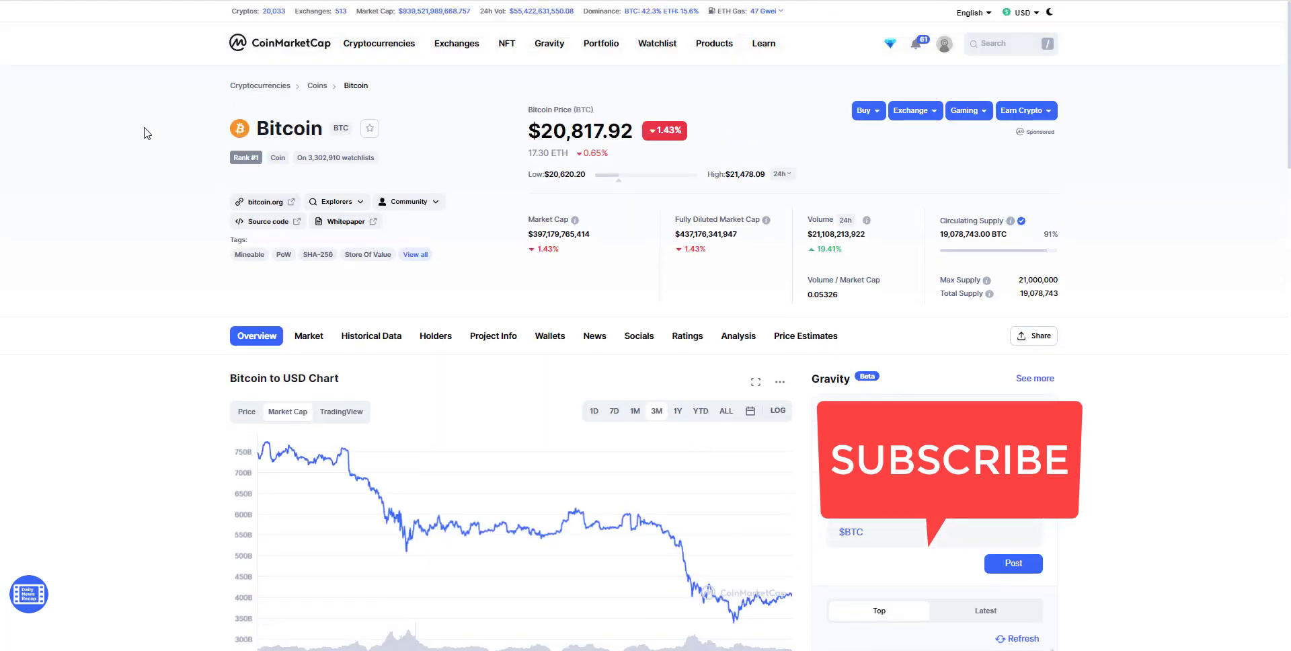
pyautogui.moveTo(276, 51)
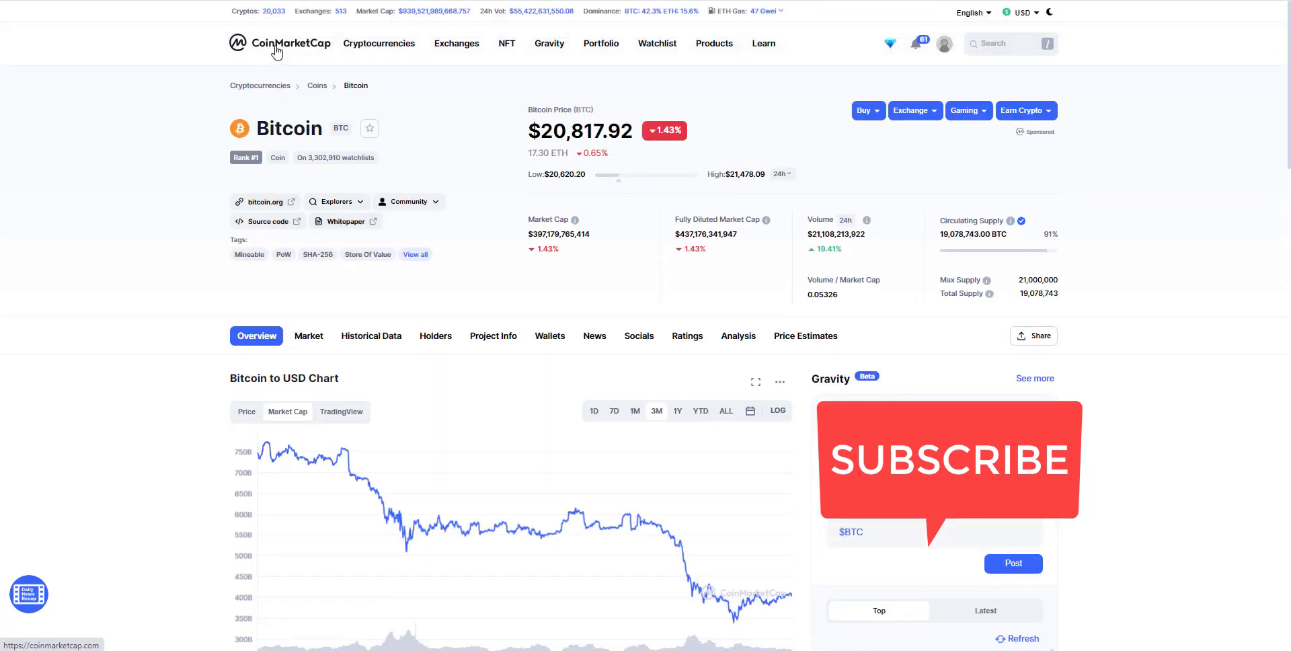
pyautogui.scroll(-3)
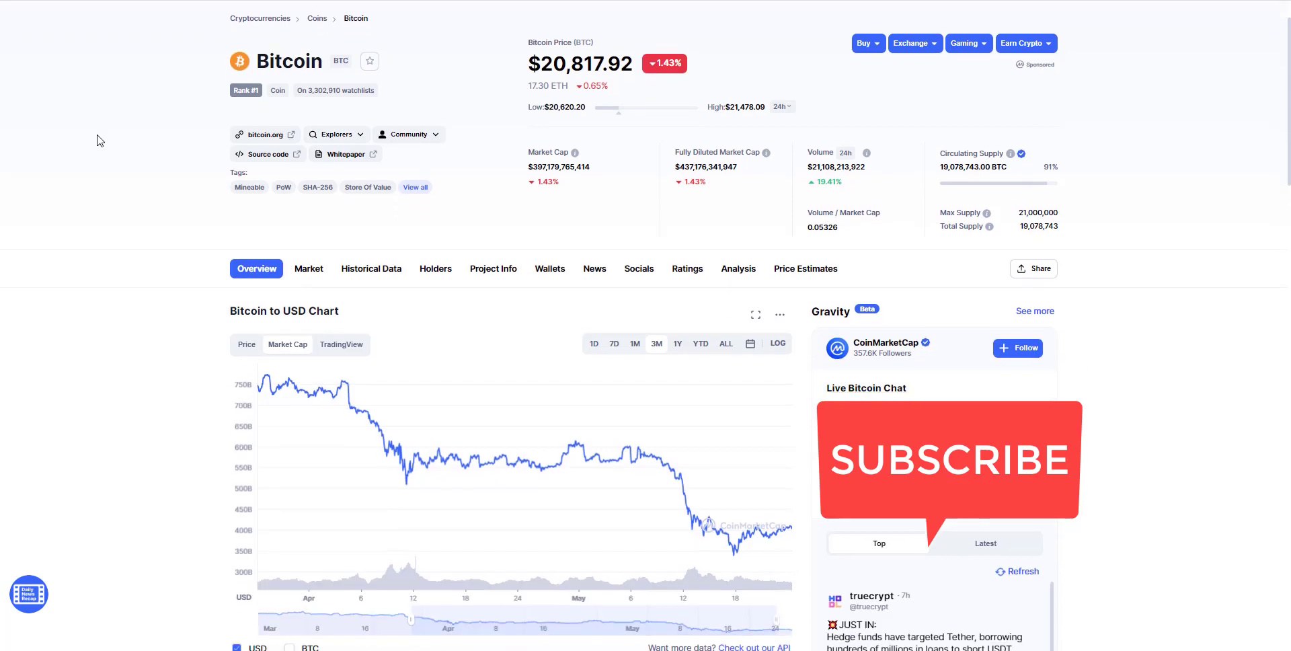
pyautogui.scroll(3)
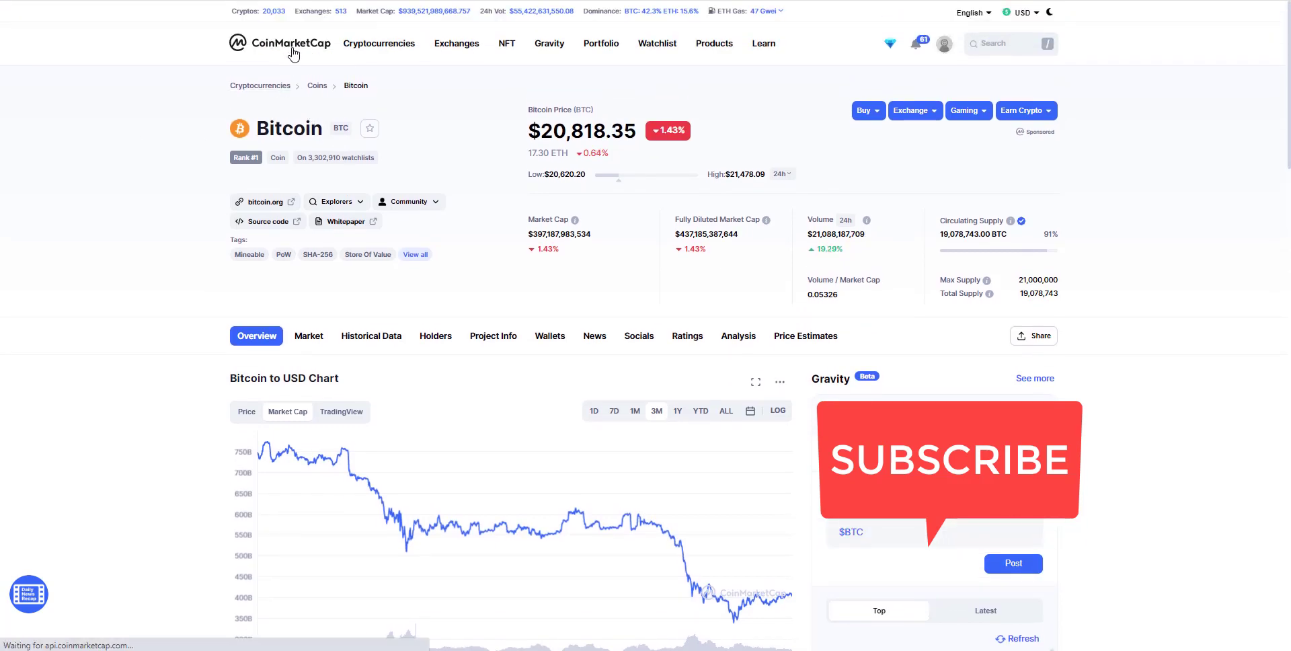
# Step: Return to the homepage via the CoinMarketCap logo and scroll down the page
pyautogui.click(279, 43)
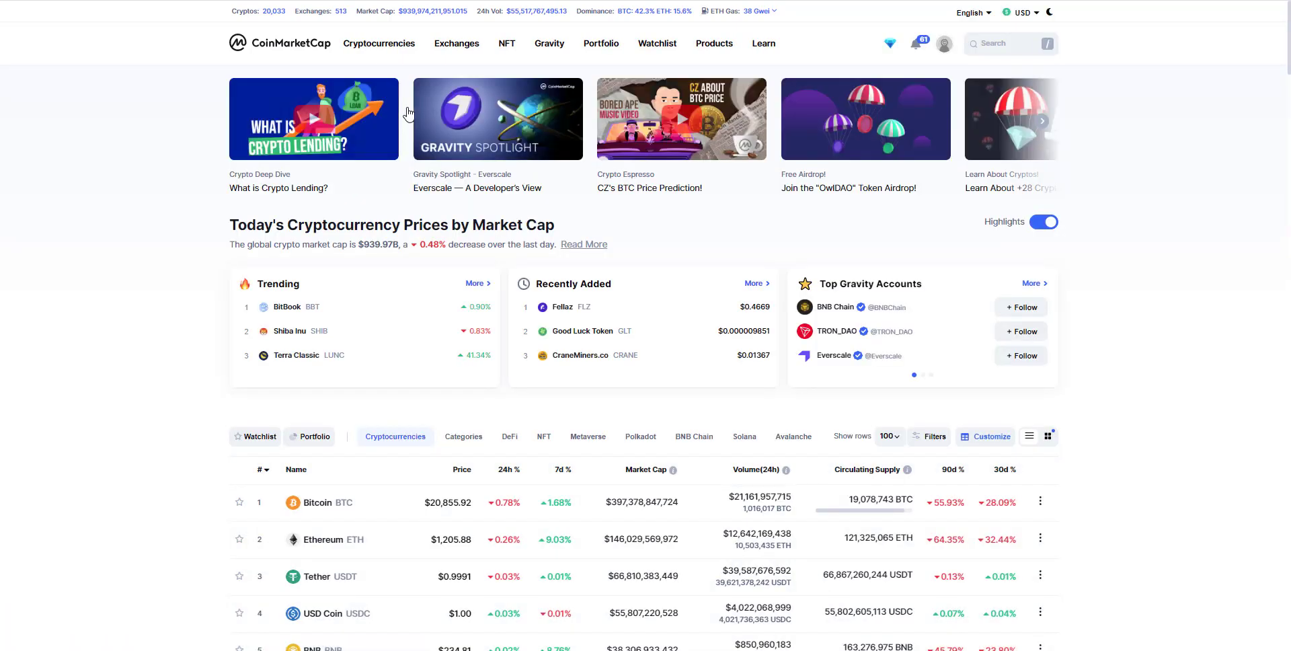
pyautogui.scroll(-3)
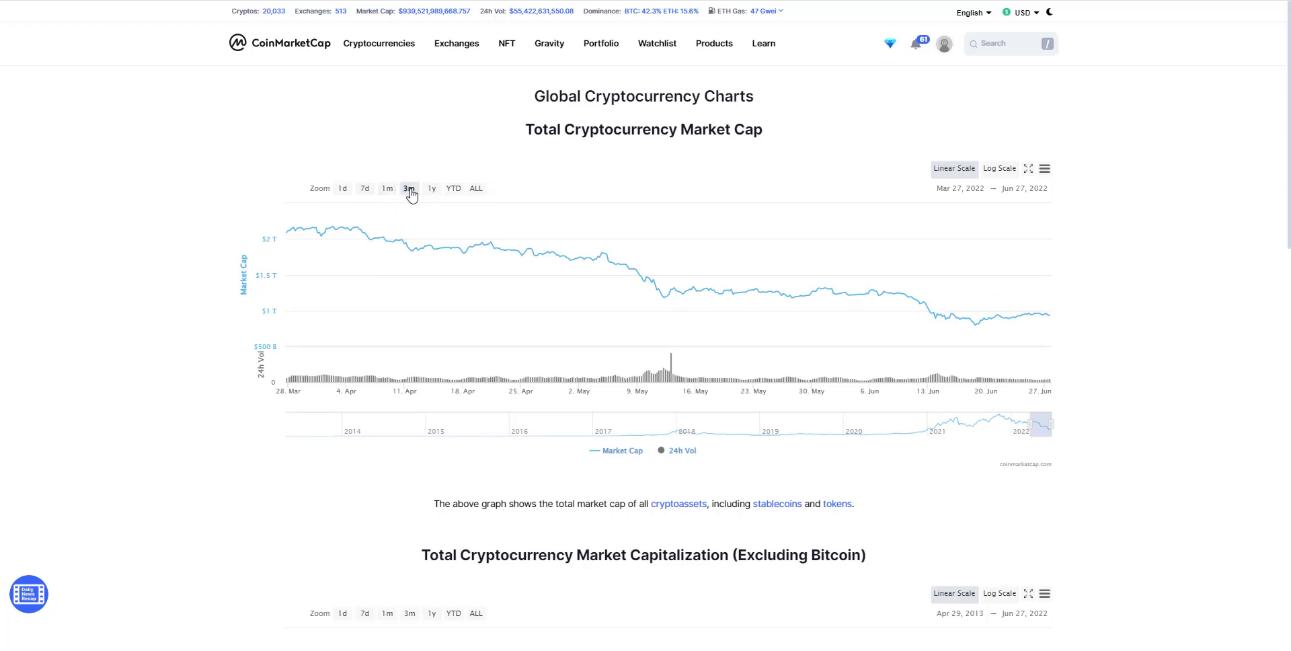
pyautogui.moveTo(308, 229)
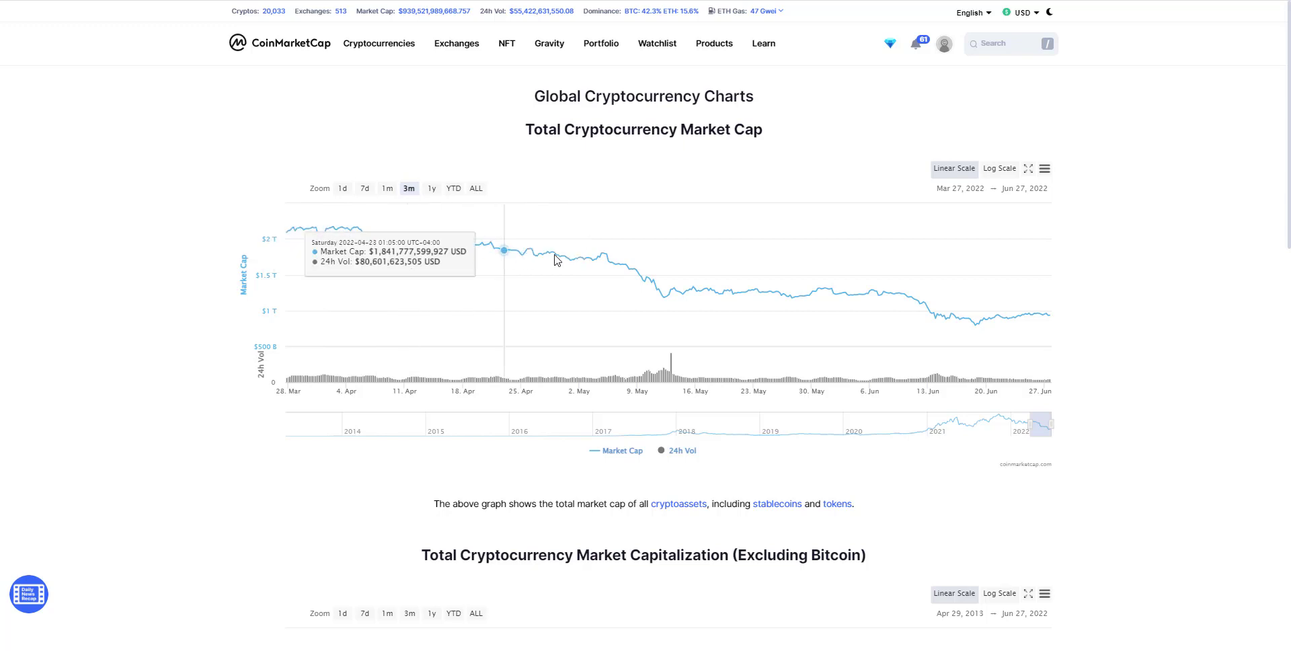
pyautogui.moveTo(935, 313)
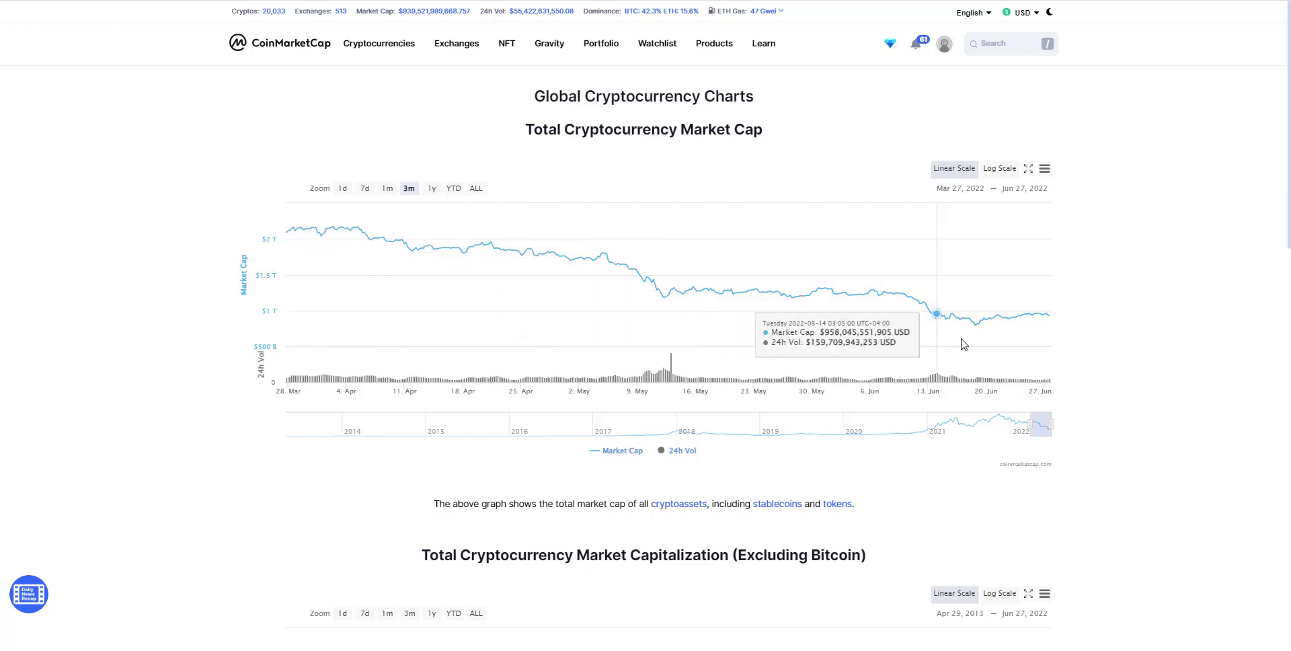
pyautogui.moveTo(653, 376)
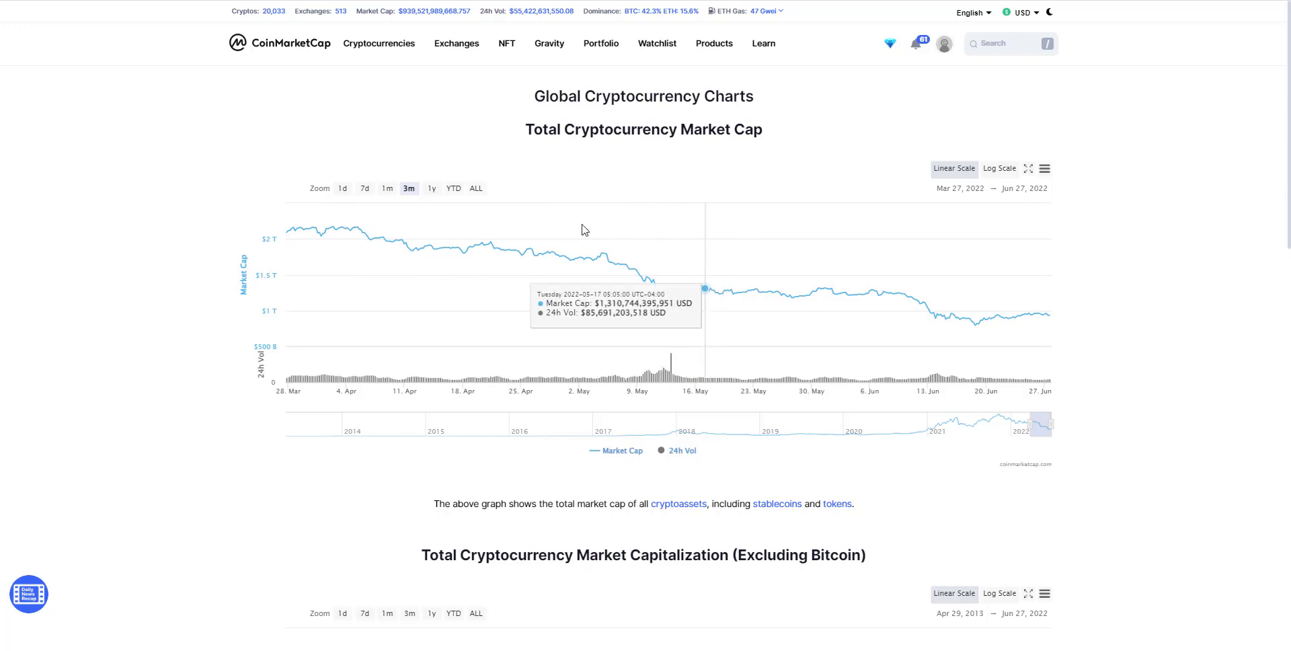
pyautogui.moveTo(514, 158)
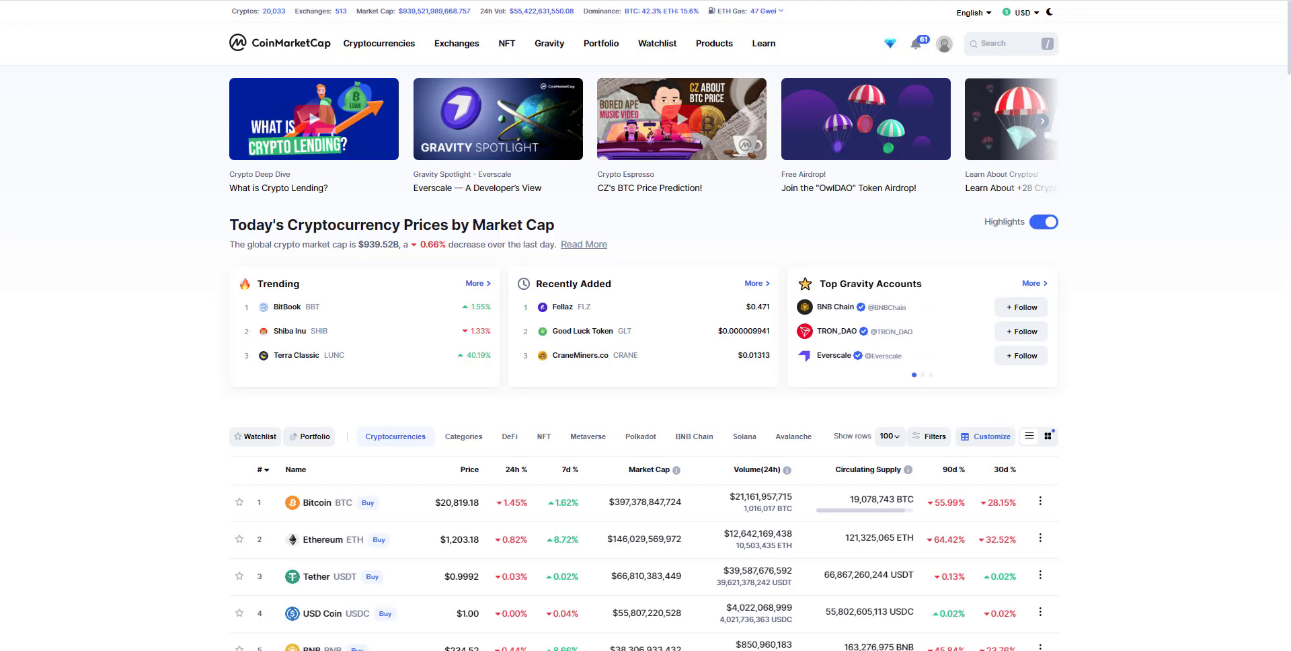
pyautogui.moveTo(590, 180)
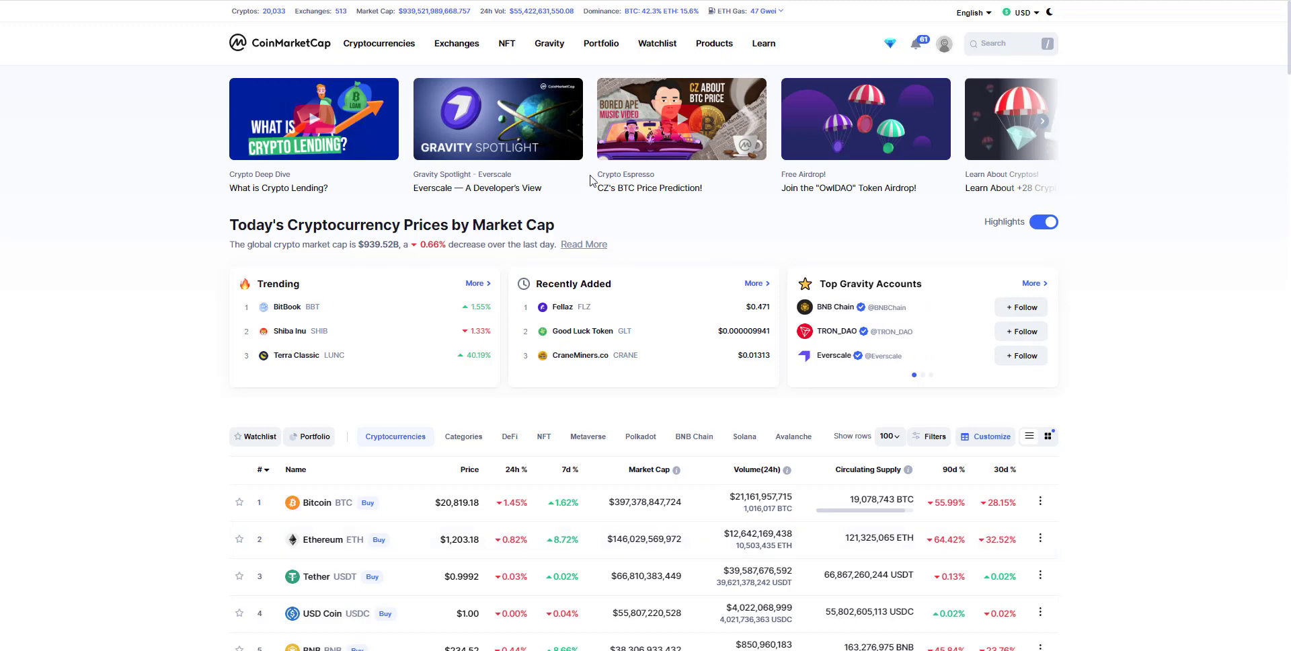
pyautogui.moveTo(591, 172)
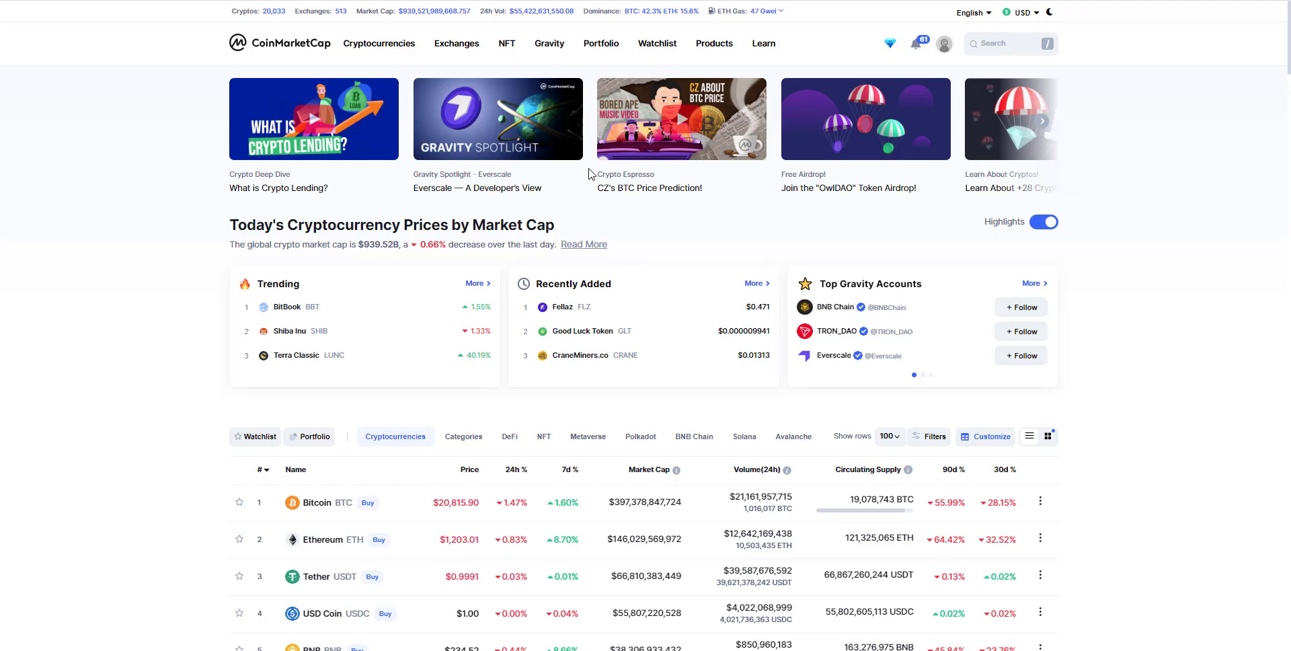
pyautogui.moveTo(447, 319)
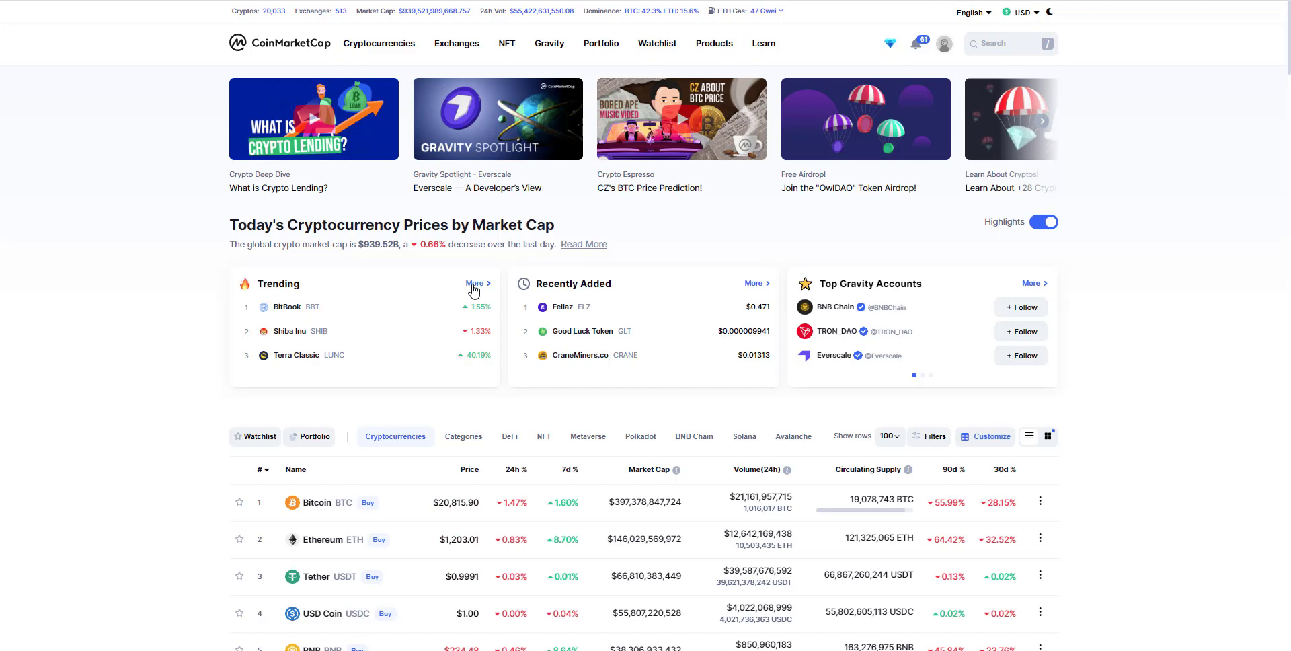
# Step: Open the Trending cryptocurrencies page and scroll past BitBook, Shiba Inu and Terra Classic
pyautogui.click(473, 284)
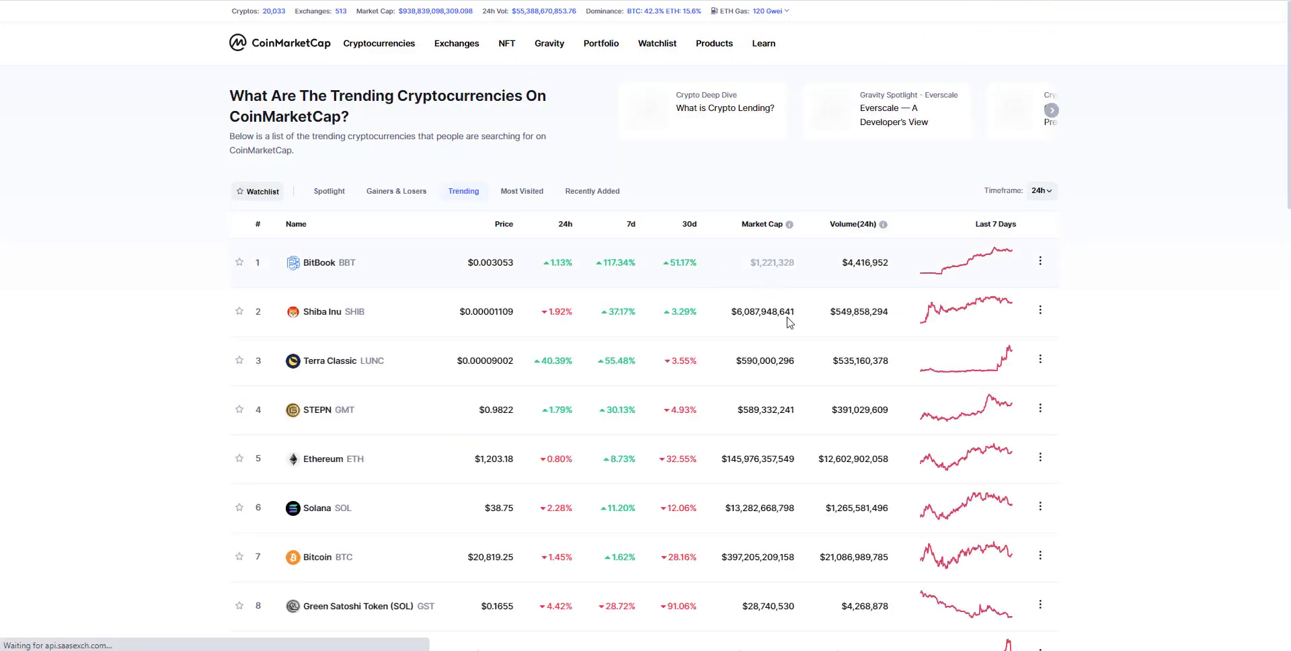
pyautogui.scroll(-3)
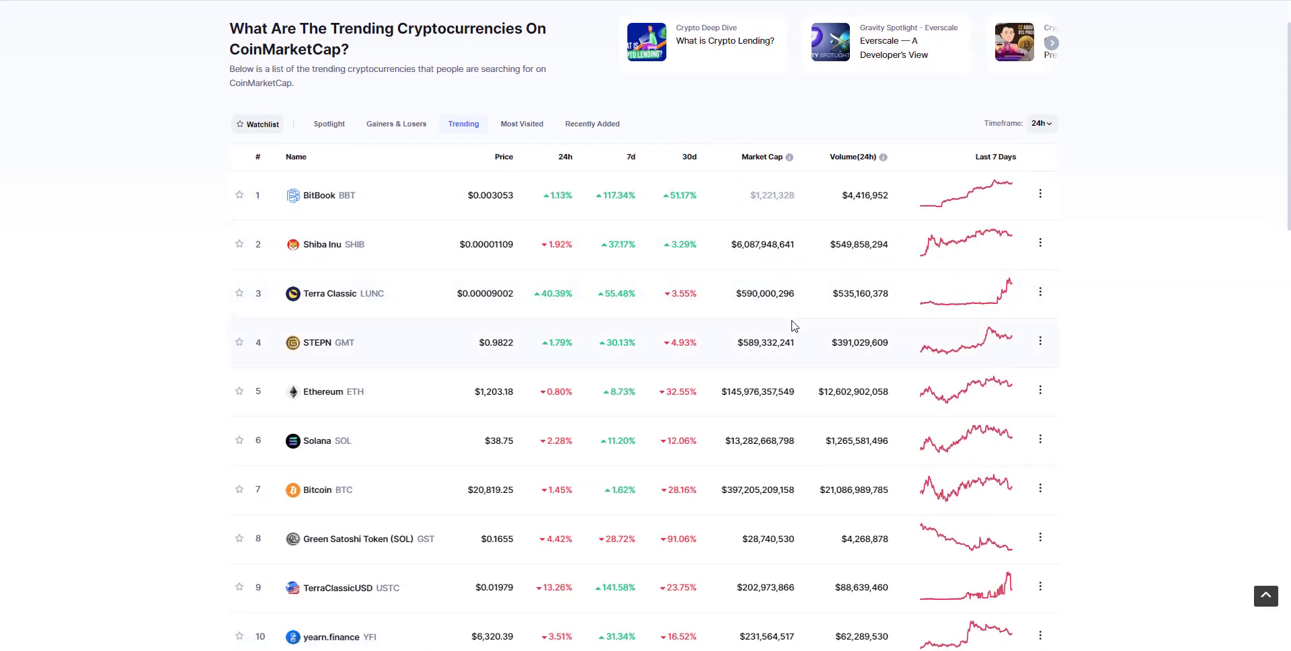
pyautogui.scroll(-3)
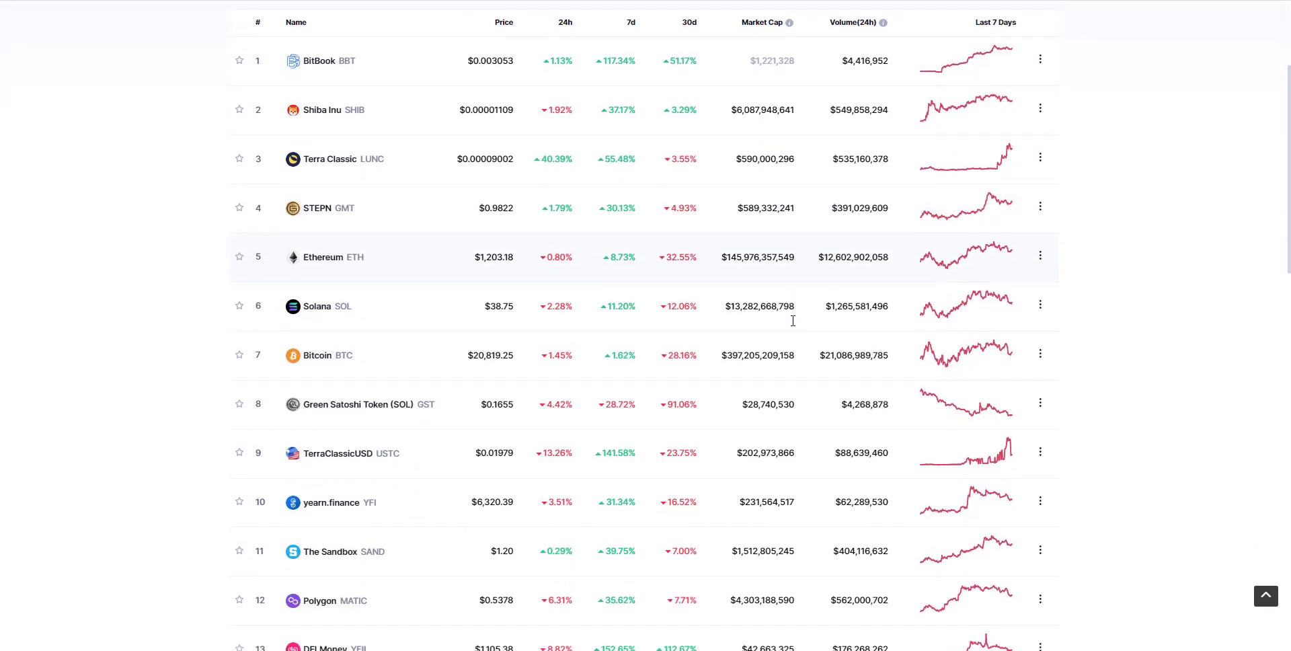
pyautogui.scroll(-3)
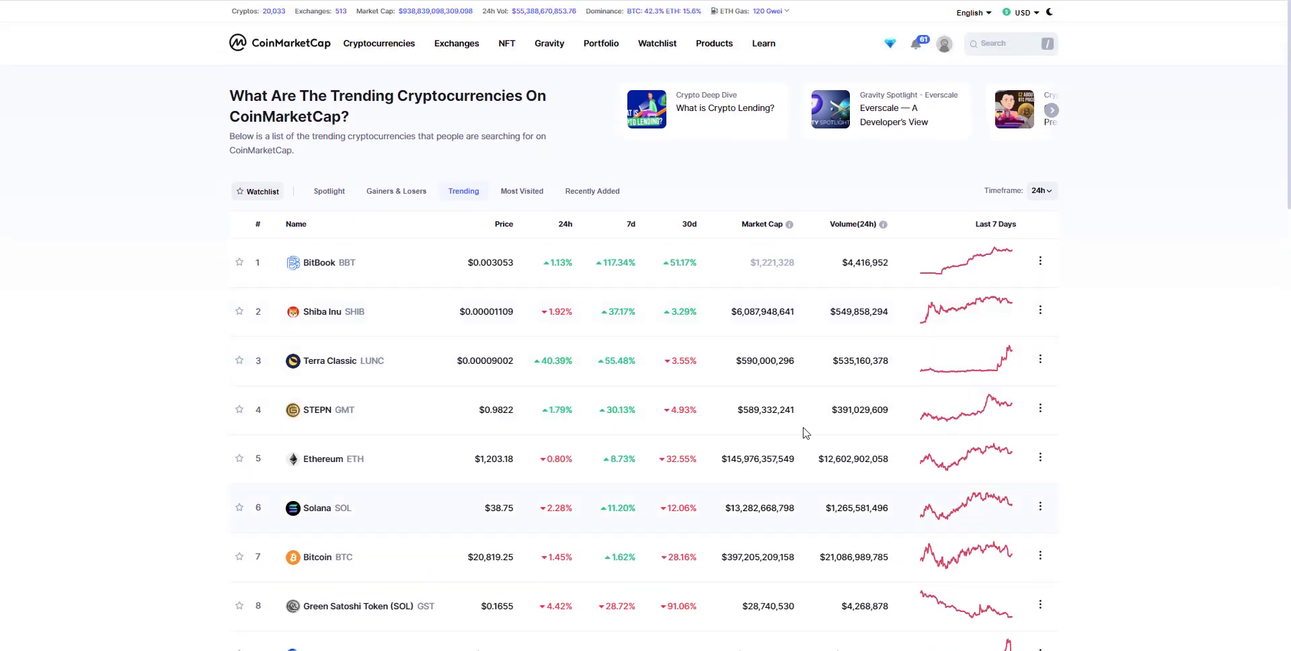
pyautogui.moveTo(614, 339)
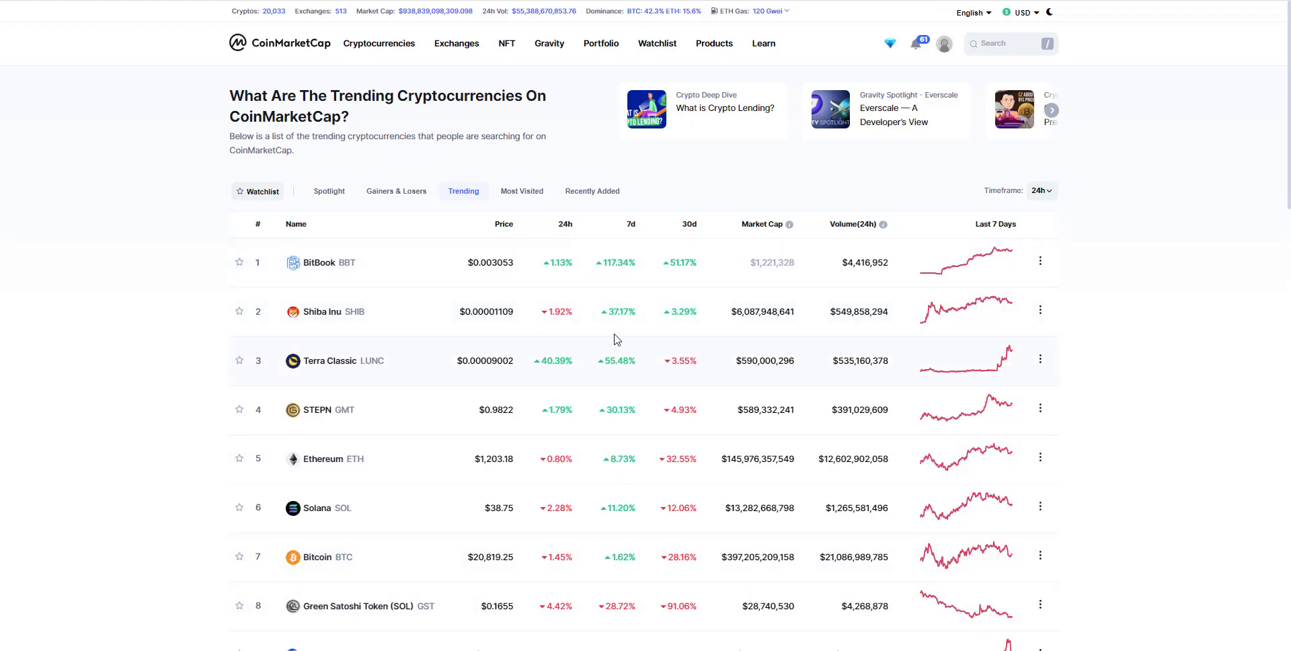
pyautogui.moveTo(510, 145)
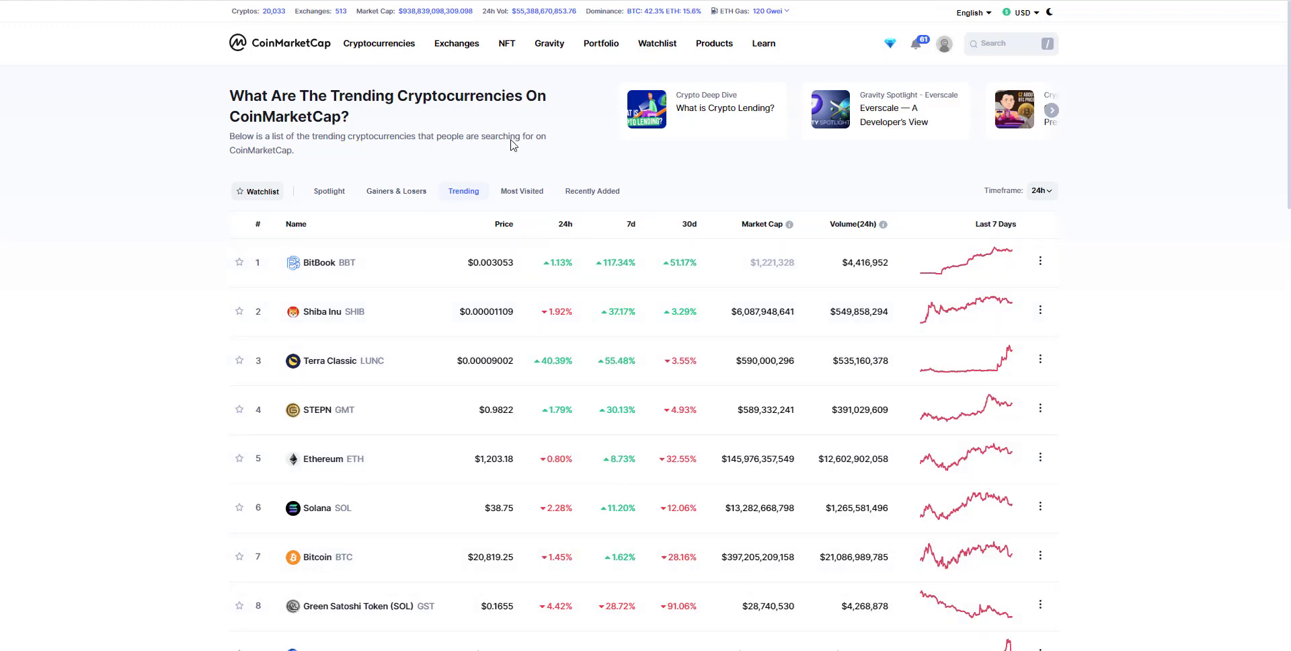
pyautogui.scroll(-3)
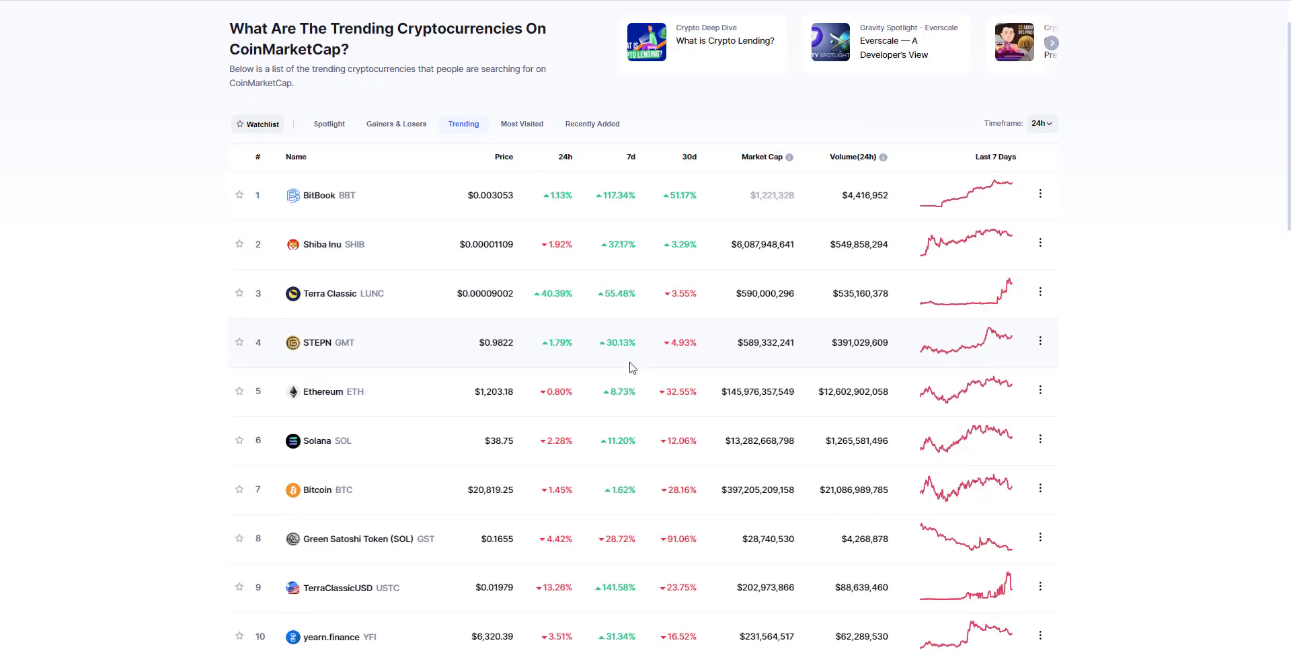
pyautogui.scroll(-3)
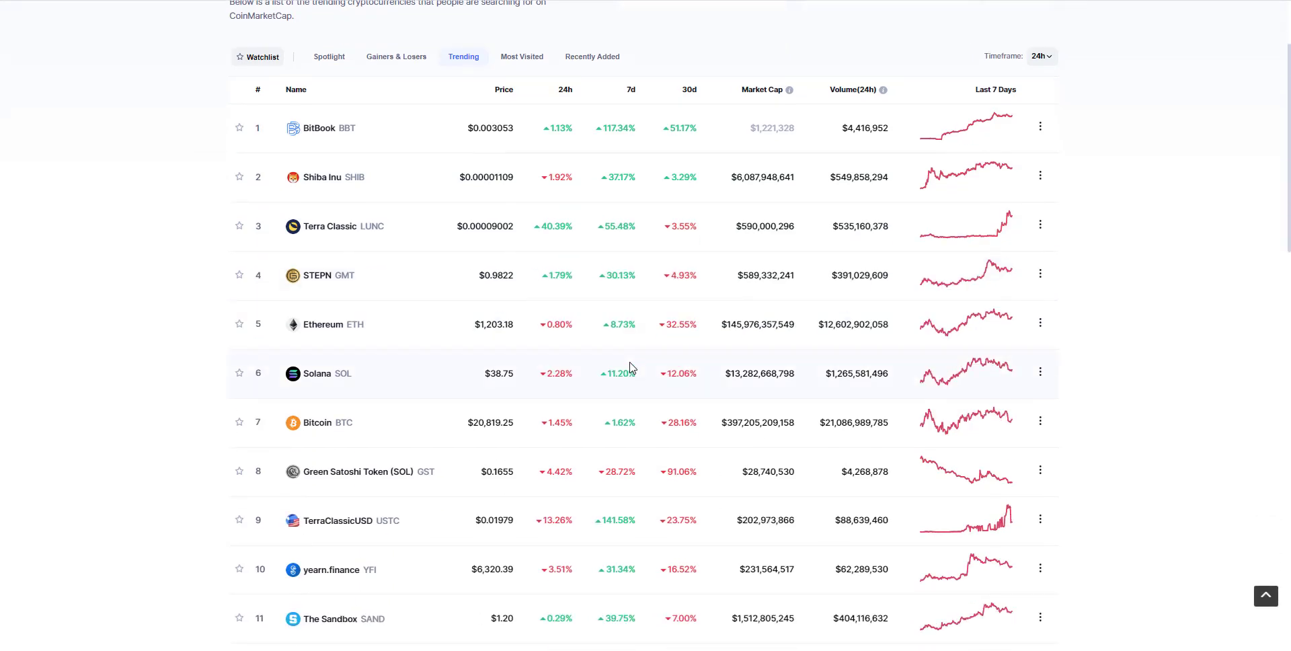
pyautogui.scroll(-3)
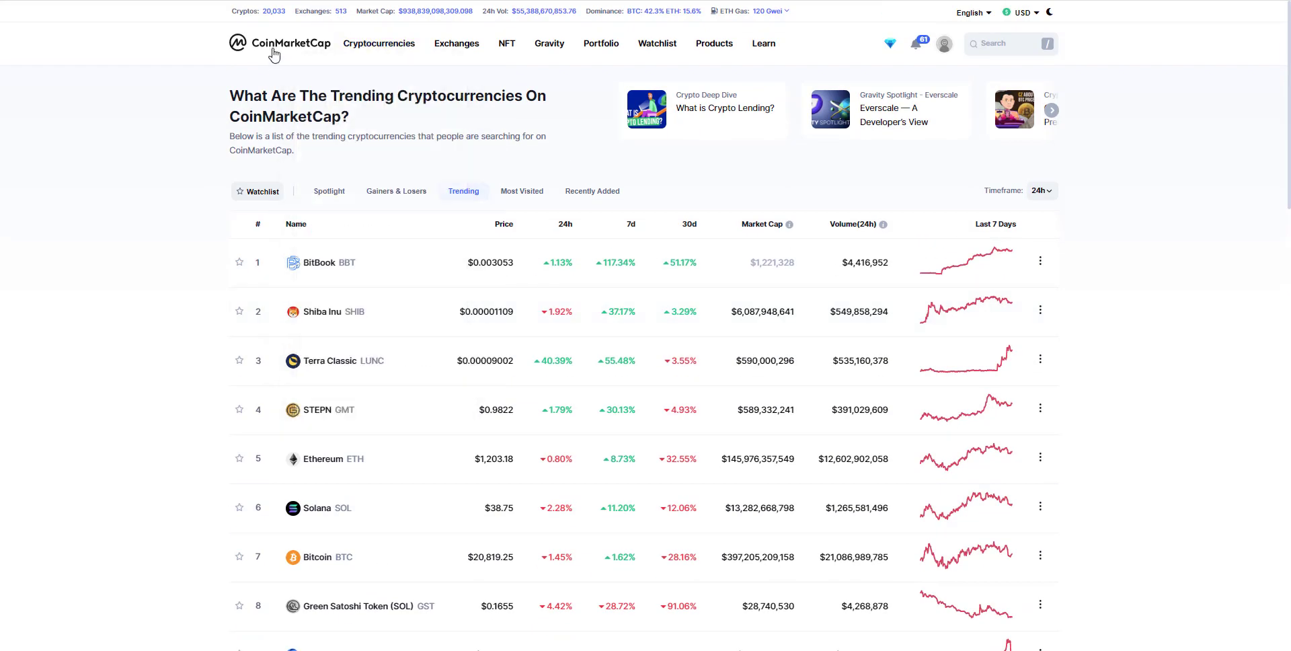
# Step: From the homepage, open the Recently Added full list and scroll through Fellaz, Good Luck Token and others
pyautogui.click(280, 43)
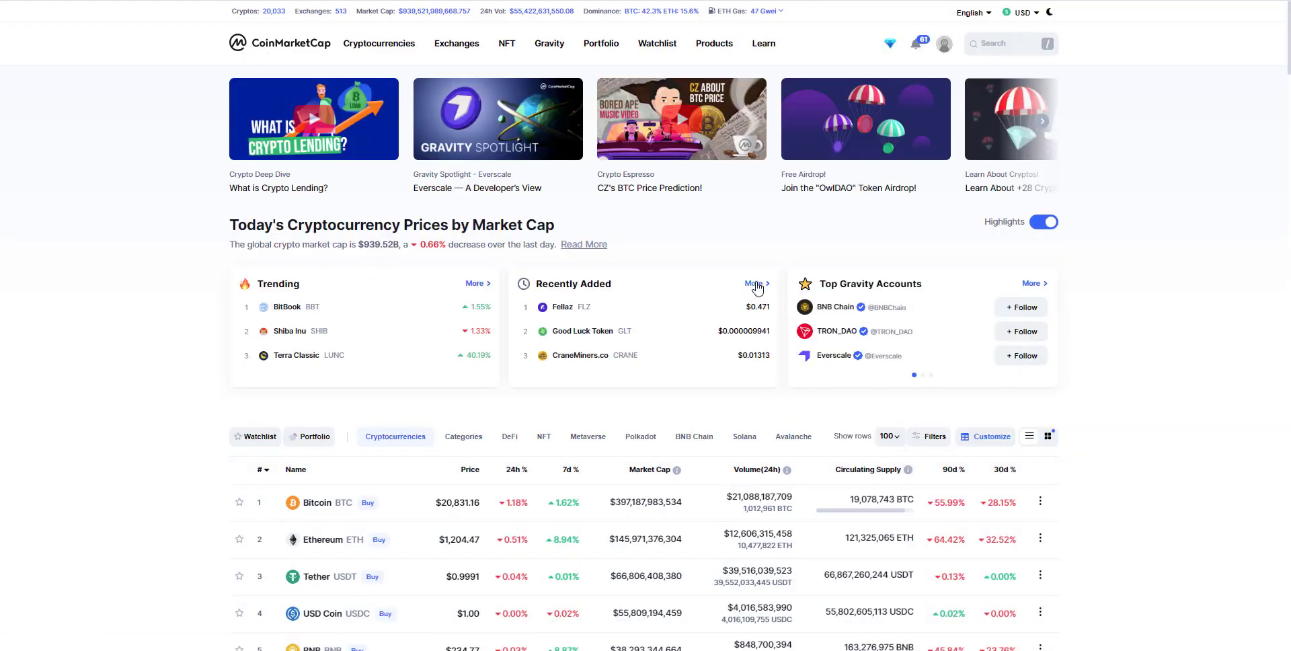
pyautogui.click(753, 283)
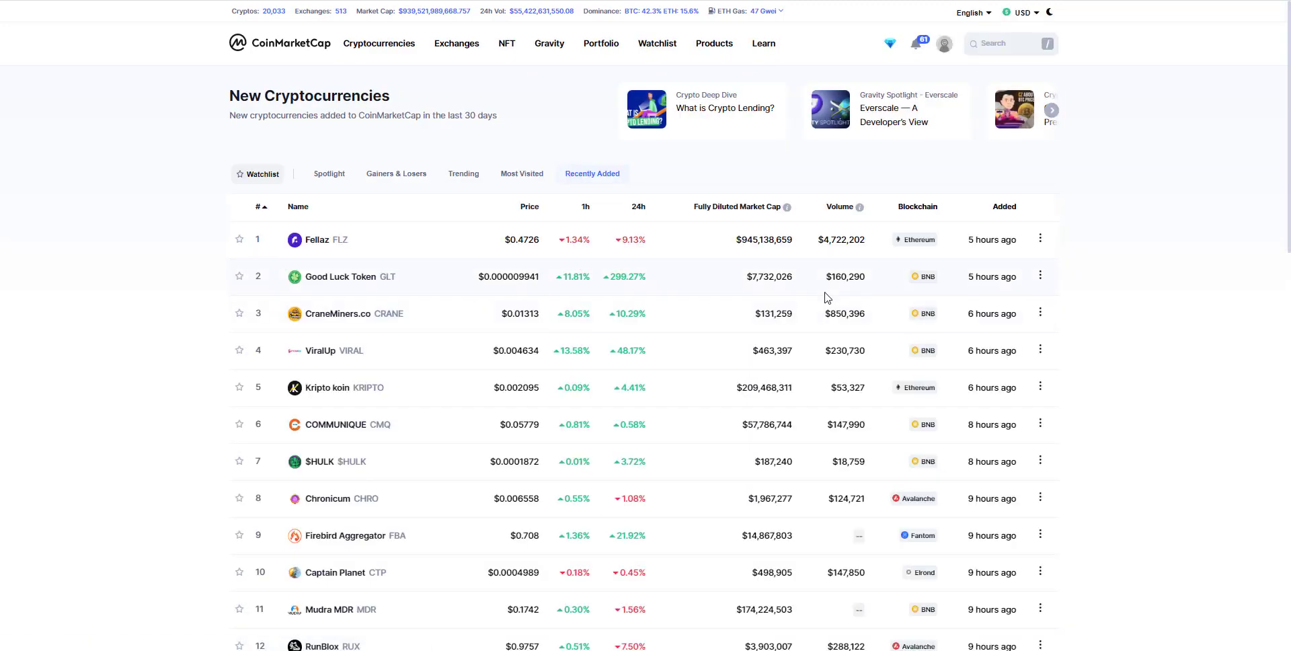
pyautogui.scroll(-3)
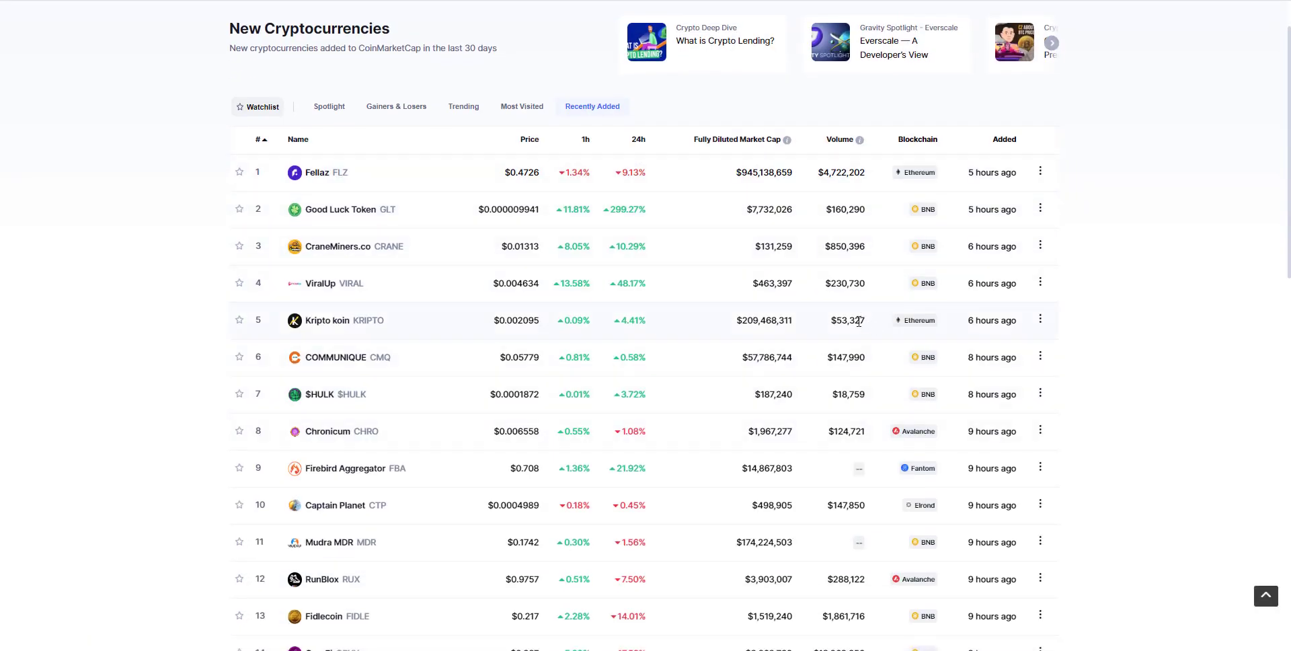
pyautogui.scroll(3)
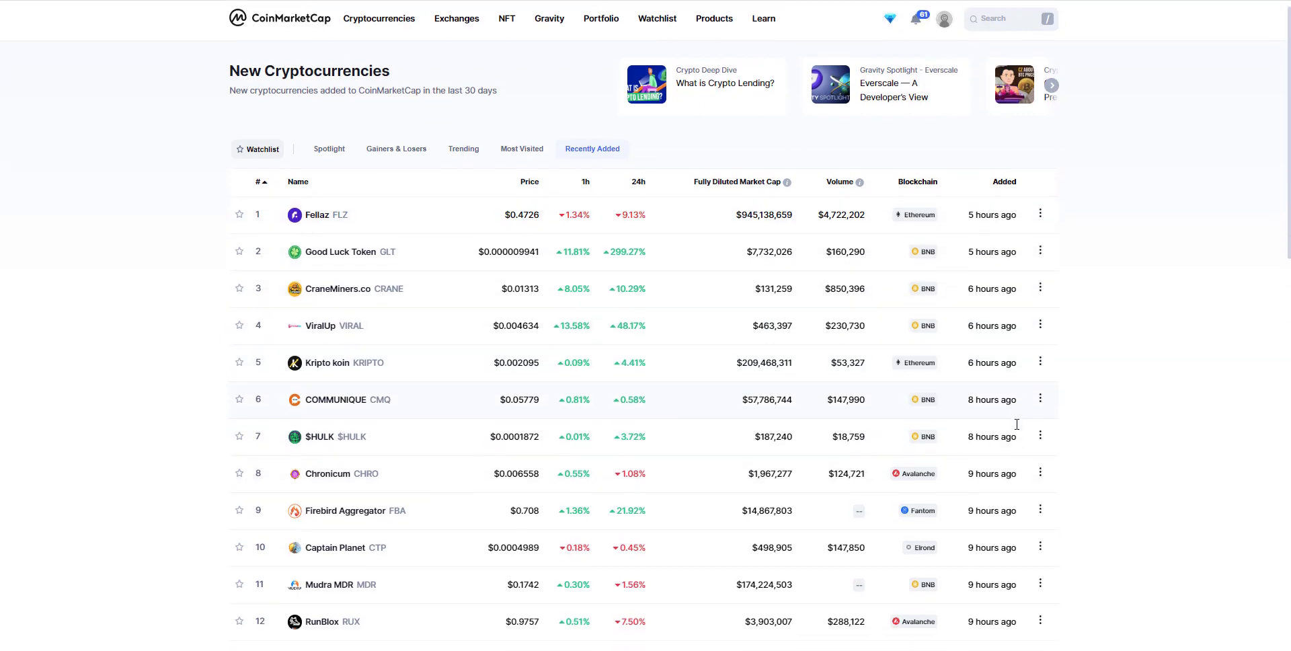
pyautogui.scroll(-3)
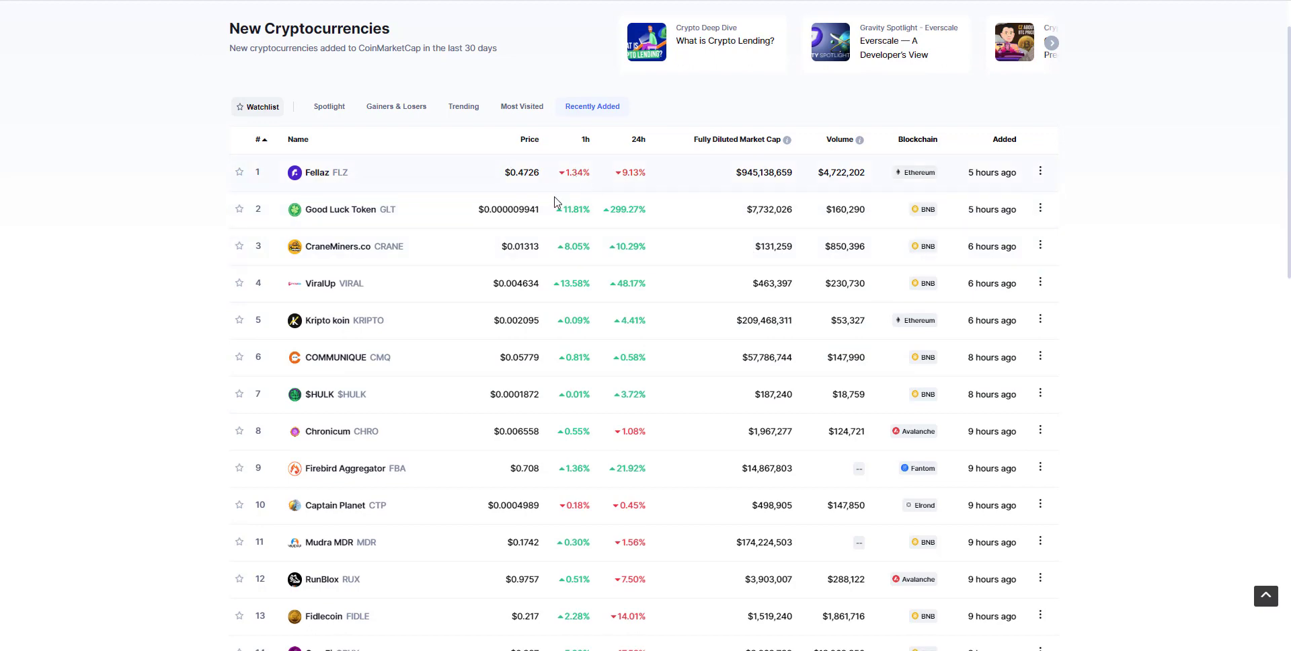
pyautogui.moveTo(710, 154)
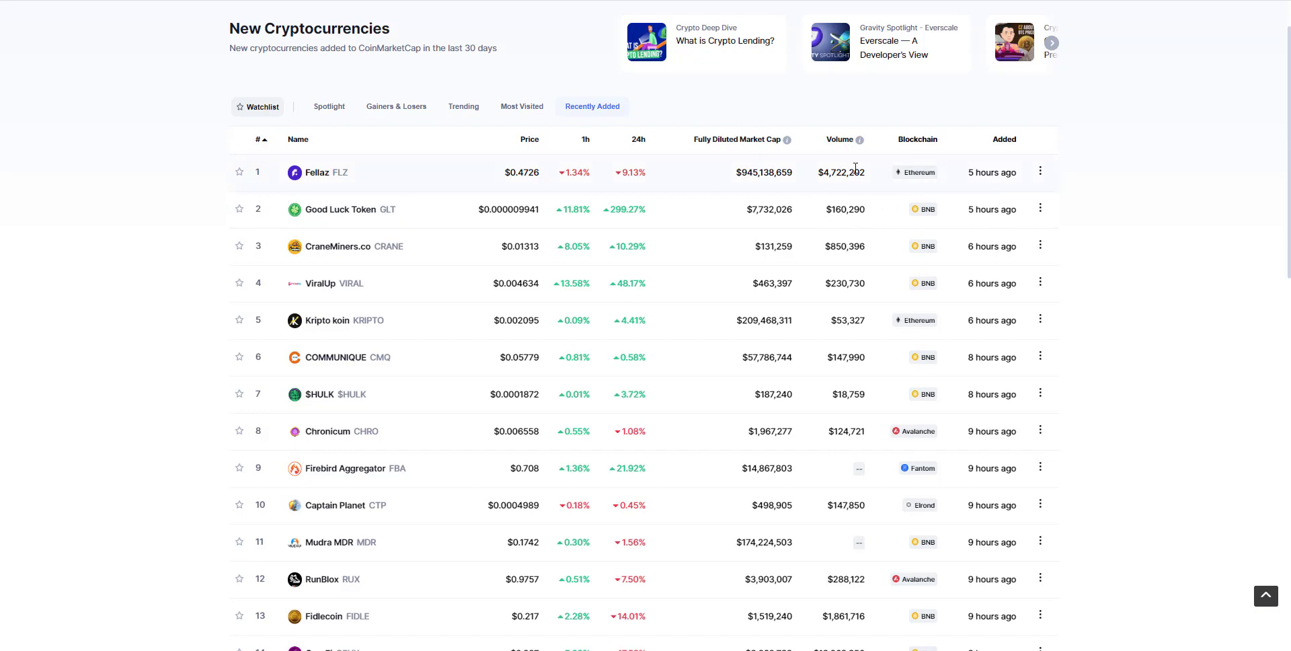
pyautogui.moveTo(922, 302)
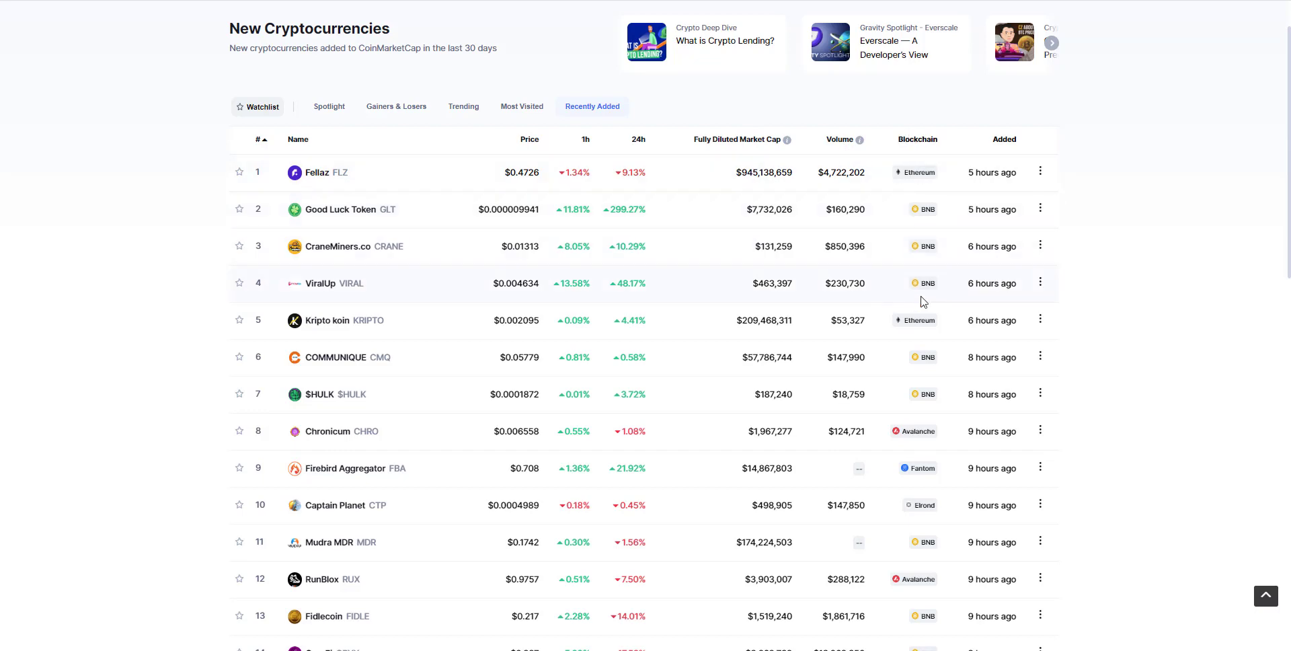
pyautogui.scroll(-3)
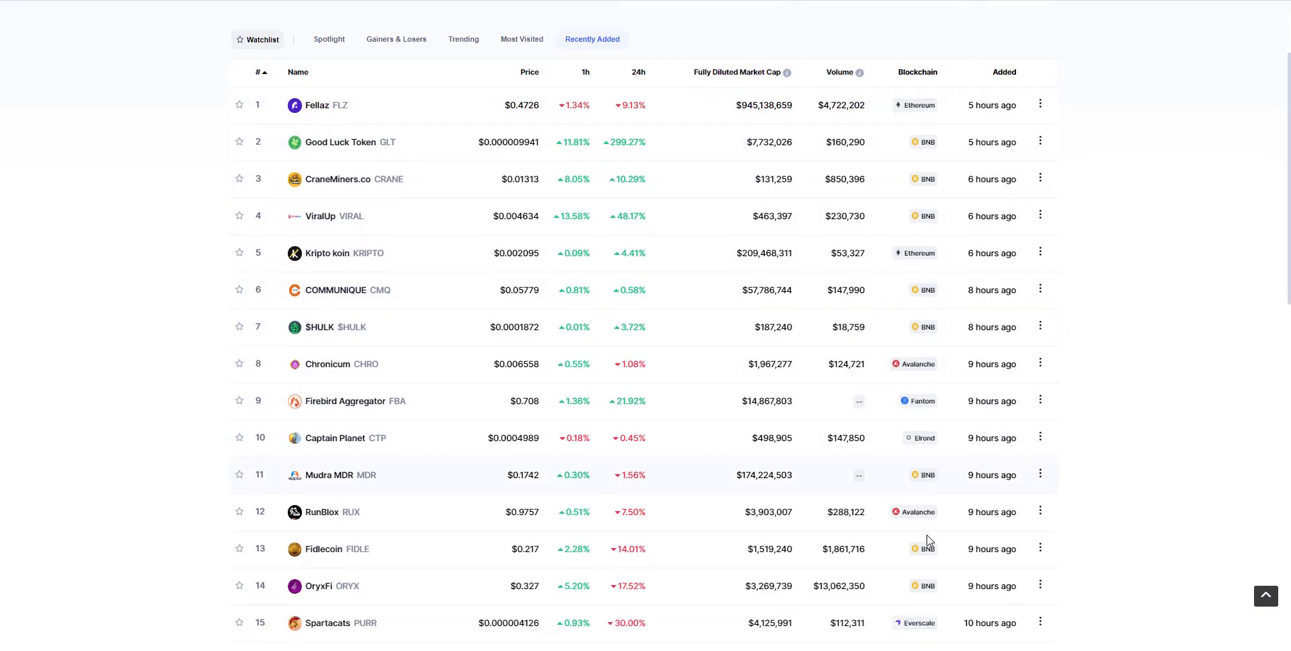
pyautogui.moveTo(928, 548)
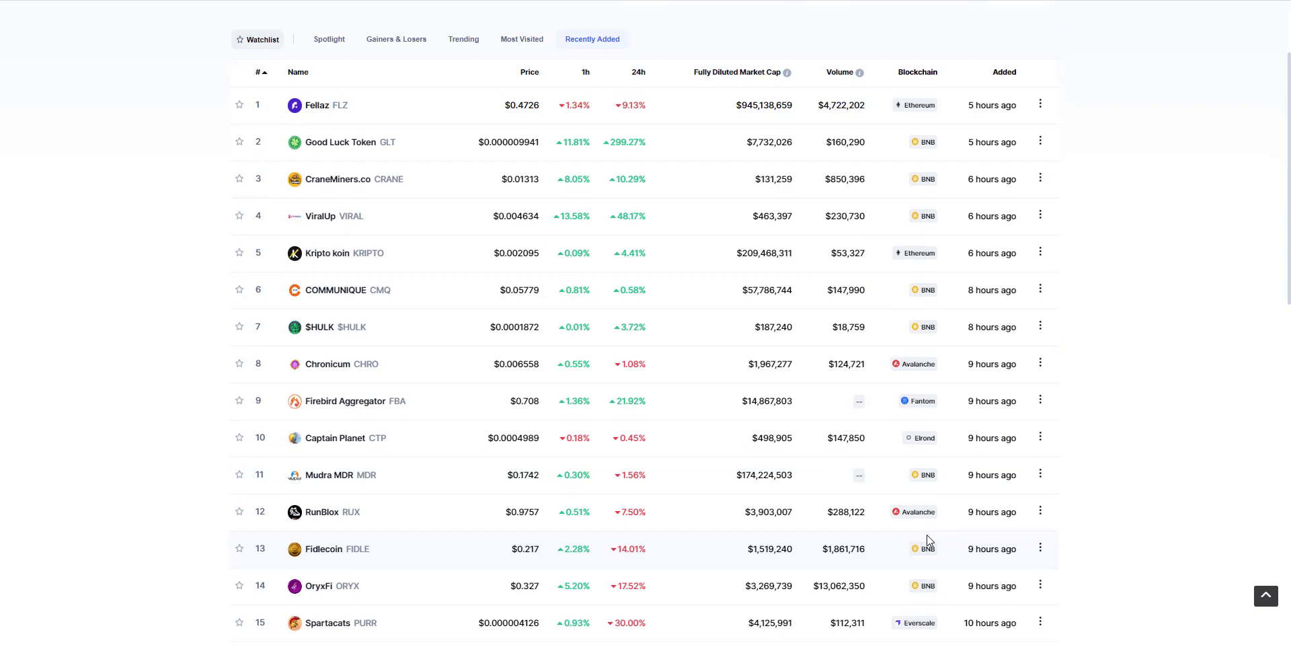
pyautogui.scroll(-3)
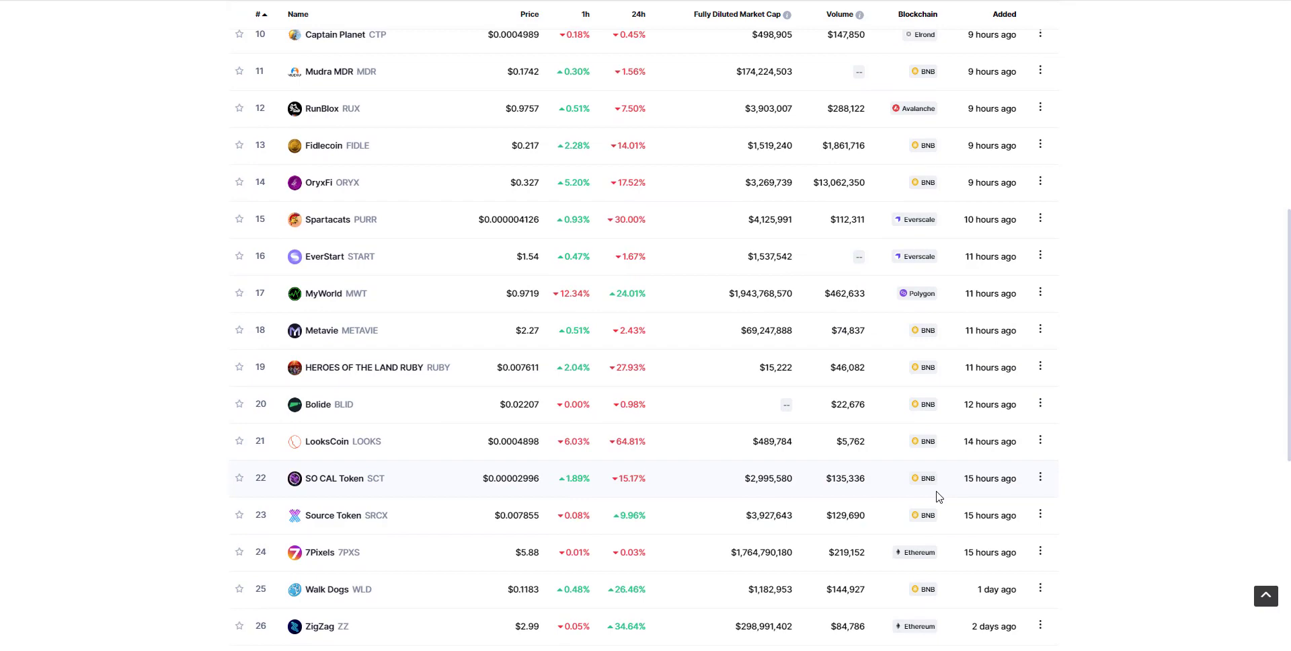
pyautogui.scroll(-3)
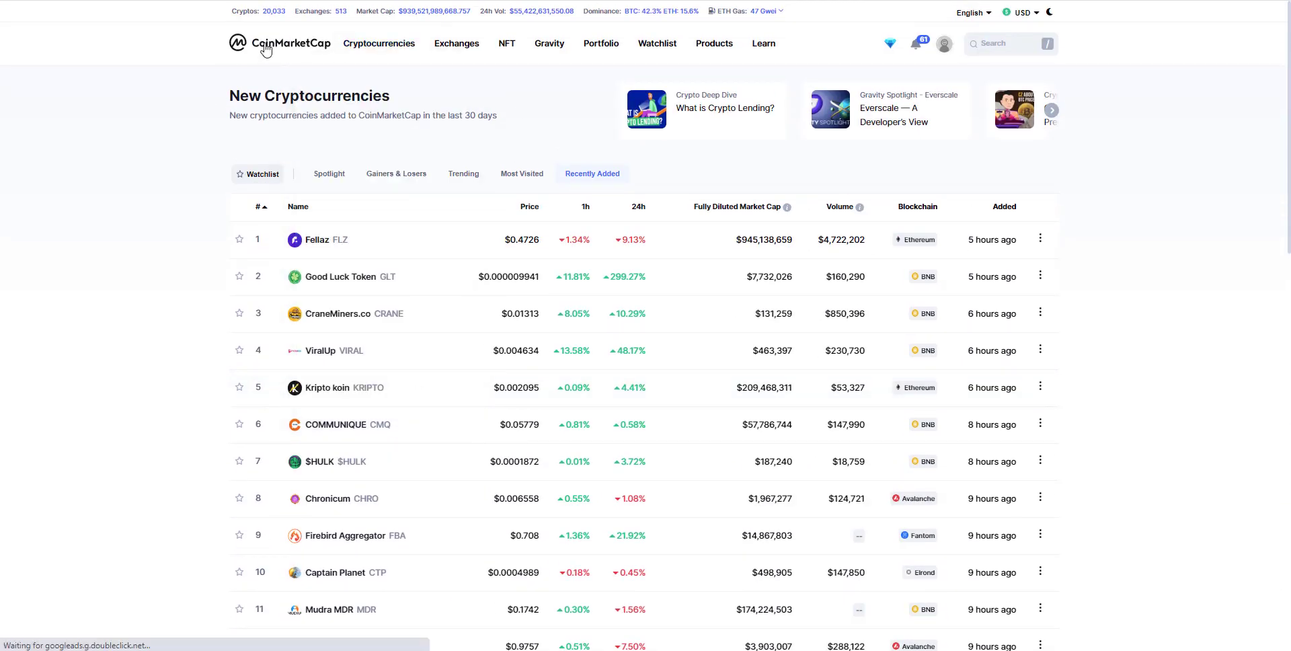
# Step: Return home via the logo and open the Cryptocurrencies navigation dropdown
pyautogui.click(279, 43)
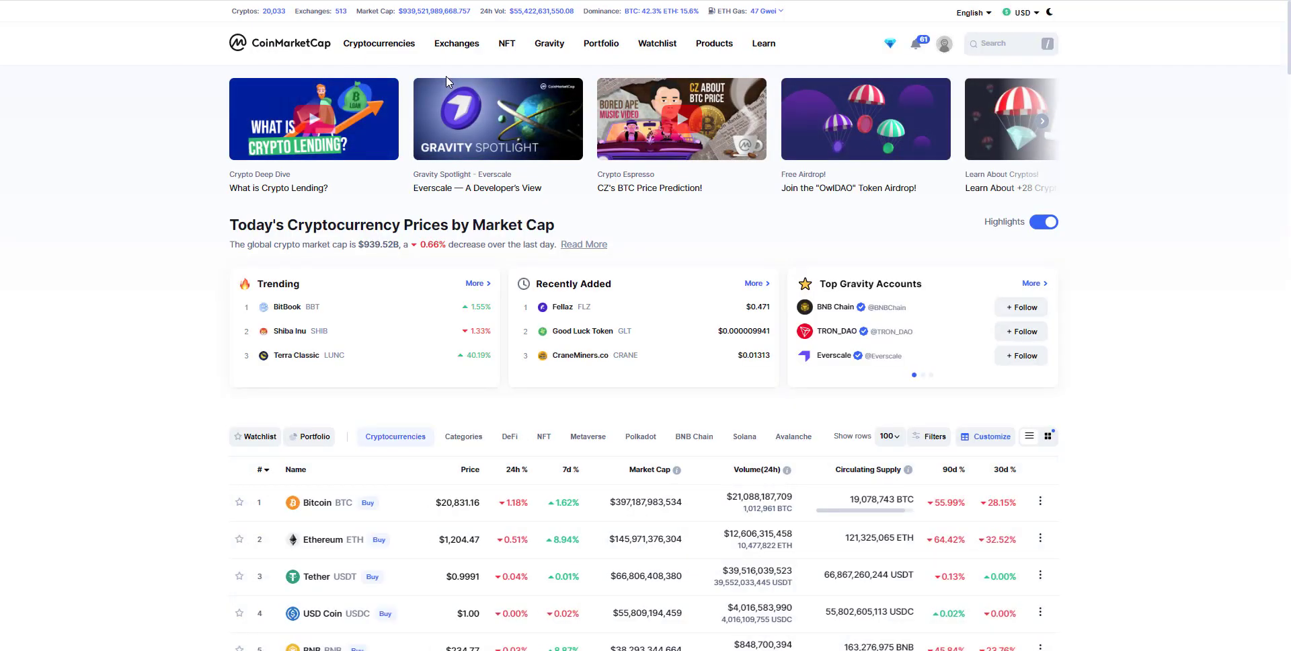
pyautogui.click(379, 43)
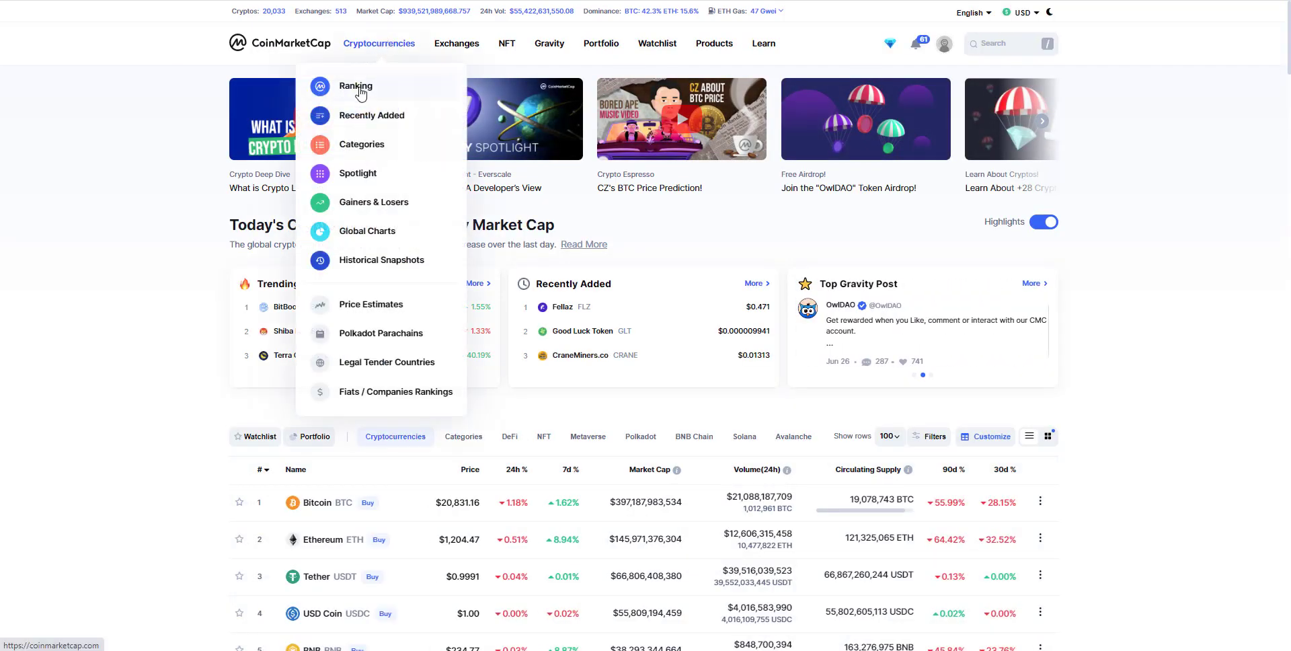
pyautogui.moveTo(371, 115)
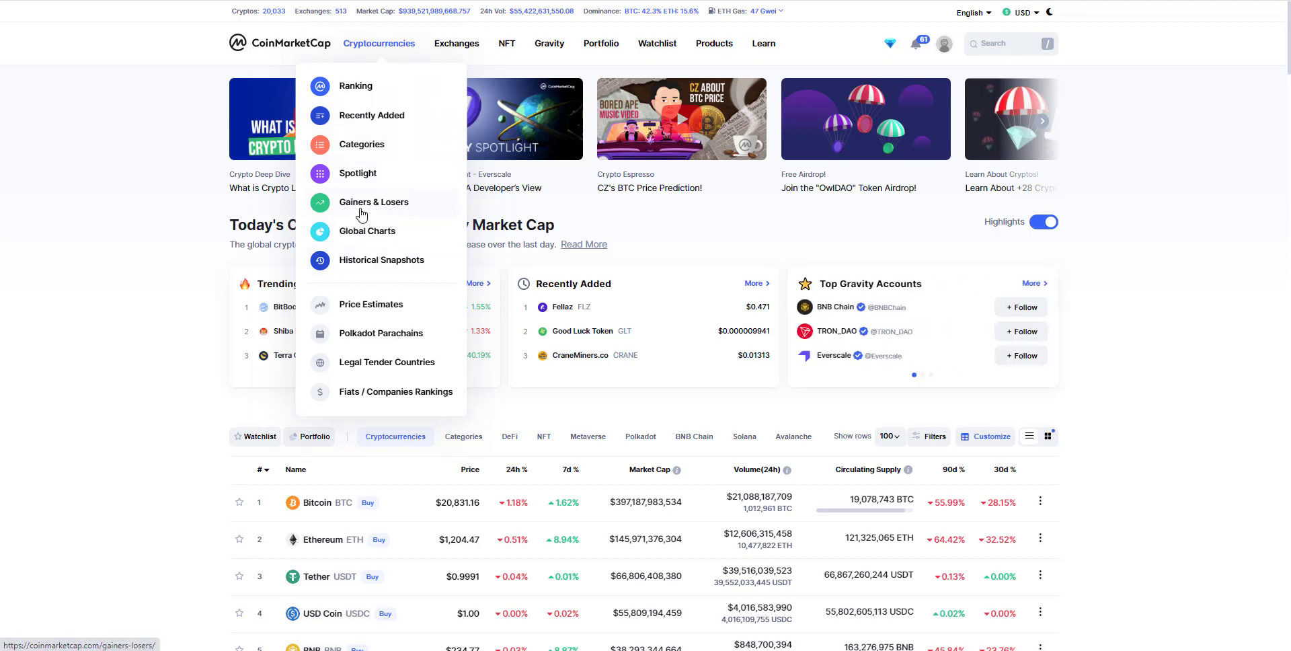
pyautogui.click(373, 202)
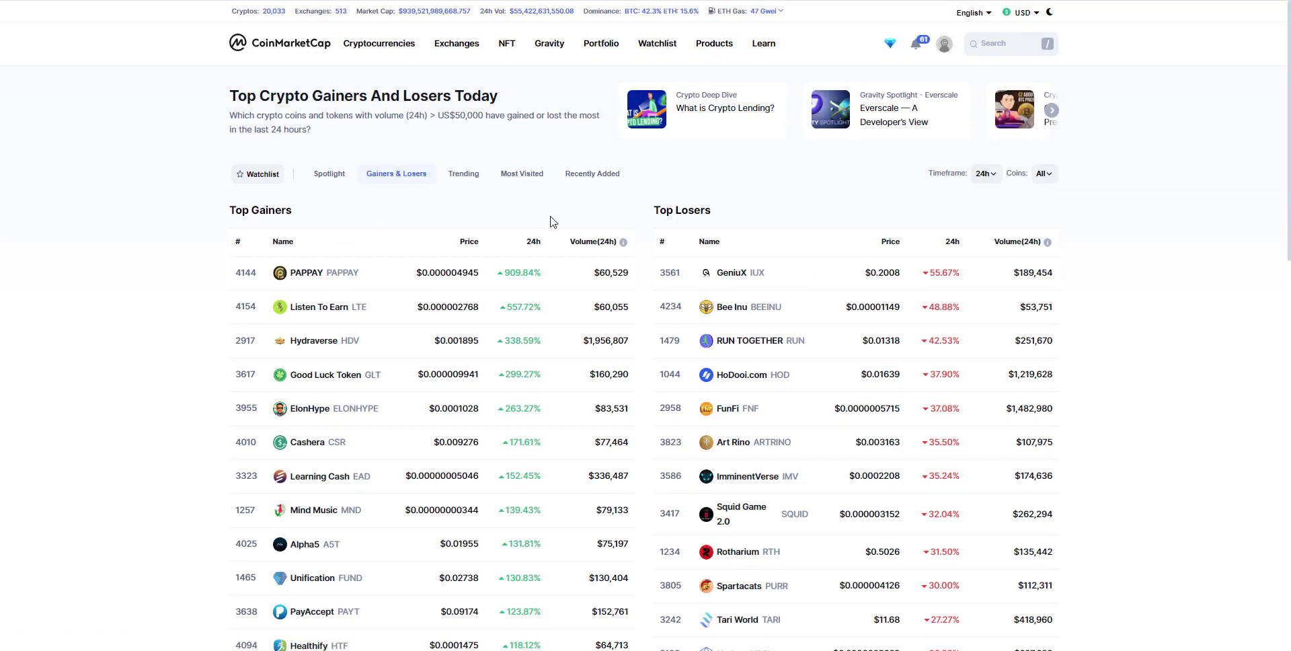
pyautogui.scroll(-3)
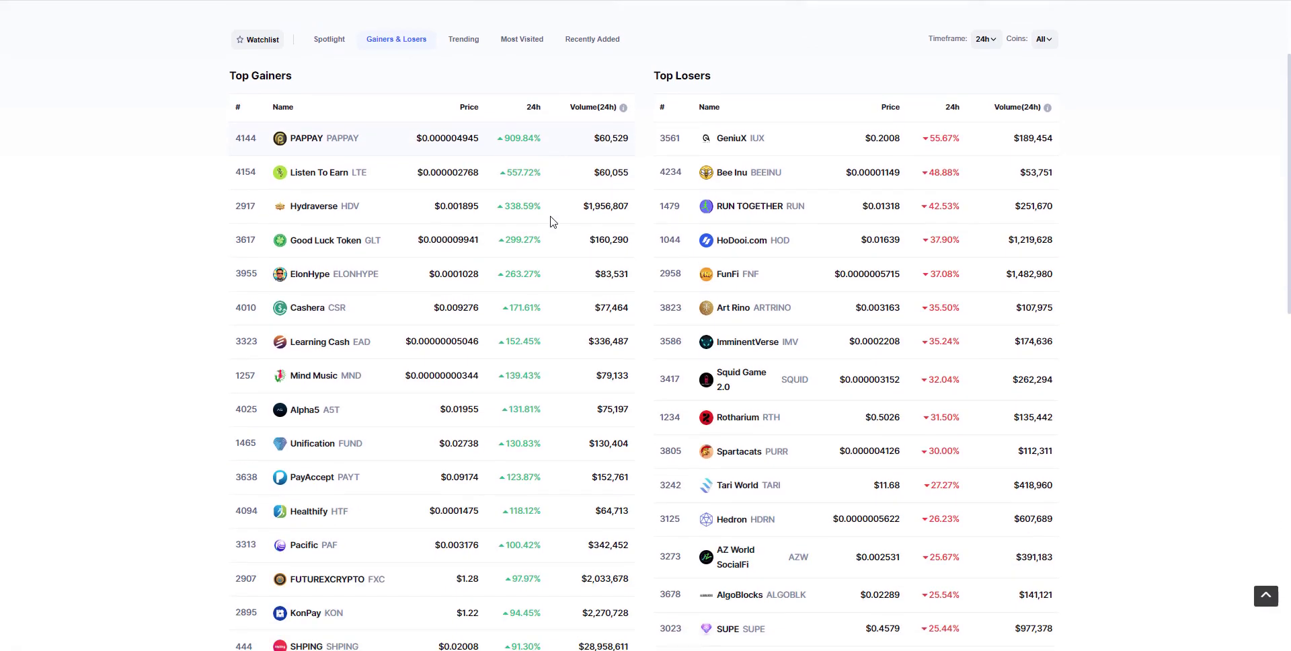
pyautogui.scroll(-3)
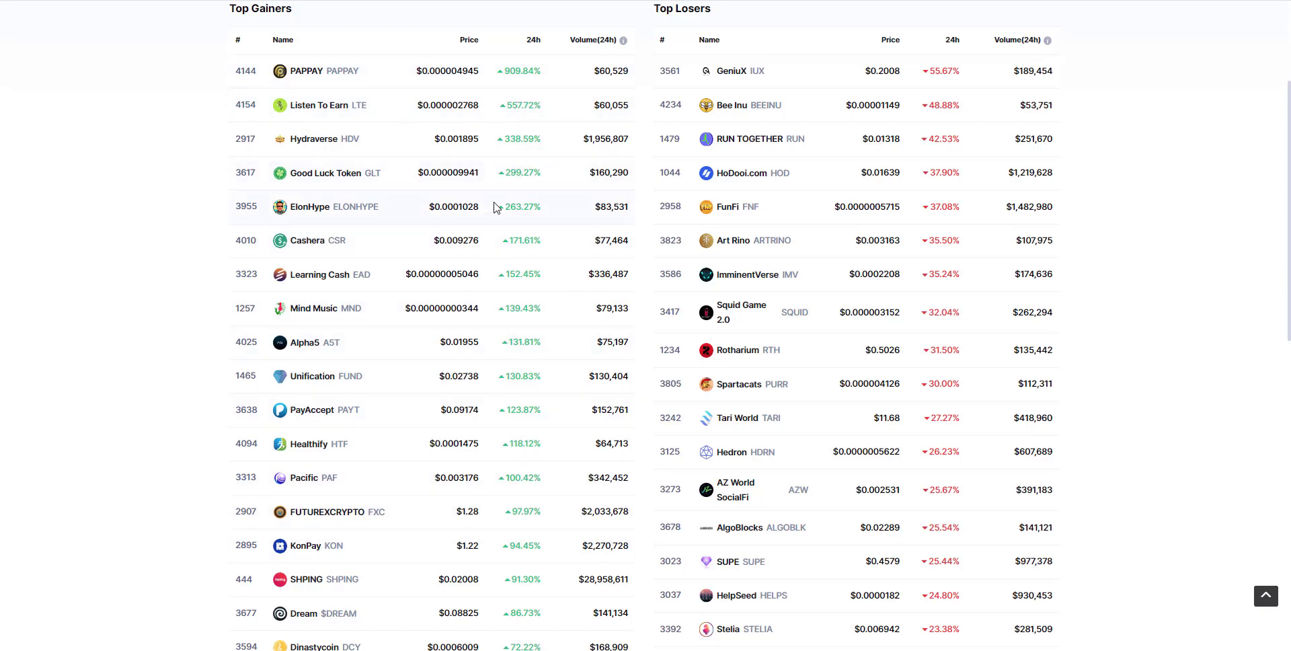
pyautogui.scroll(3)
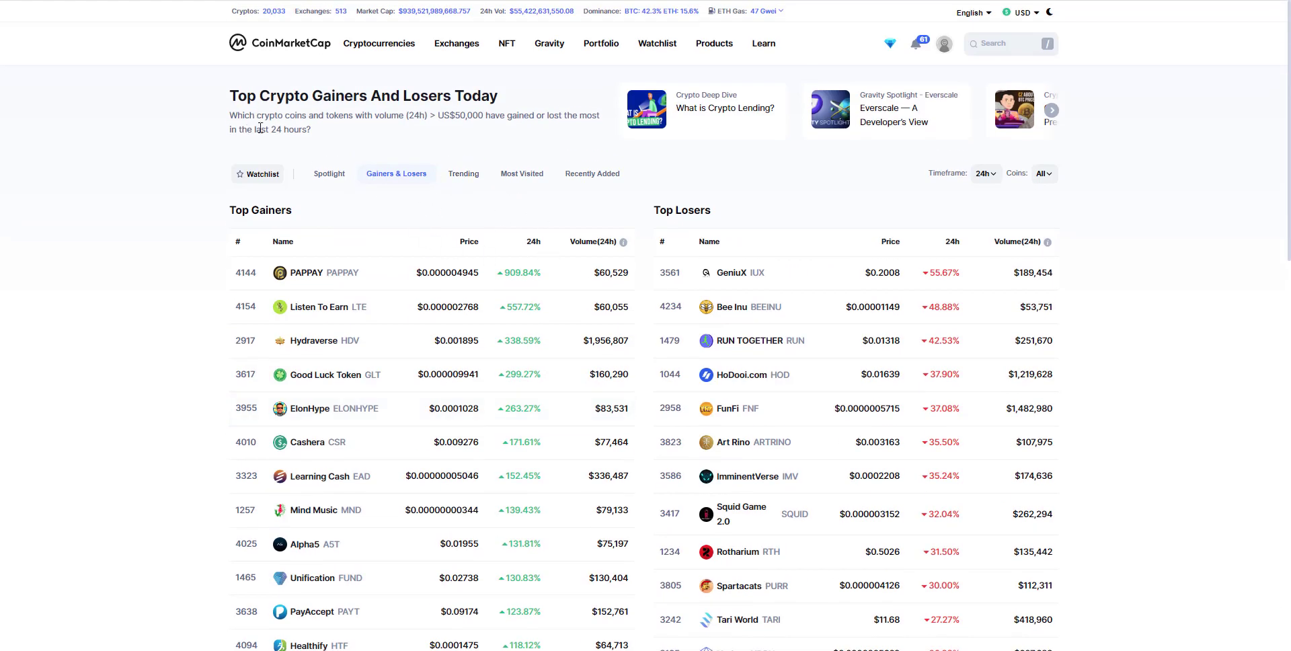
pyautogui.moveTo(454, 135)
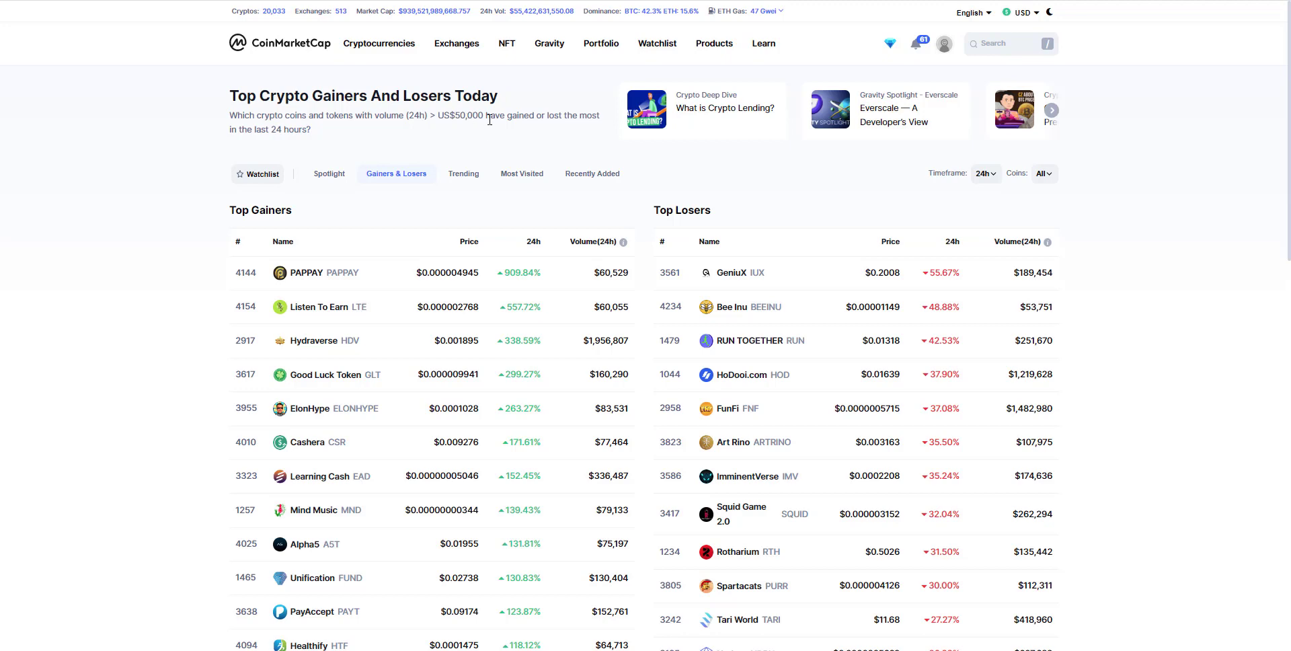
pyautogui.moveTo(487, 127)
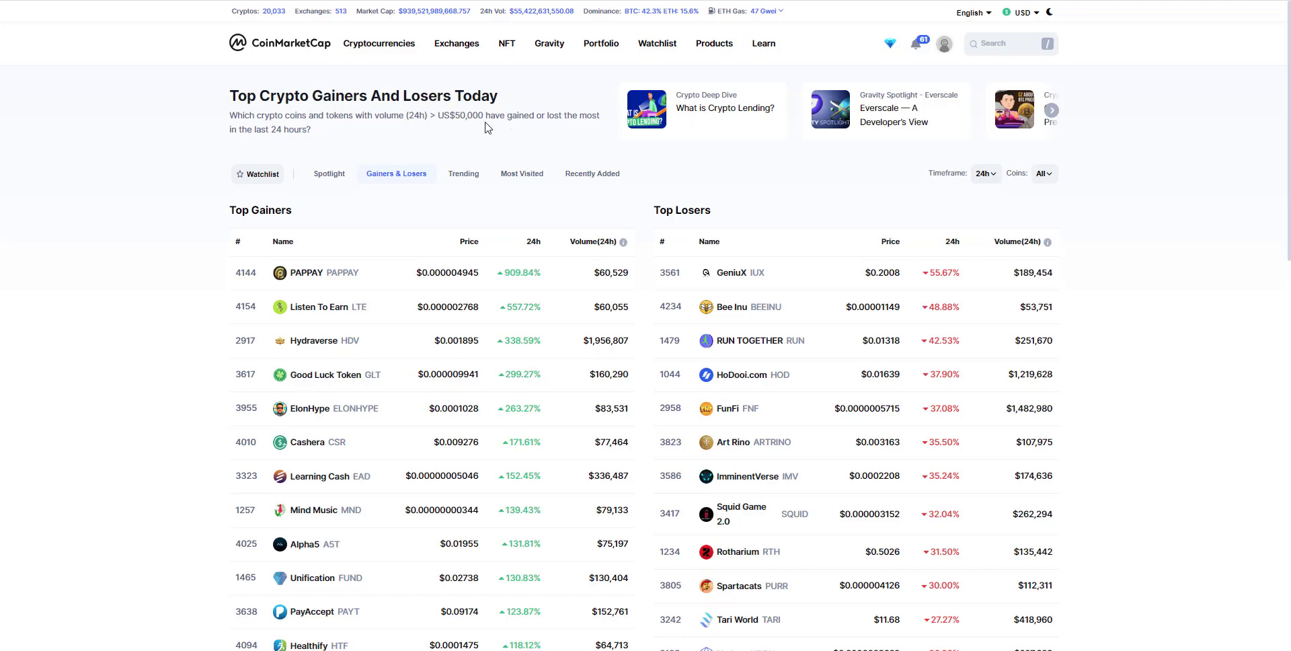
pyautogui.scroll(-3)
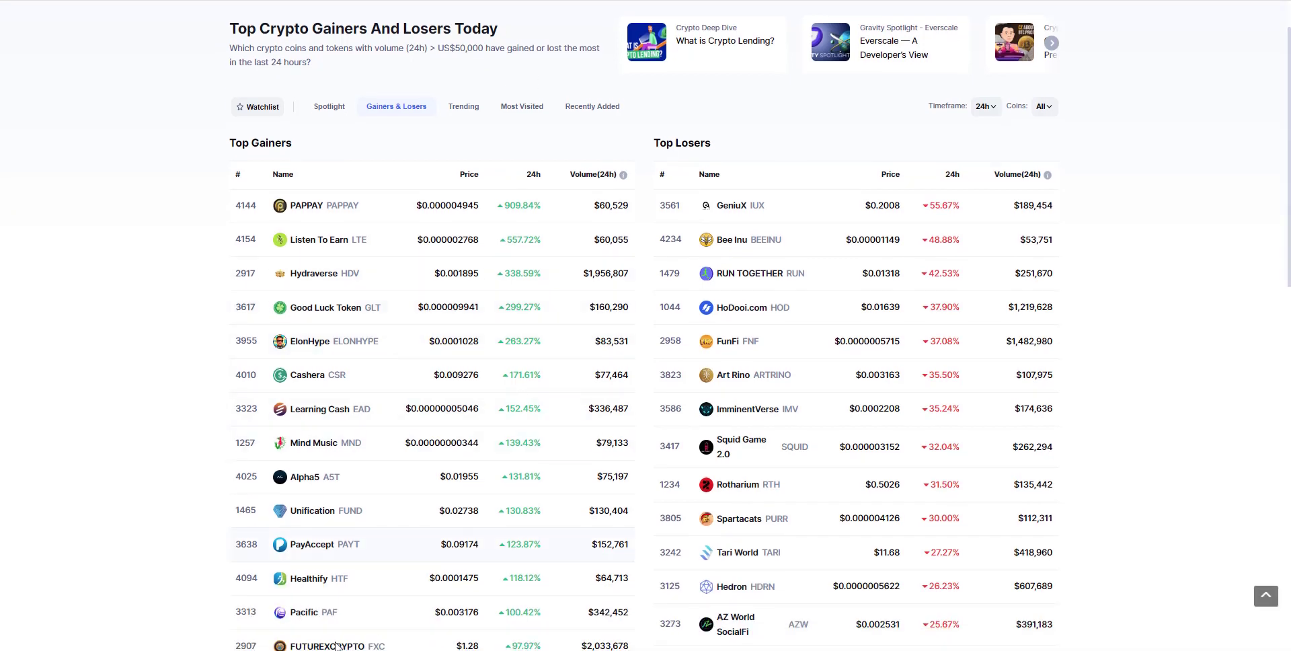
pyautogui.moveTo(727, 236)
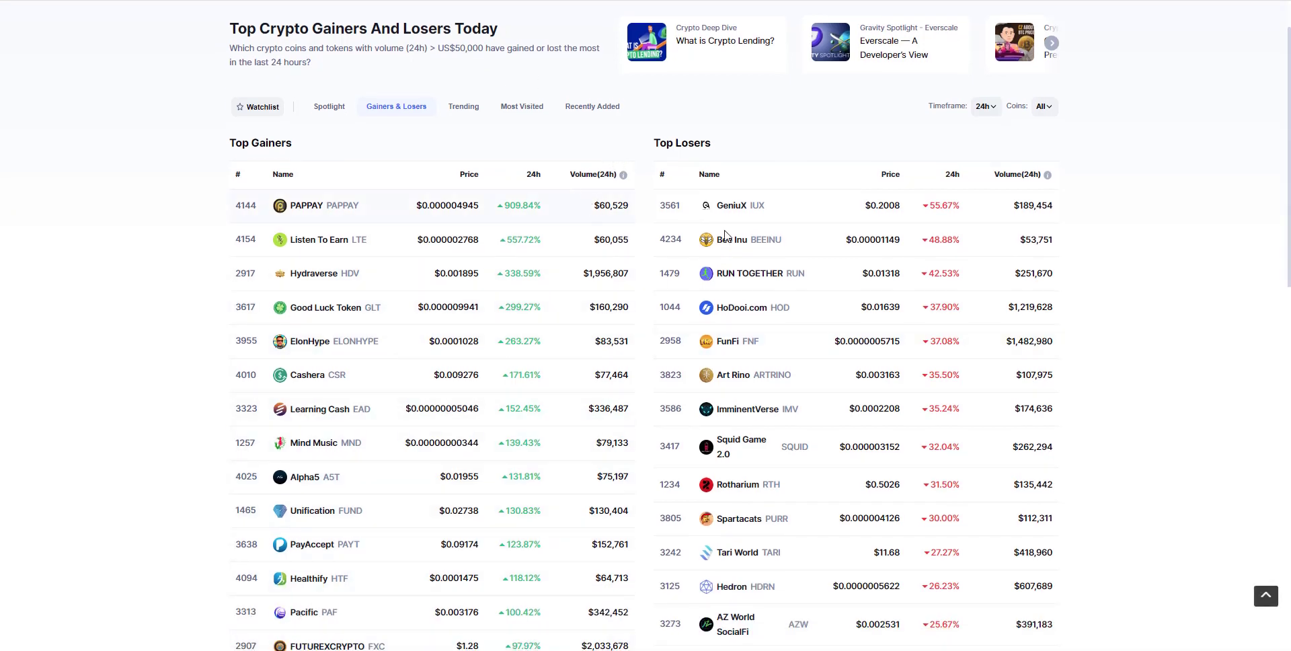
pyautogui.scroll(3)
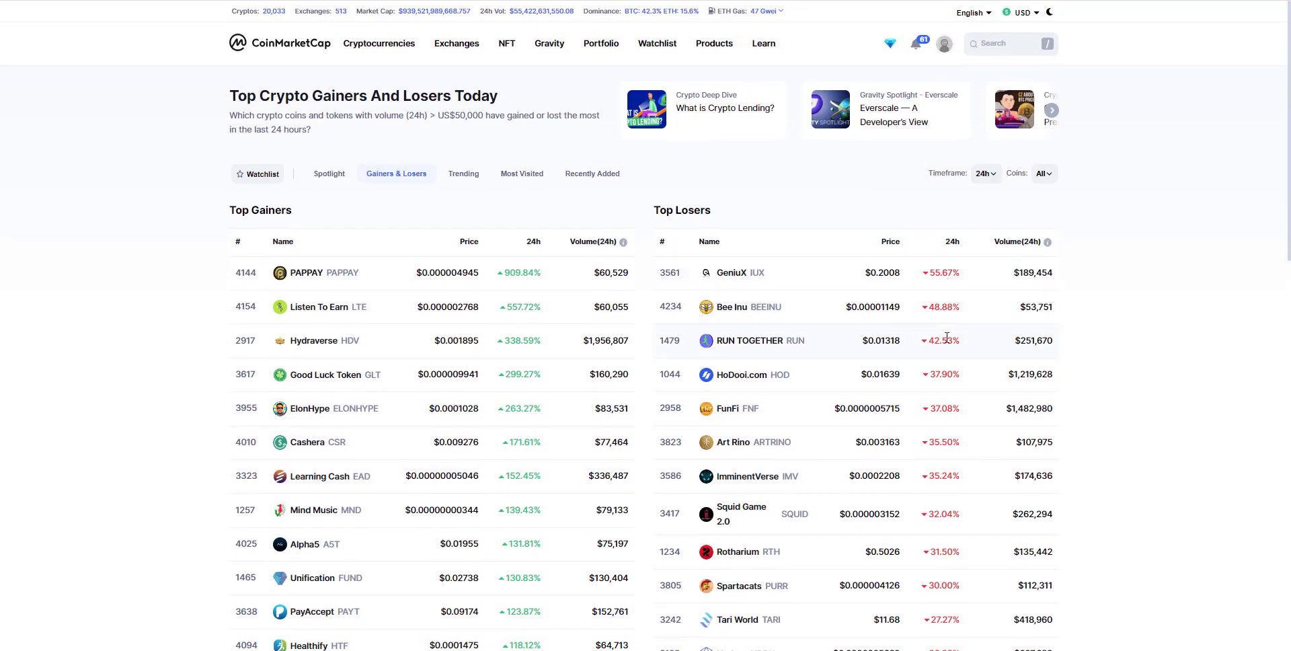
pyautogui.scroll(-3)
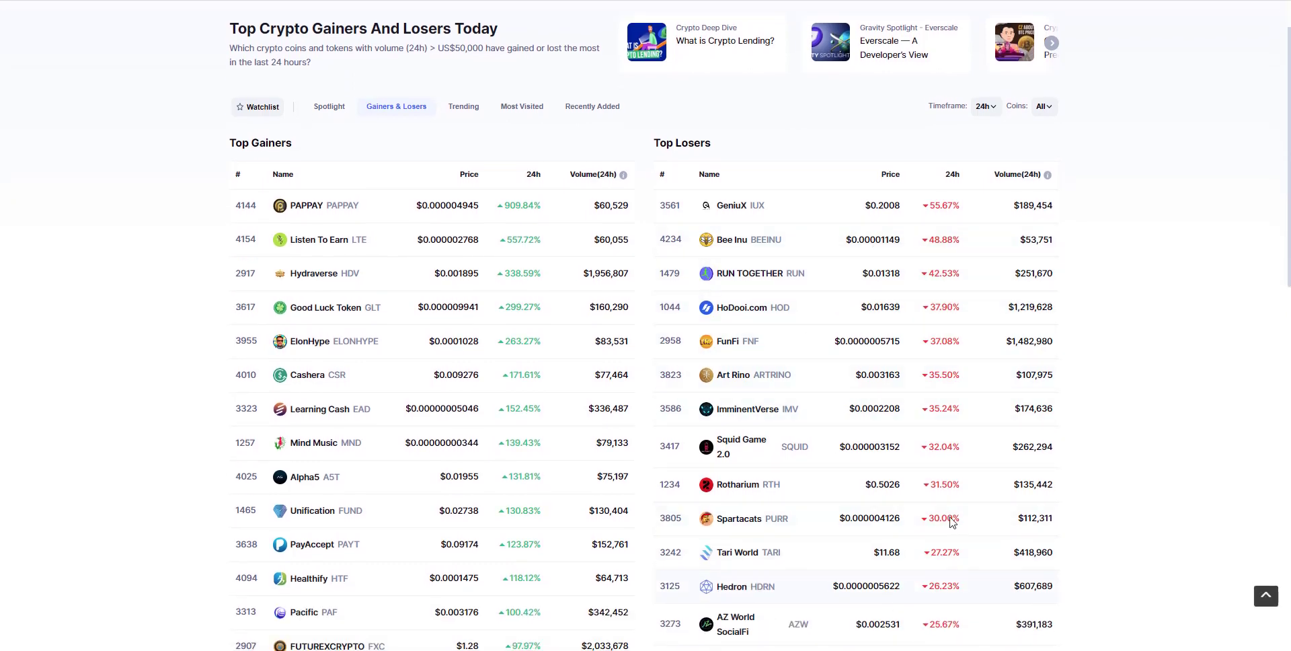
pyautogui.scroll(-3)
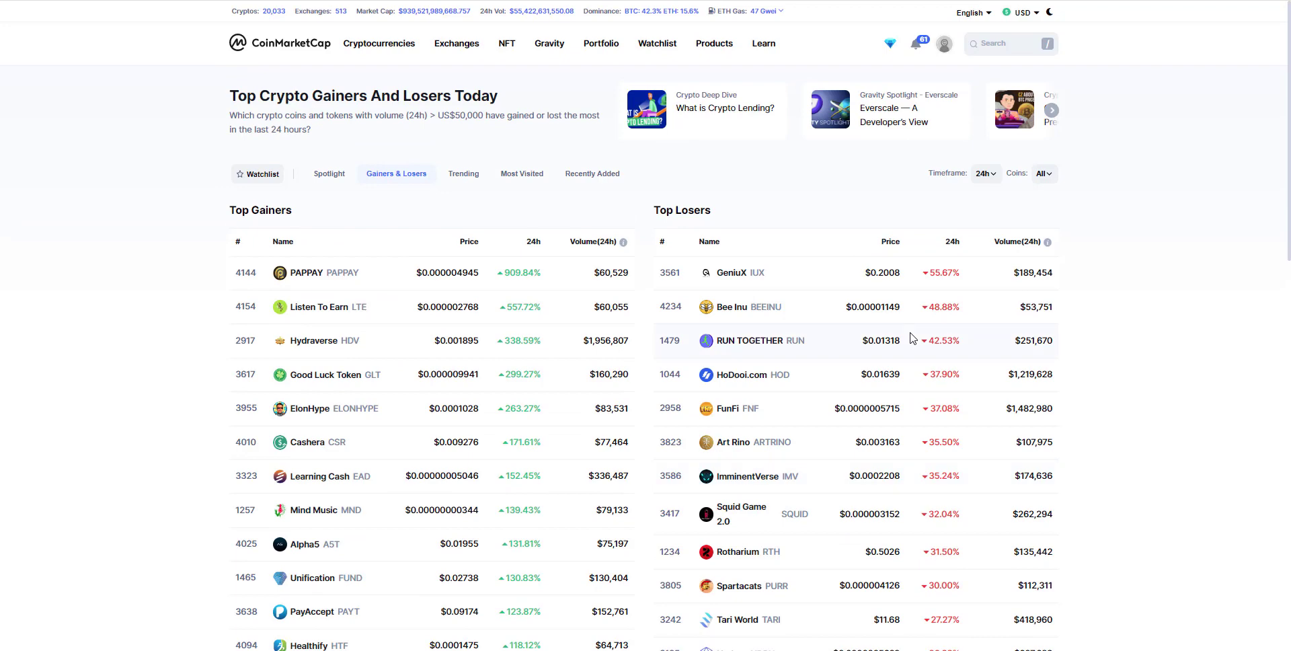
pyautogui.scroll(-3)
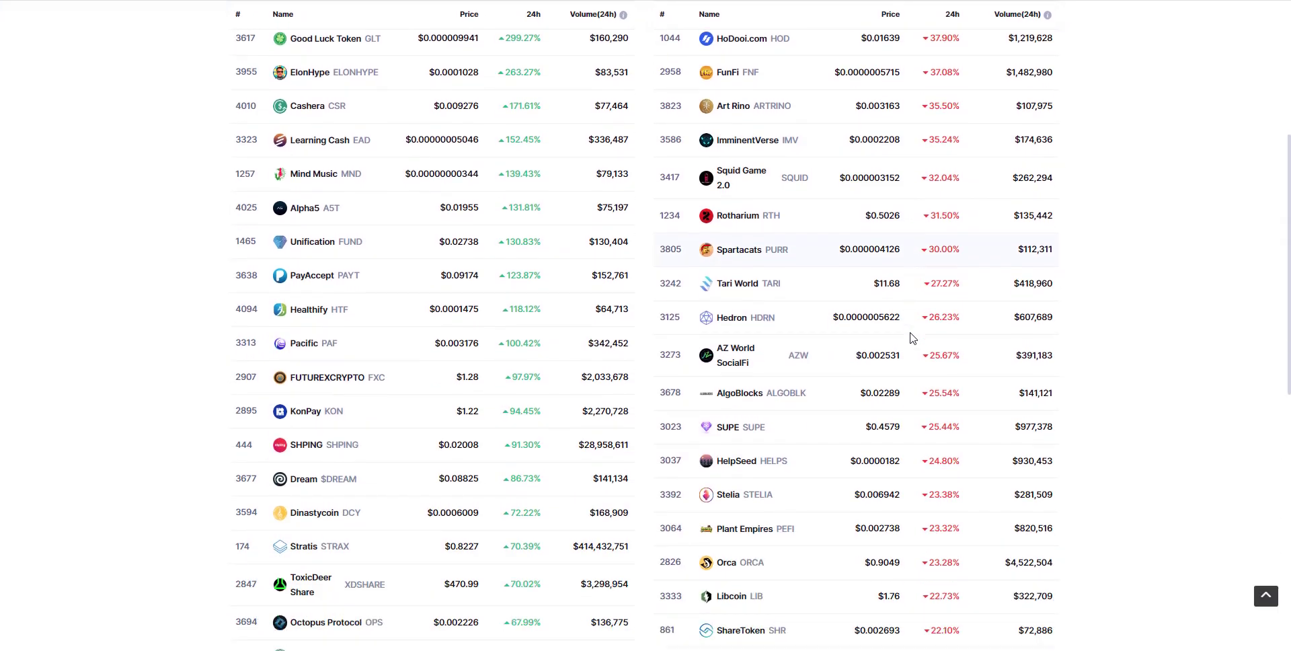
pyautogui.scroll(-3)
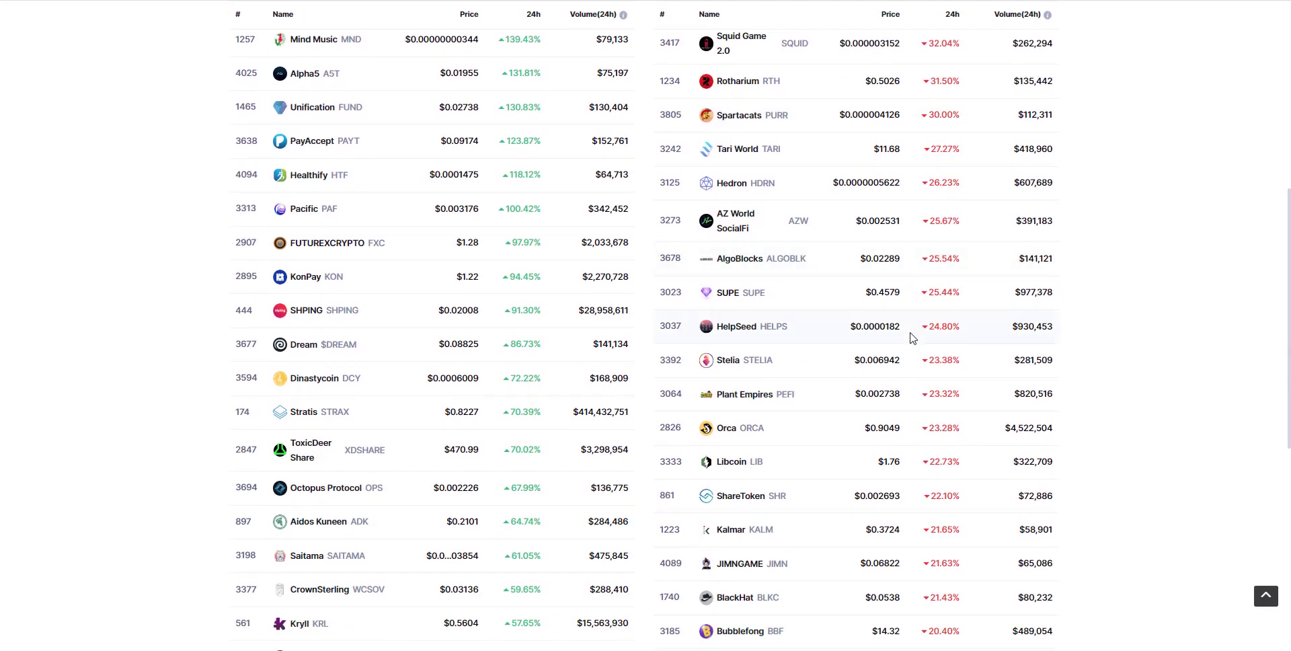
pyautogui.scroll(-3)
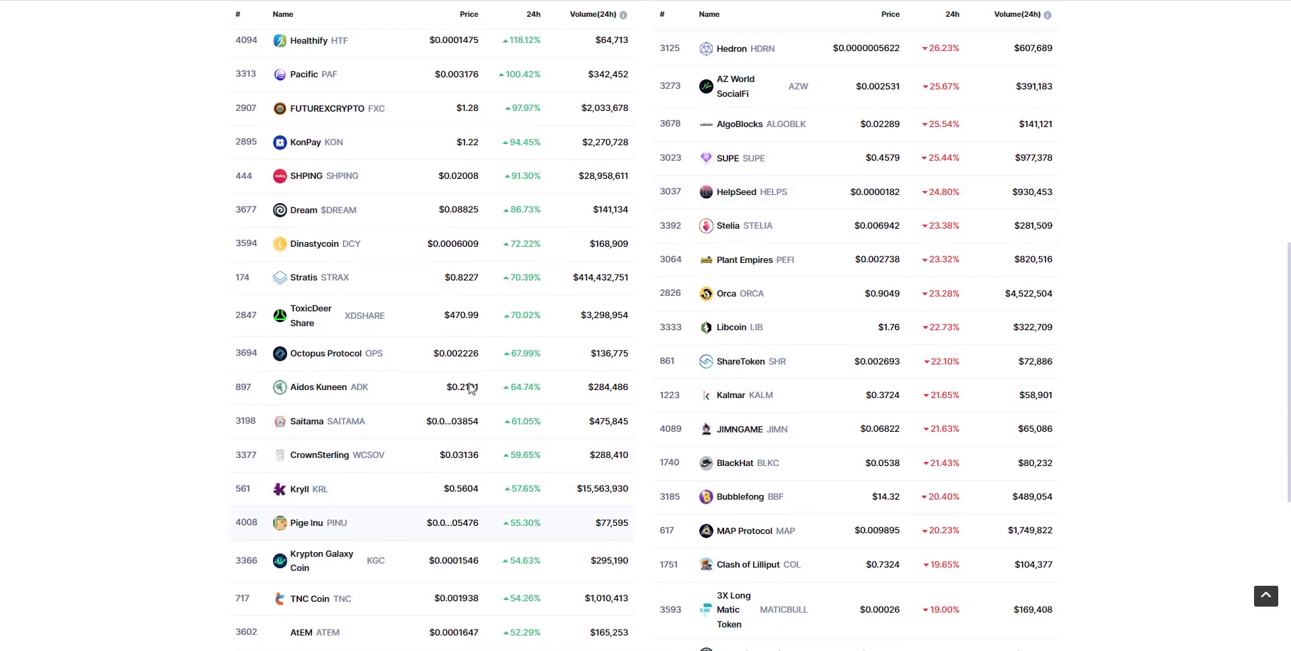
pyautogui.scroll(-3)
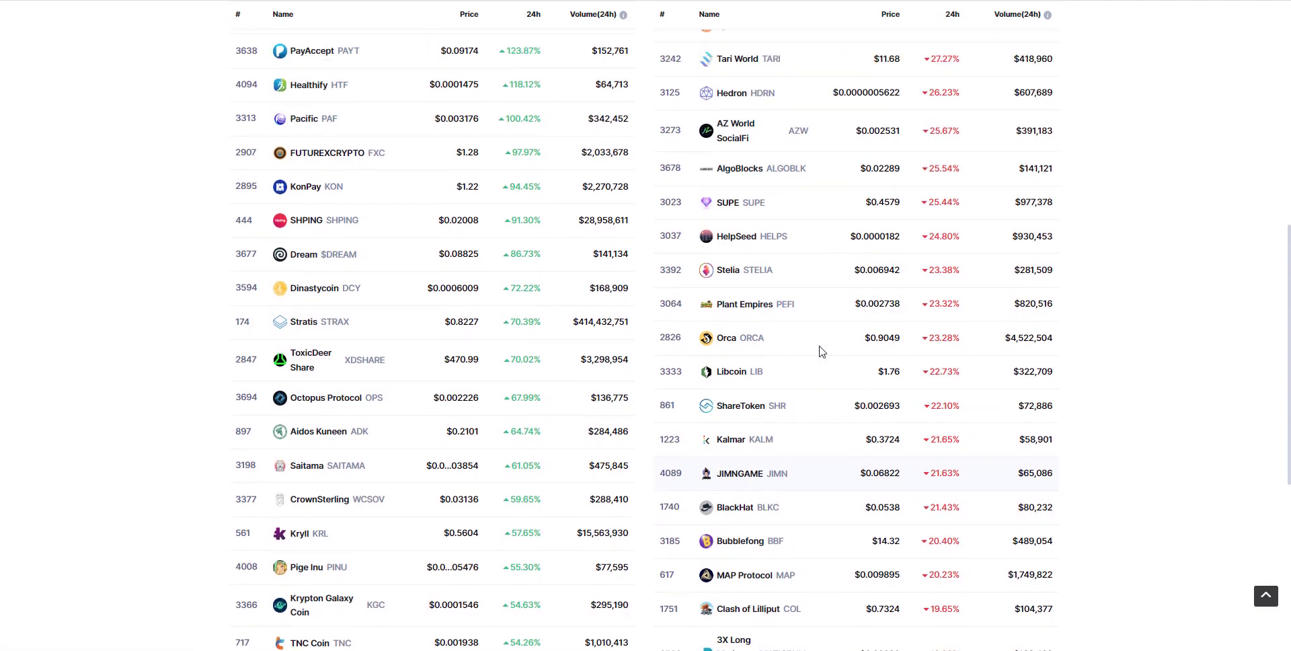
pyautogui.scroll(3)
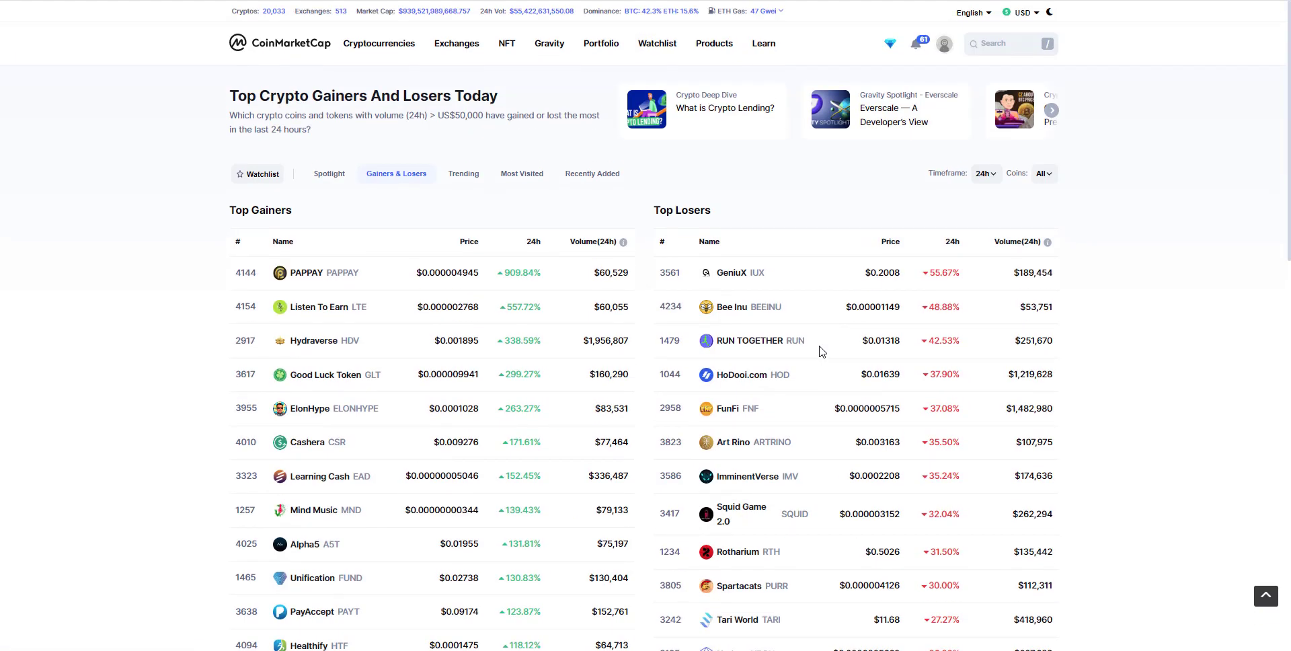
pyautogui.moveTo(422, 250)
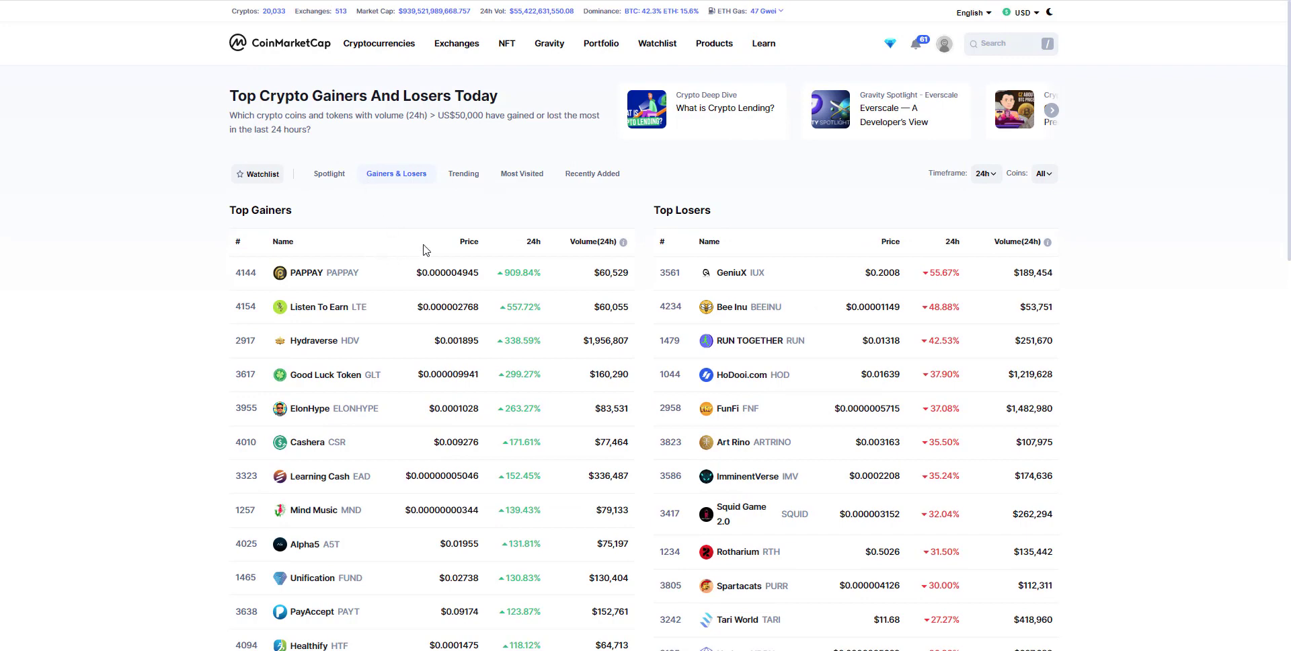
pyautogui.scroll(-3)
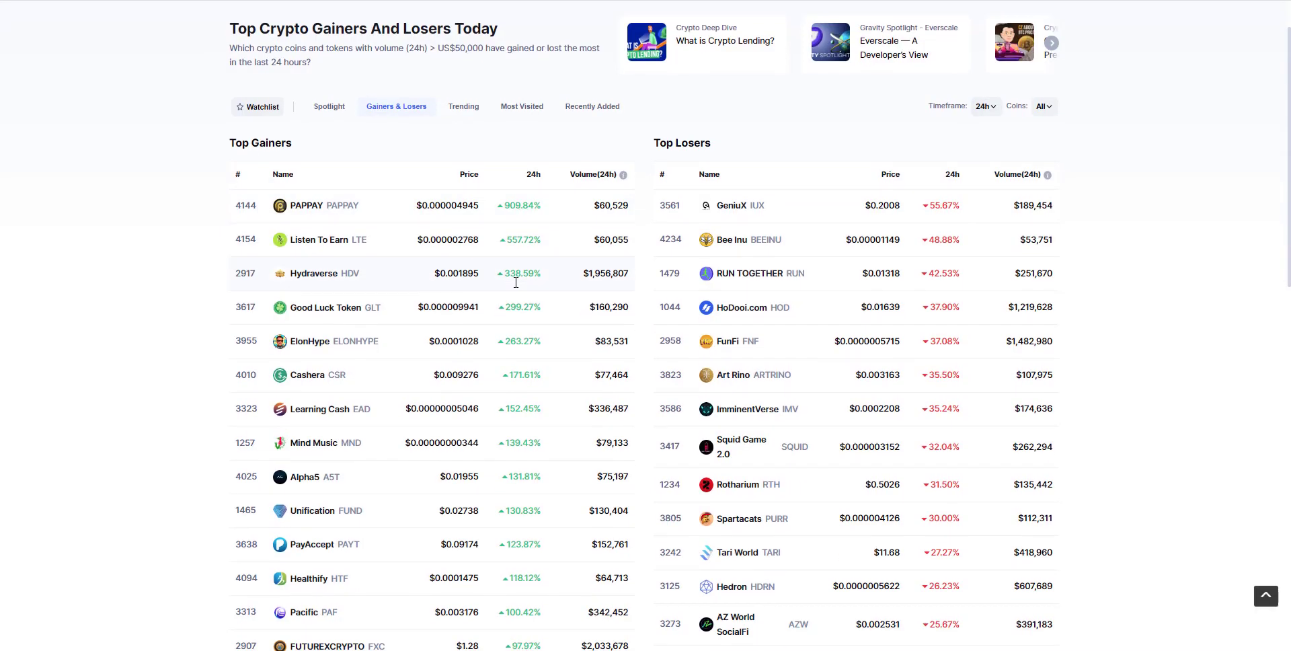
pyautogui.scroll(-3)
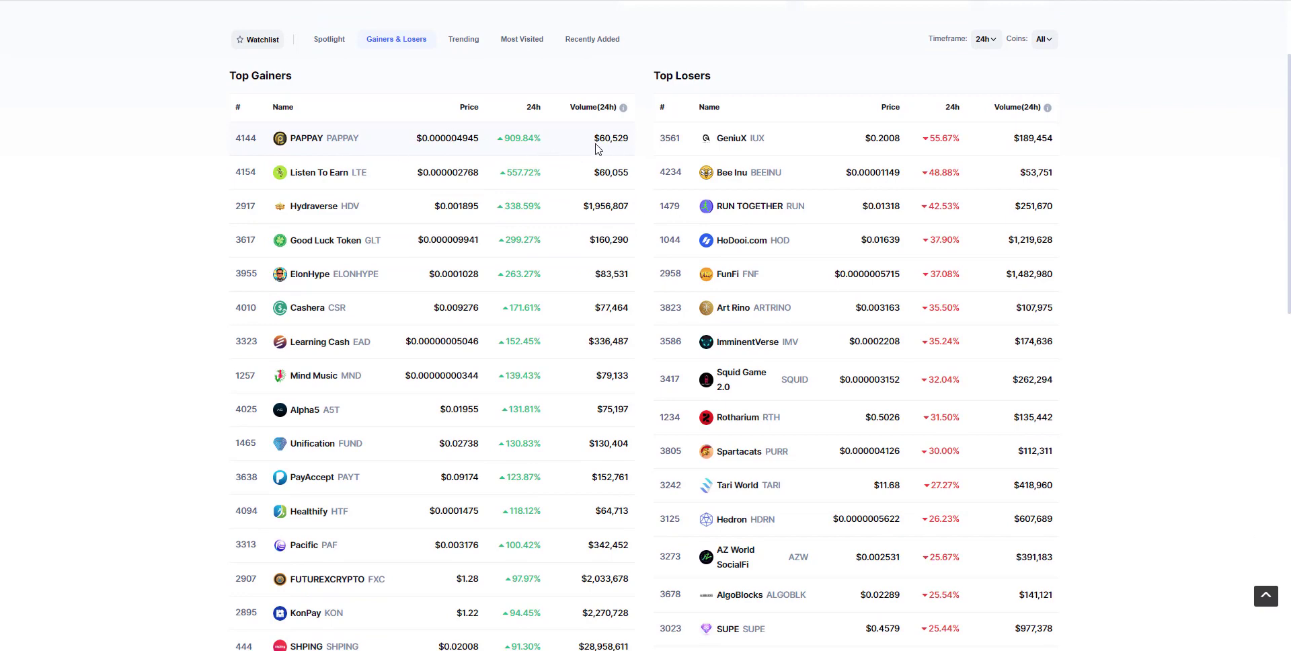
pyautogui.moveTo(612, 138)
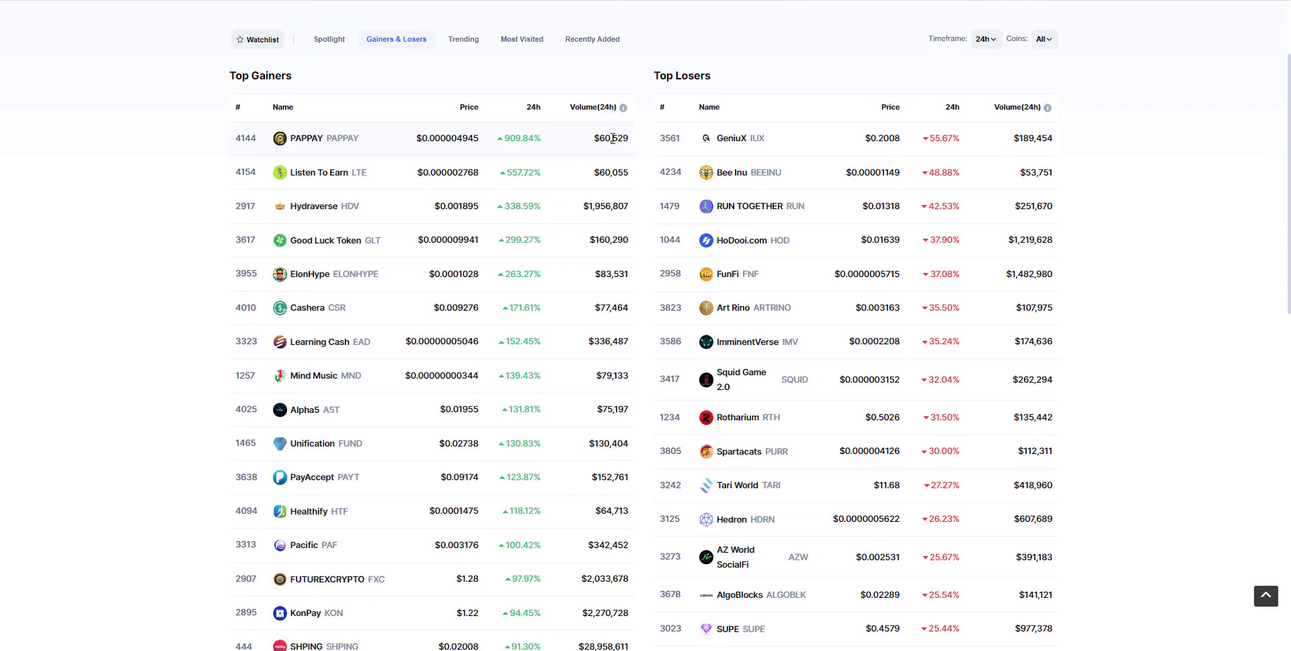
pyautogui.moveTo(529, 136)
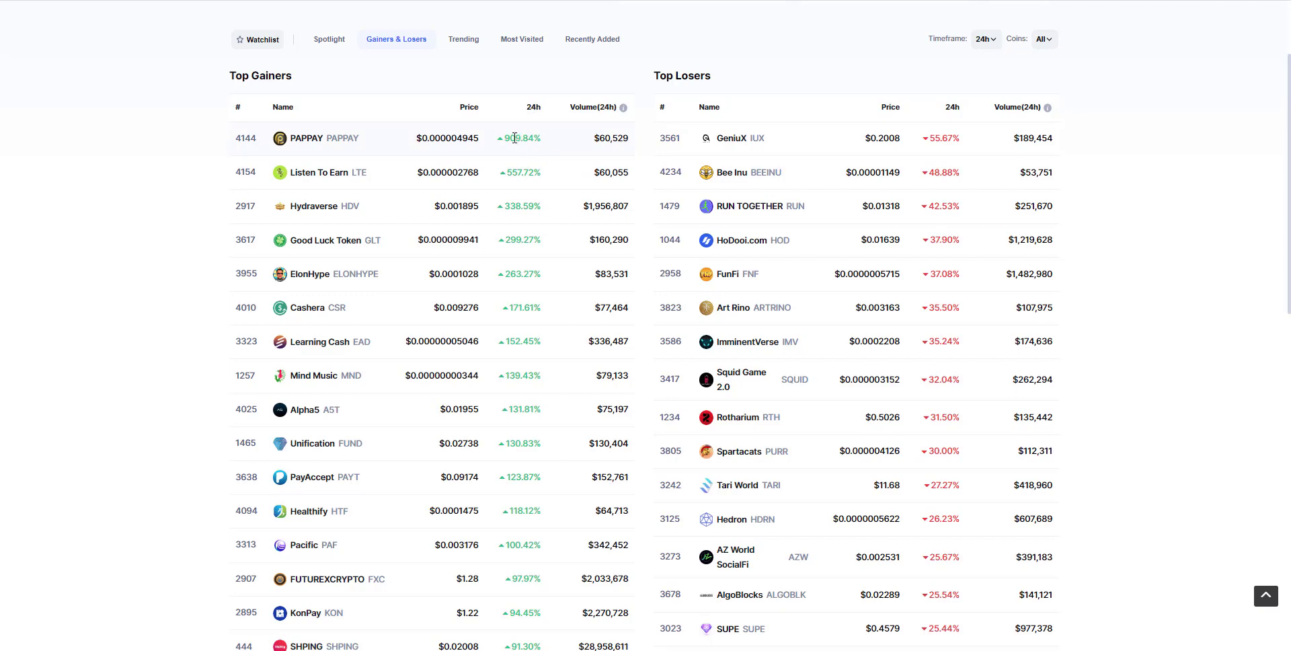
pyautogui.moveTo(526, 154)
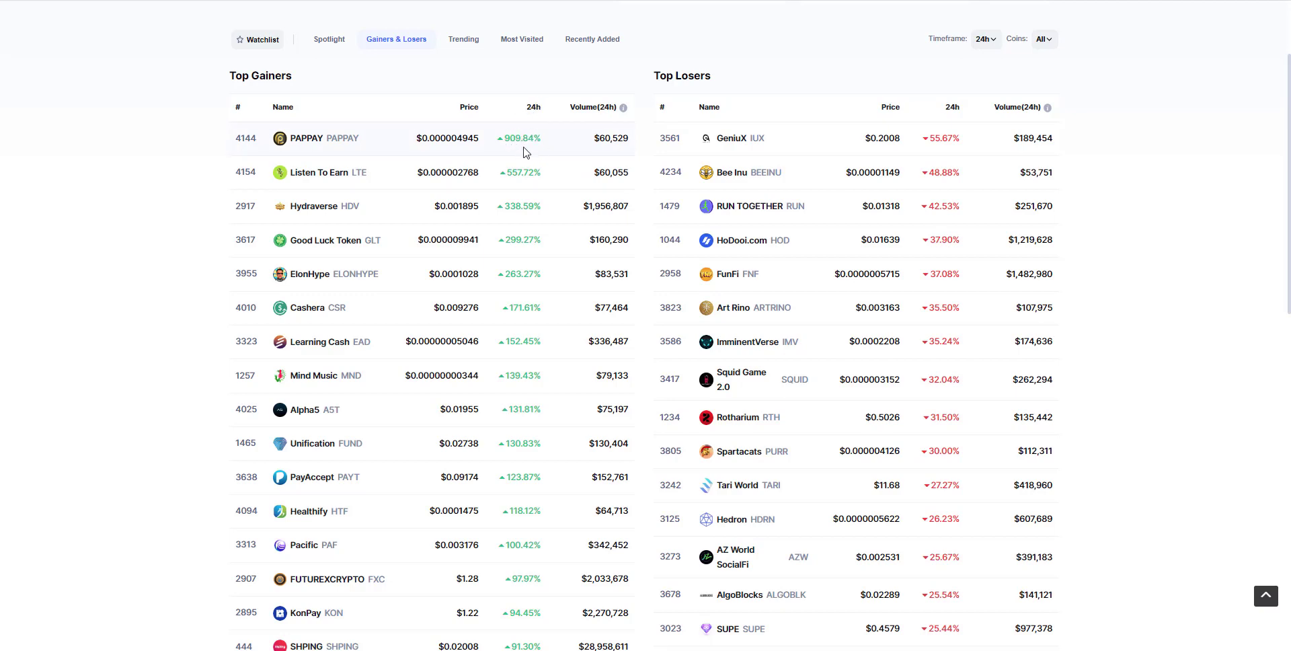
pyautogui.scroll(-3)
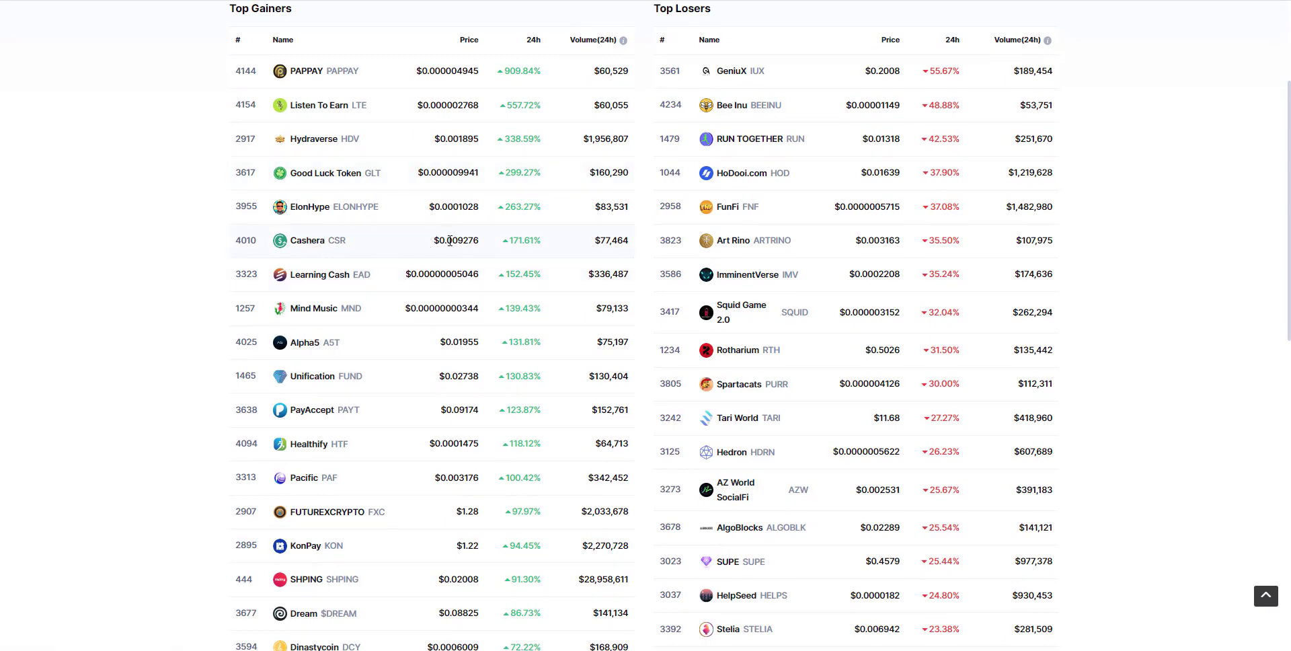
pyautogui.moveTo(522, 254)
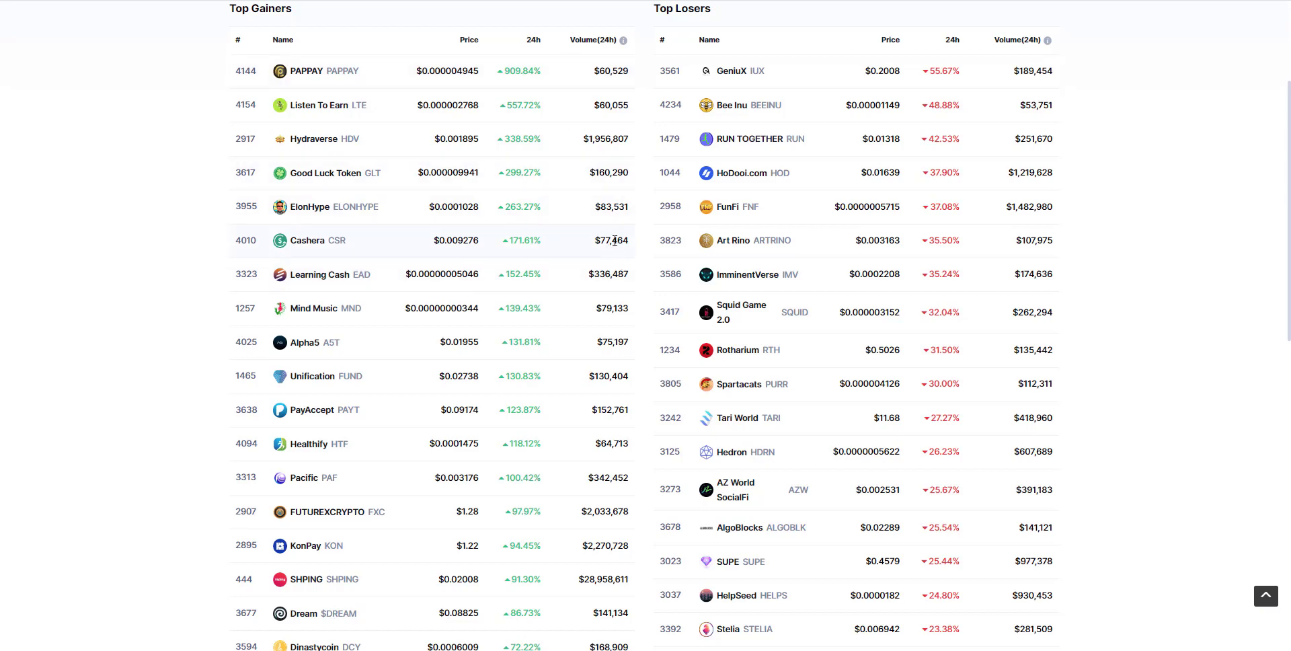
pyautogui.moveTo(601, 244)
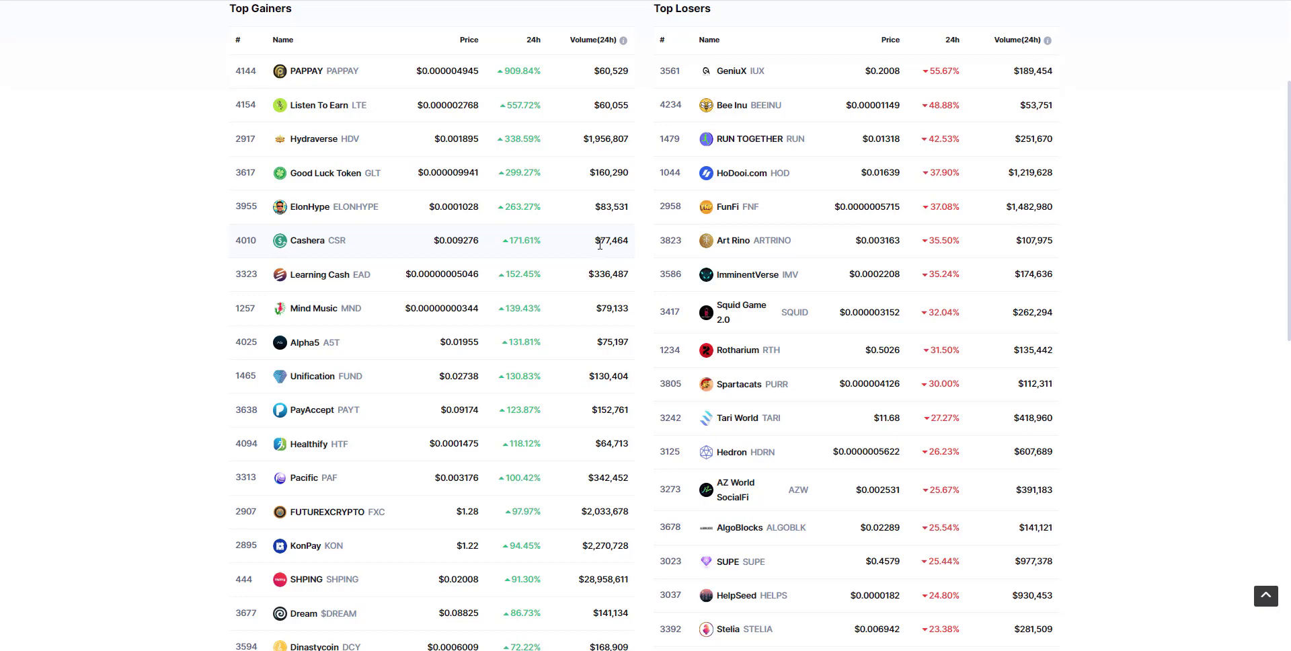
pyautogui.scroll(-3)
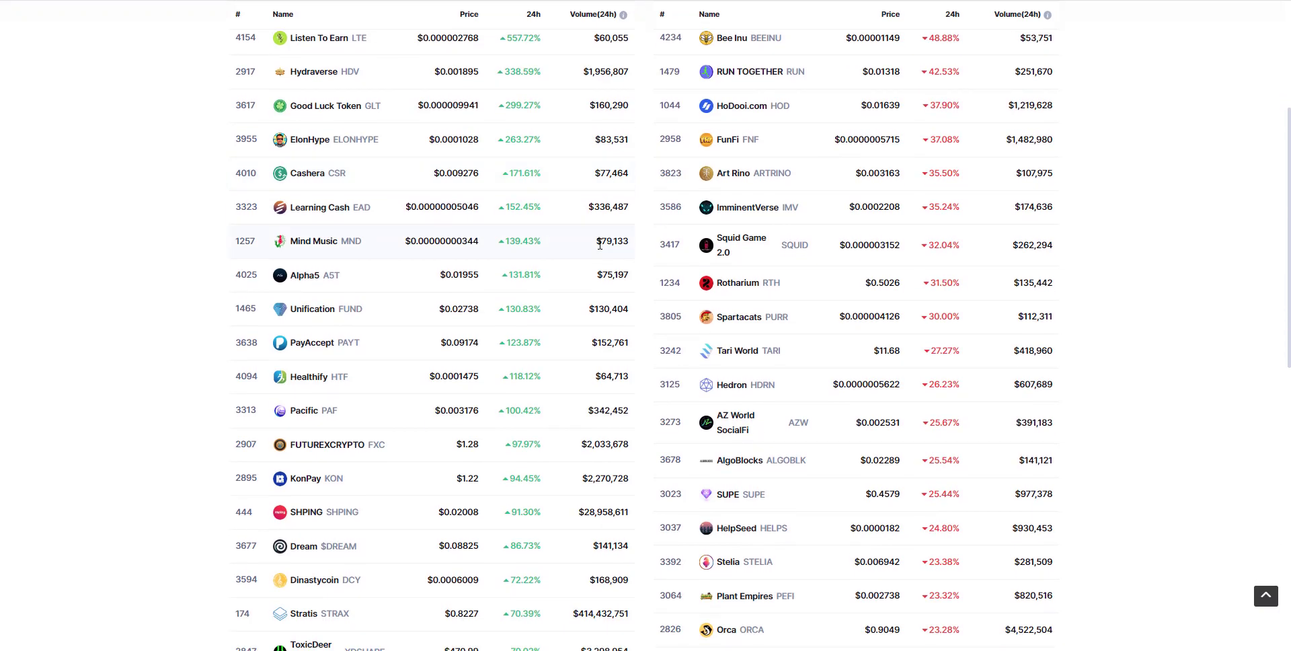
pyautogui.scroll(-3)
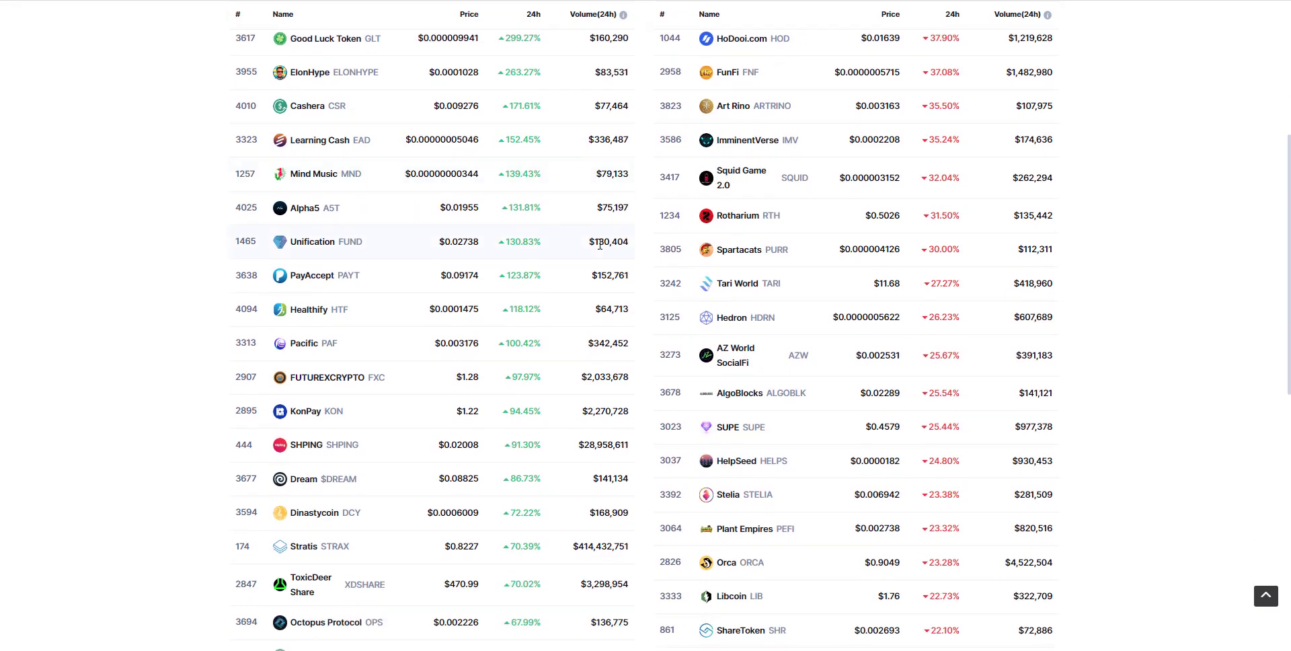
pyautogui.scroll(-3)
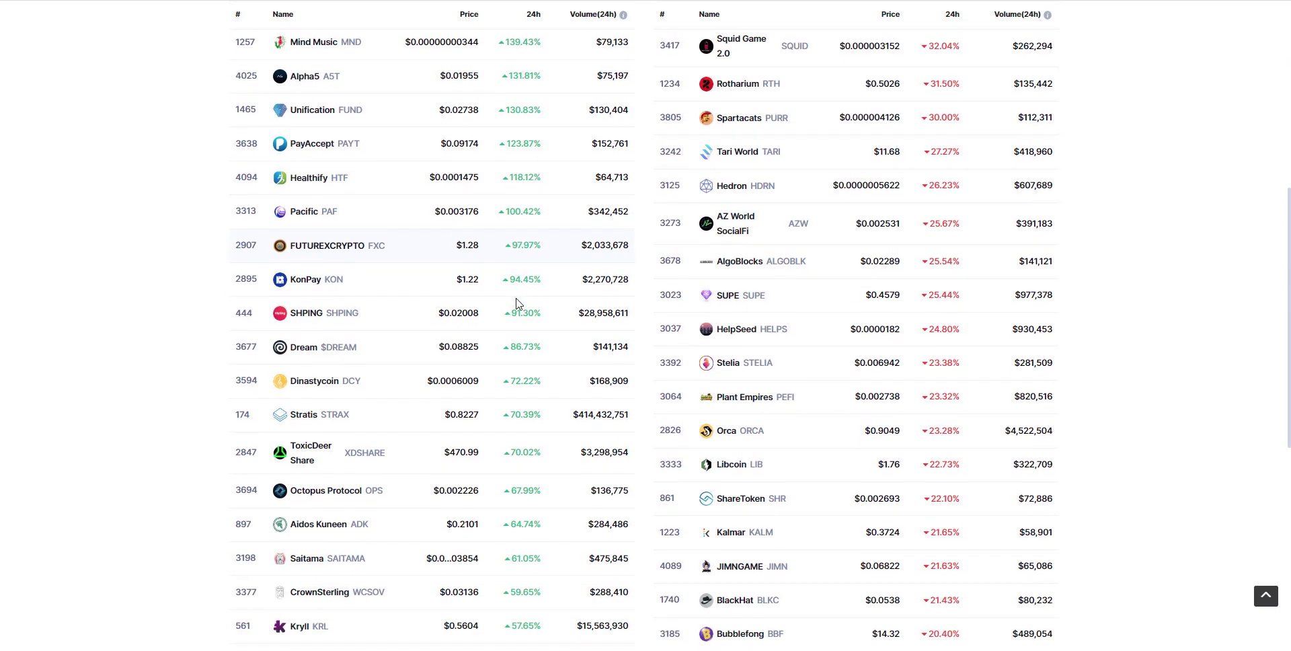
pyautogui.scroll(-3)
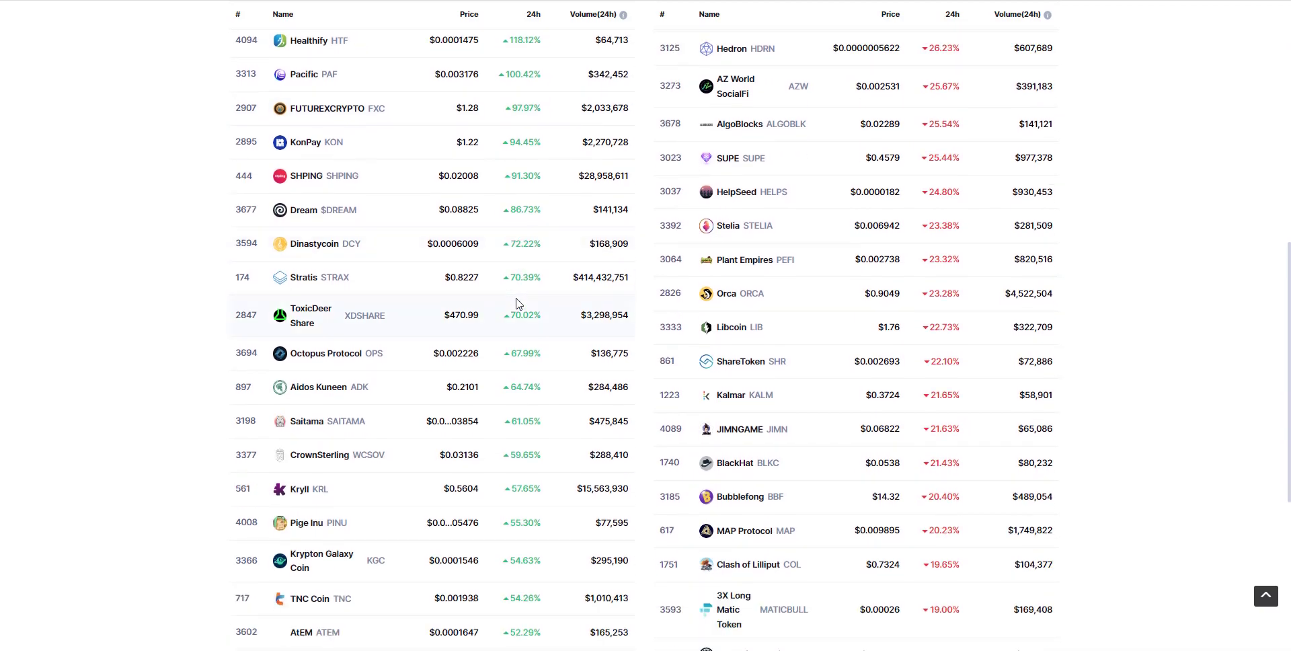
pyautogui.scroll(-3)
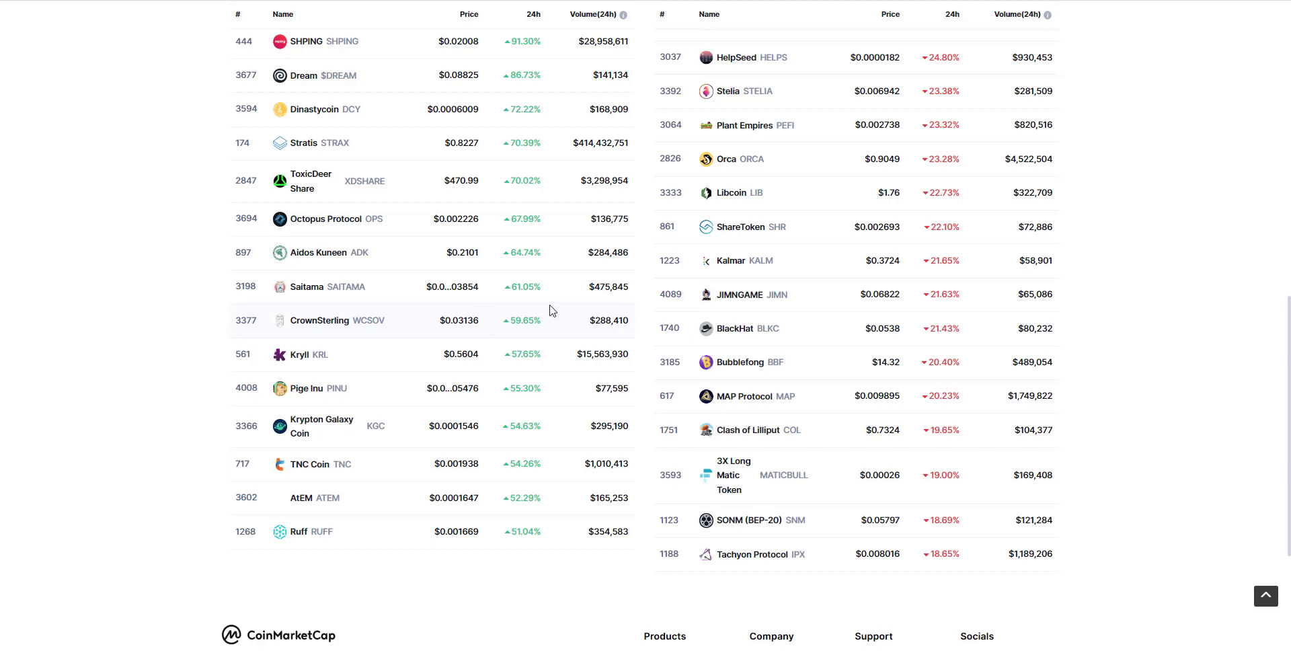
pyautogui.scroll(3)
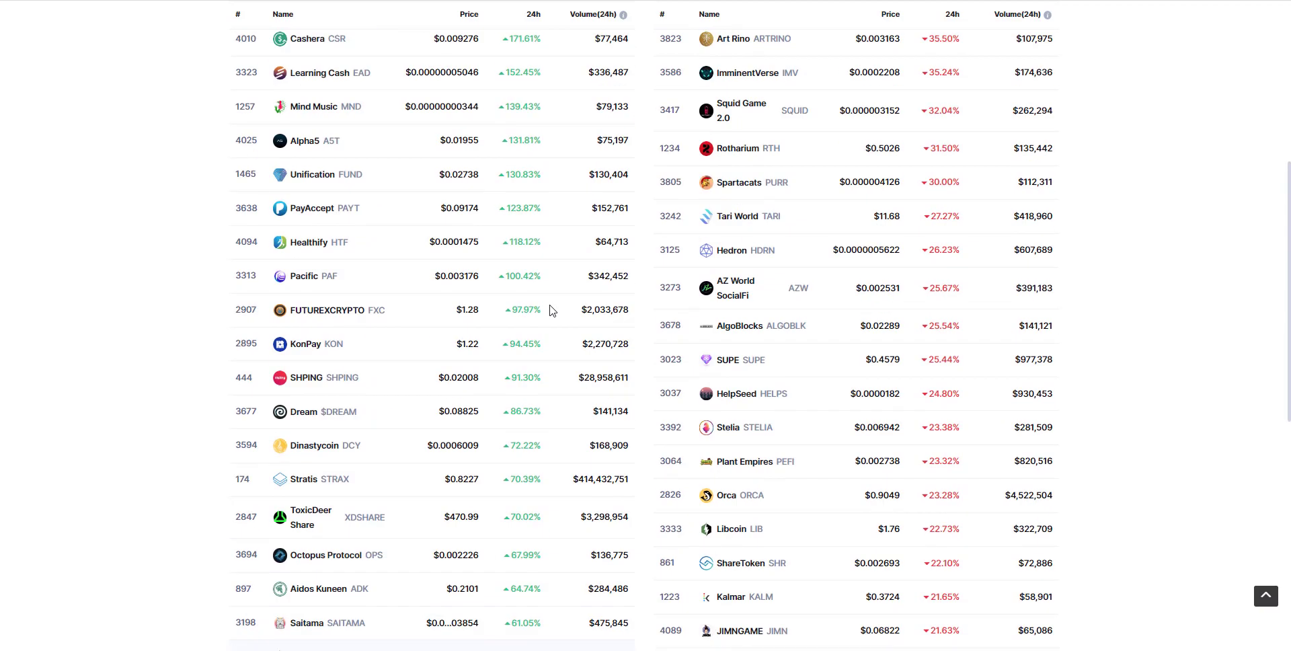
pyautogui.scroll(3)
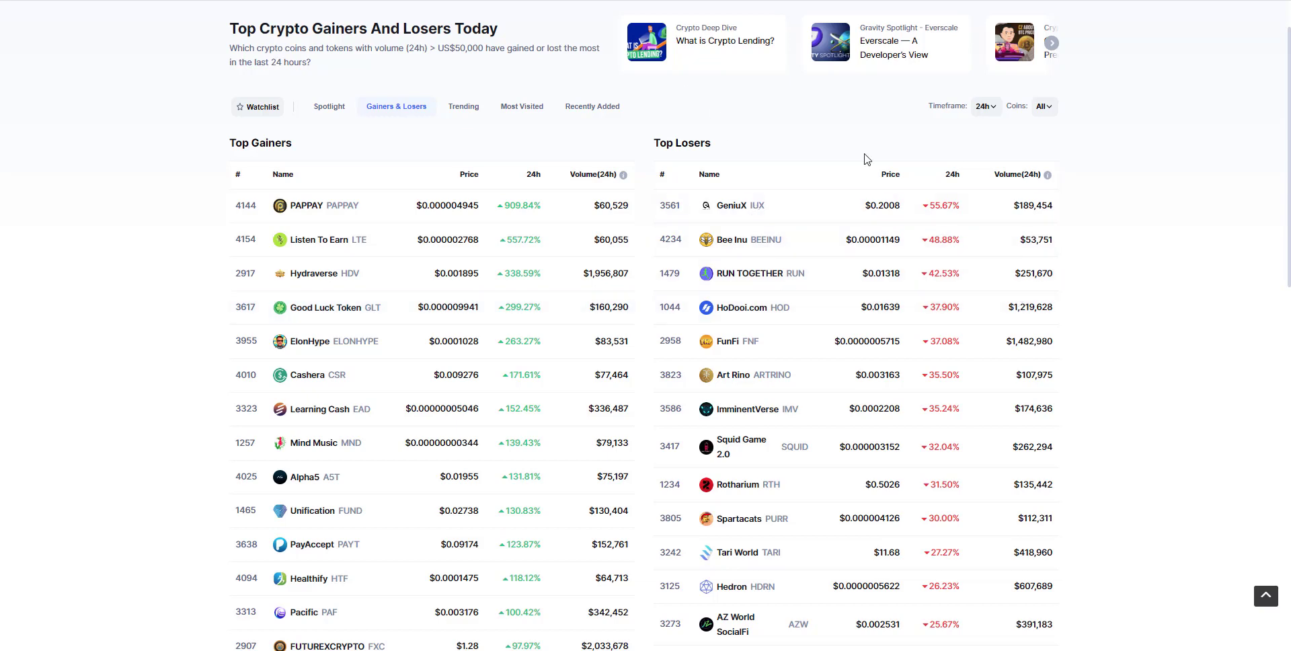
pyautogui.moveTo(833, 236)
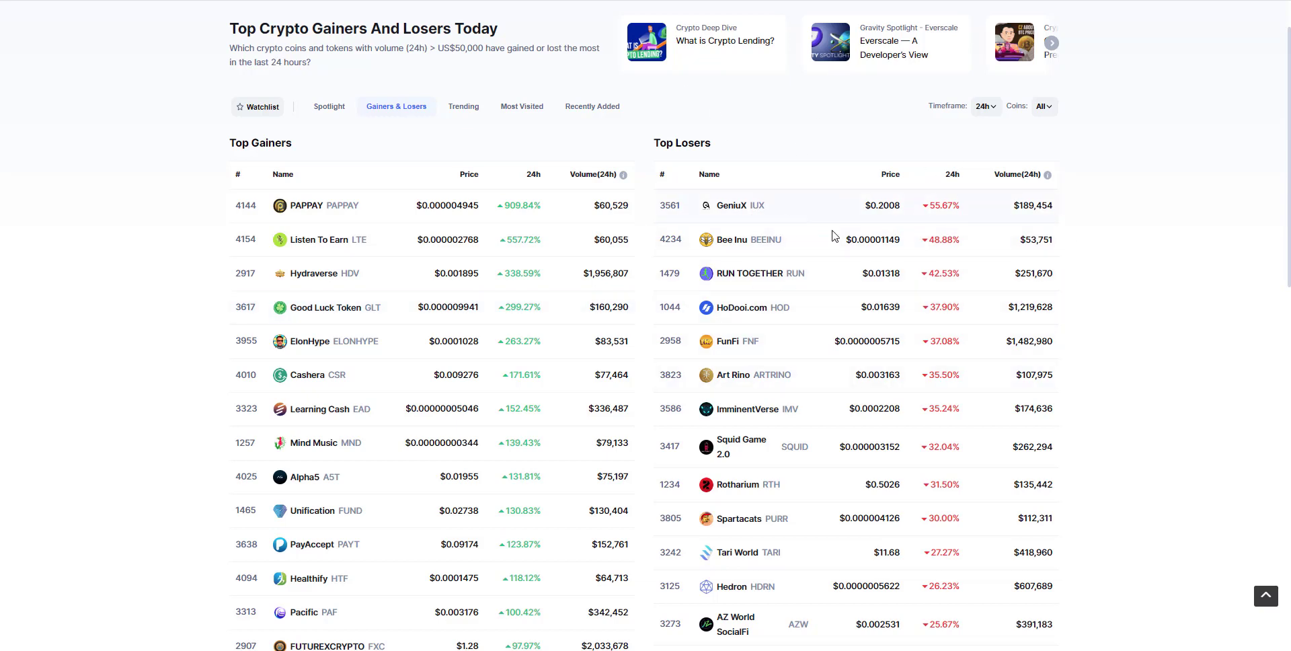
pyautogui.moveTo(959, 202)
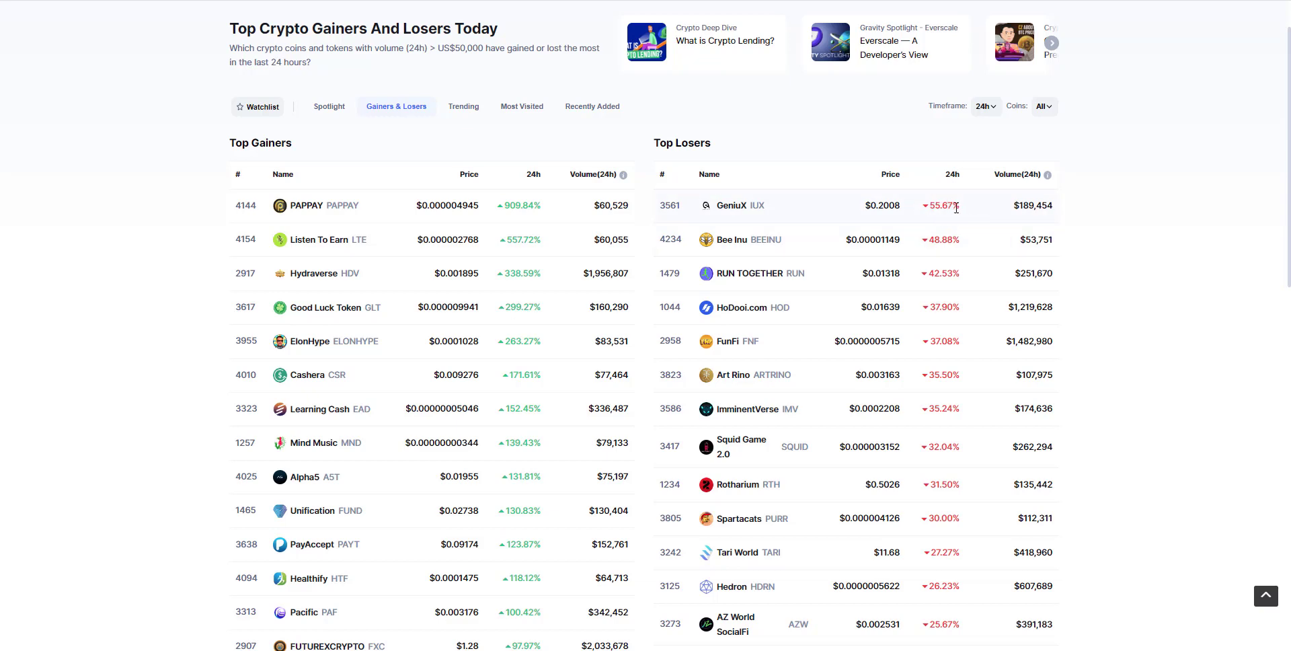
pyautogui.moveTo(925, 177)
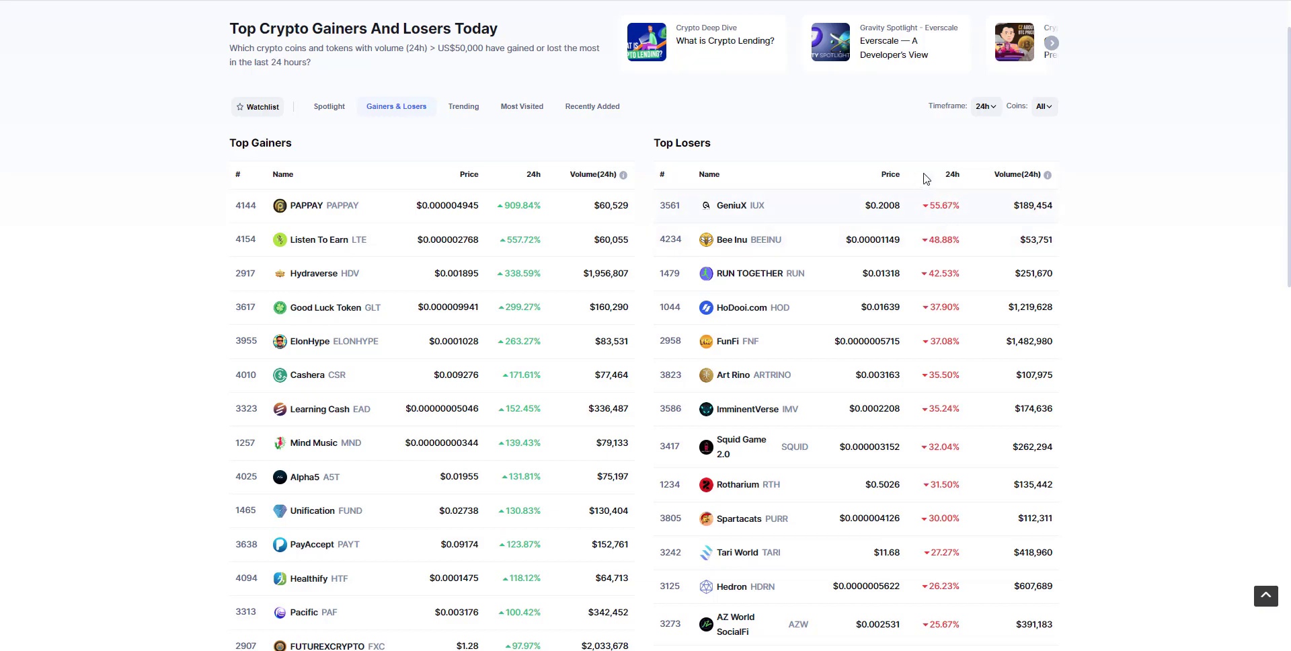
pyautogui.moveTo(767, 247)
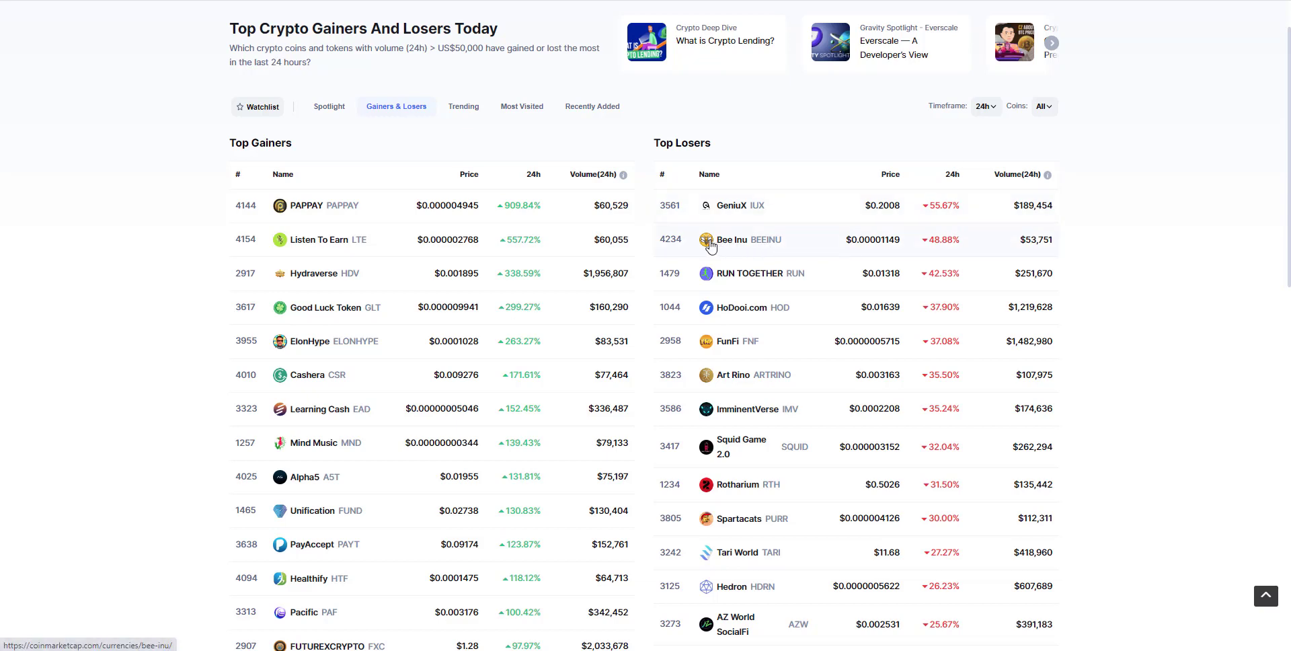
pyautogui.moveTo(674, 222)
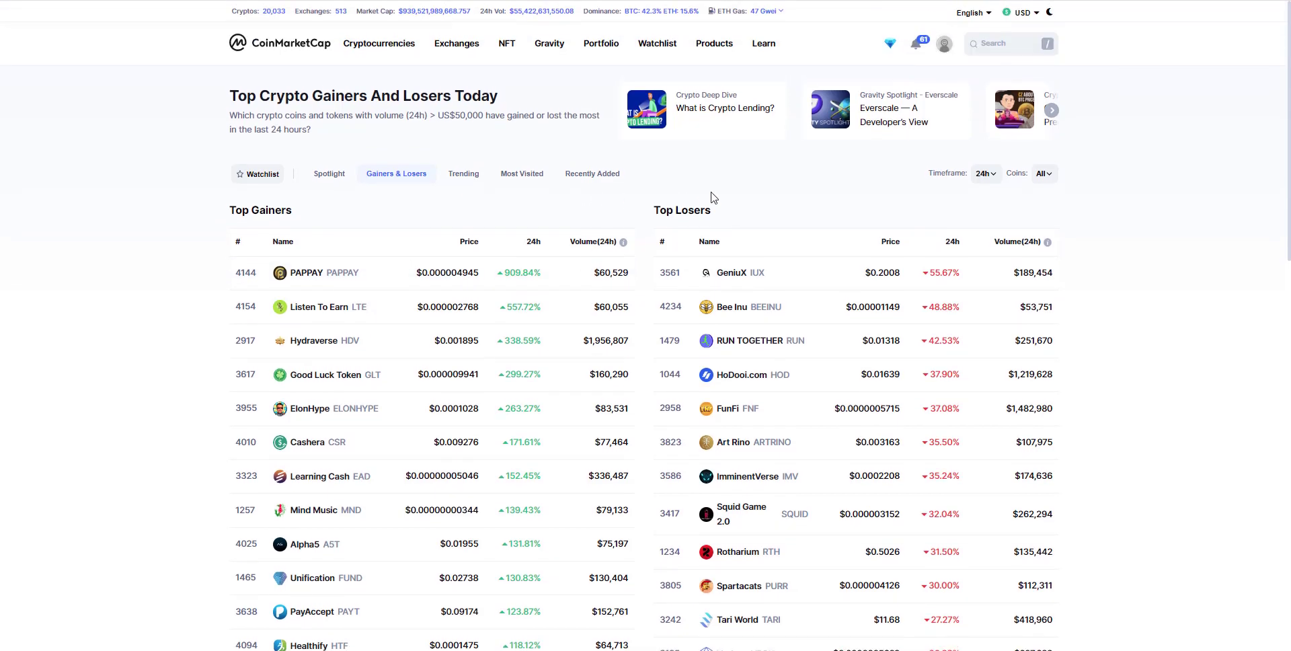
pyautogui.moveTo(416, 324)
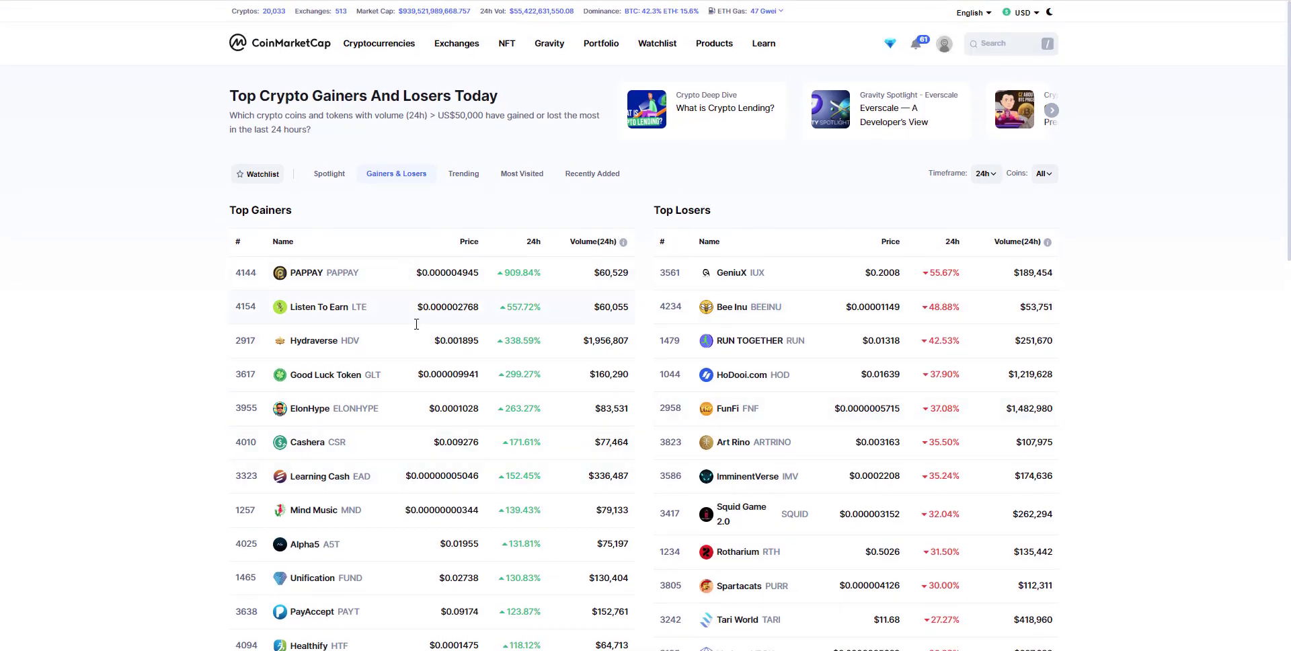
pyautogui.moveTo(499, 225)
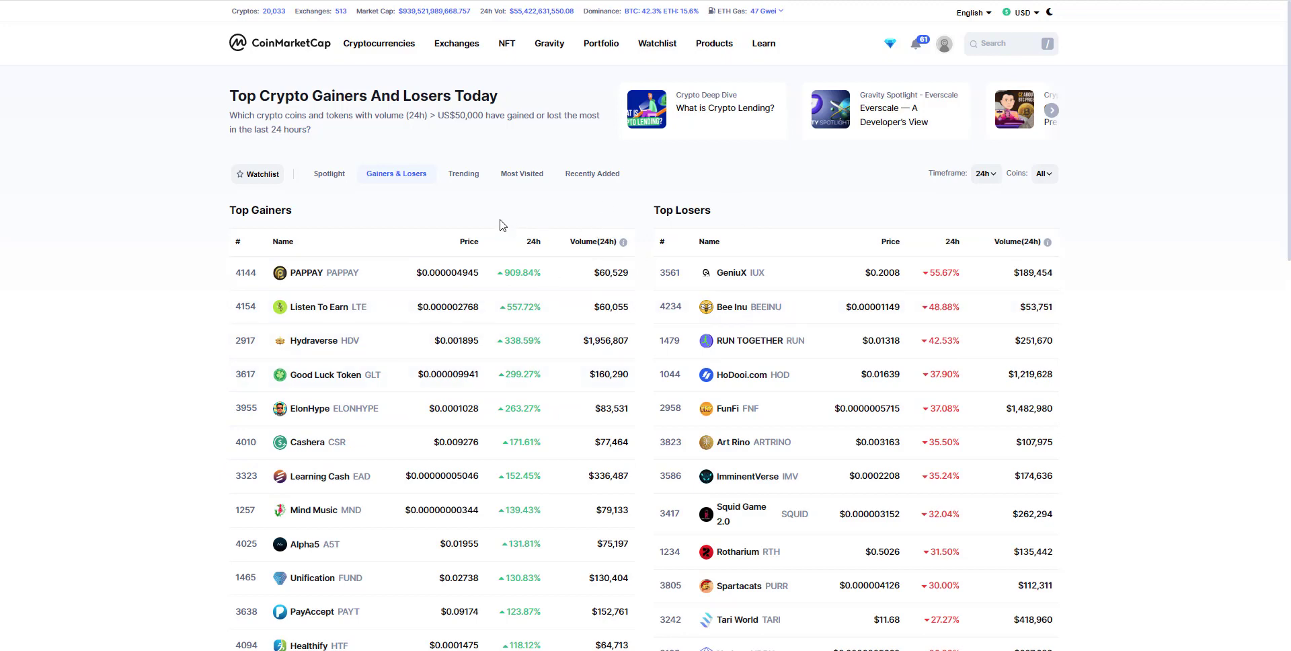
pyautogui.moveTo(501, 225)
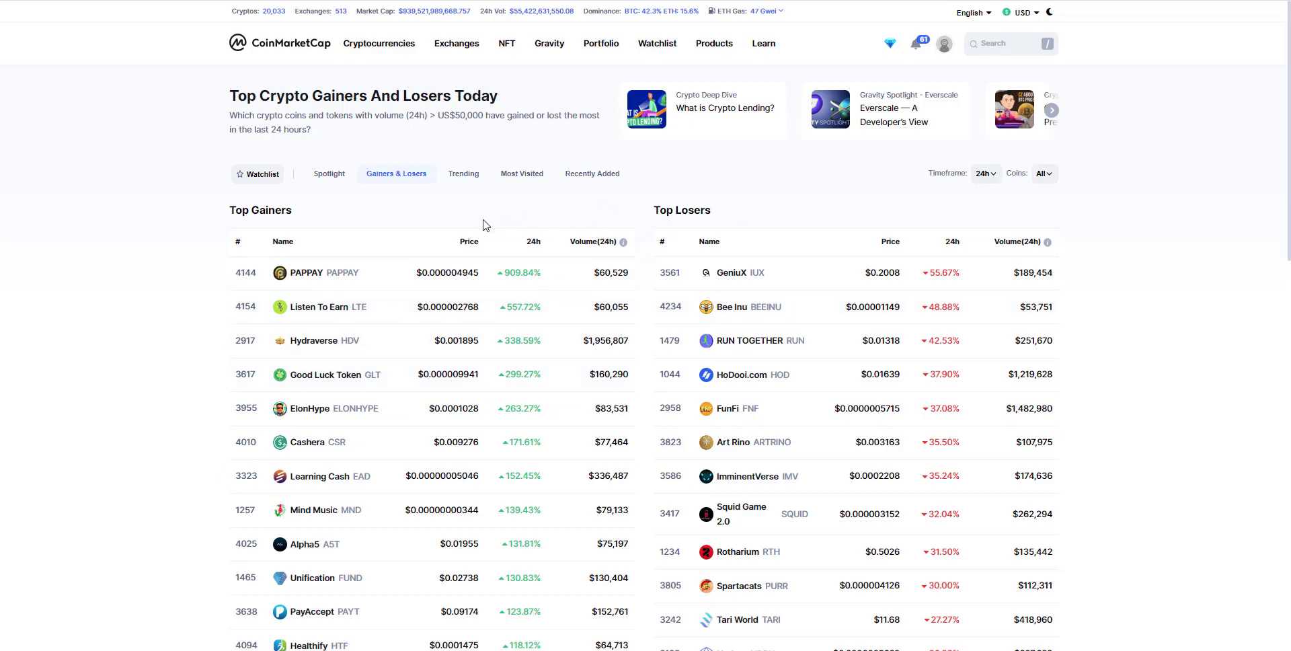
pyautogui.moveTo(517, 228)
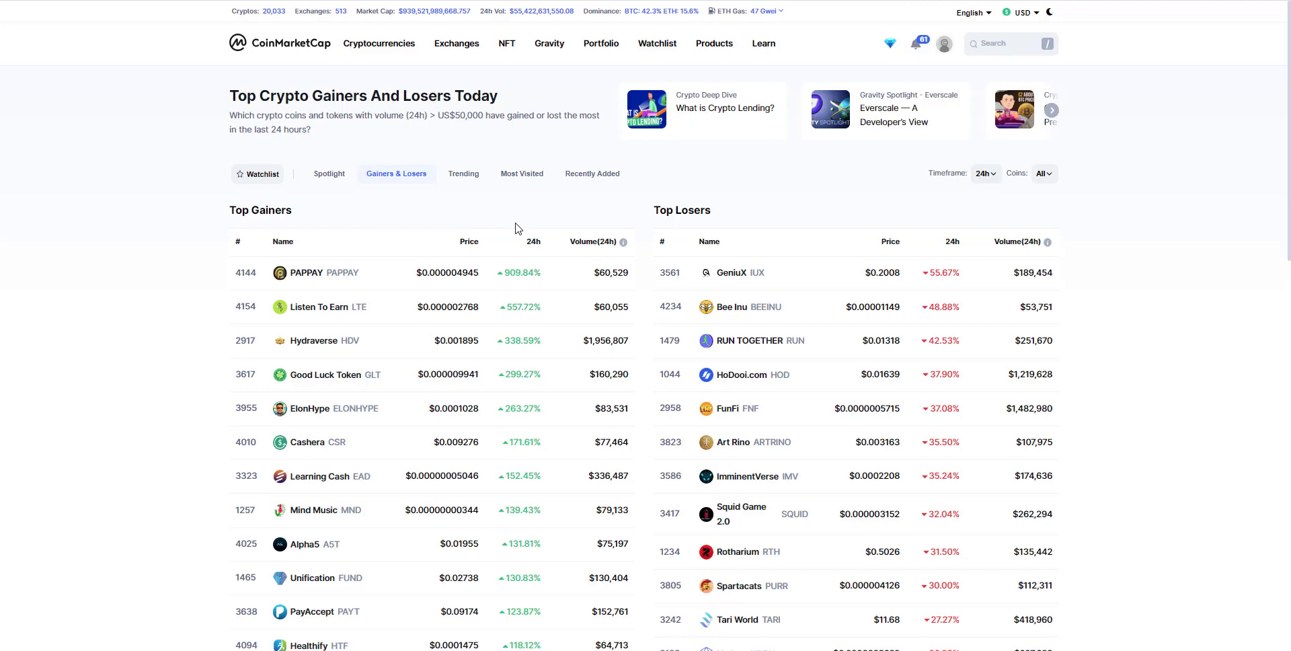
pyautogui.moveTo(571, 223)
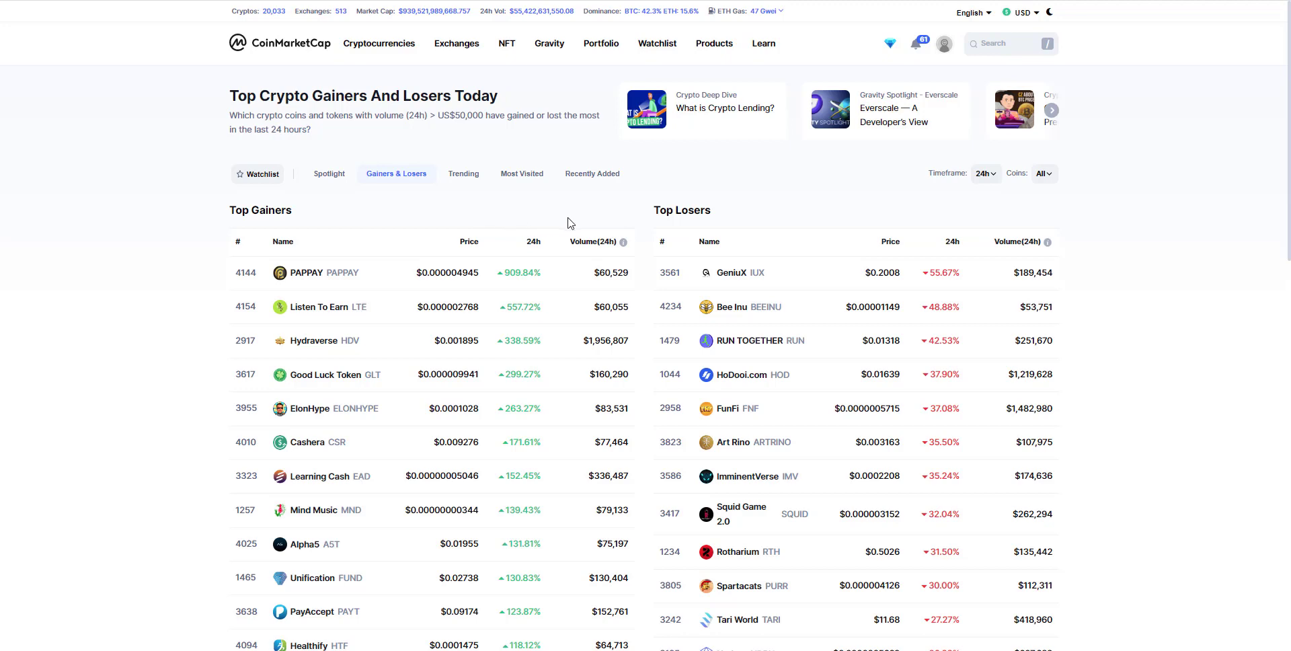
pyautogui.moveTo(275, 58)
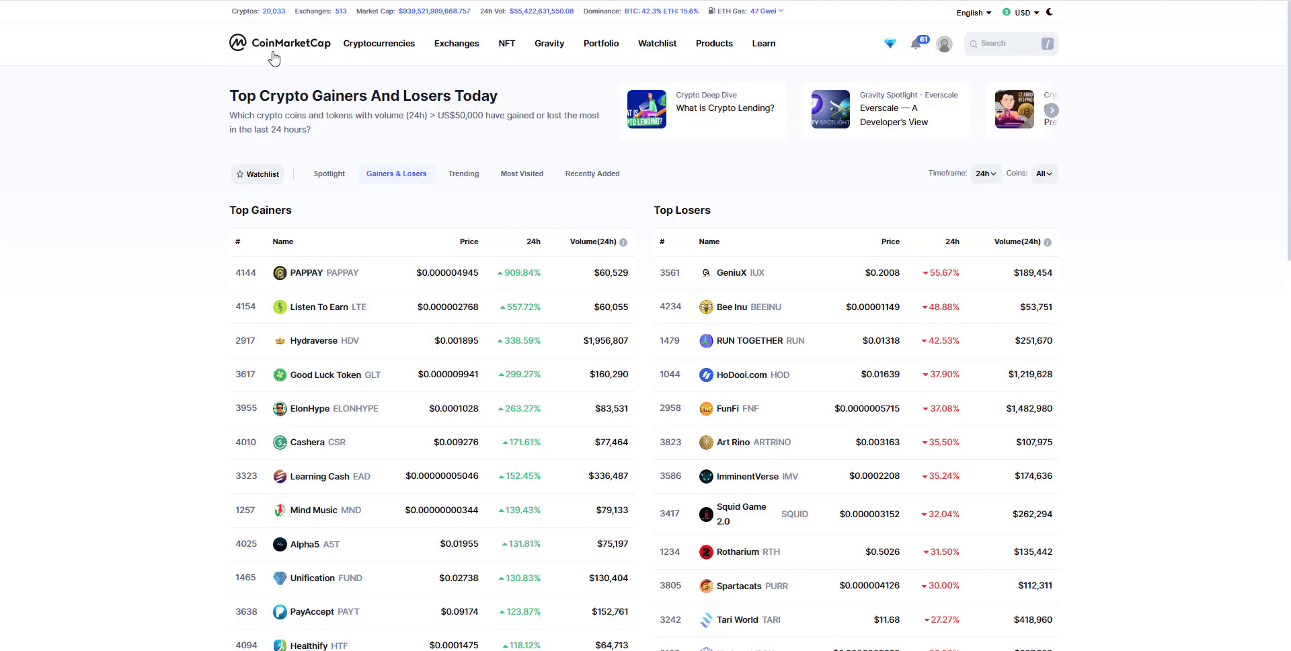
pyautogui.moveTo(282, 49)
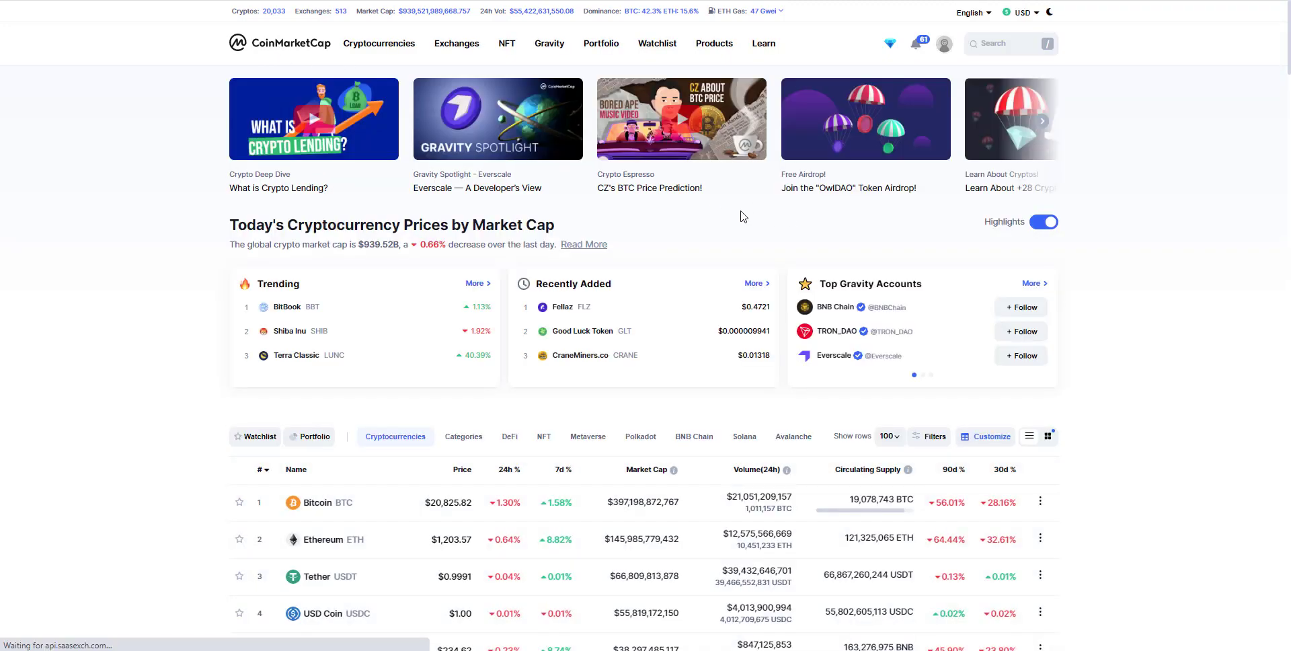
# Step: Open My First Watchlist from the top navigation and scroll through its watched coins
pyautogui.click(657, 43)
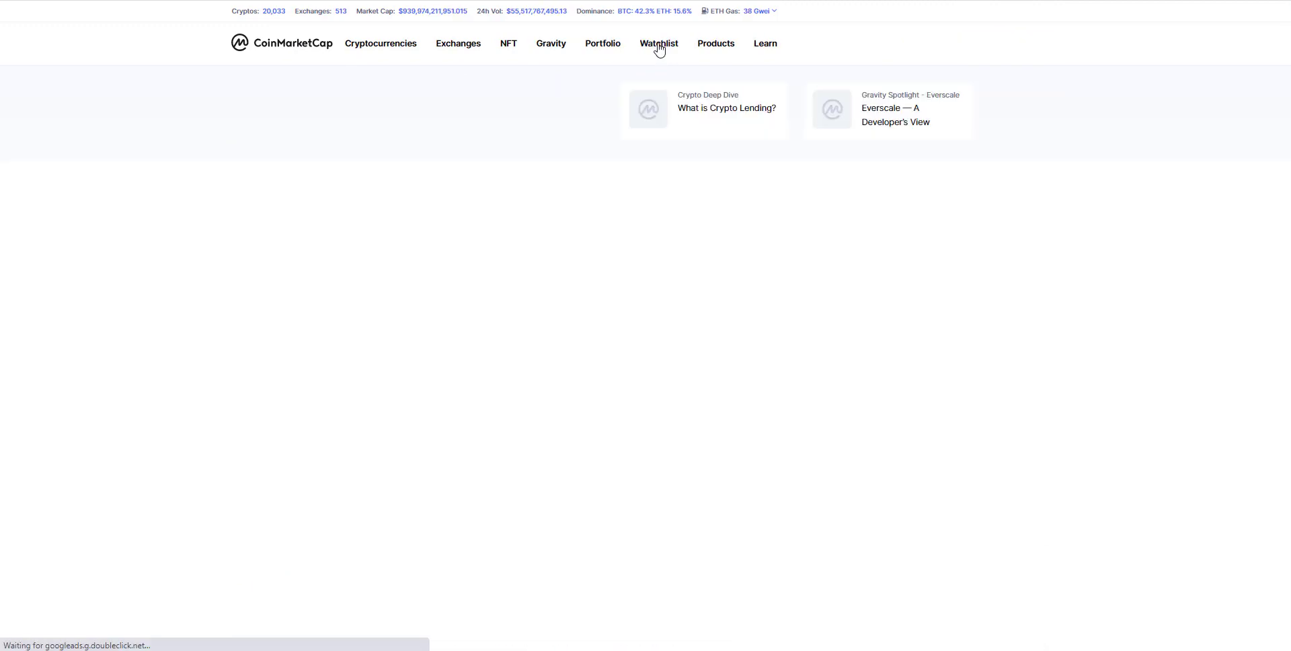
pyautogui.click(658, 43)
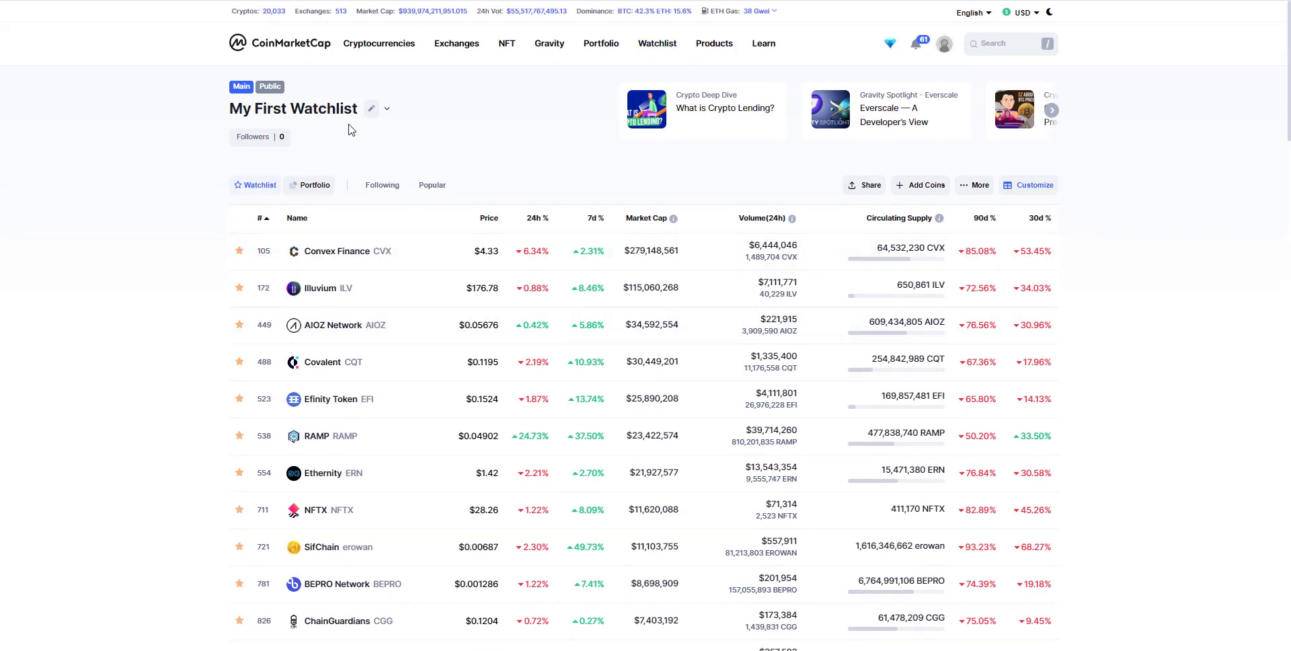
pyautogui.moveTo(293, 136)
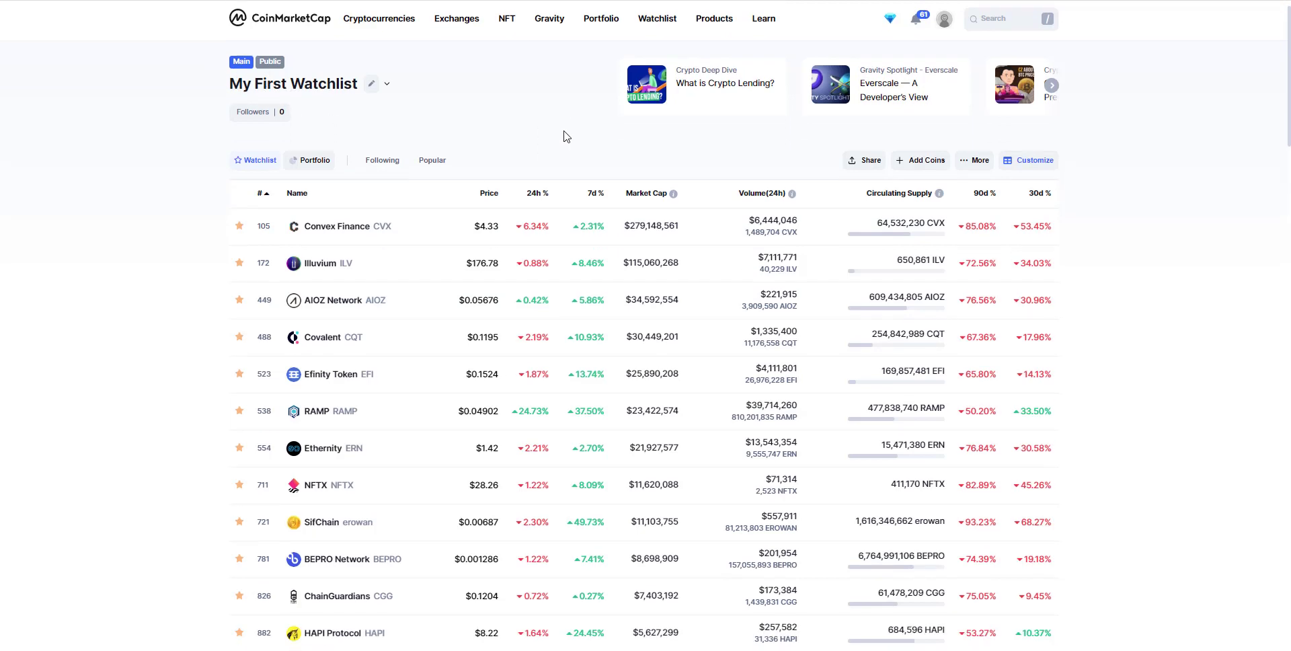
pyautogui.scroll(-3)
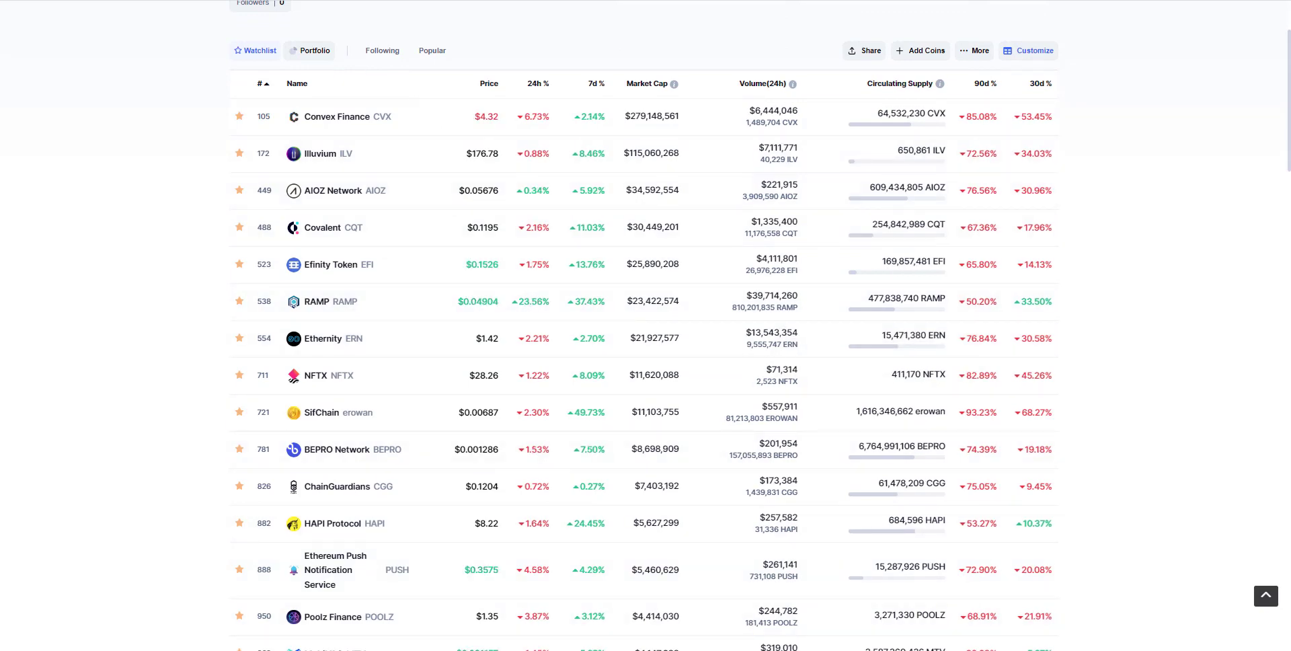
pyautogui.scroll(3)
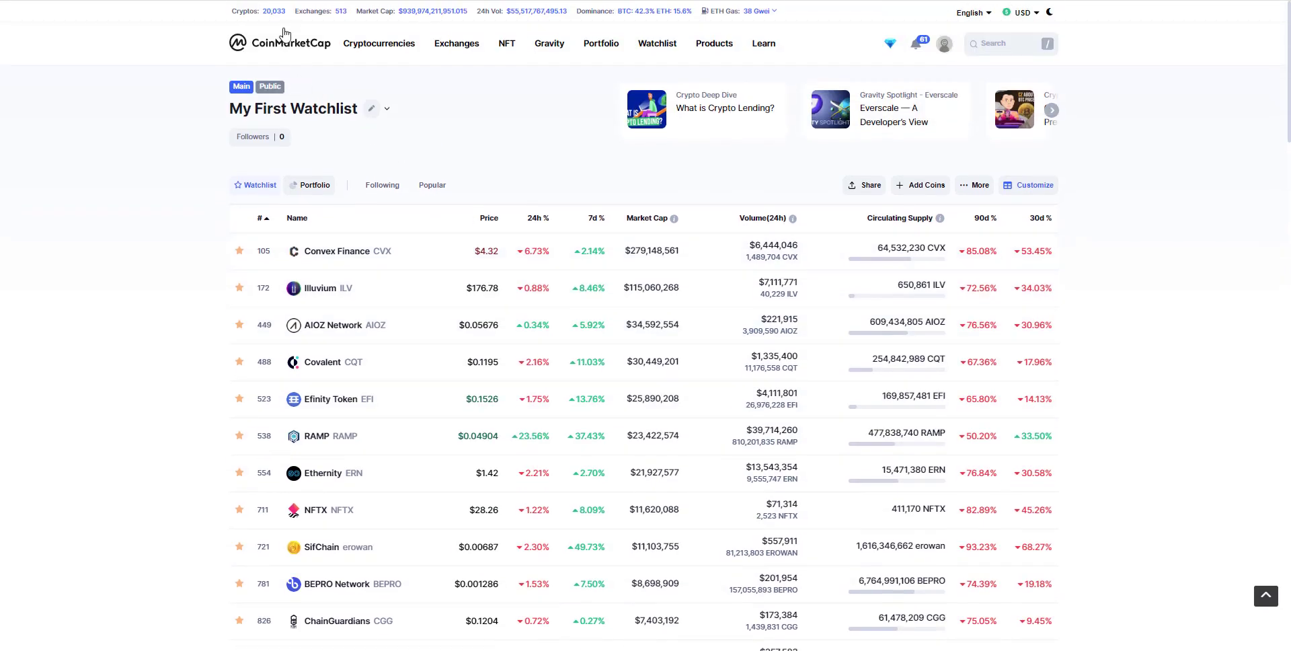
pyautogui.click(506, 43)
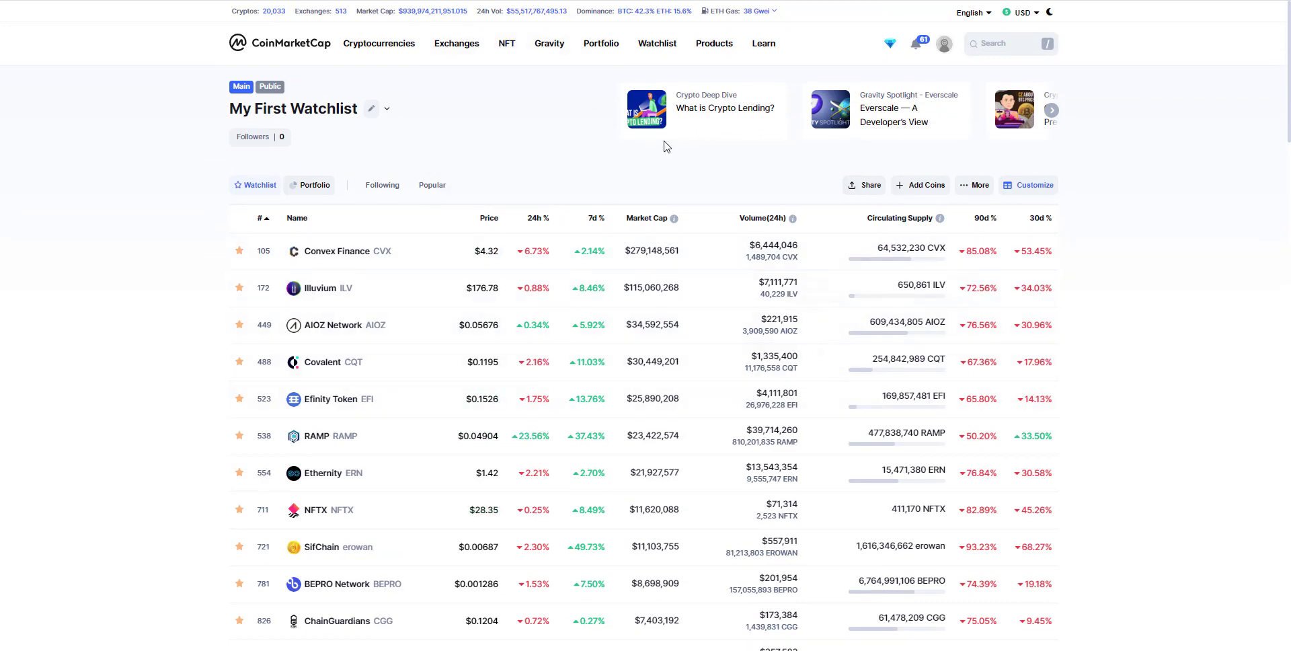
pyautogui.moveTo(527, 152)
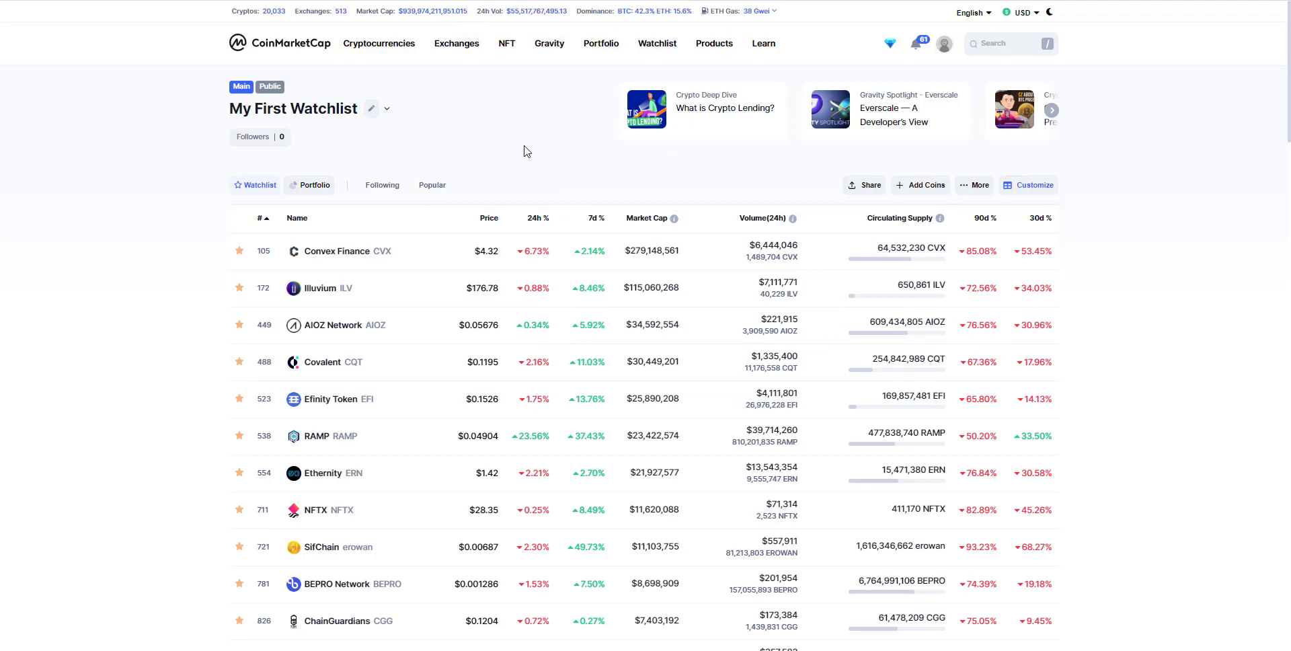
pyautogui.moveTo(439, 144)
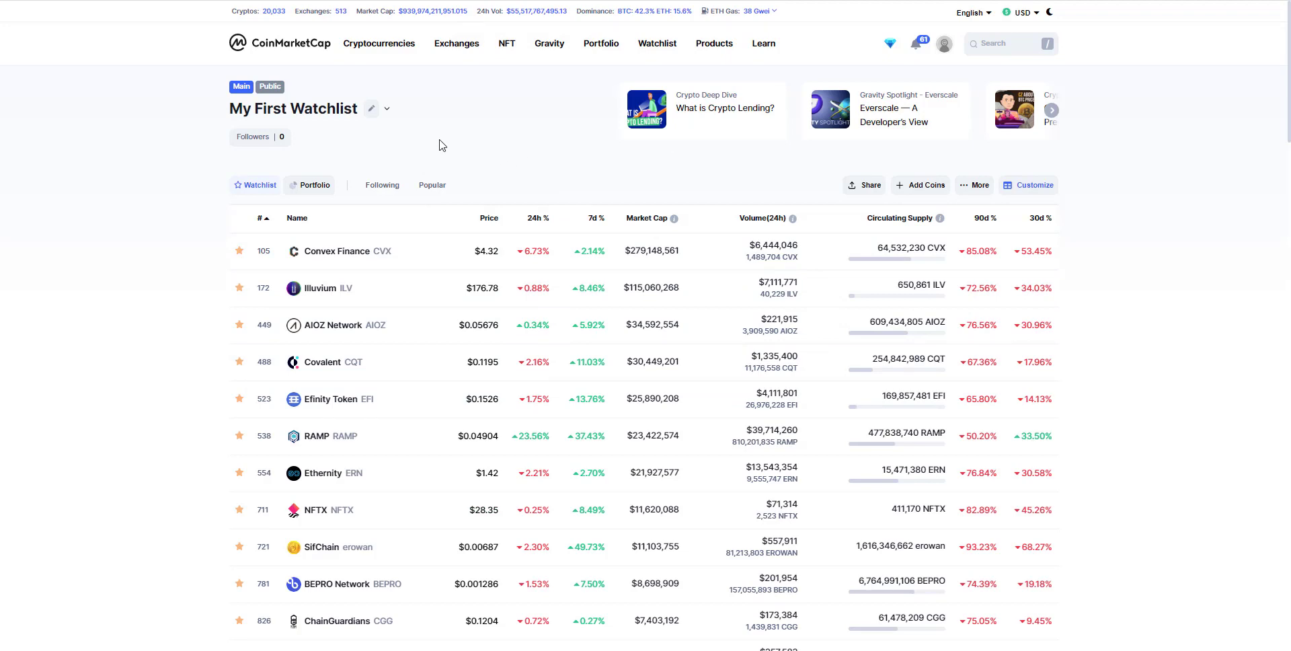
pyautogui.moveTo(341, 129)
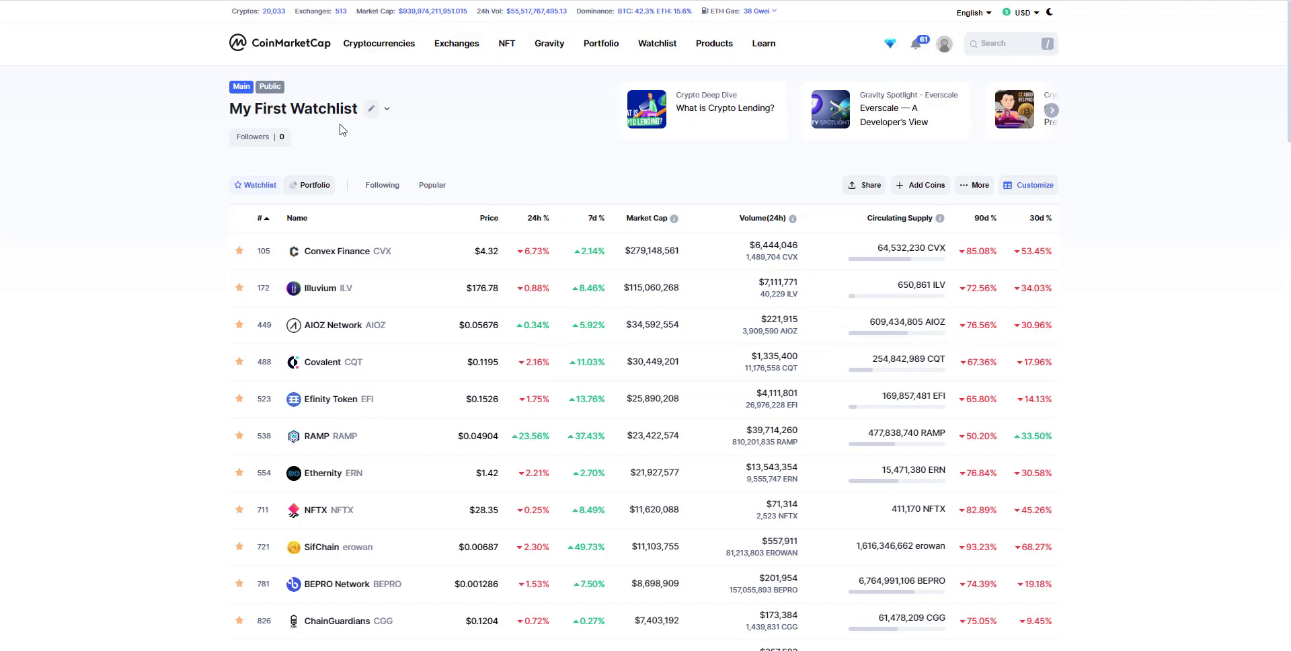
pyautogui.scroll(-3)
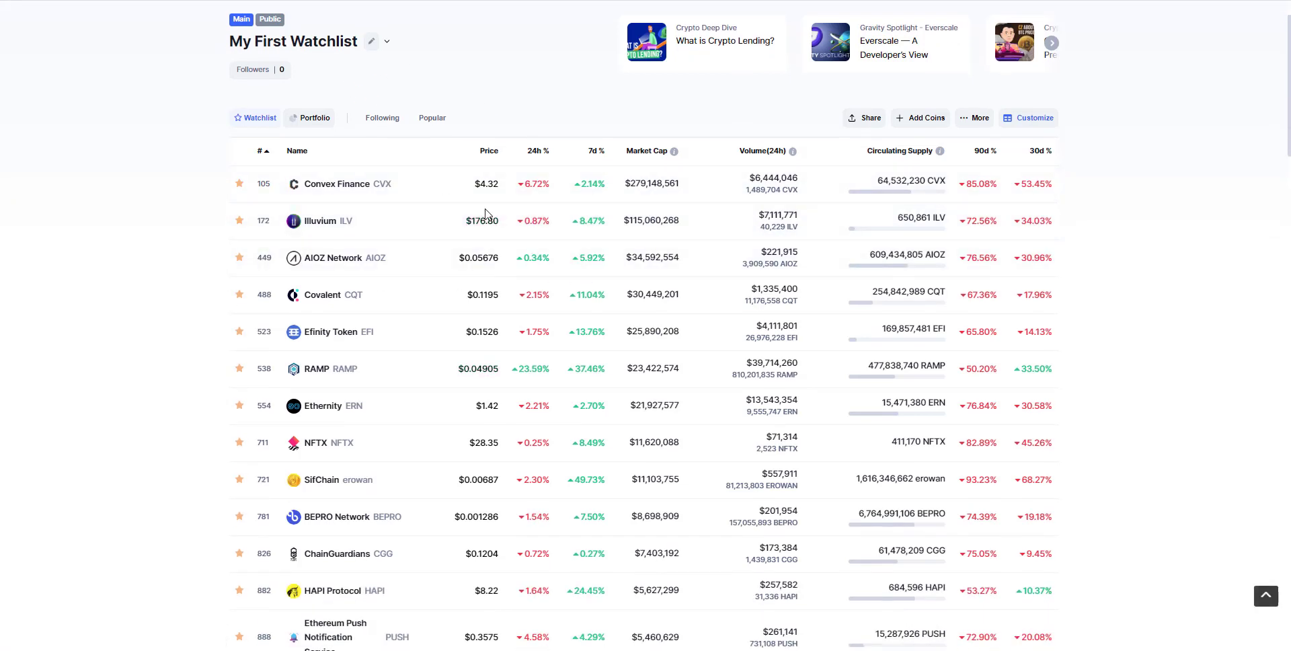
pyautogui.moveTo(606, 423)
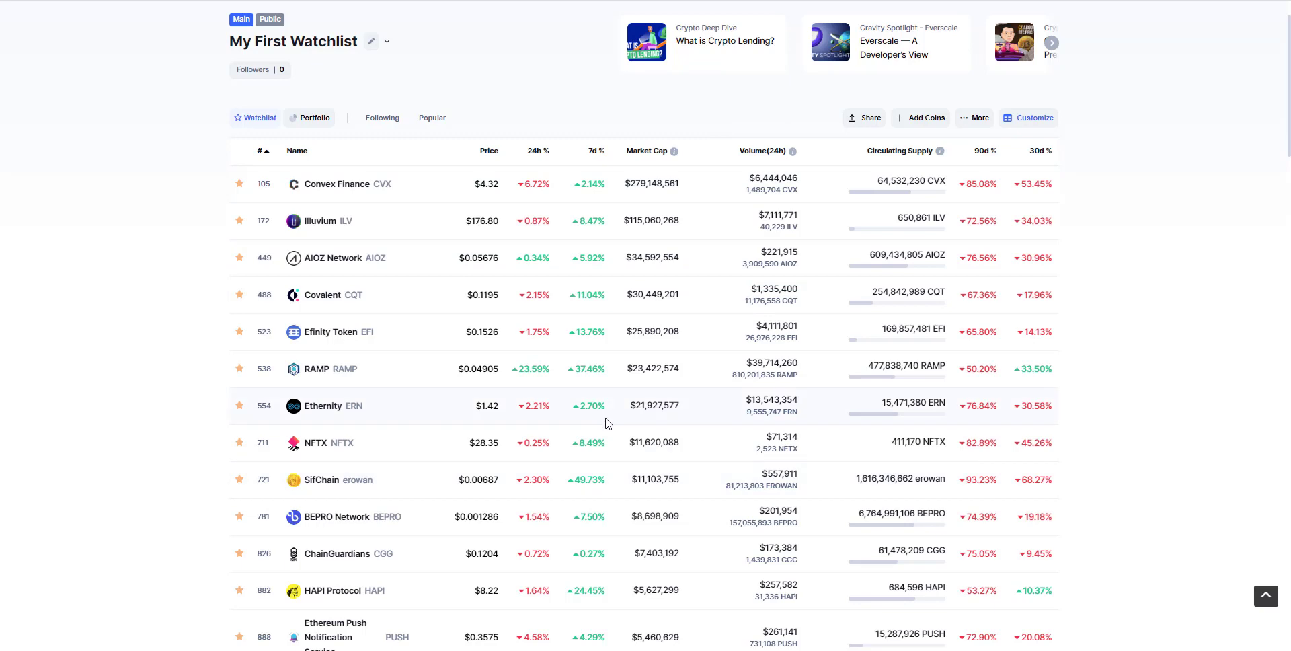
pyautogui.moveTo(617, 420)
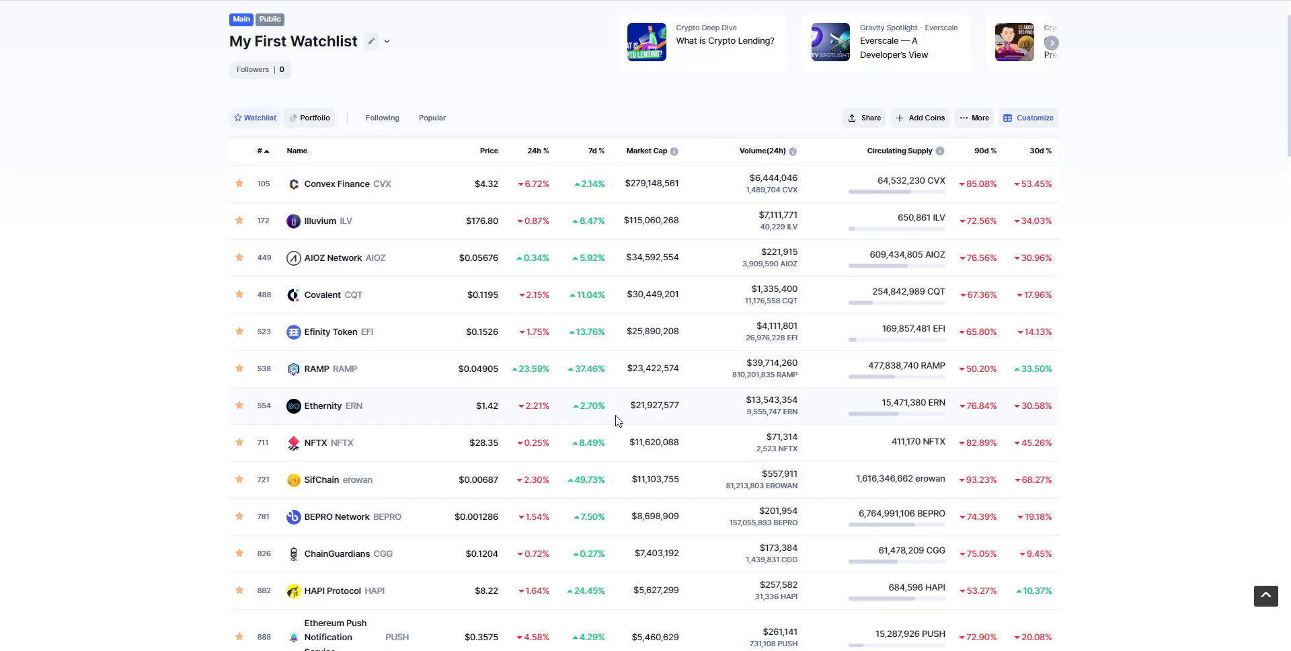
pyautogui.moveTo(462, 245)
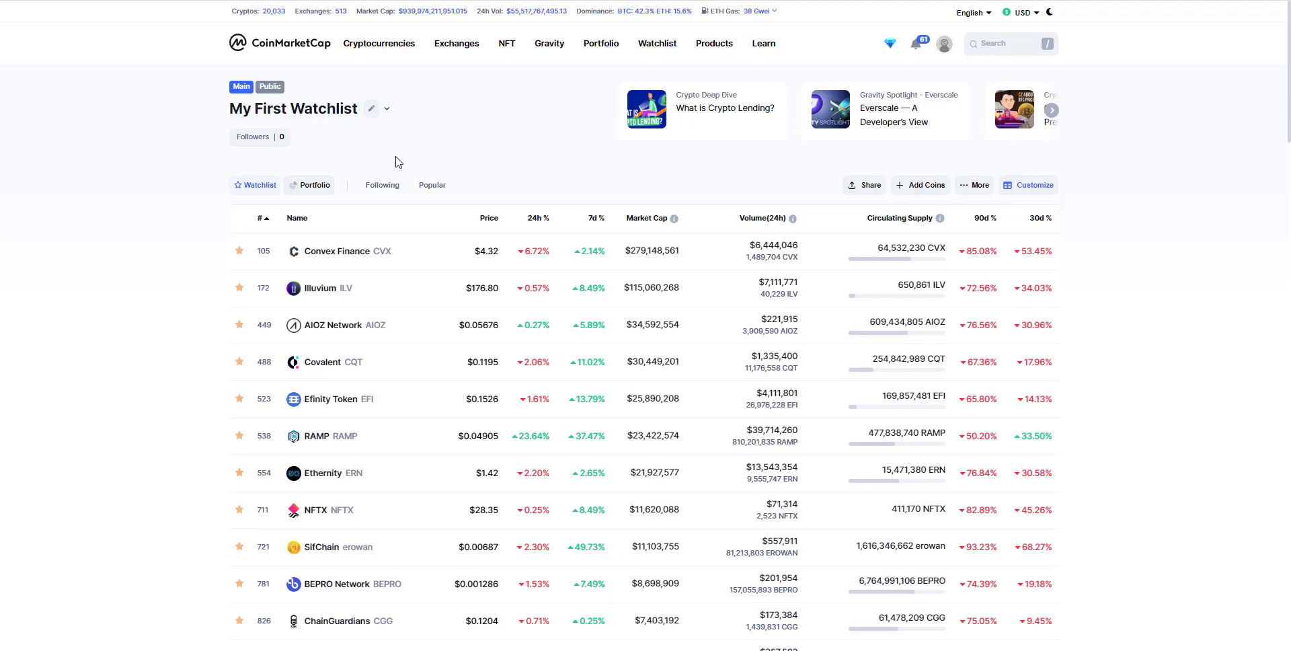
pyautogui.moveTo(496, 151)
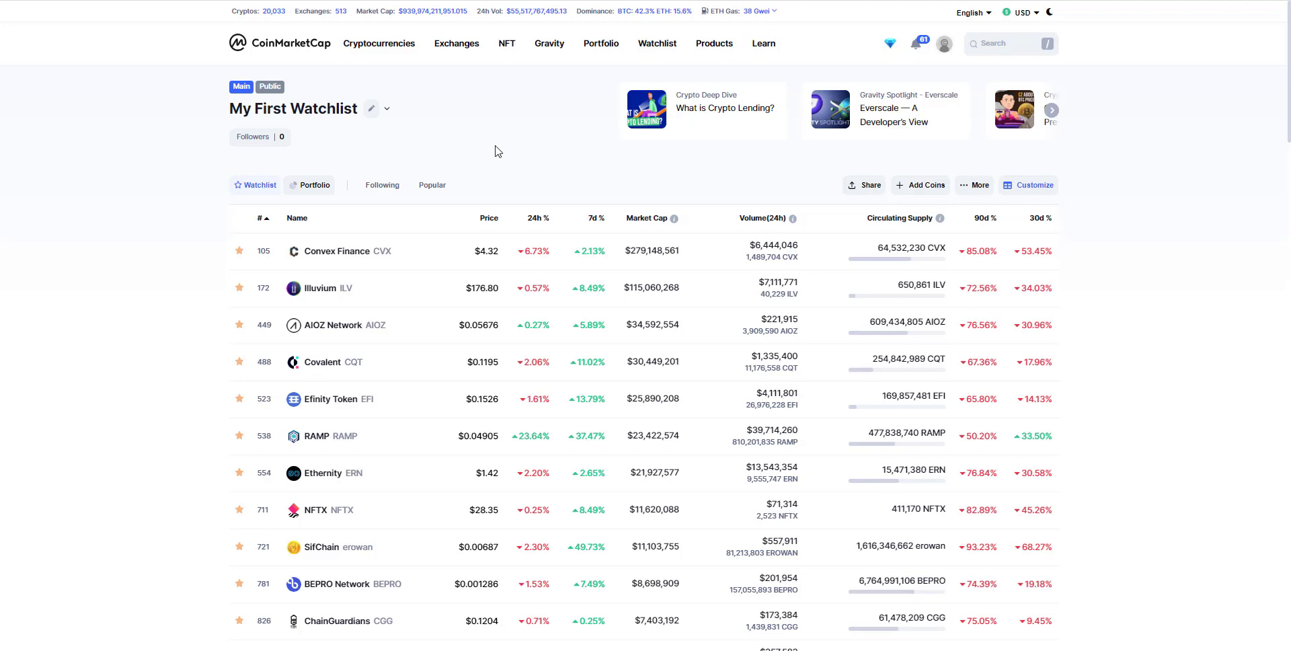
pyautogui.moveTo(721, 110)
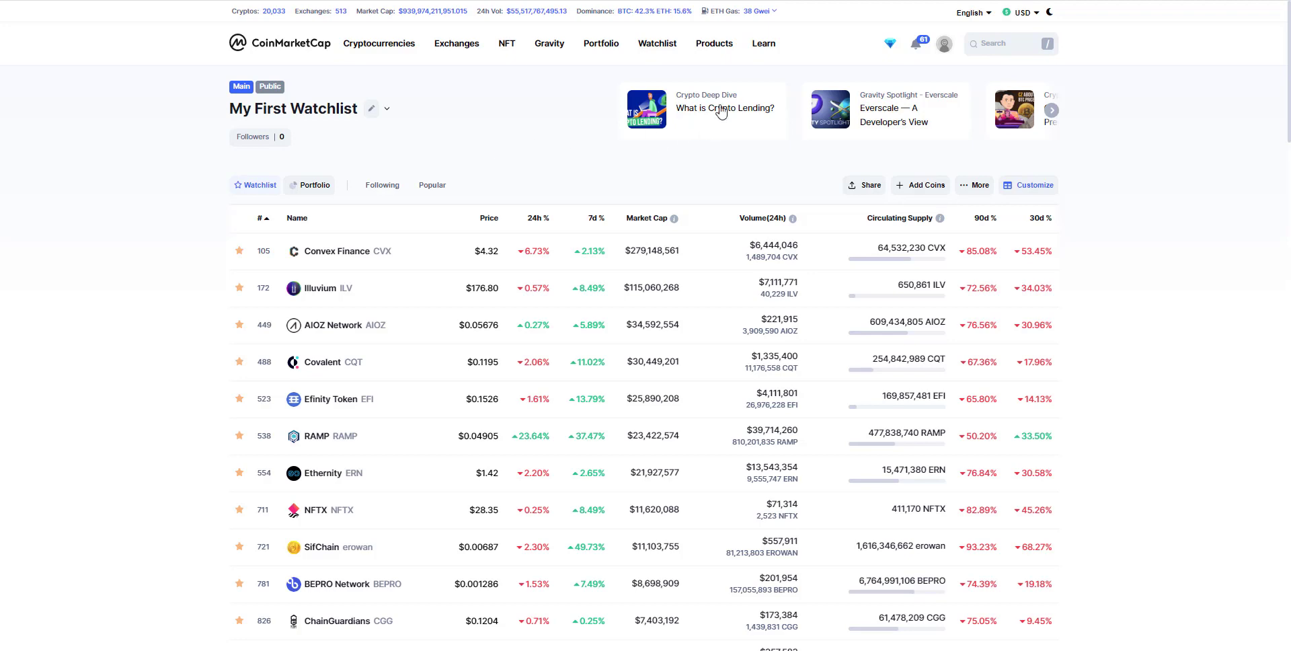
pyautogui.click(762, 43)
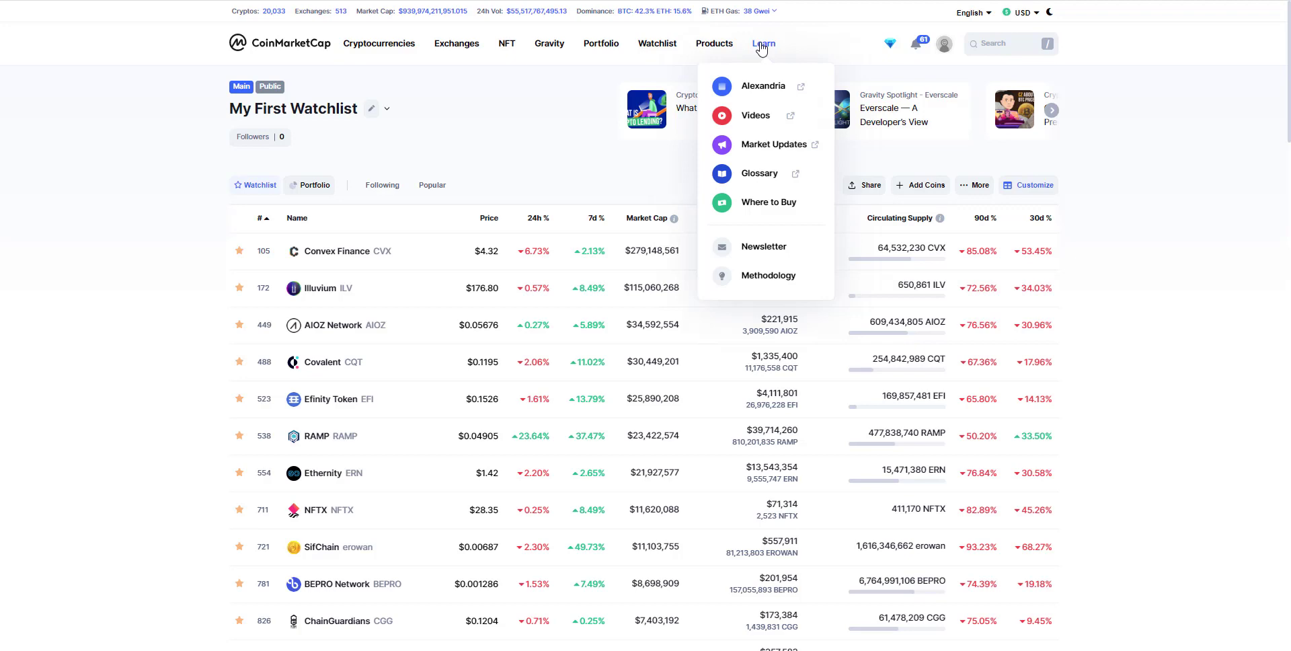
pyautogui.moveTo(755, 119)
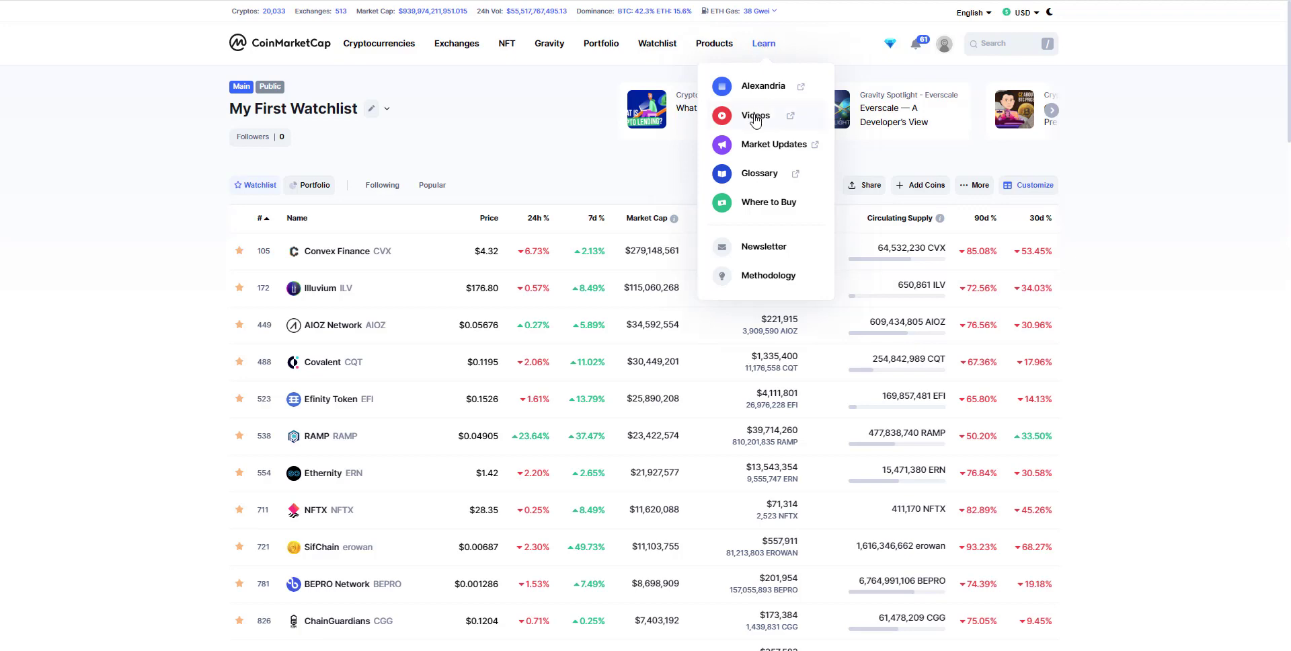
pyautogui.click(755, 115)
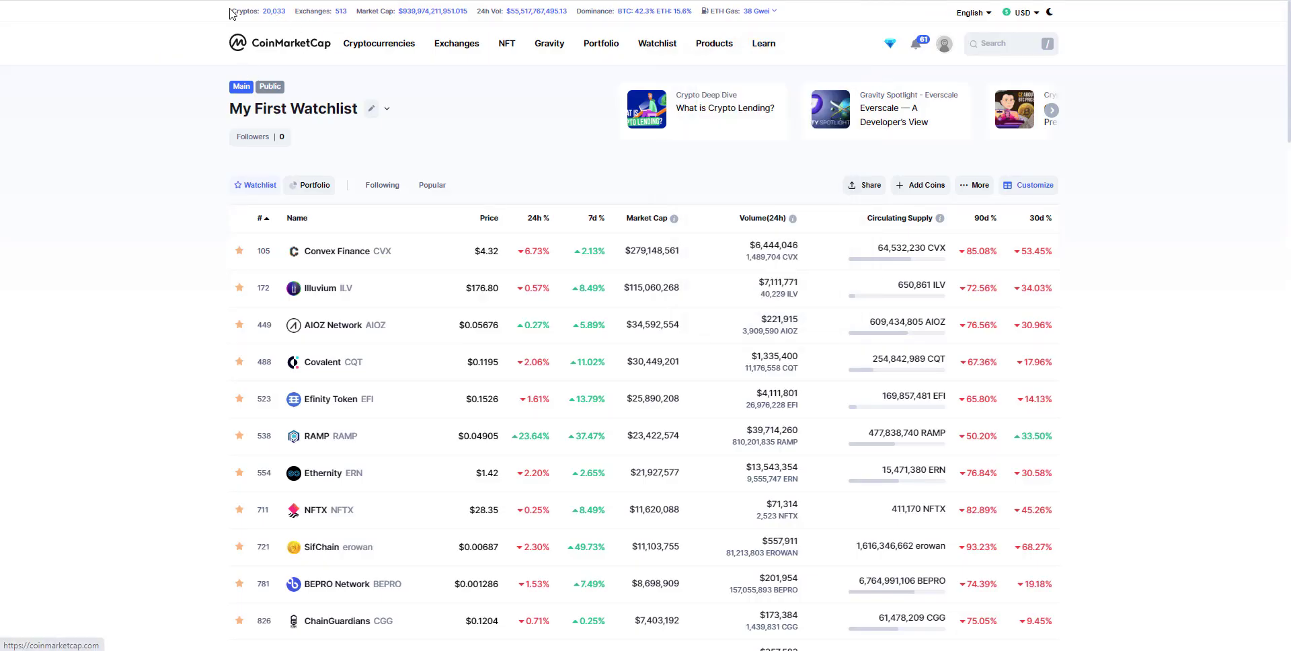
pyautogui.moveTo(718, 71)
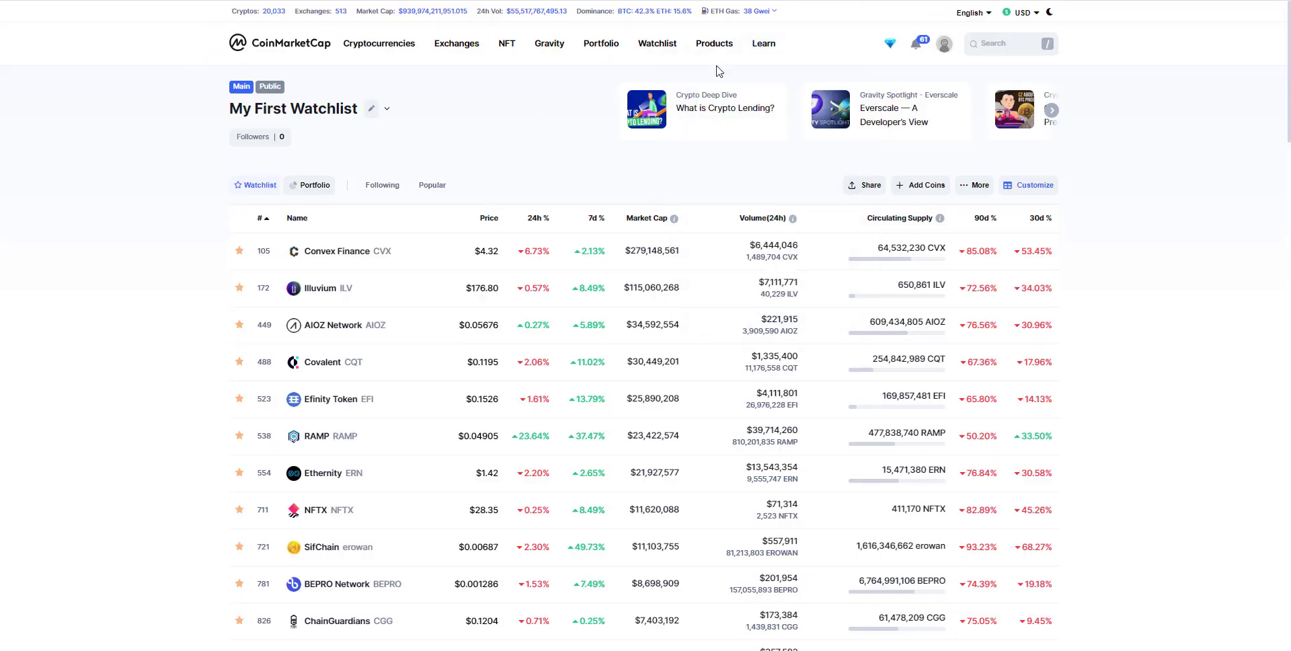
pyautogui.click(762, 43)
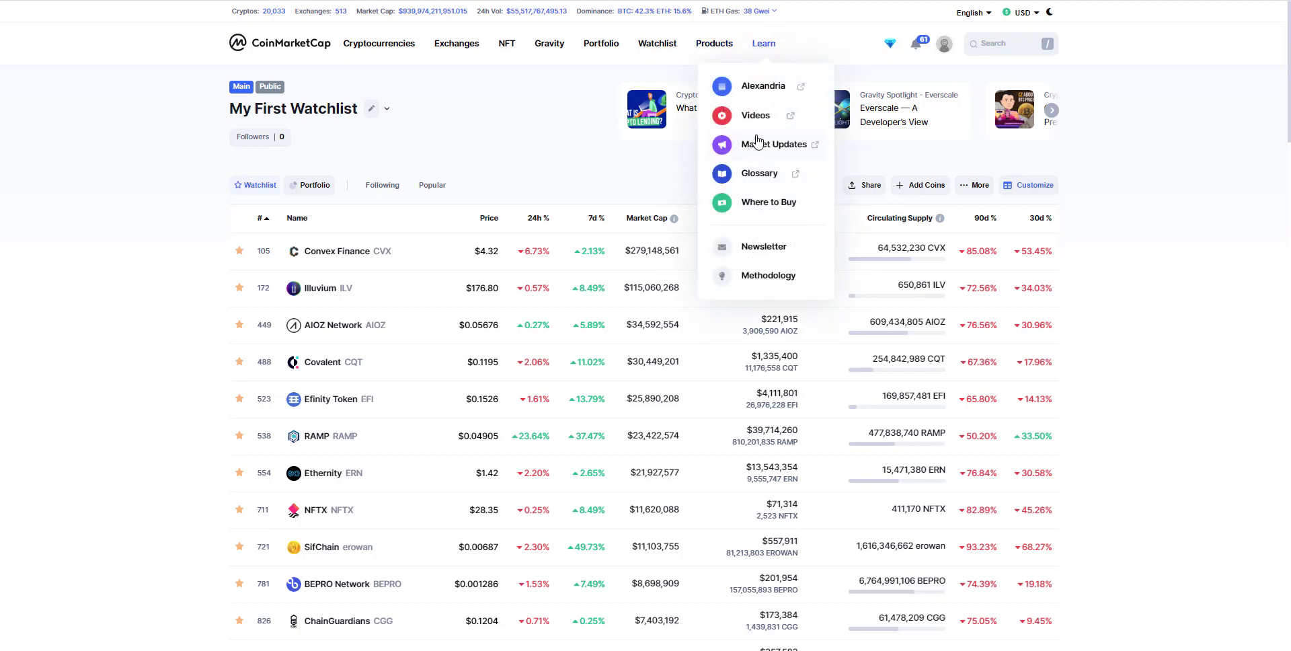
pyautogui.moveTo(767, 177)
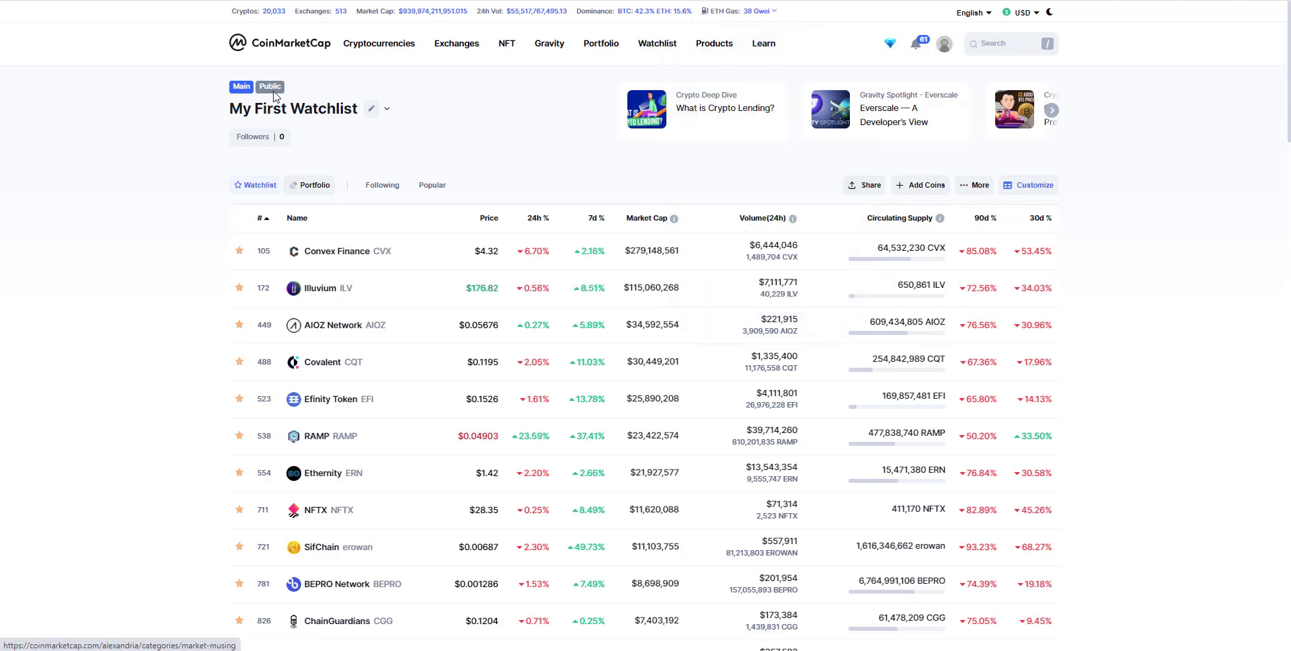
pyautogui.moveTo(283, 44)
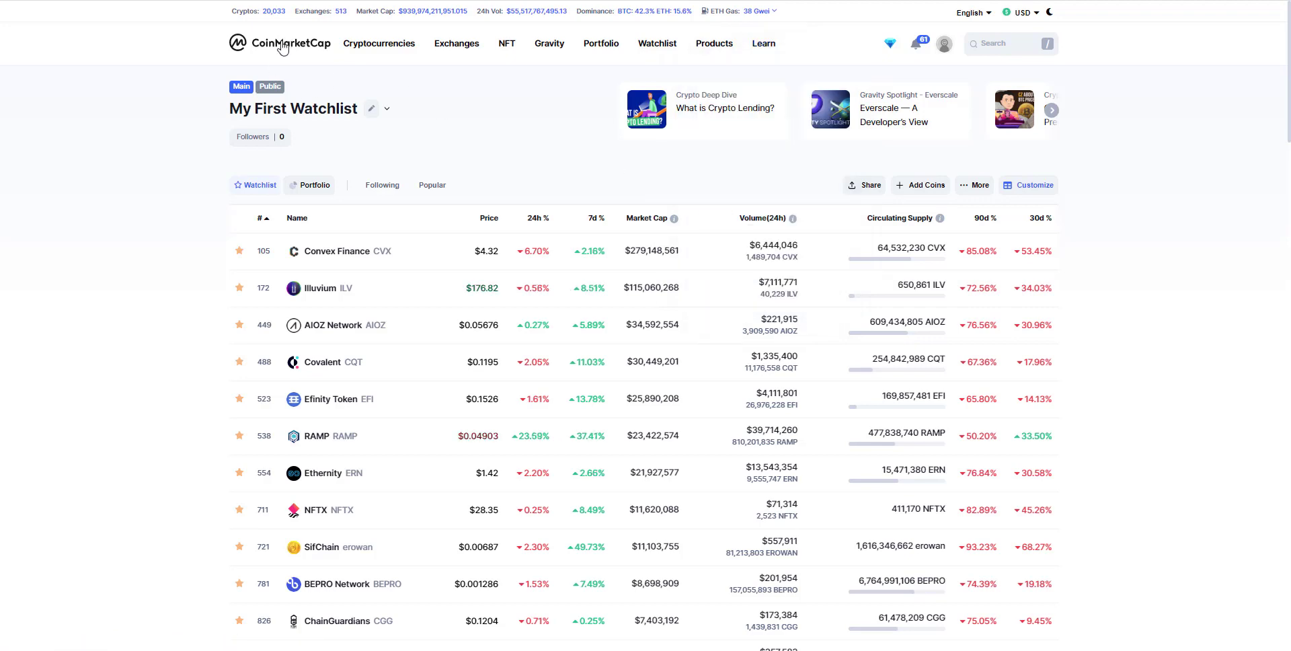
# Step: Return to the CoinMarketCap homepage with Bitcoin, Ethereum and Tether atop the table
pyautogui.click(280, 43)
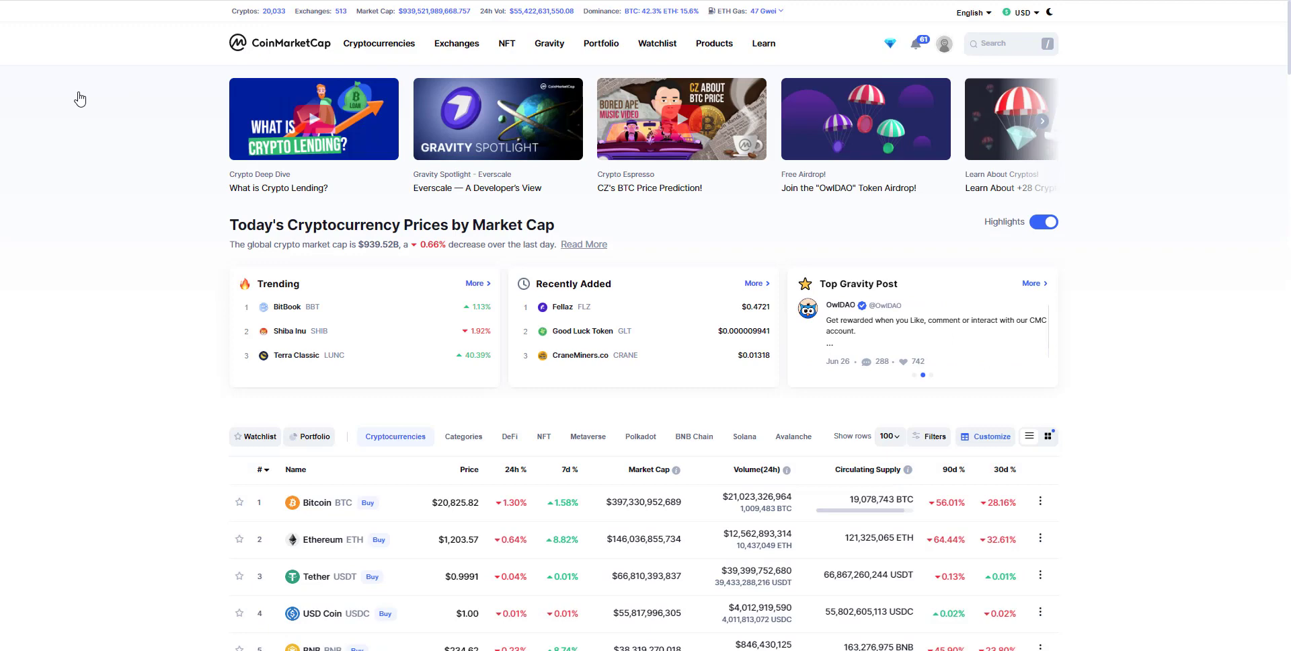
pyautogui.moveTo(872, 301)
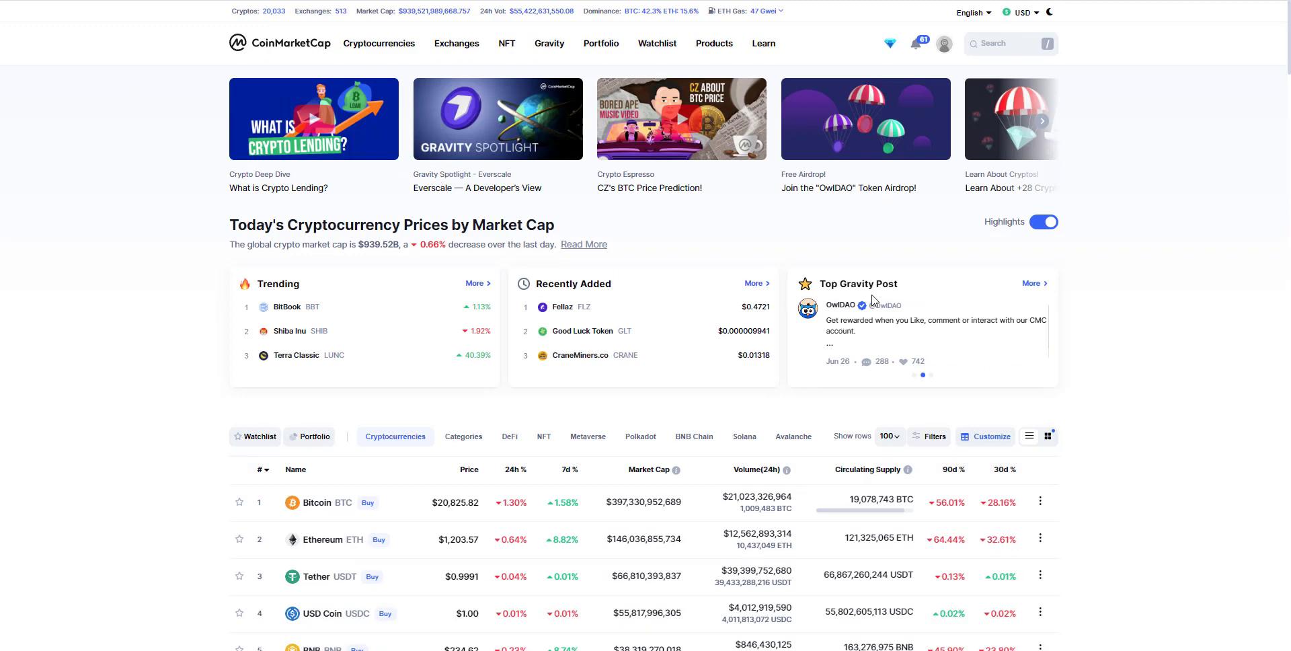
pyautogui.moveTo(910, 228)
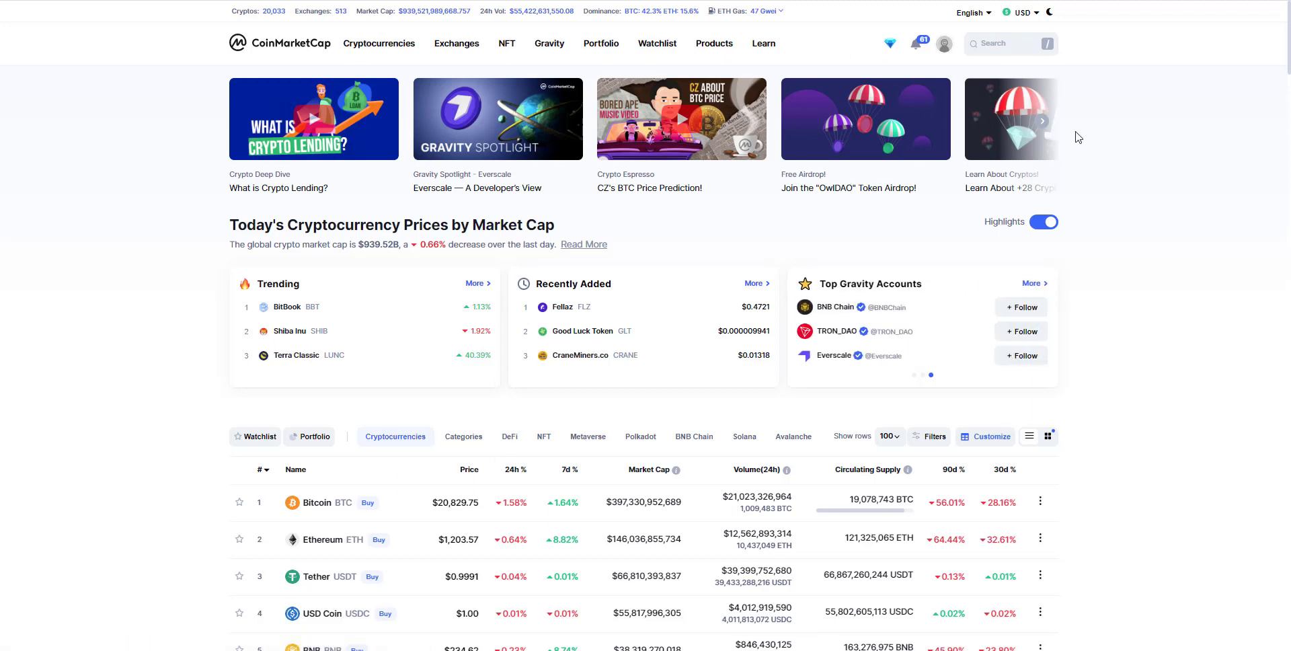
pyautogui.moveTo(1065, 158)
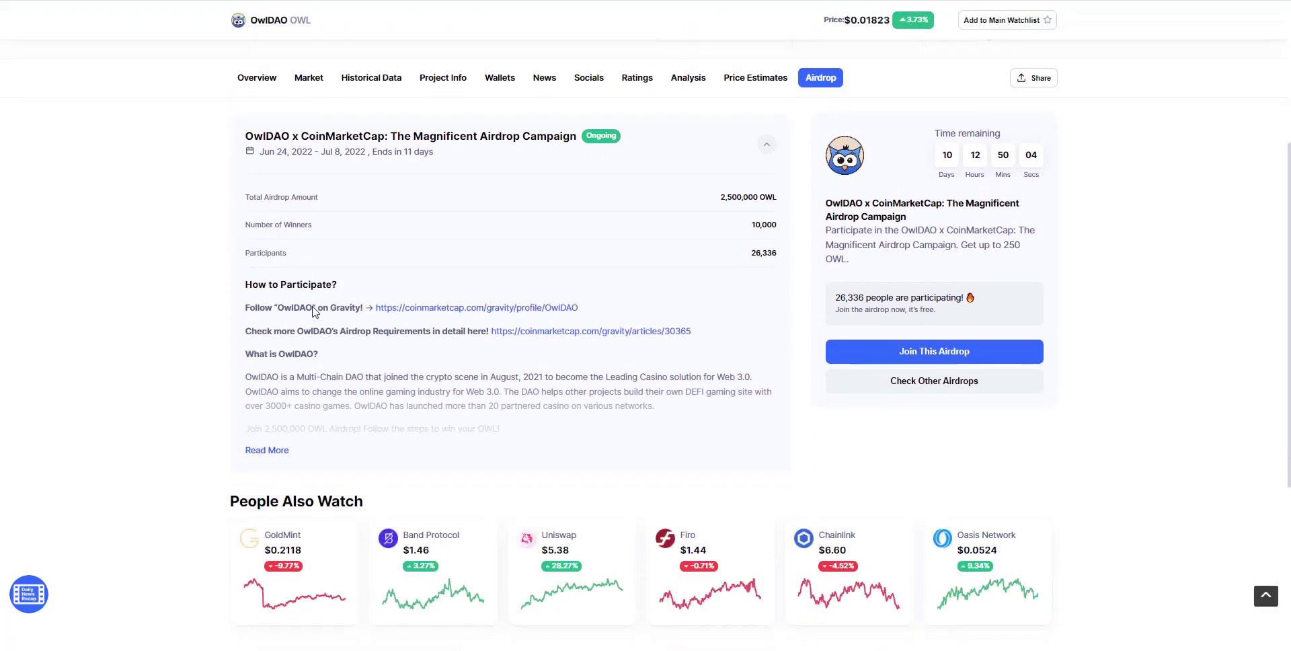
# Step: Expand the full OwlDAO airdrop description offering 2,500,000 OWL and scroll back up
pyautogui.click(267, 449)
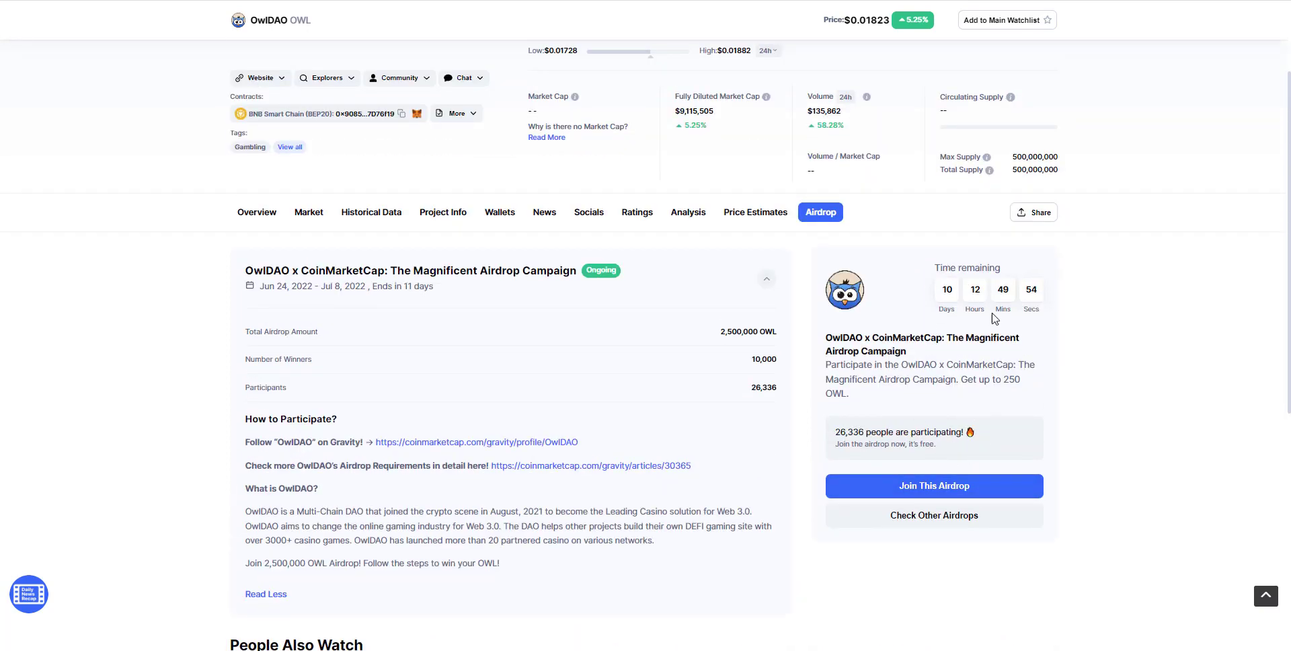
pyautogui.scroll(3)
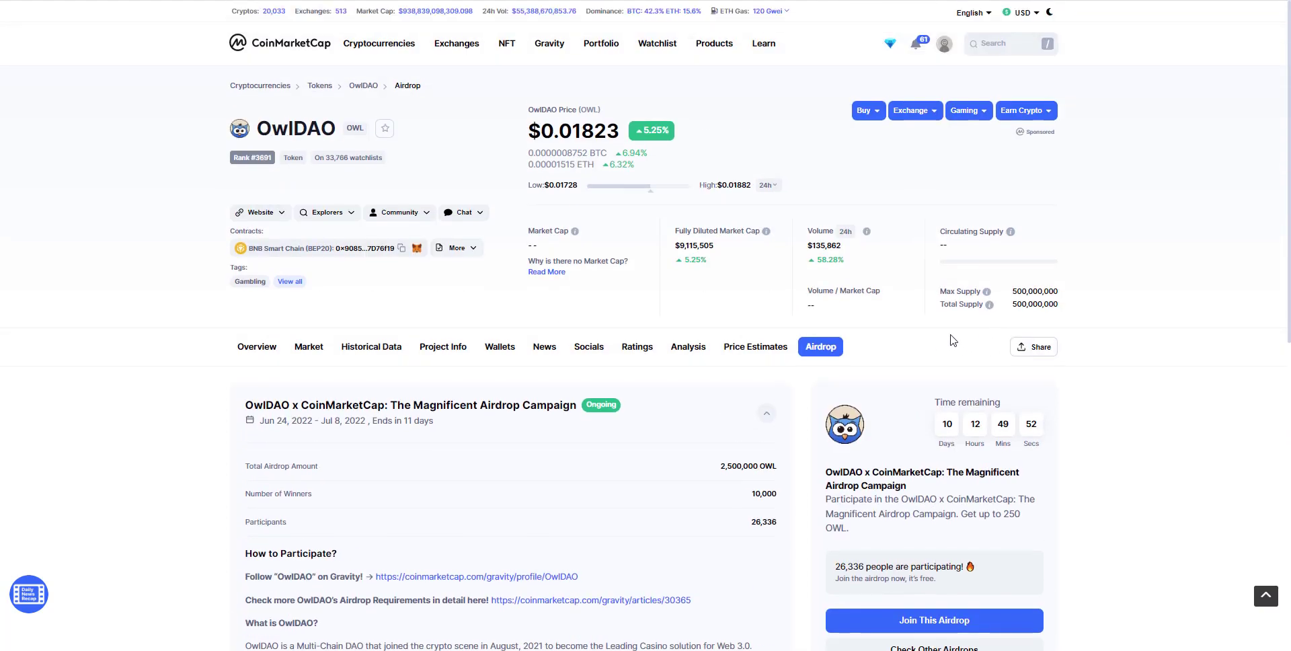
pyautogui.moveTo(923, 365)
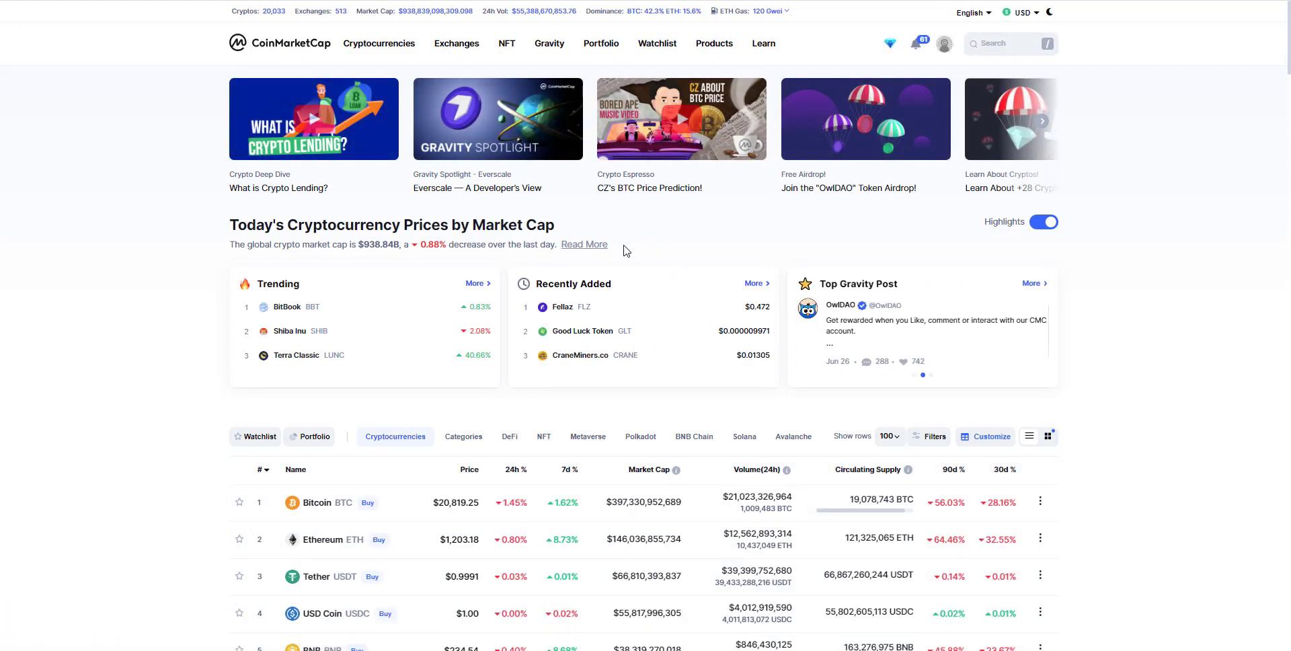
# Step: Scroll through page two of the rankings, coins 101–200, down to Function X
pyautogui.scroll(-3)
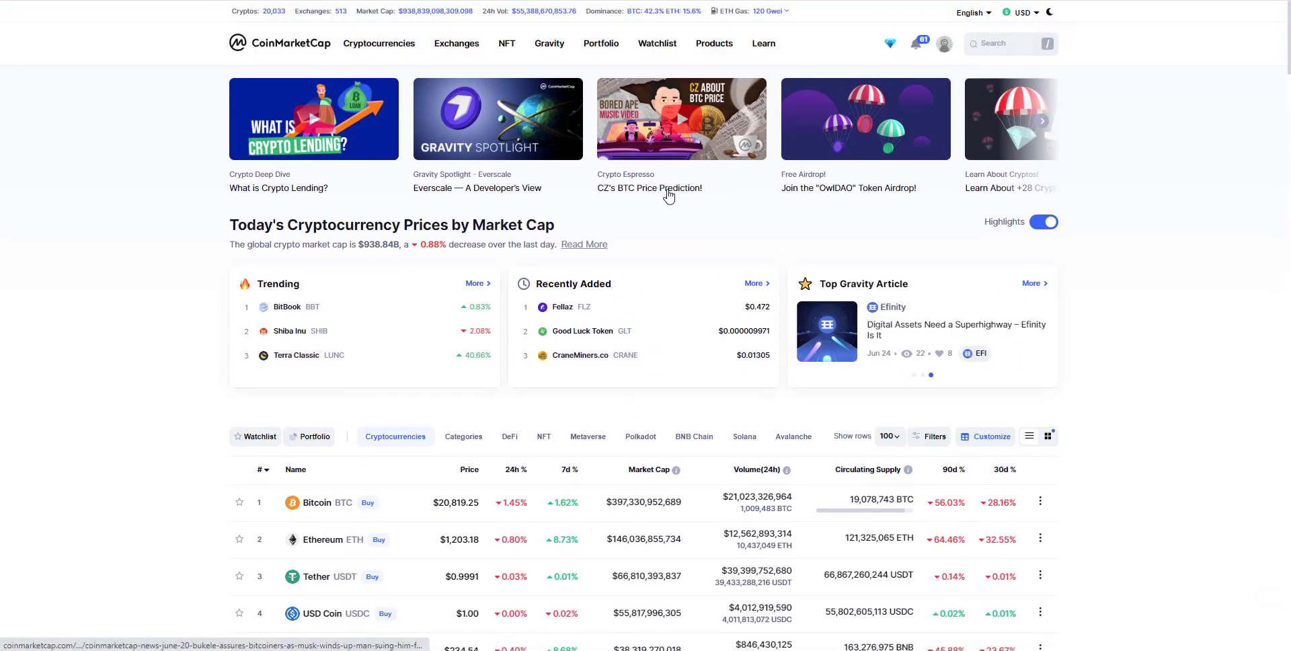
pyautogui.scroll(-3)
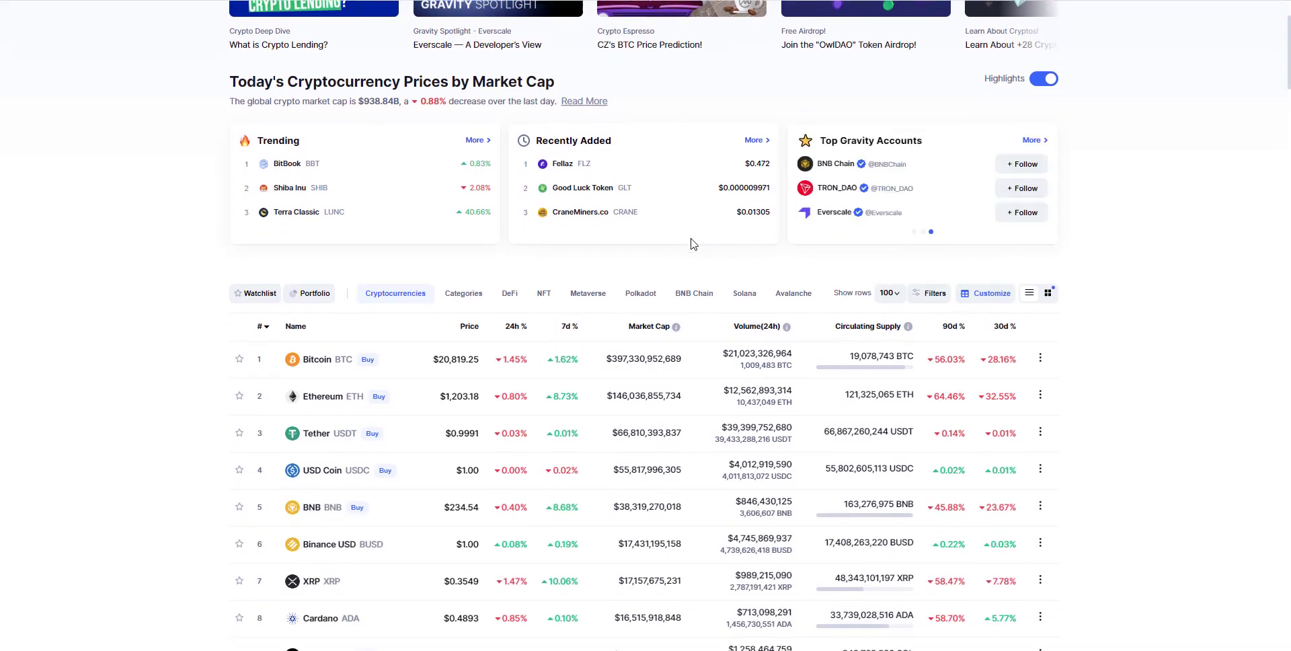
pyautogui.scroll(-3)
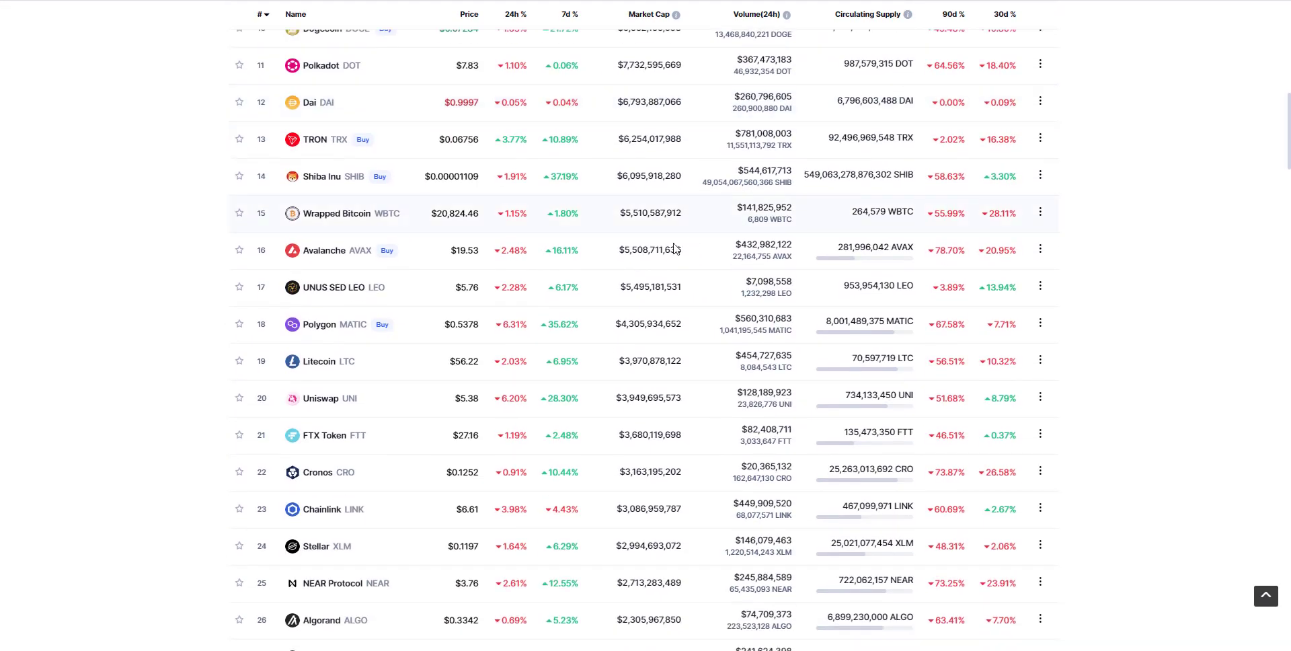
pyautogui.scroll(-3)
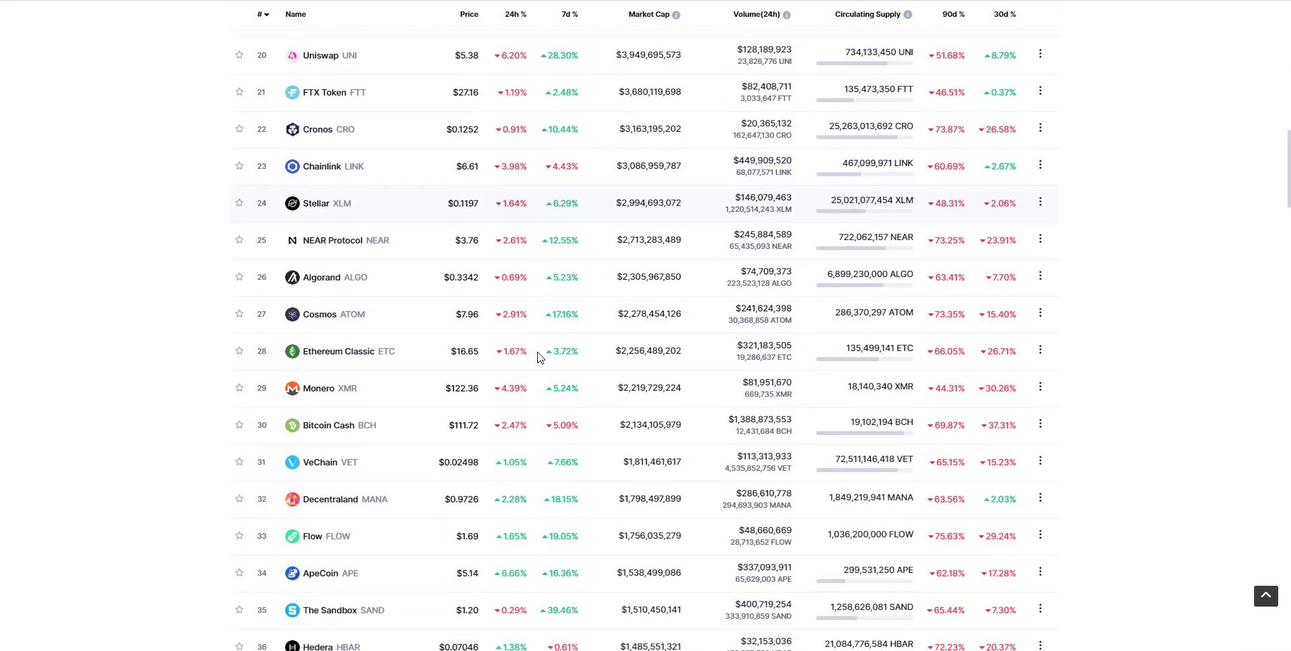
pyautogui.scroll(-3)
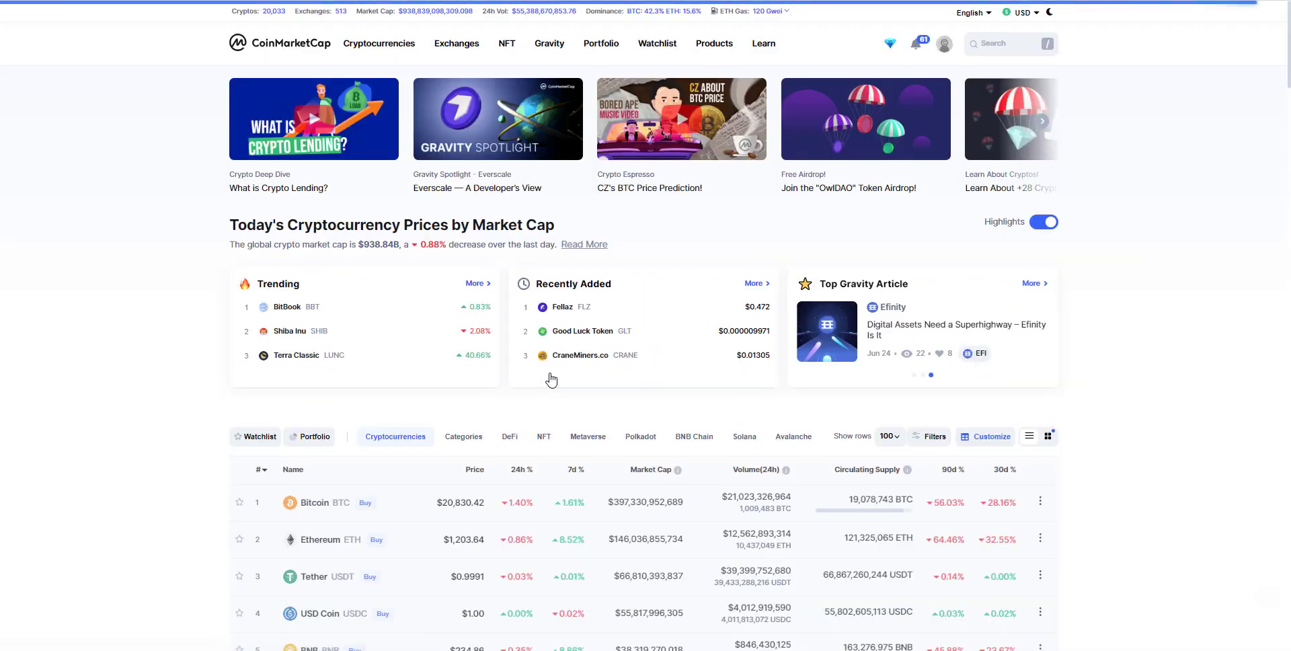
pyautogui.scroll(-3)
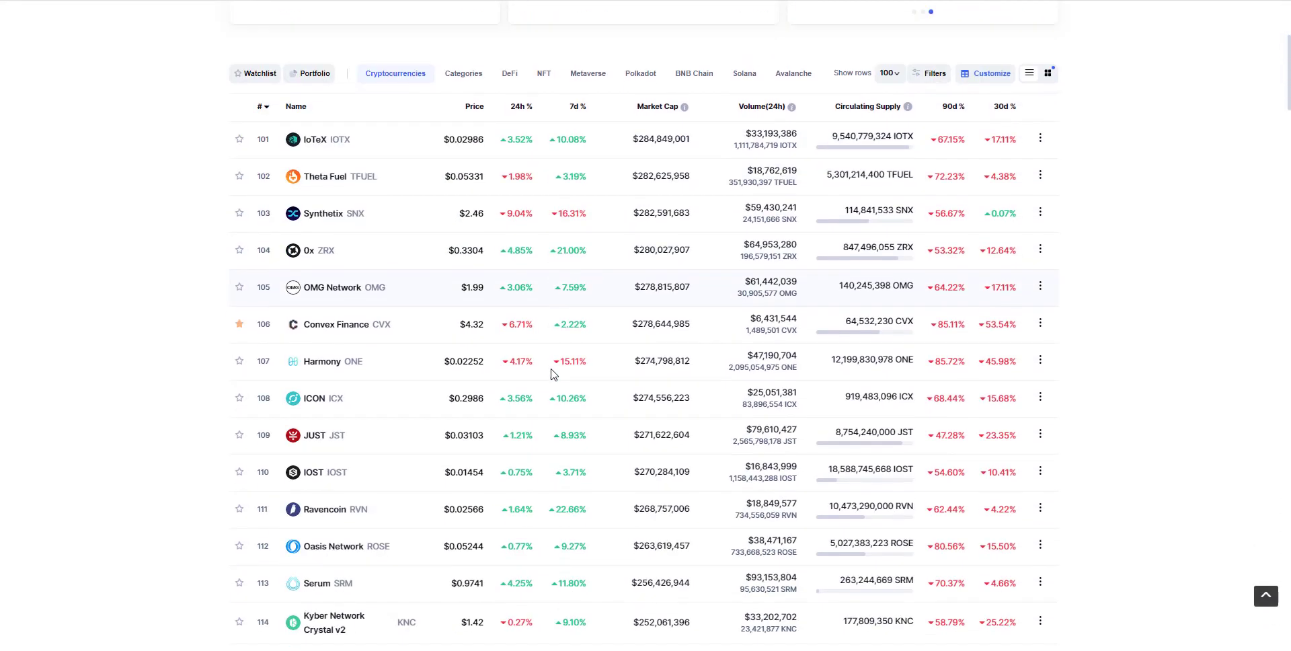
pyautogui.scroll(-3)
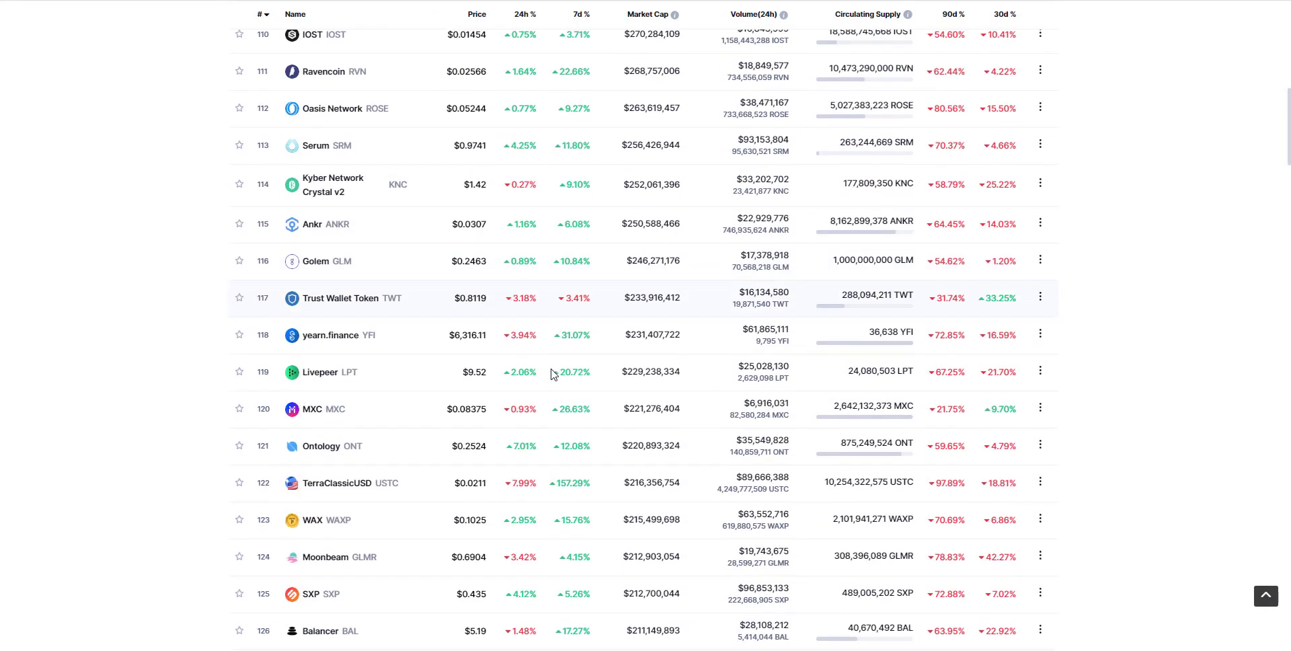
pyautogui.scroll(-3)
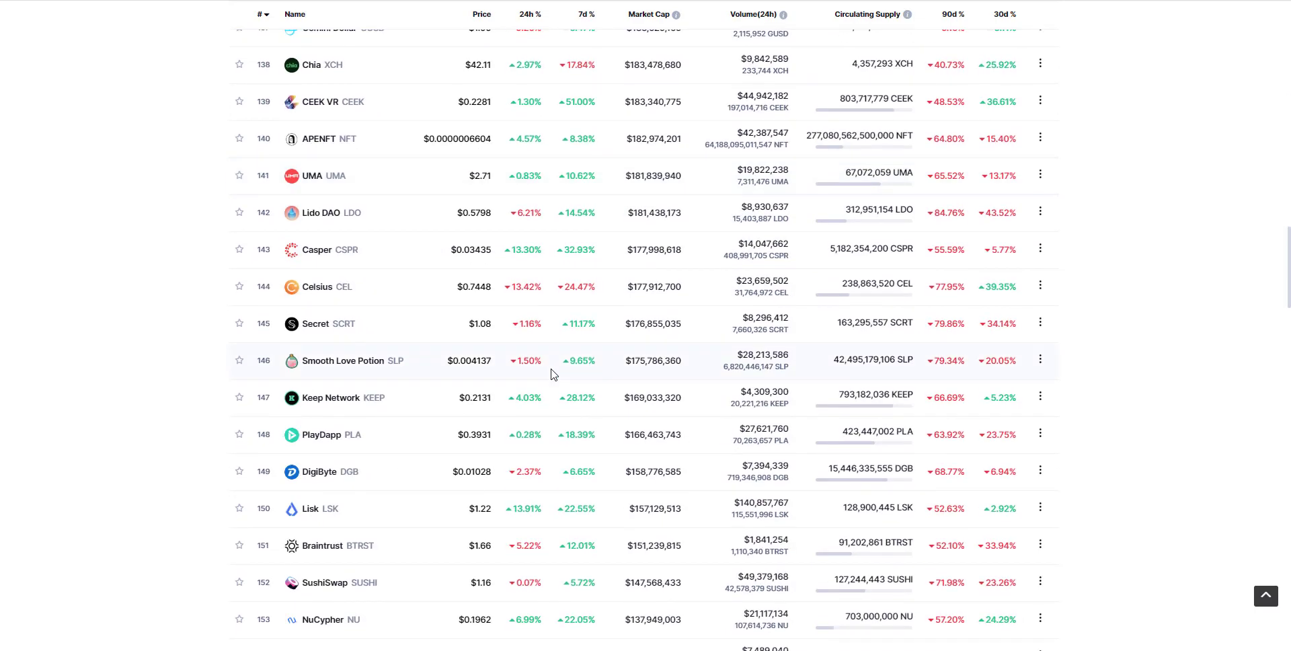
pyautogui.scroll(-3)
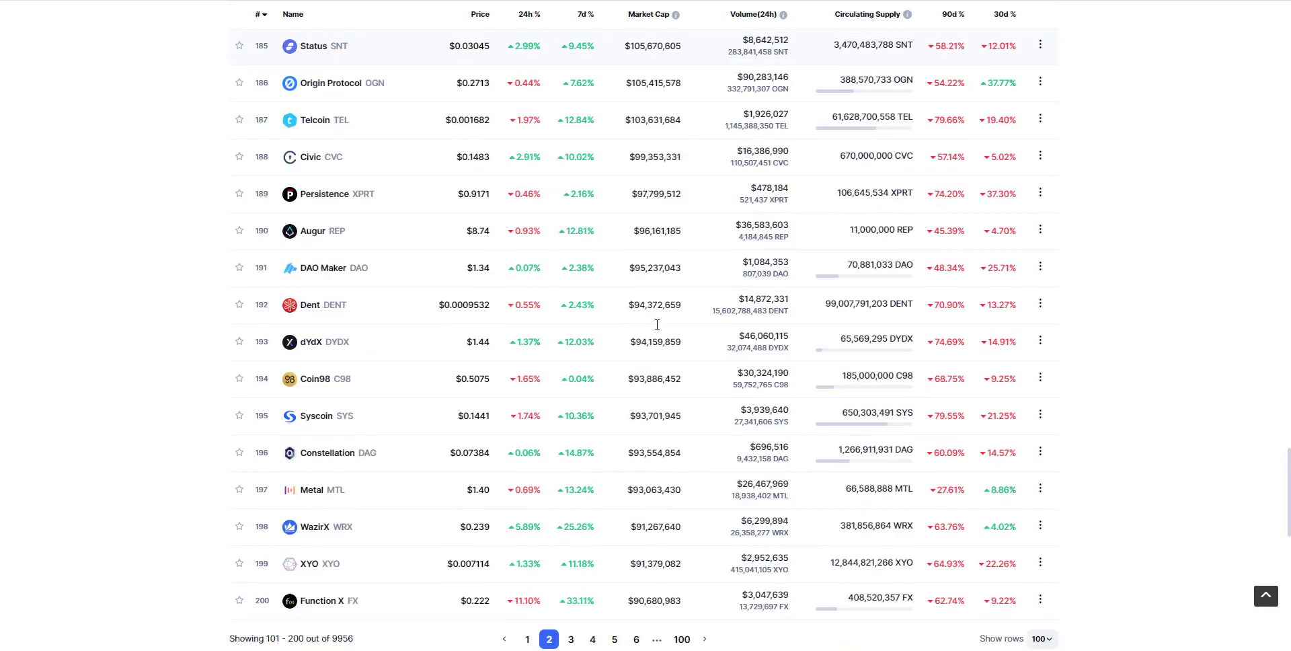
pyautogui.scroll(-3)
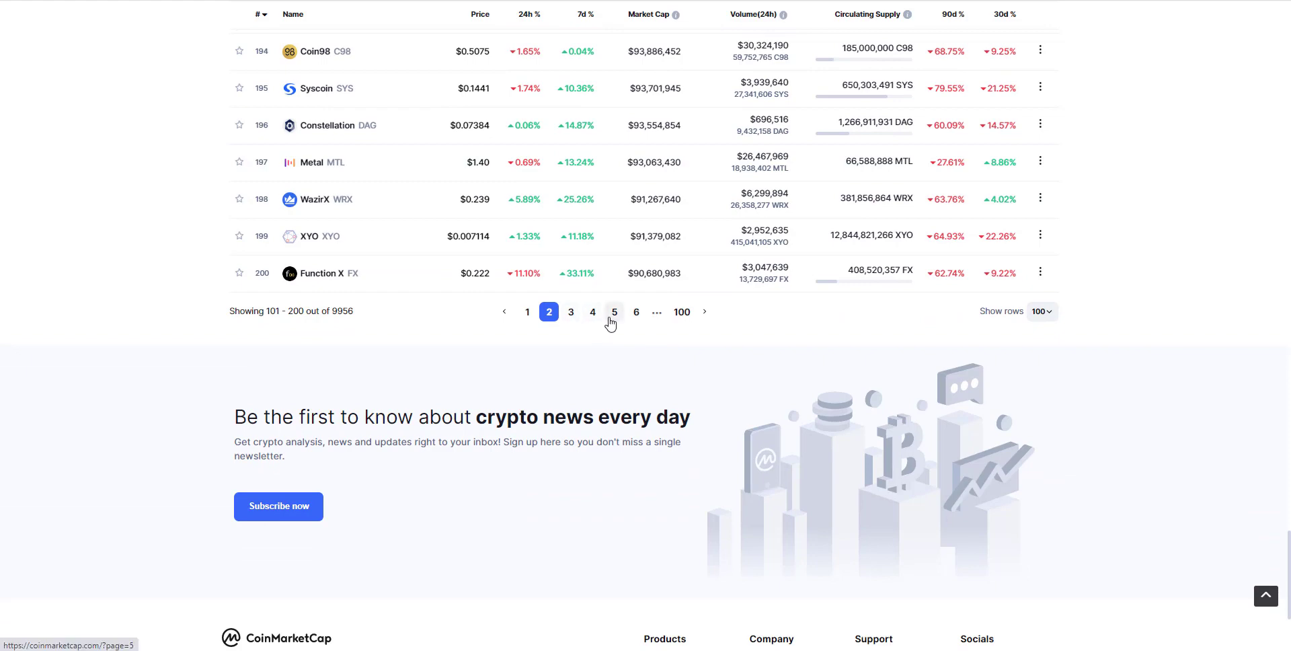
# Step: Open page five of the market-cap table and scroll from KardiaChain at rank 401
pyautogui.click(613, 312)
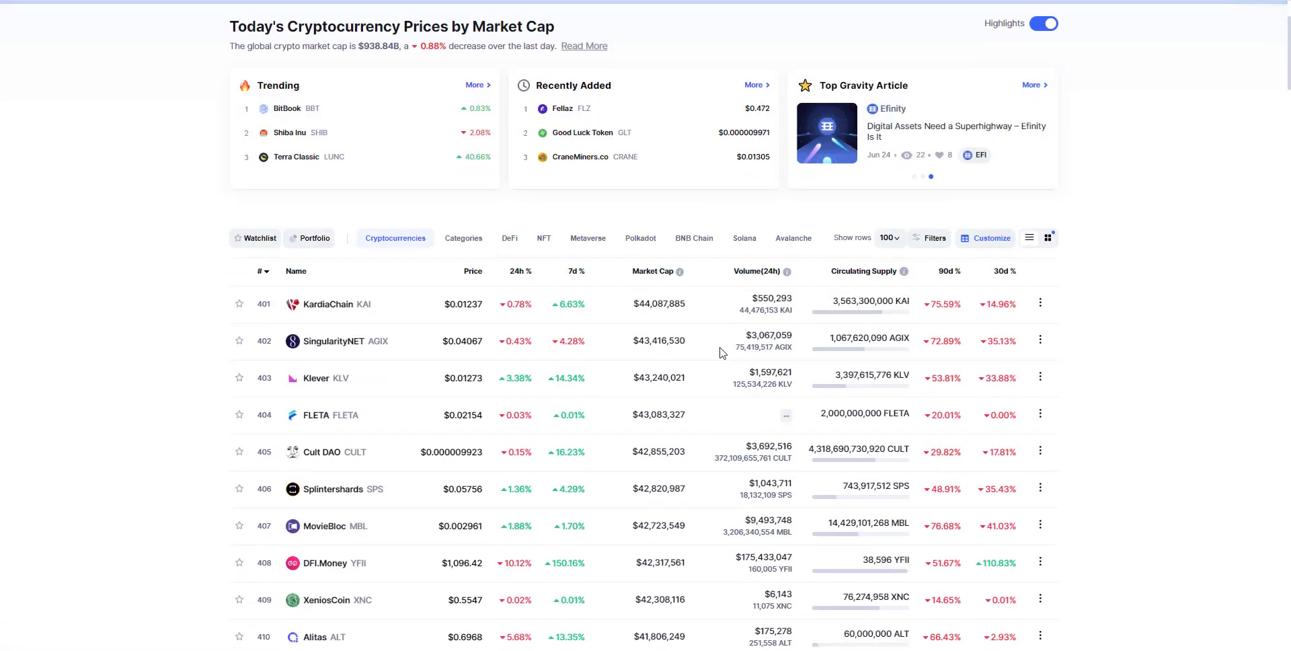
pyautogui.scroll(-3)
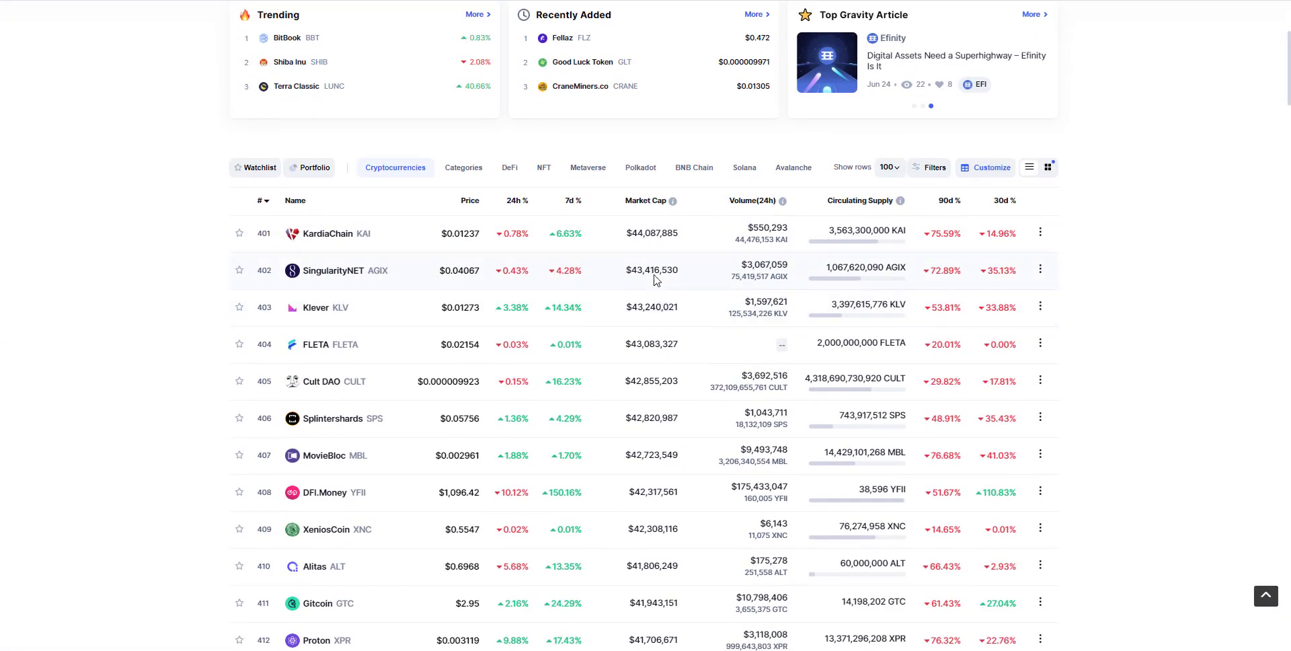
pyautogui.scroll(-3)
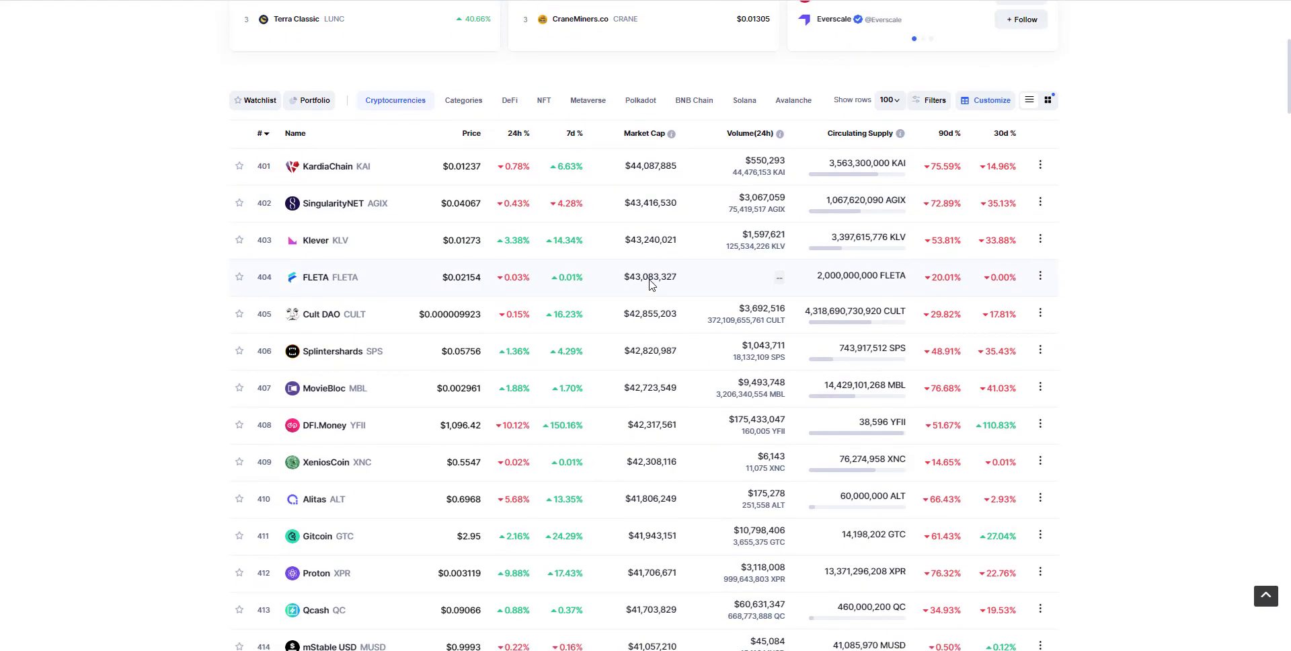
pyautogui.scroll(-3)
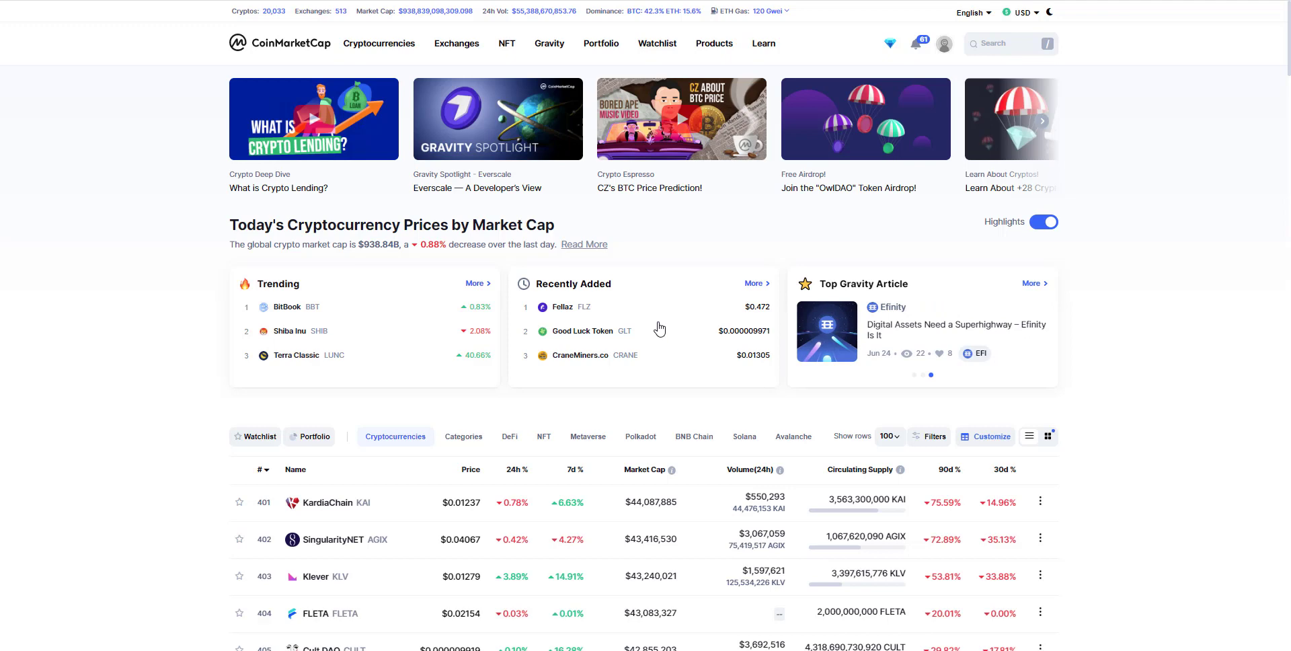
pyautogui.scroll(-3)
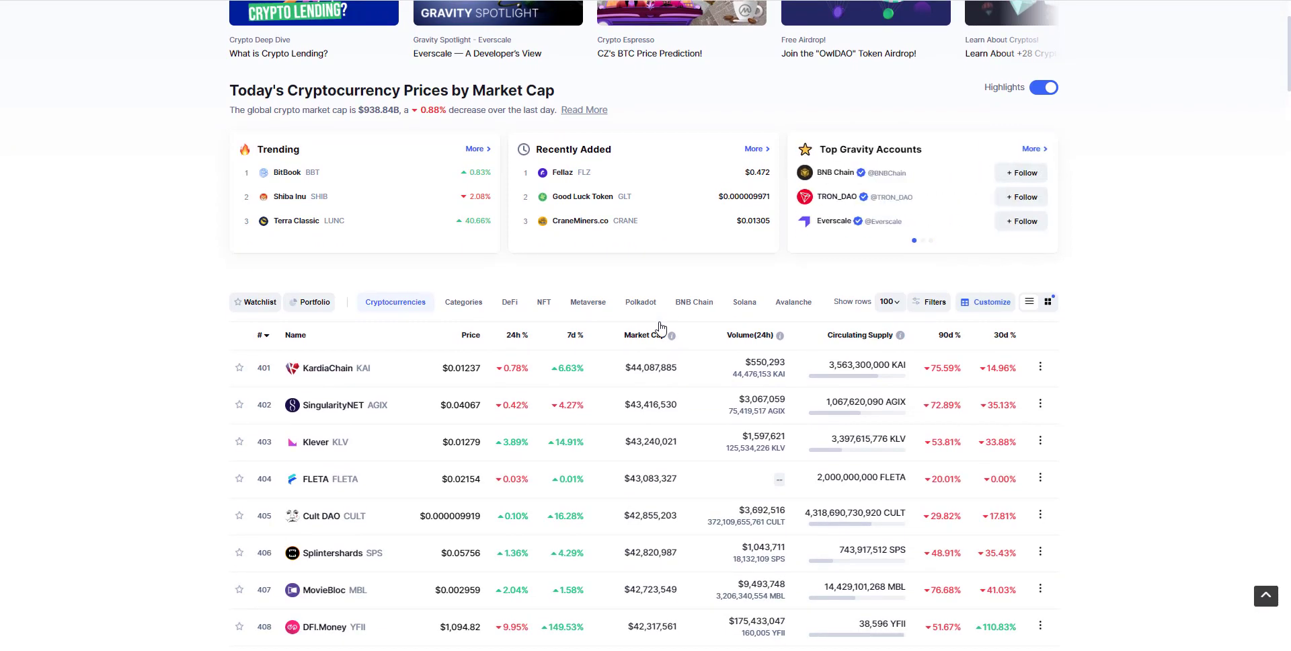
pyautogui.scroll(-3)
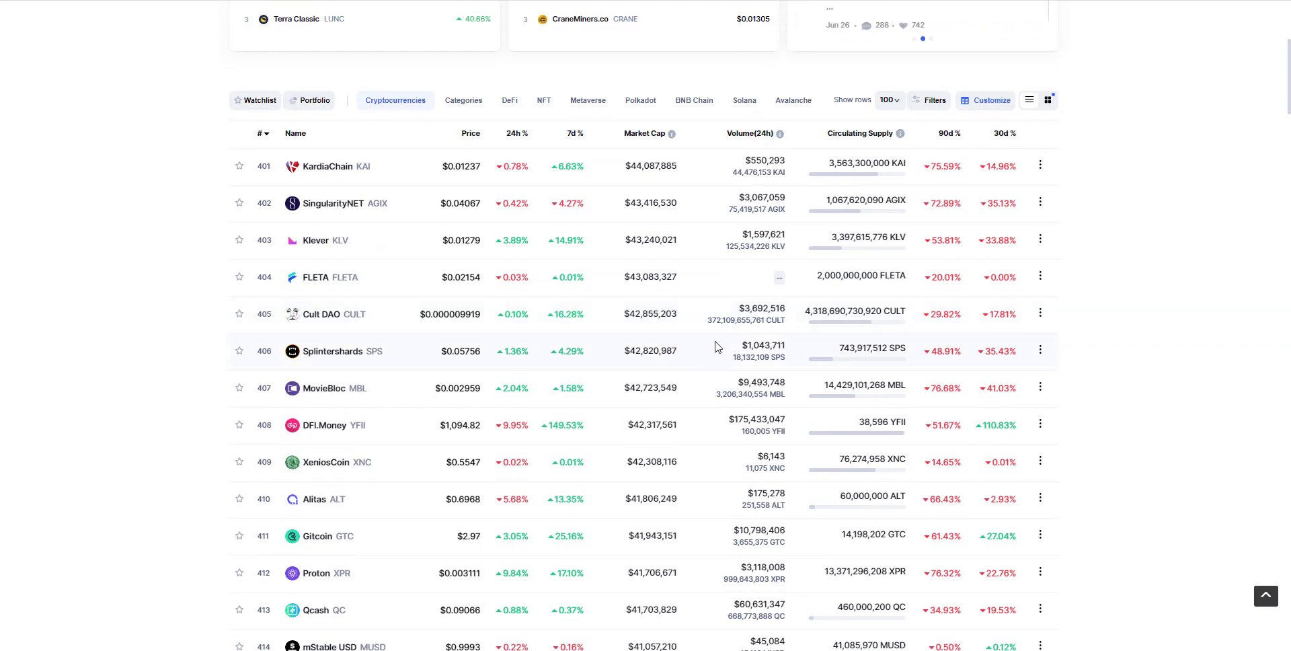
pyautogui.moveTo(621, 299)
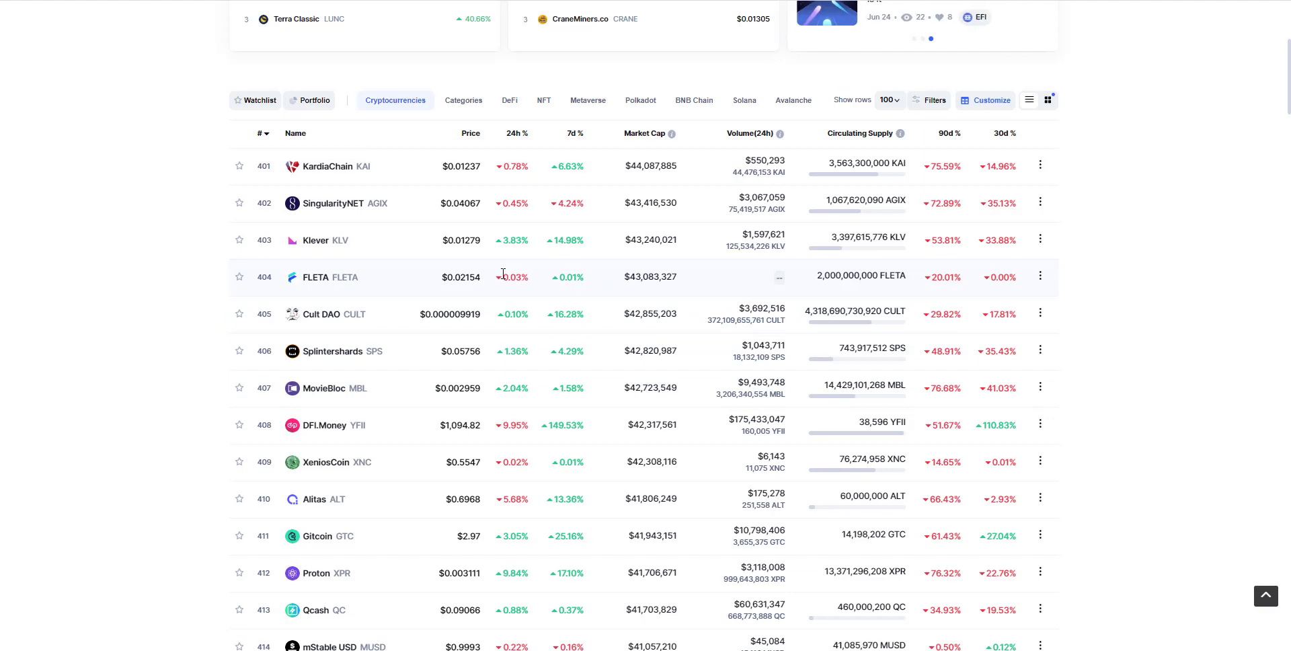
pyautogui.moveTo(550, 224)
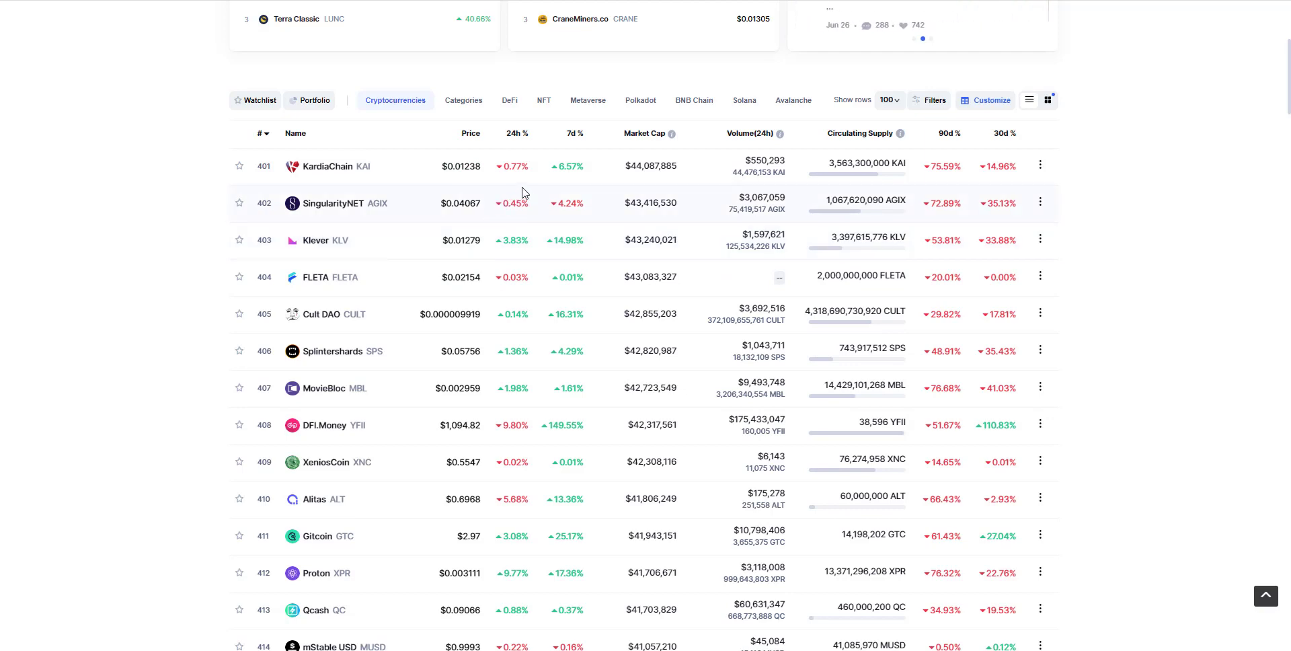
pyautogui.moveTo(517, 137)
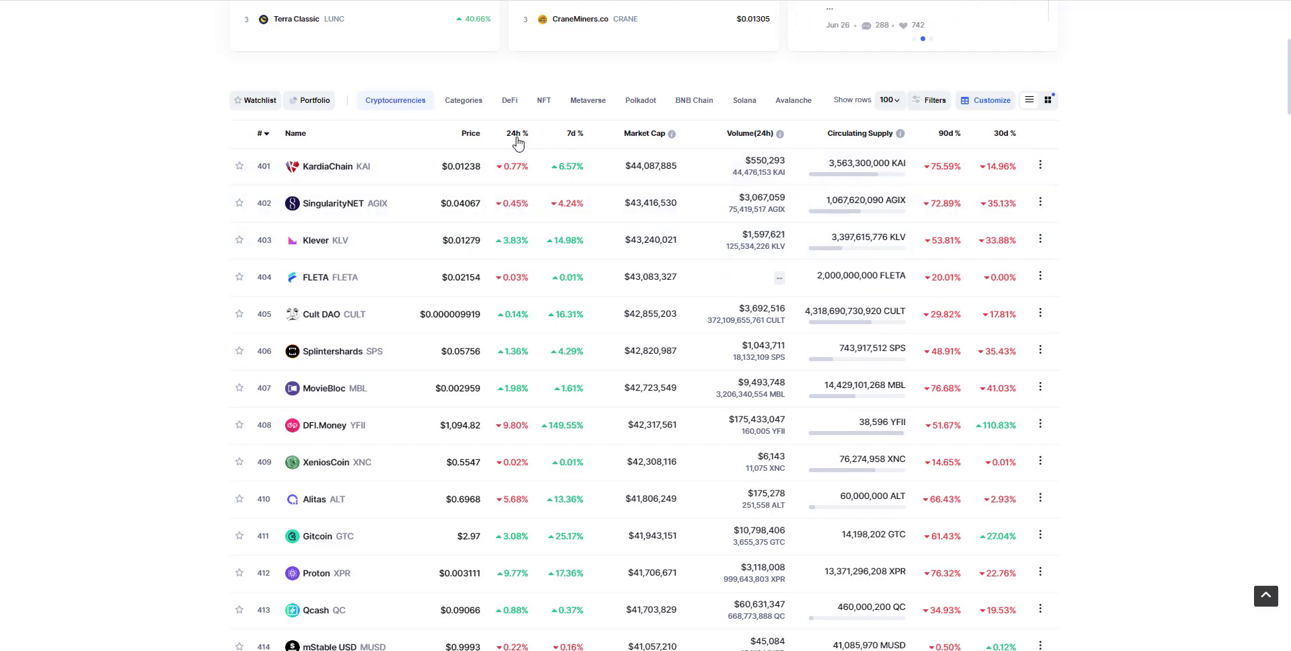
pyautogui.scroll(-3)
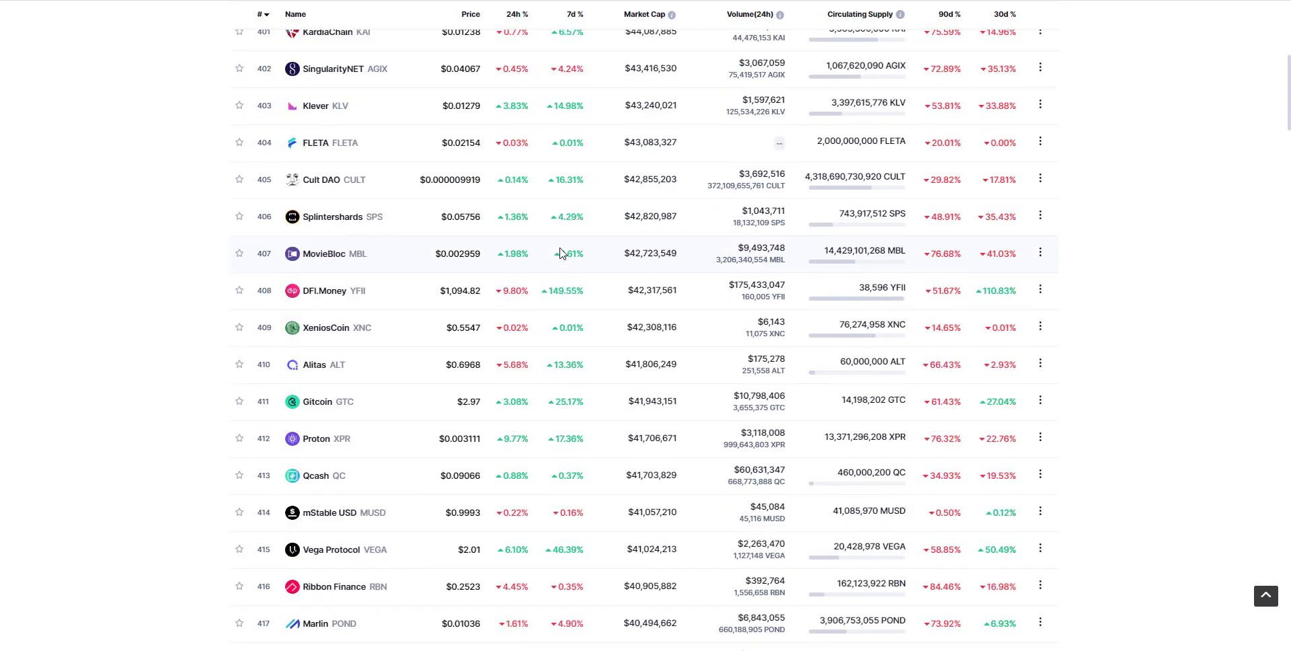